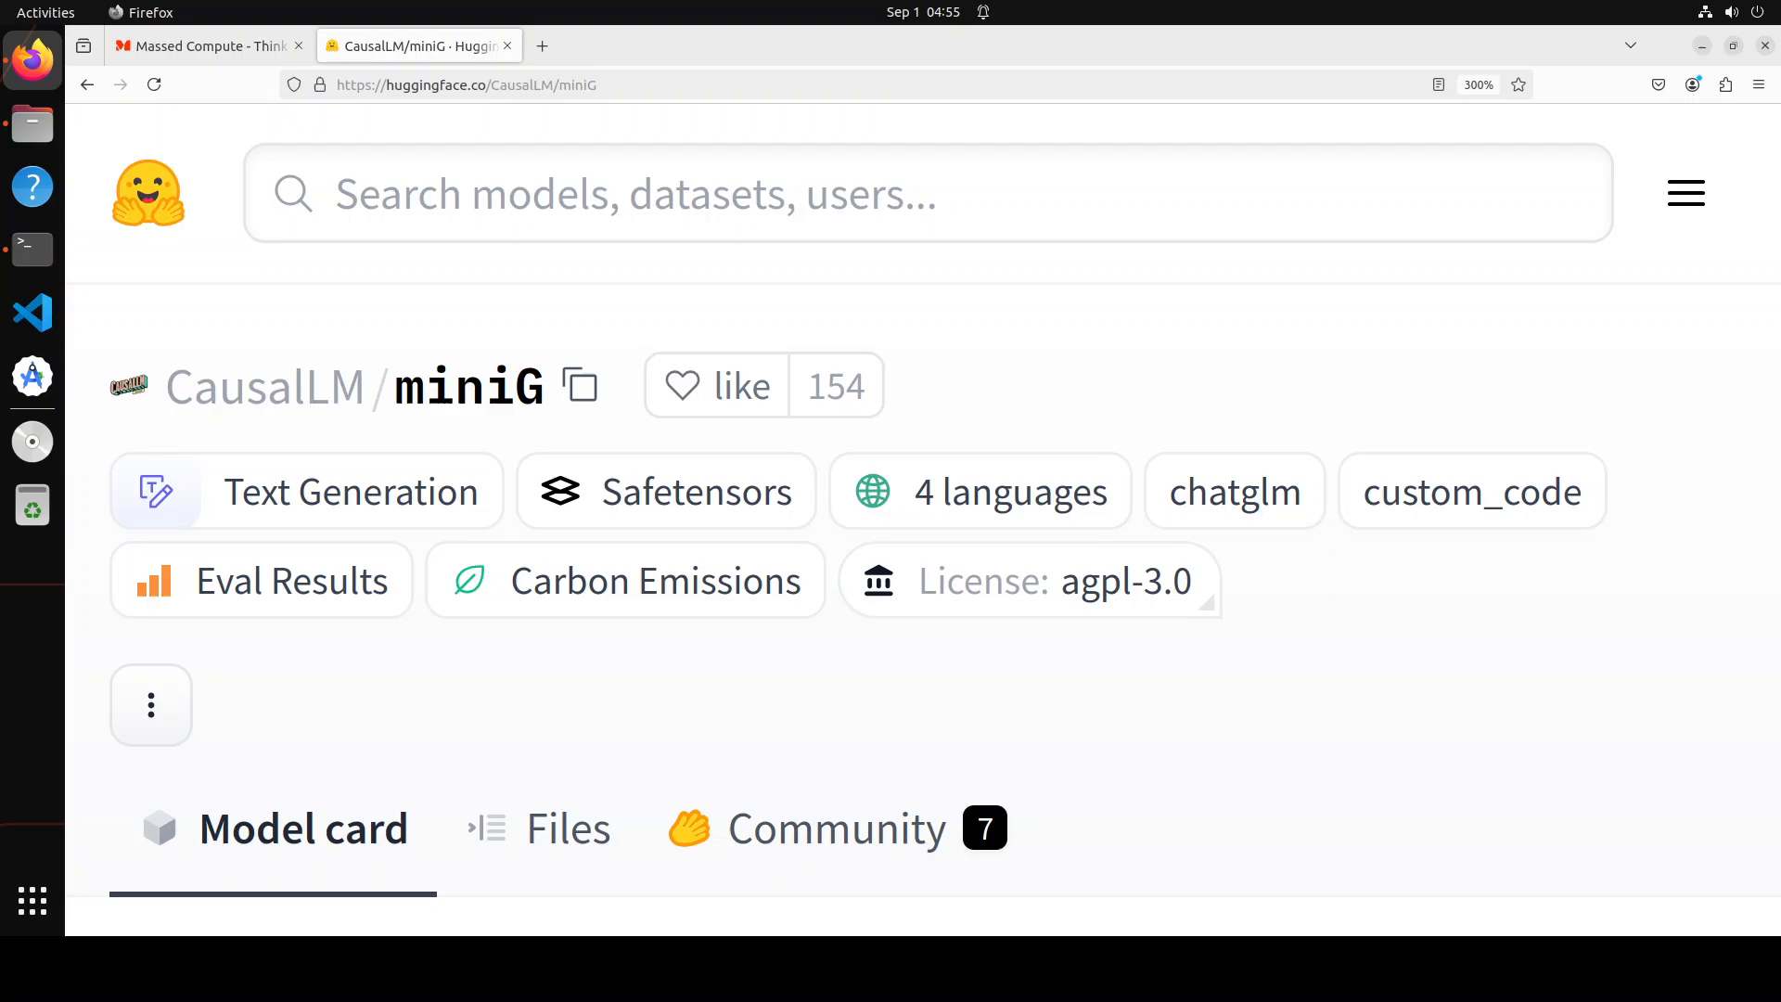
Step: Switch Firefox from the miniG page to the Massed Compute website tab
left_click(204, 46)
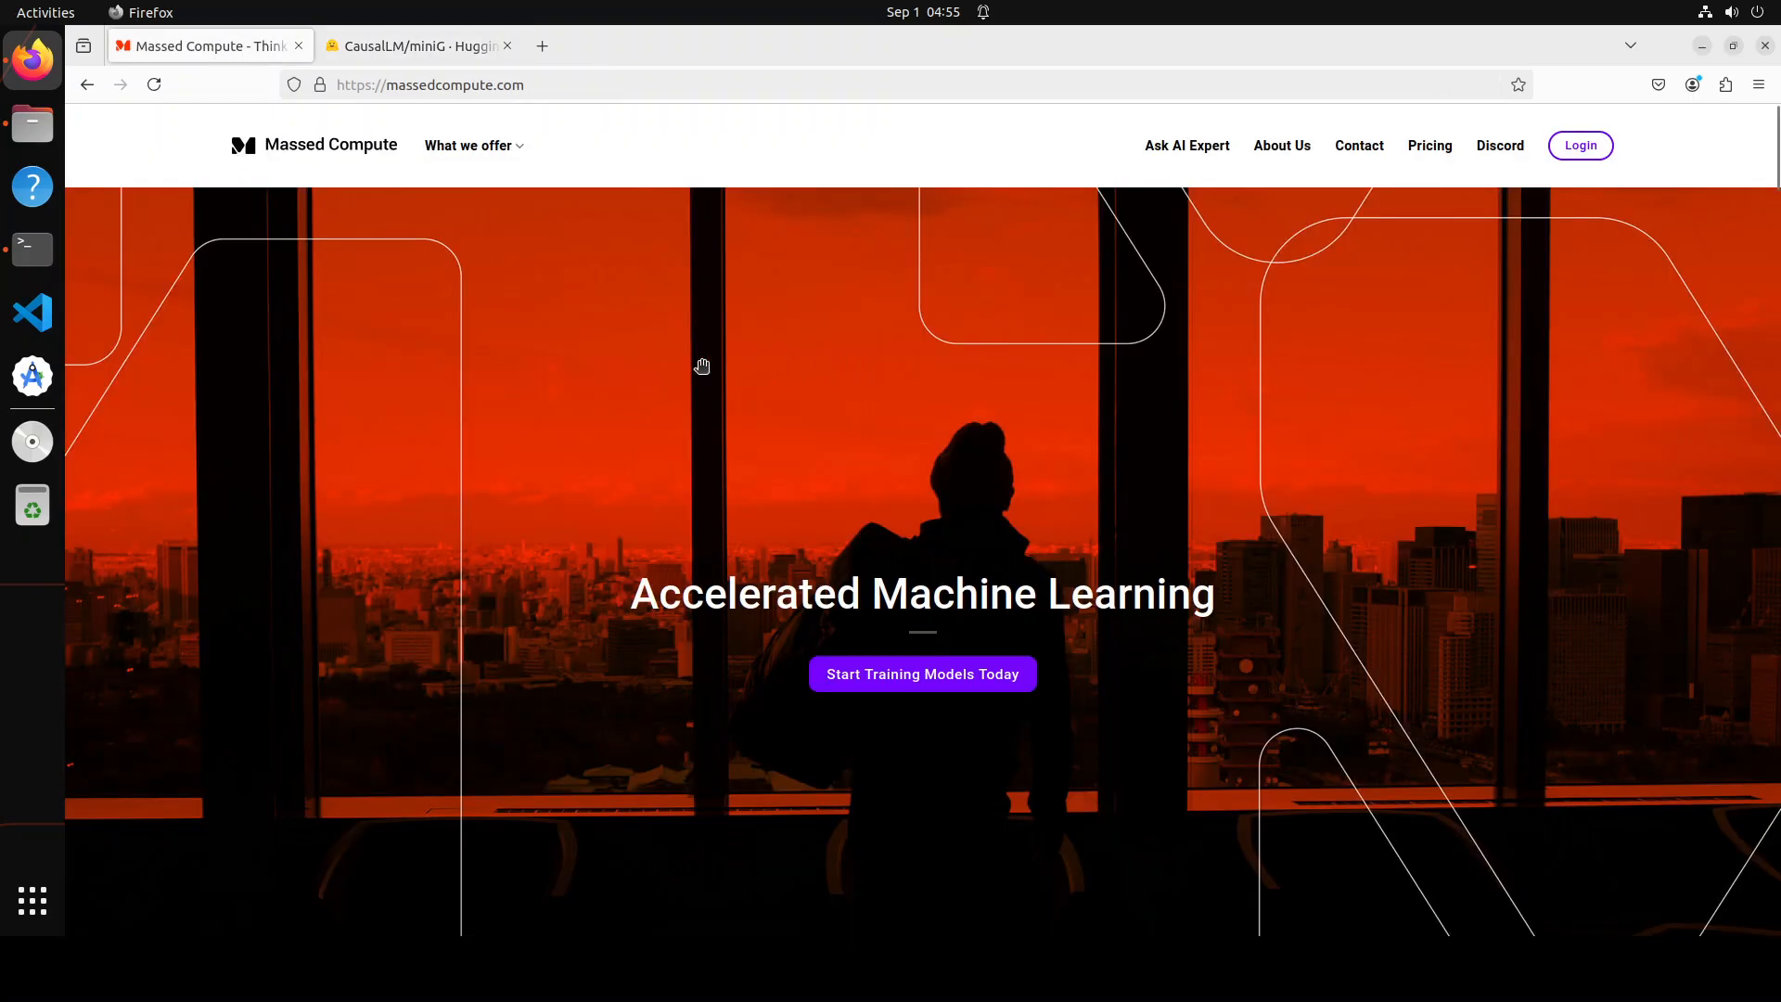
mouse_move(628, 368)
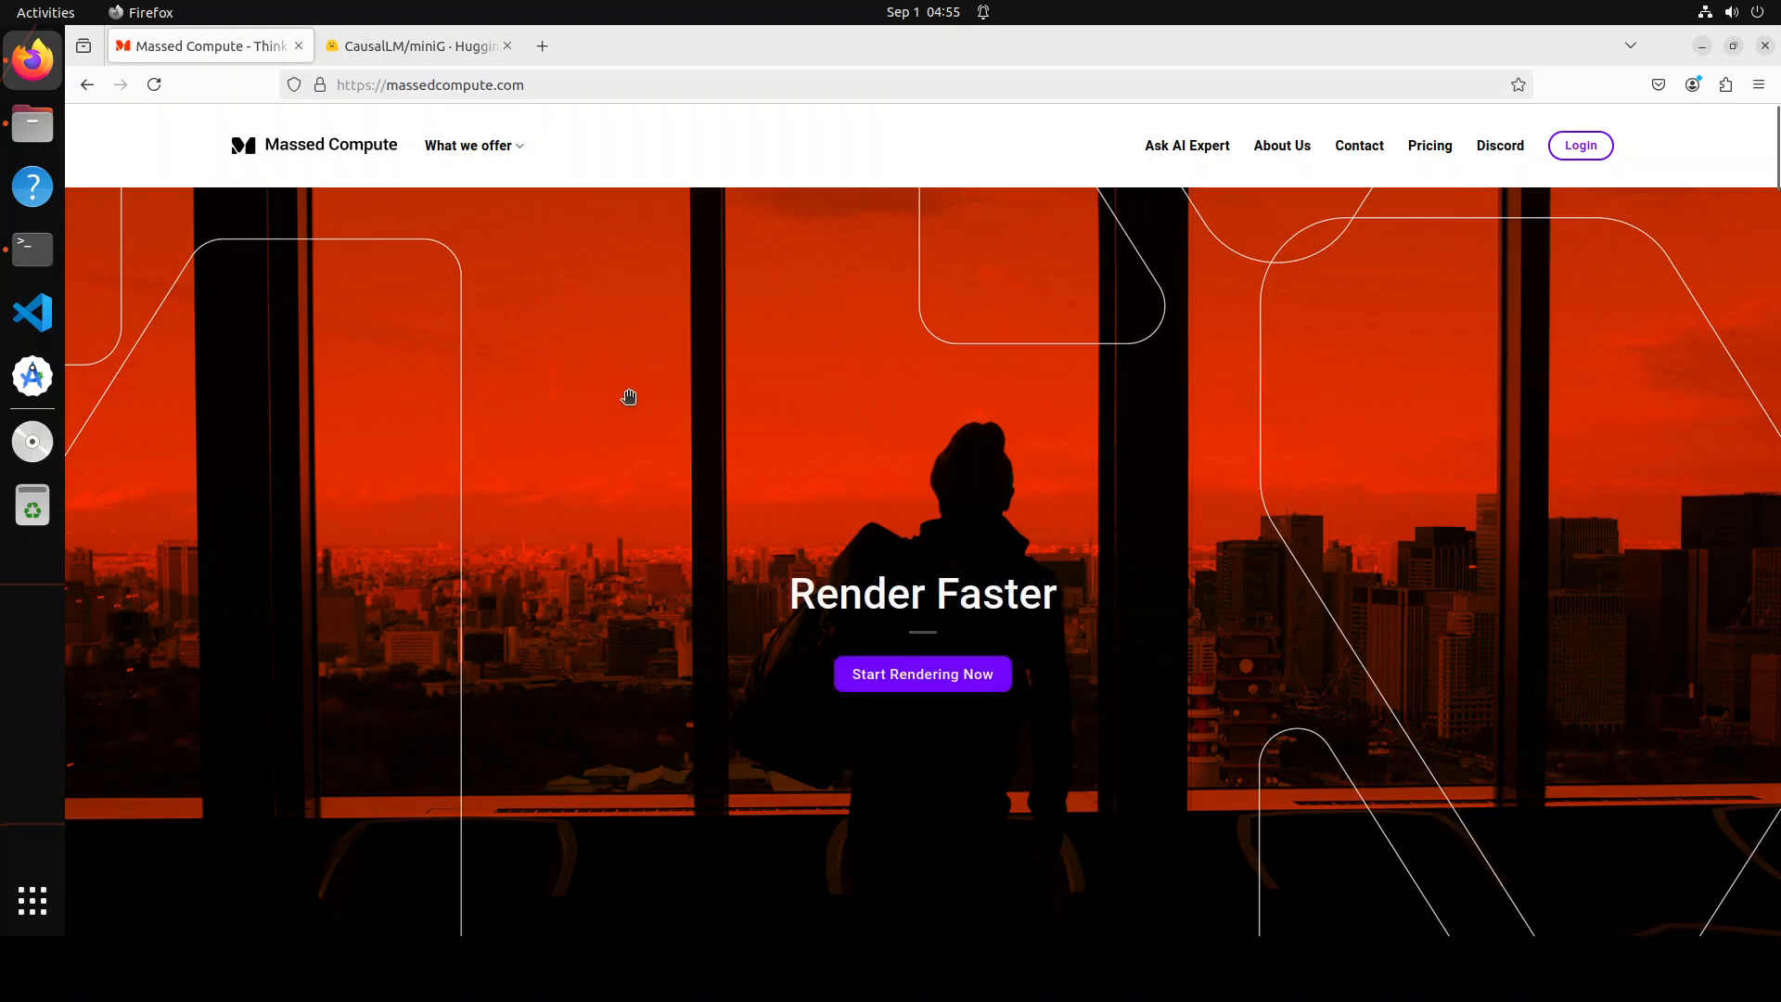
mouse_move(515, 475)
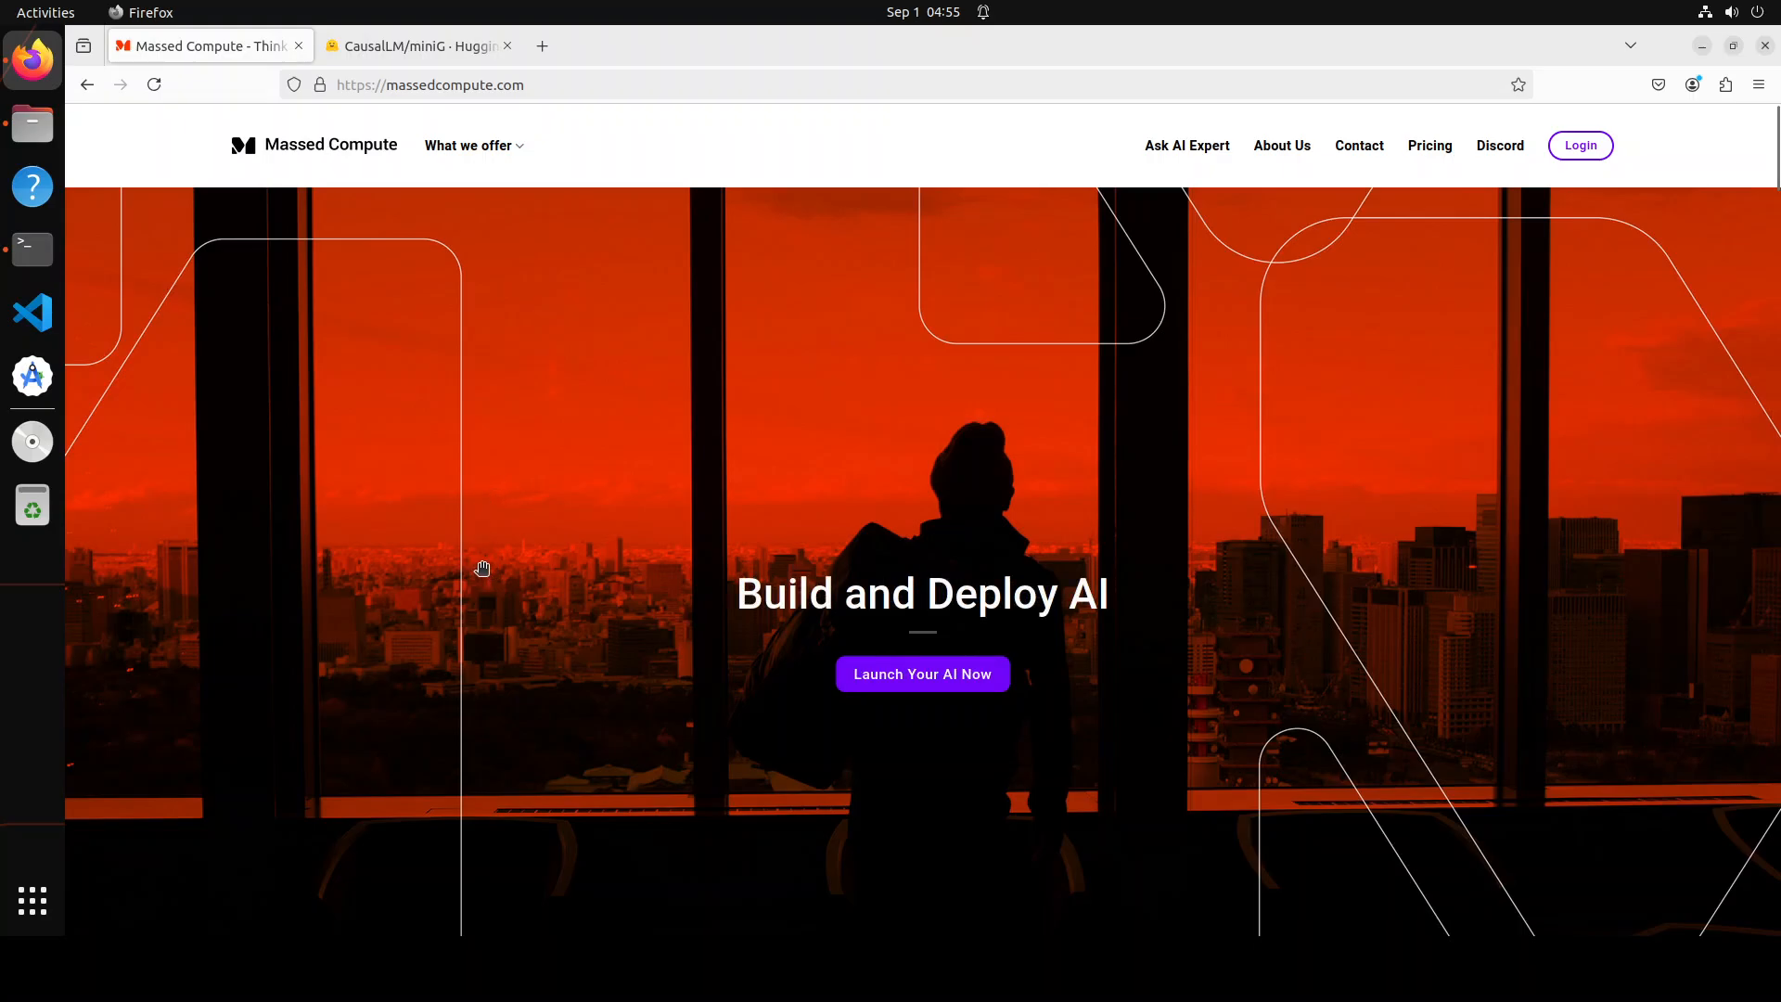
mouse_move(475, 566)
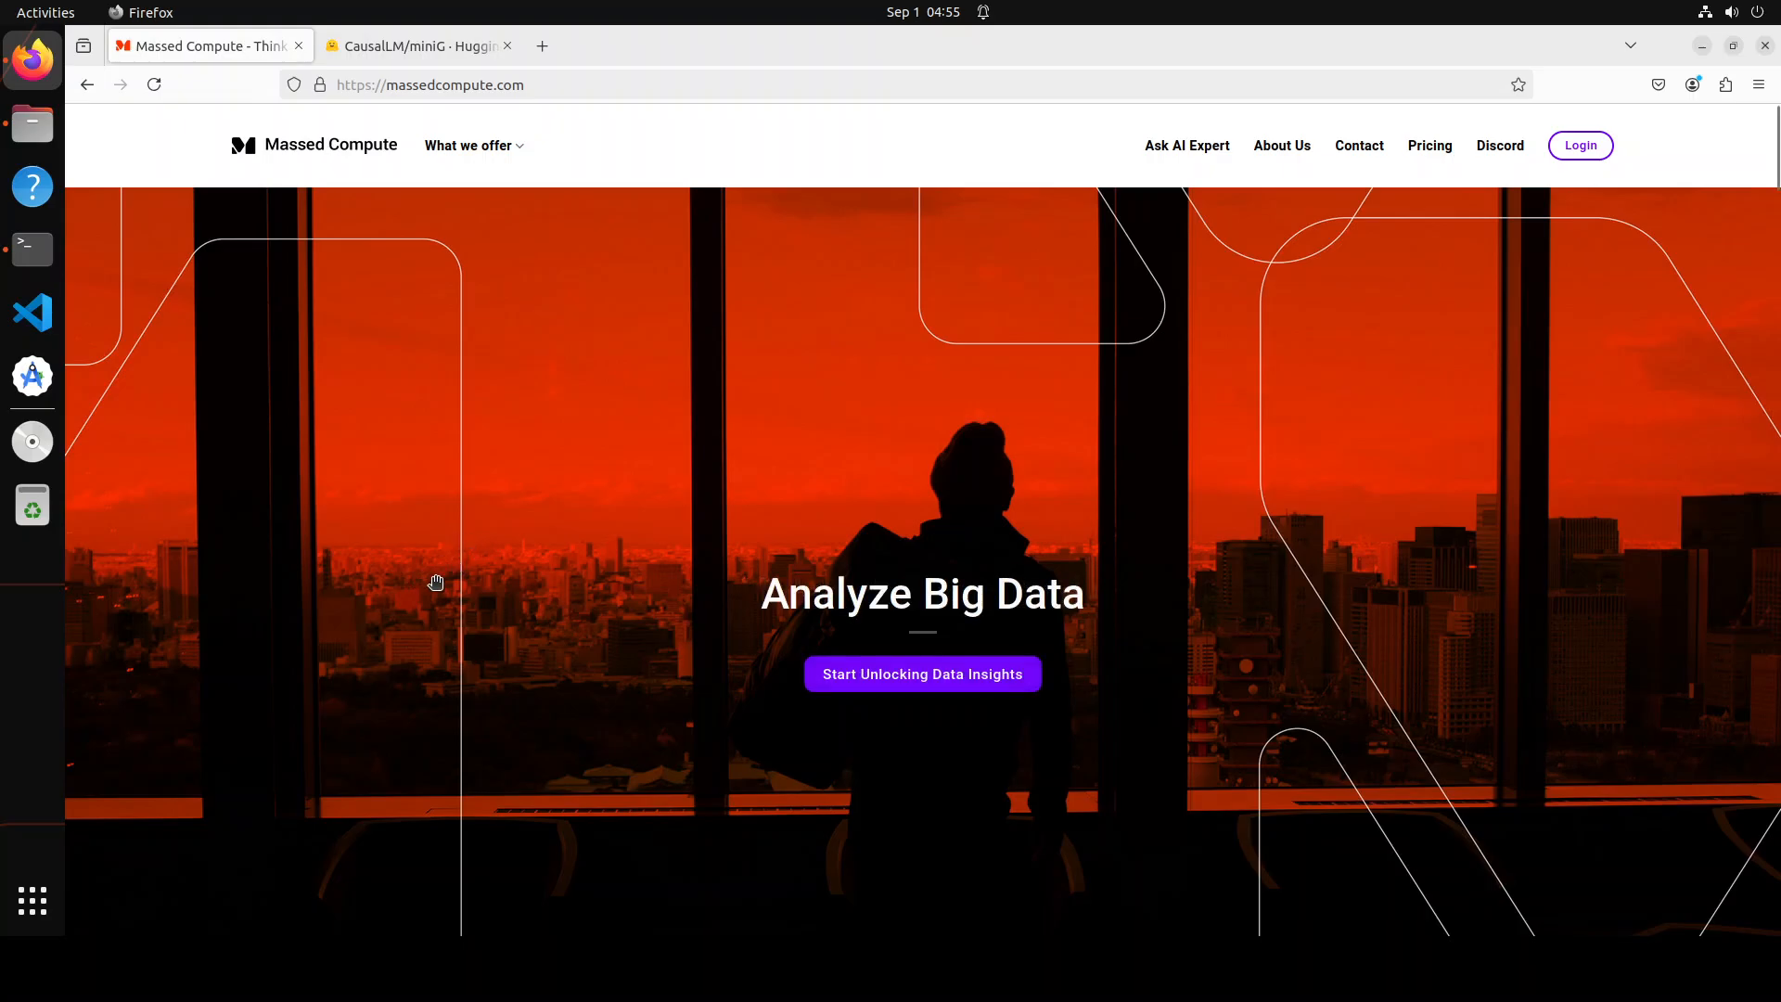
mouse_move(32, 249)
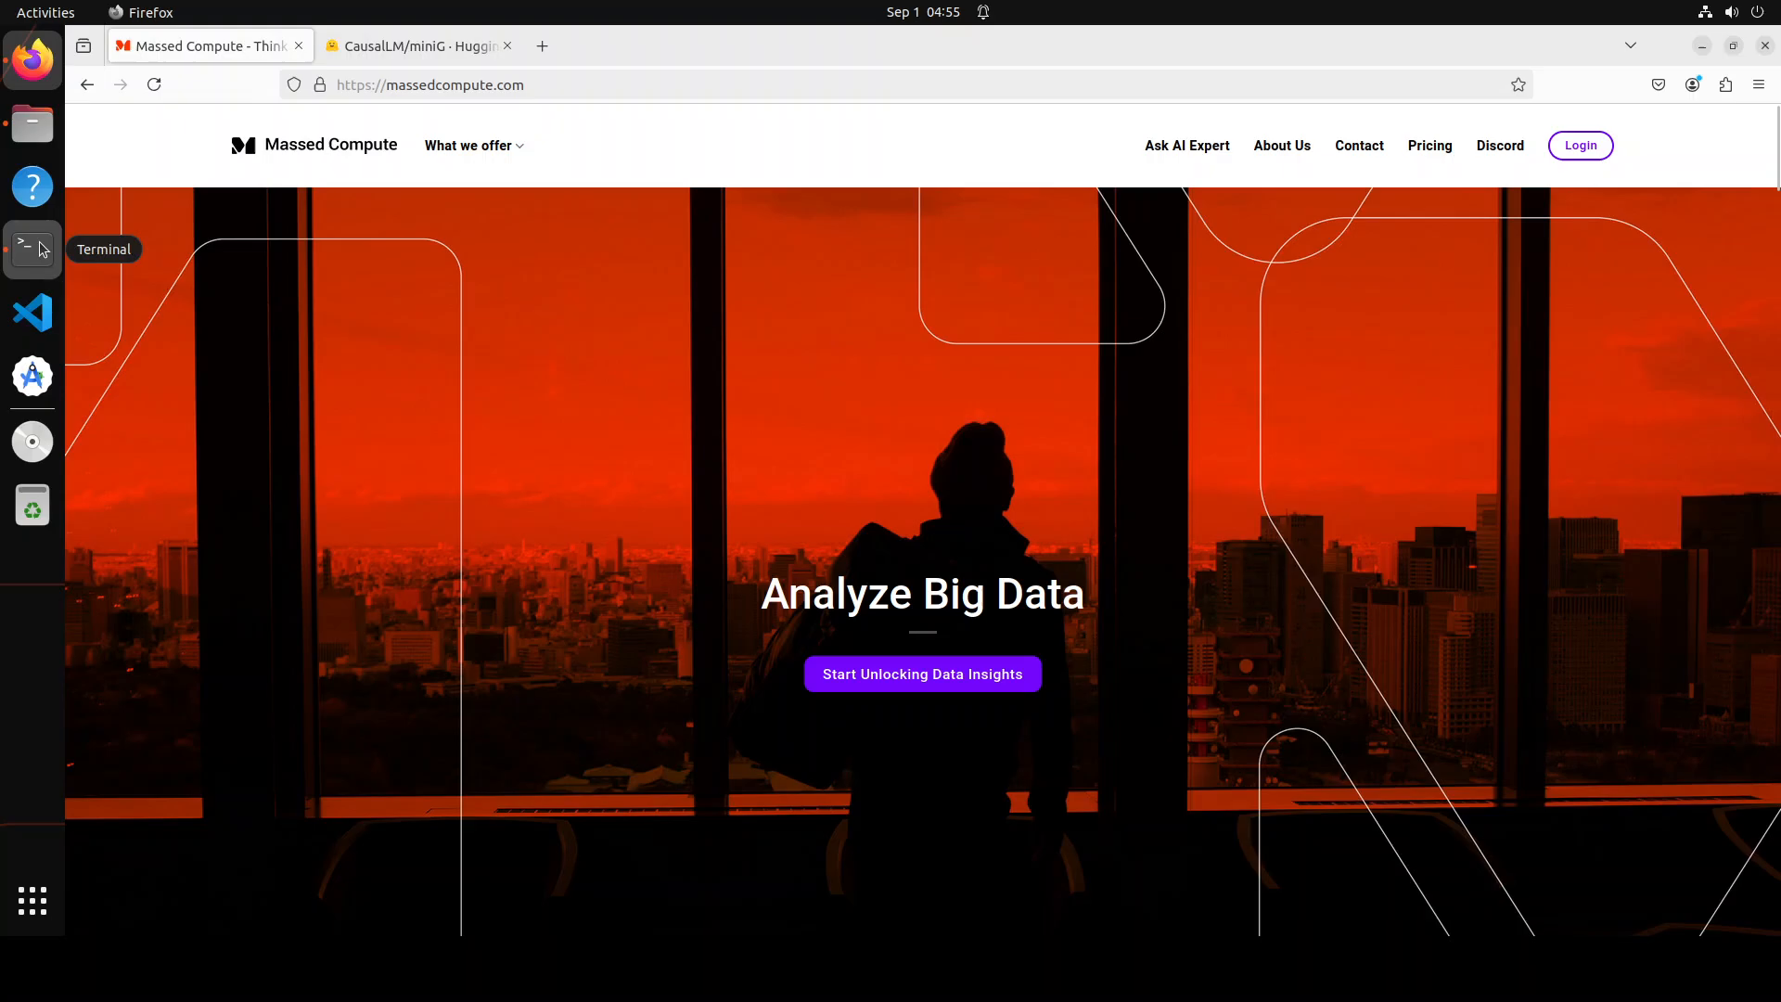
Step: Run nvidia-smi in Terminal to confirm one NVIDIA RTX A6000, then clear the screen
left_click(31, 249)
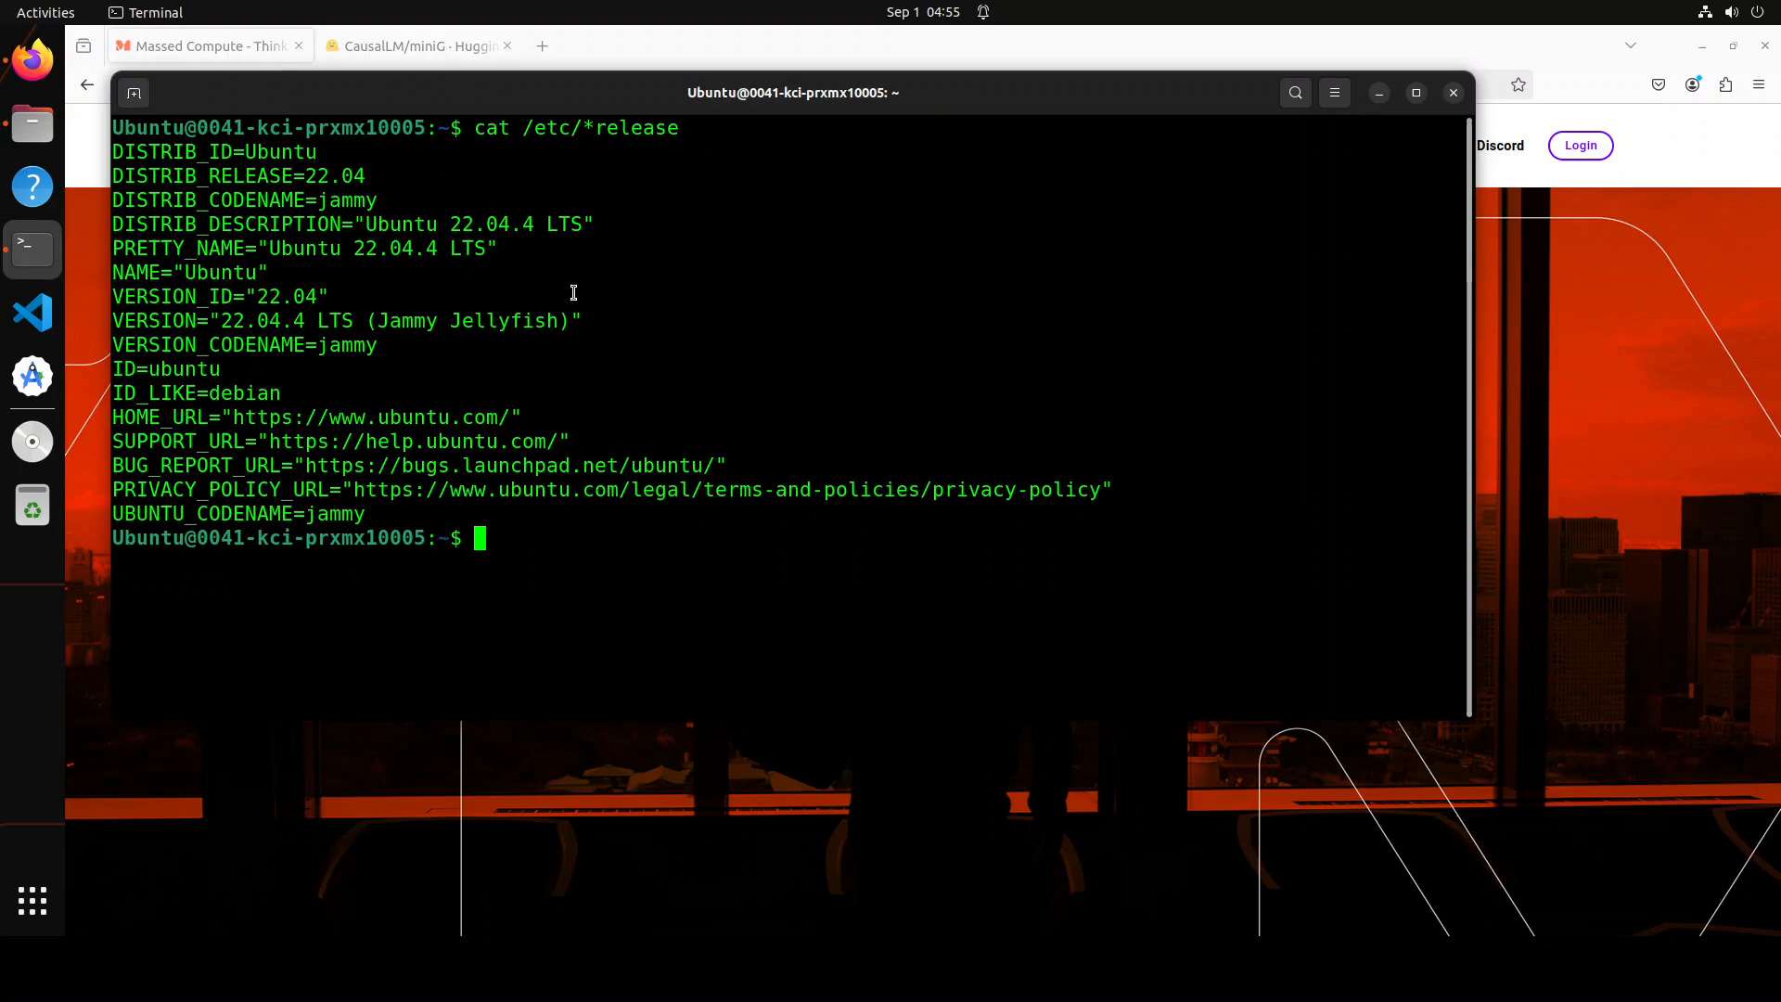
type("clear")
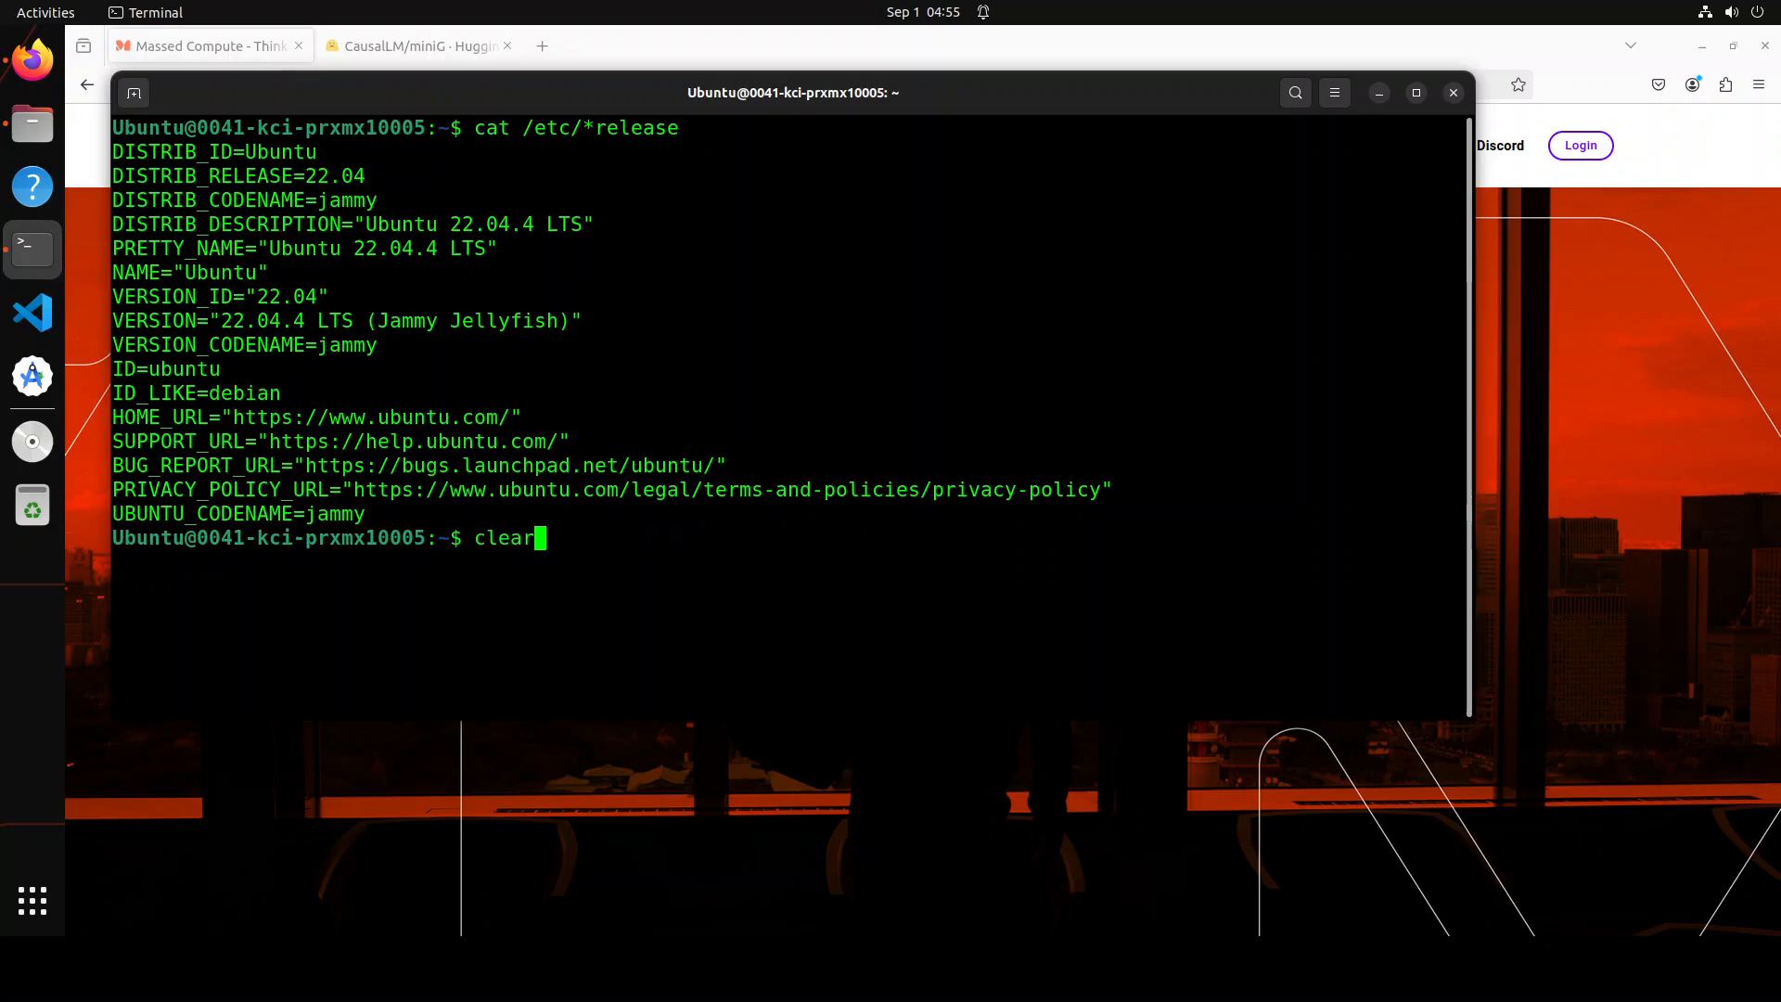
type("nvidia-smi")
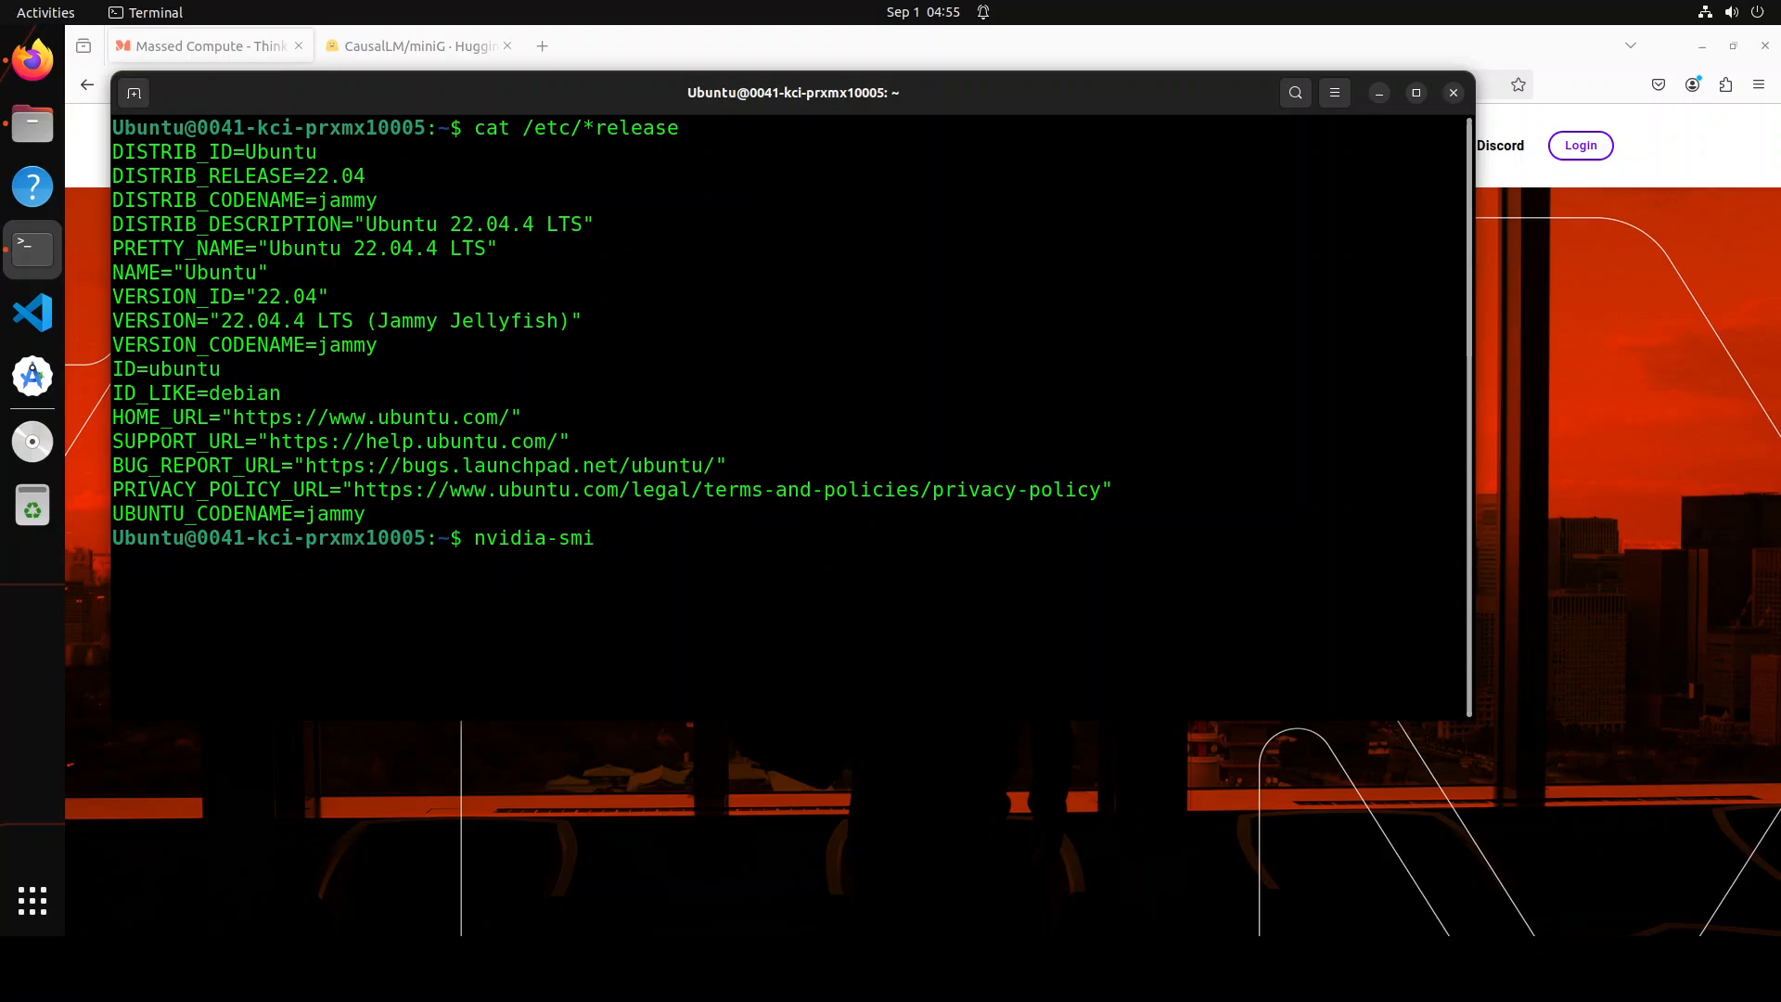
key("Return")
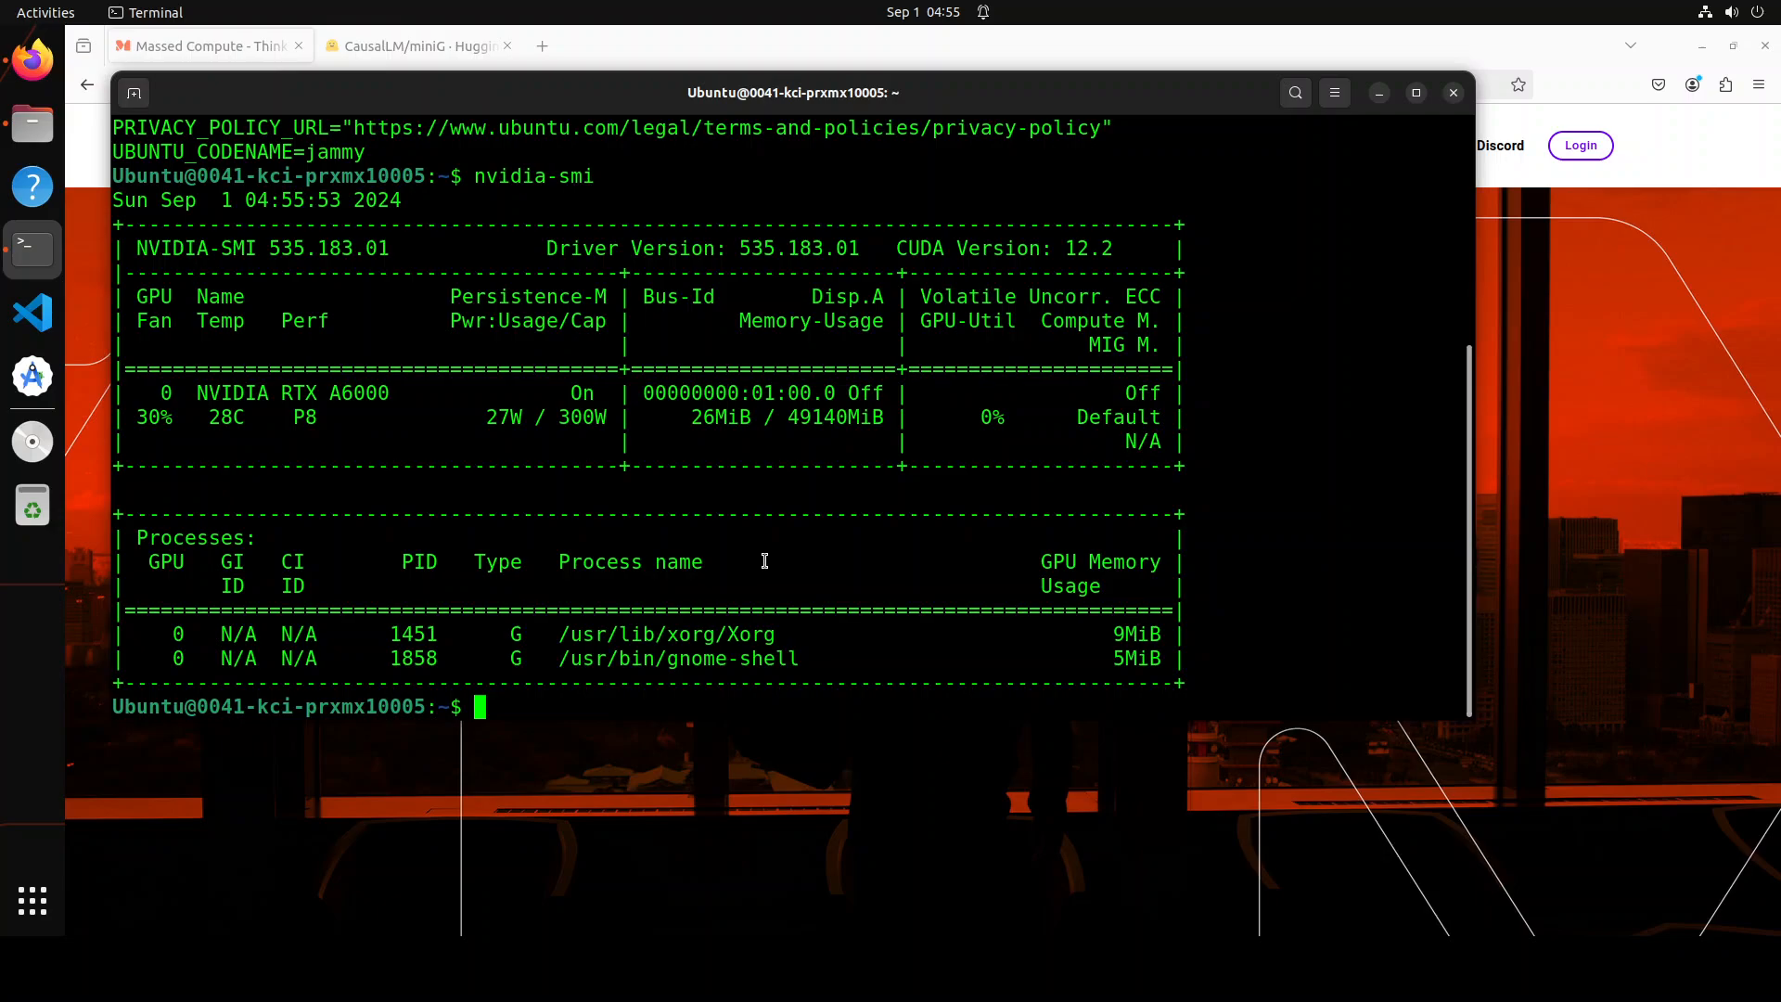
type("cles")
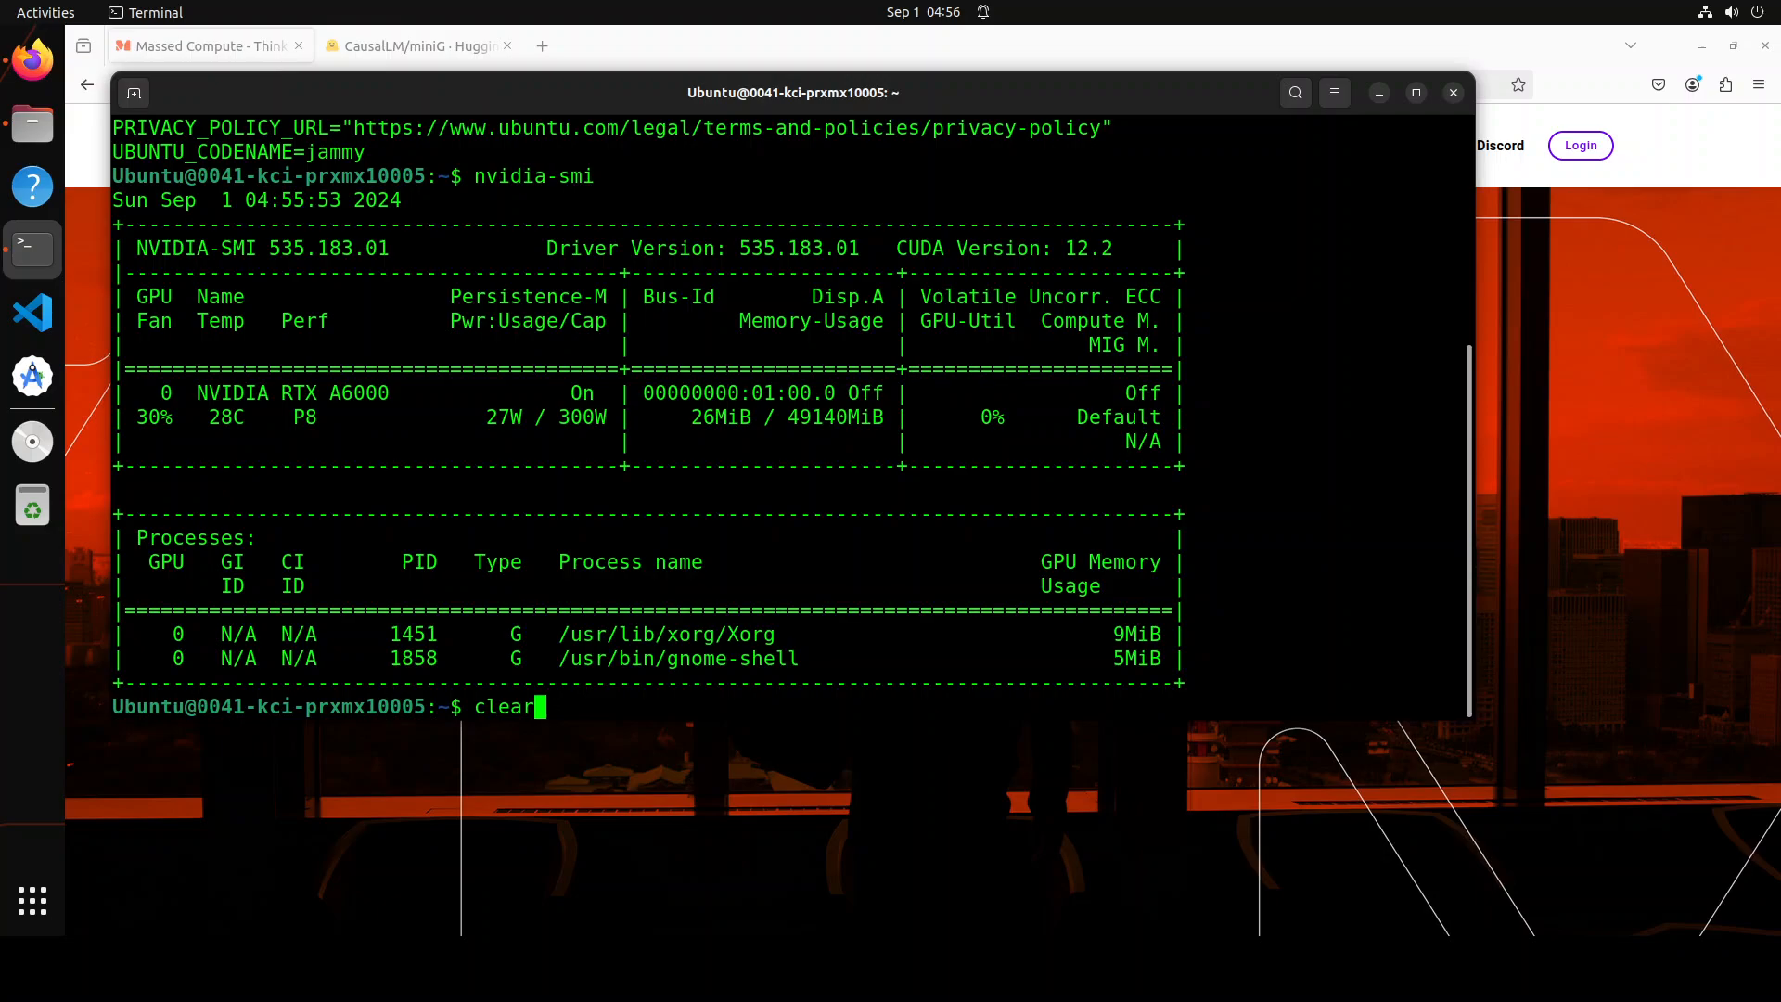
key("Return")
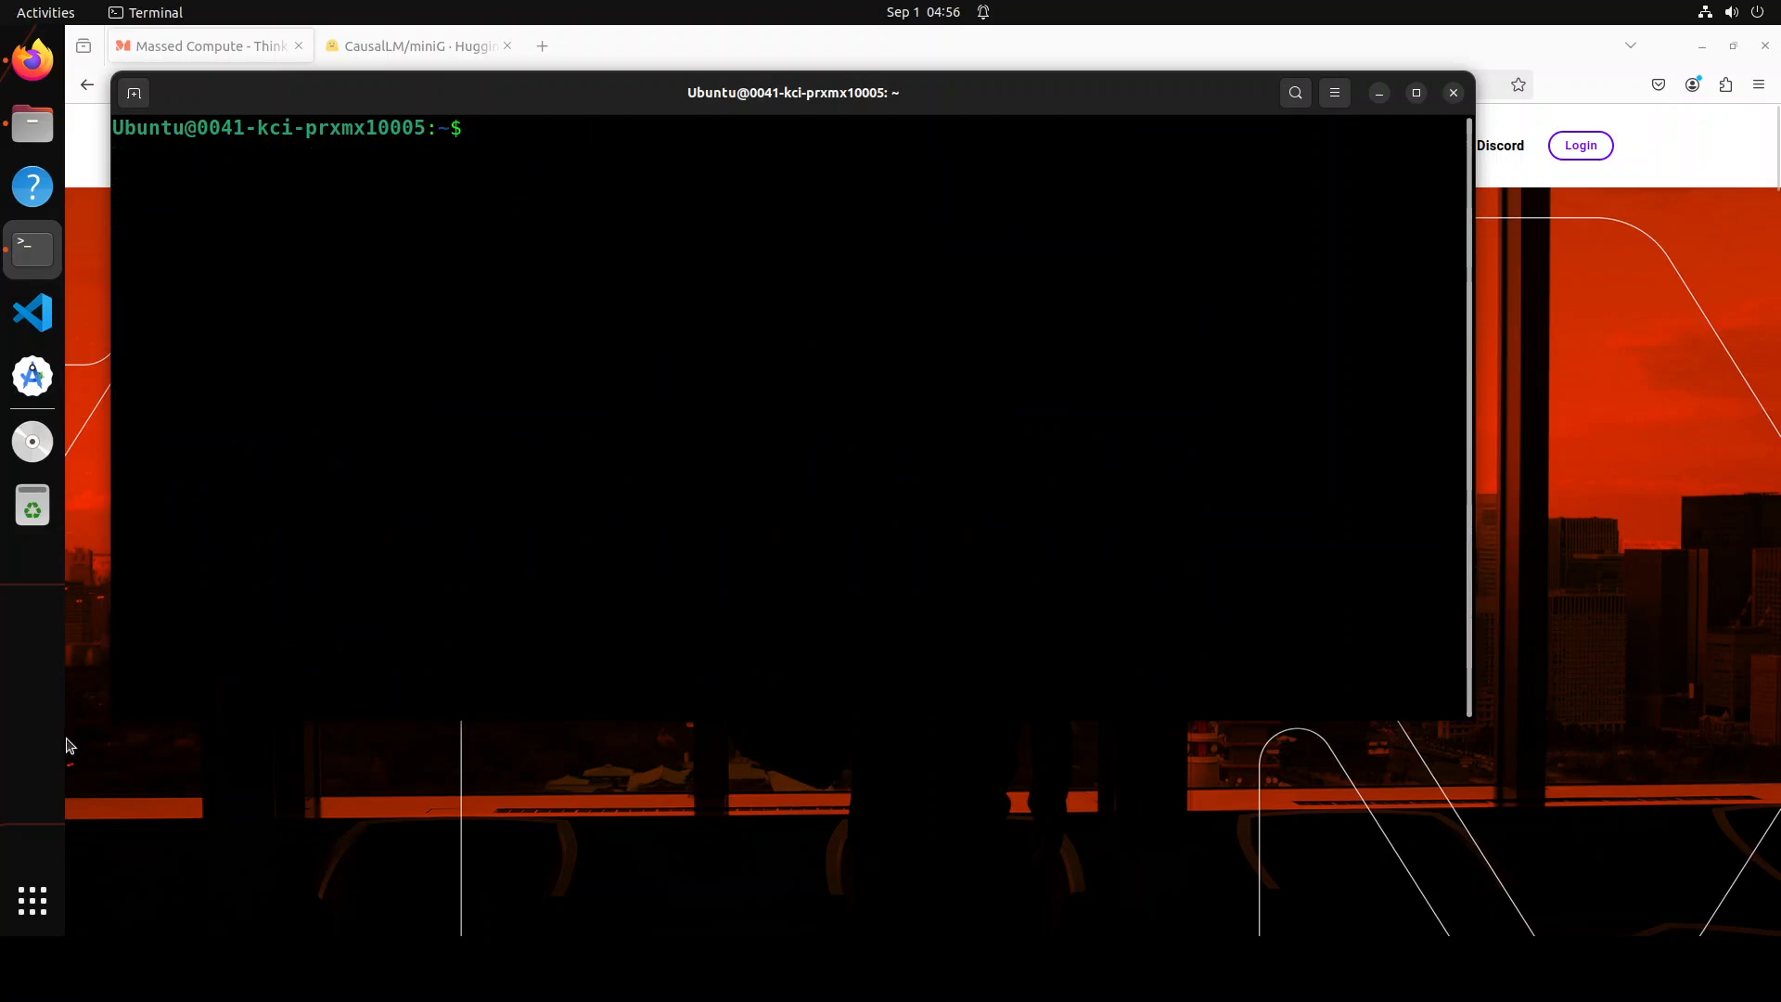
Step: Create and activate conda env 'lm' (Python 3.11); pip install torch, transformers, accelerate, sentencepiece
type("conda create -n lm python=3.11 -y && conda activate lm")
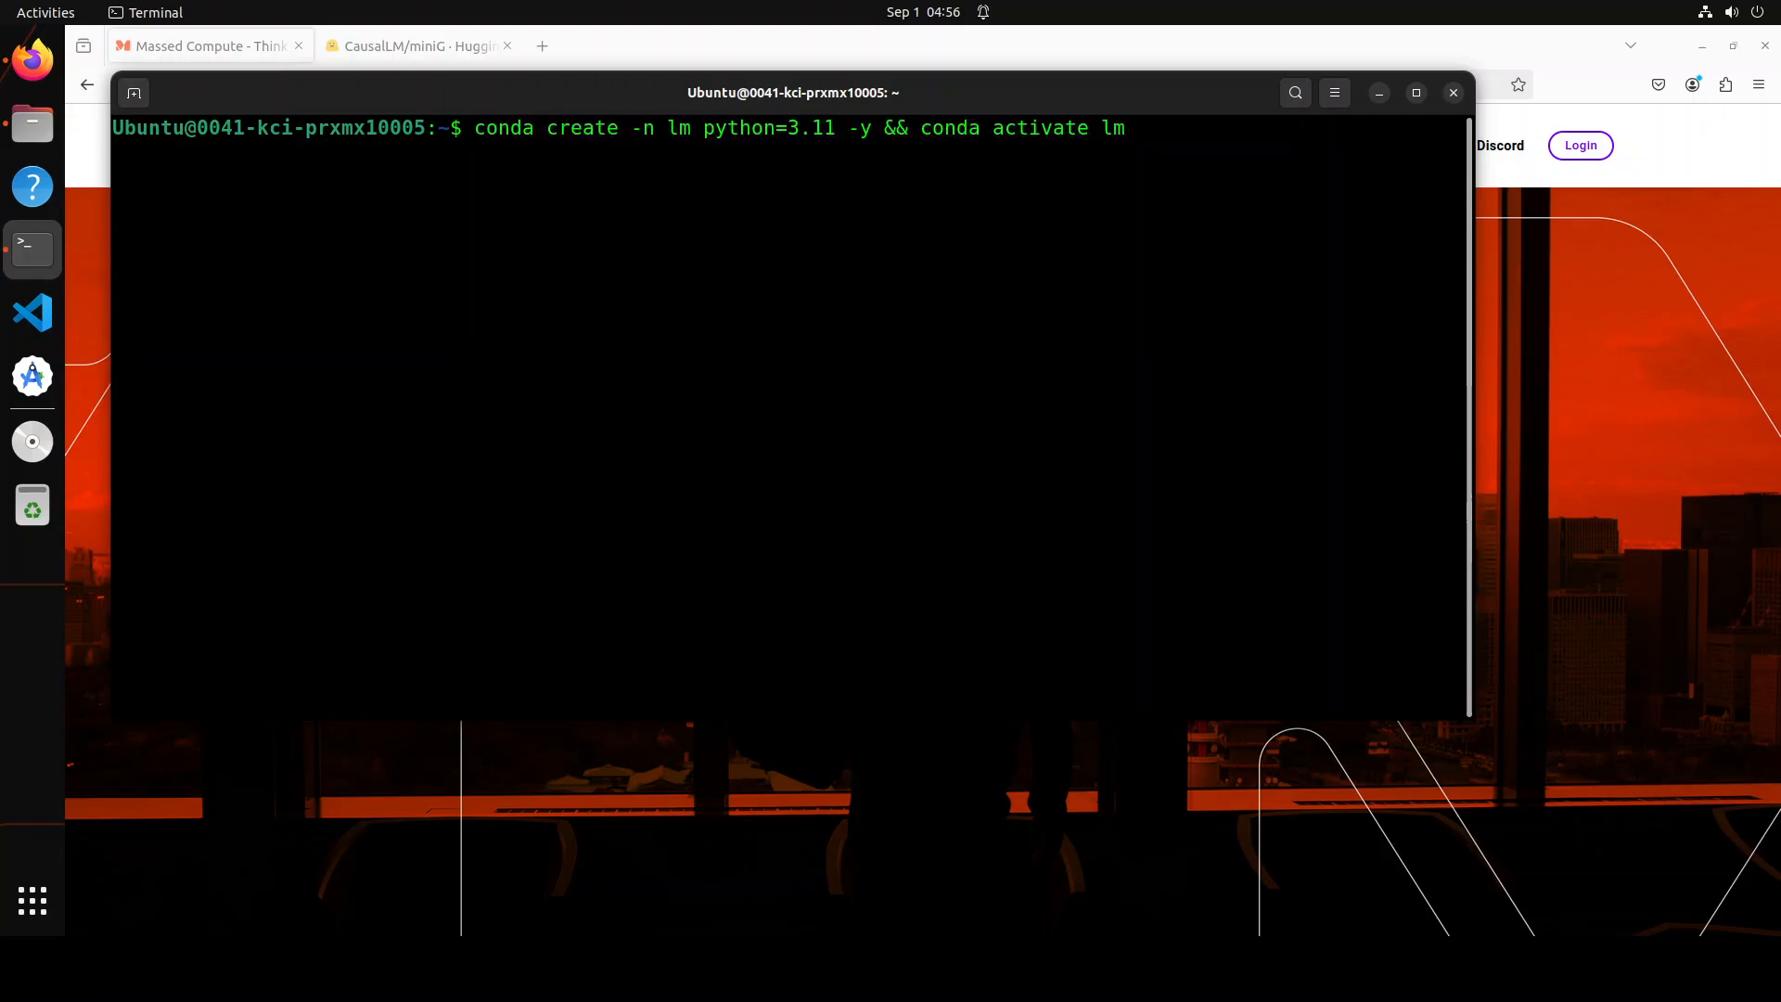
key("Return")
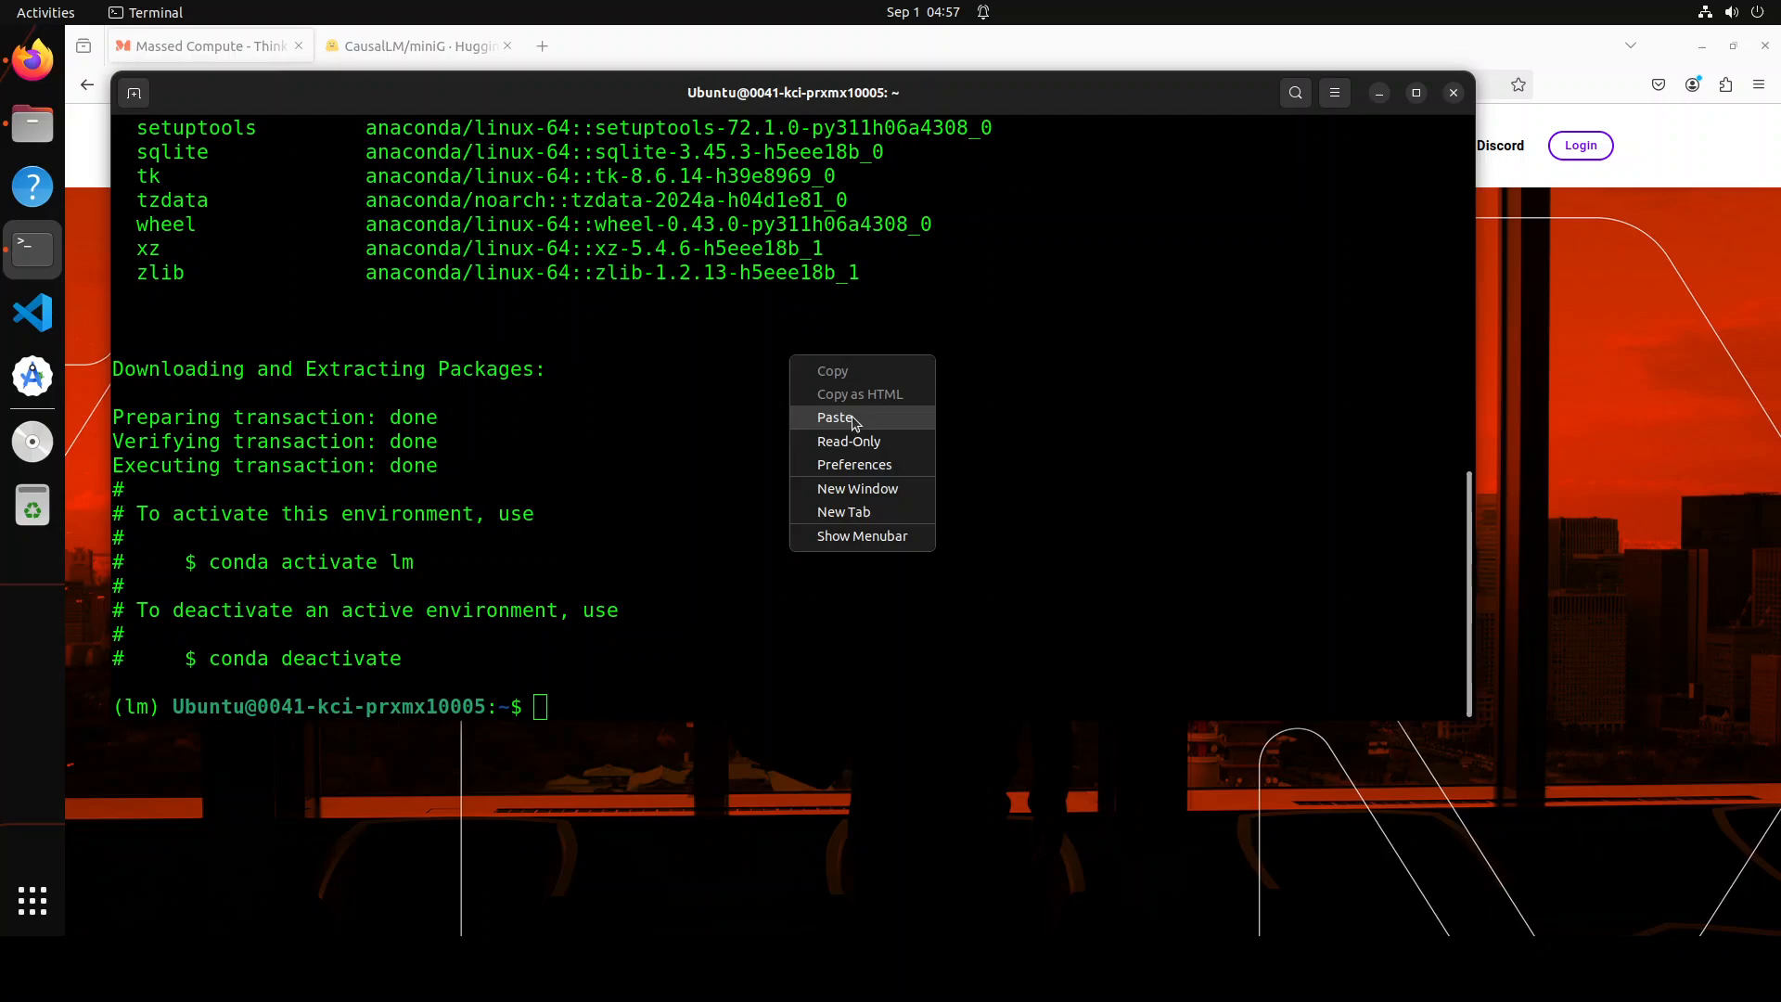
left_click(836, 417)
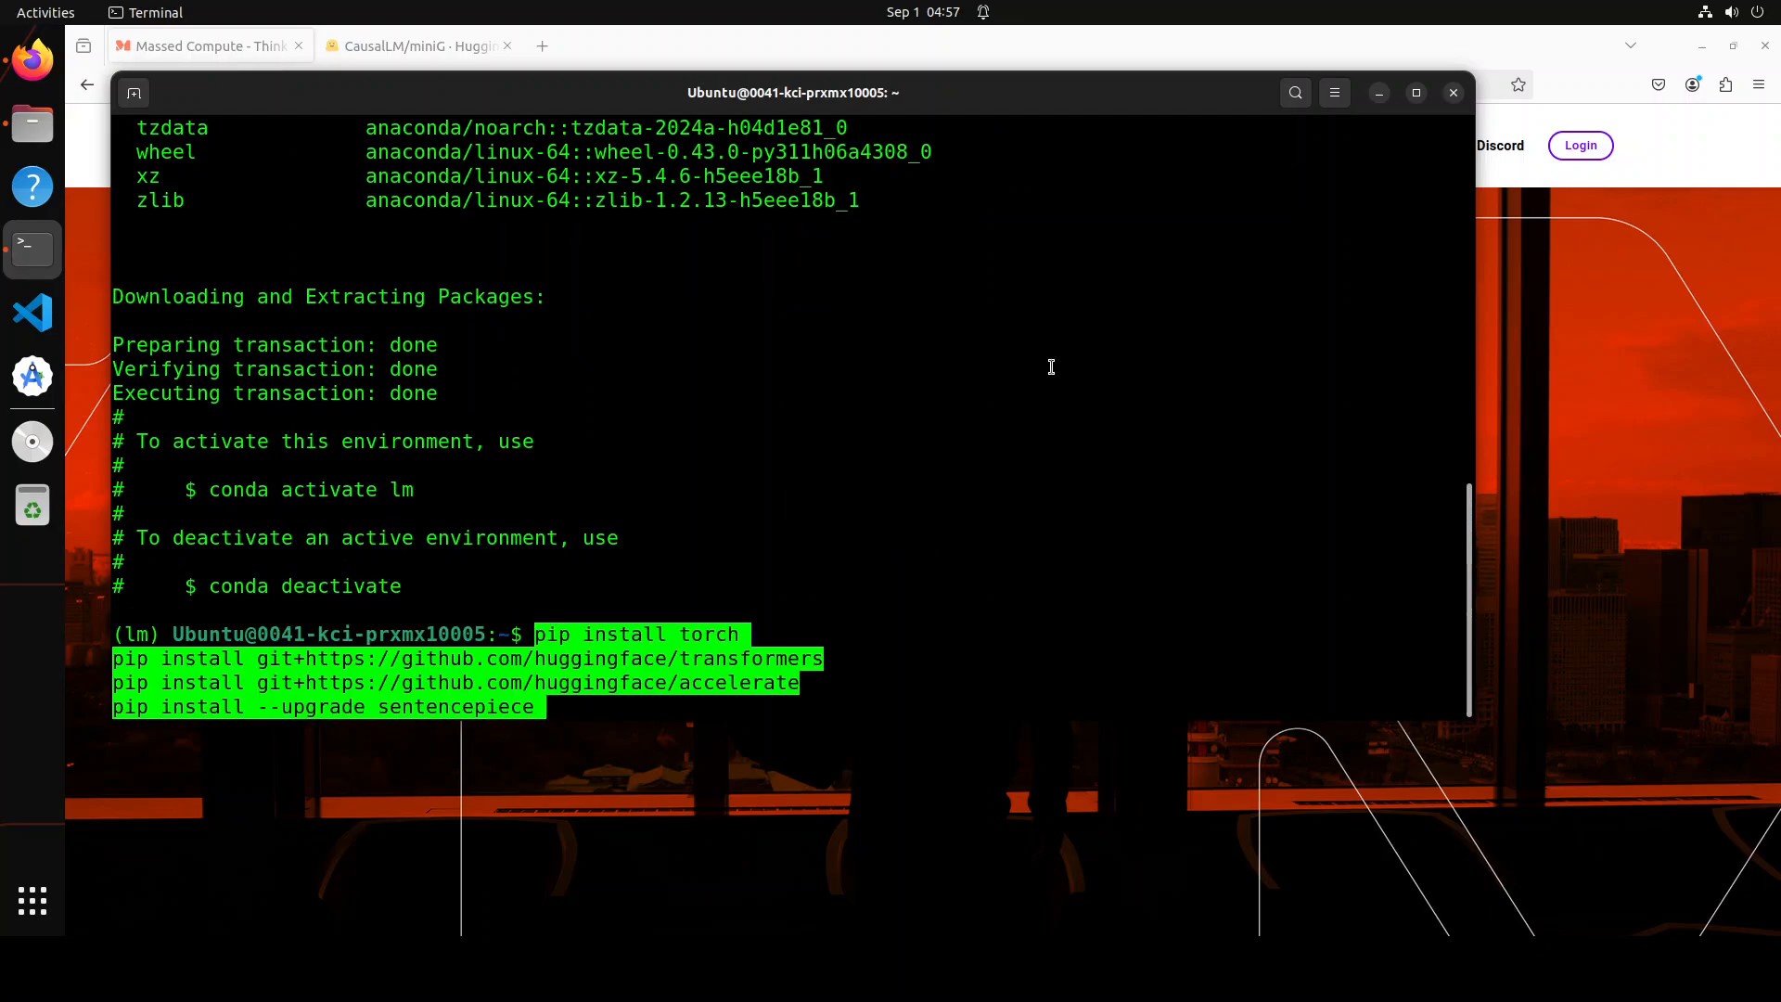
key("Return")
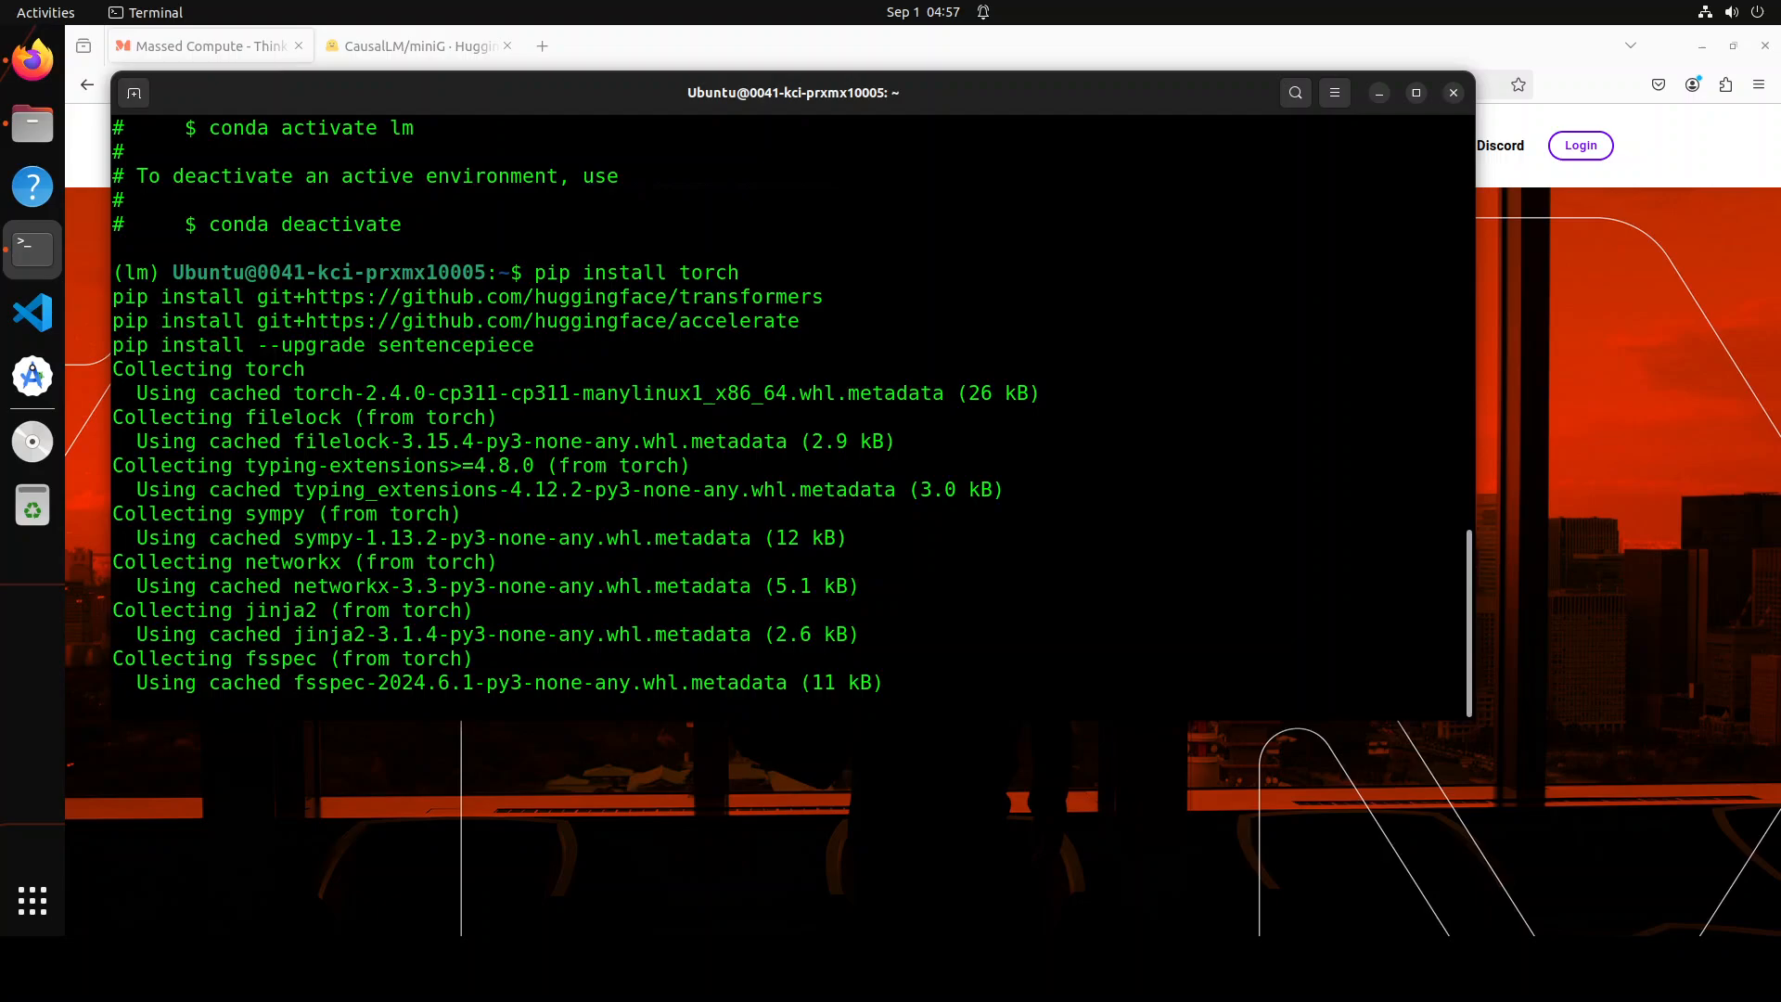
scroll("down", 3)
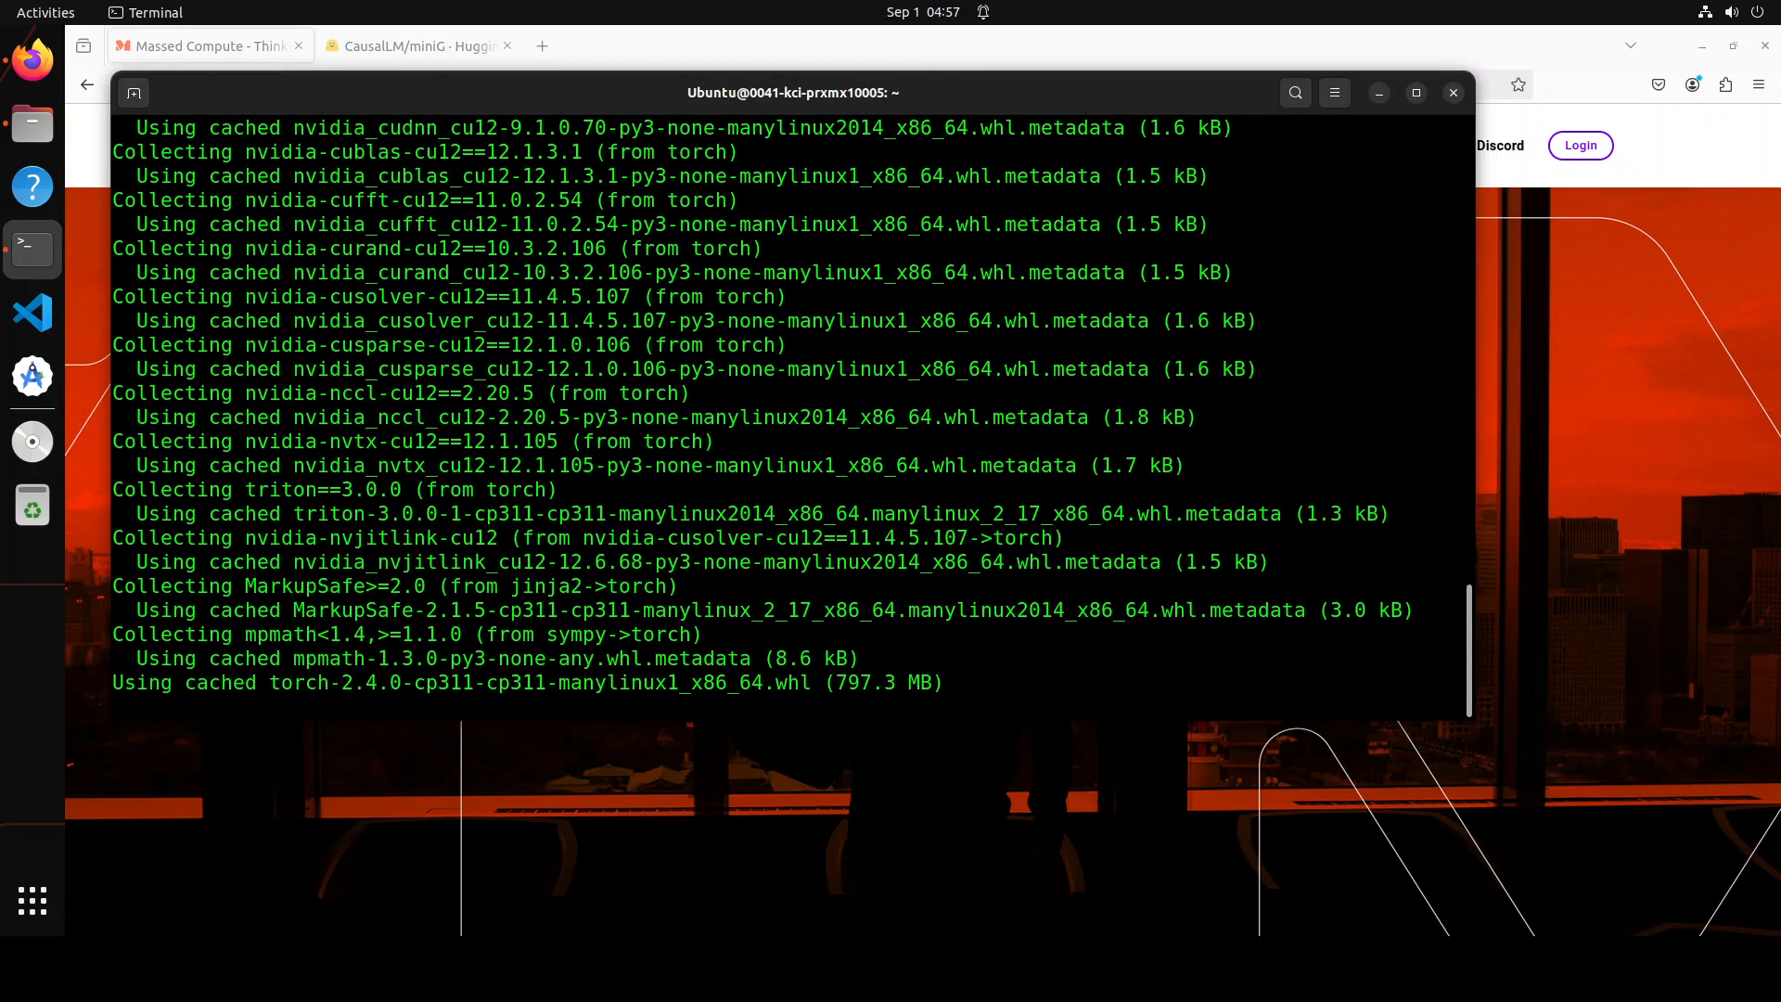
scroll("down", 3)
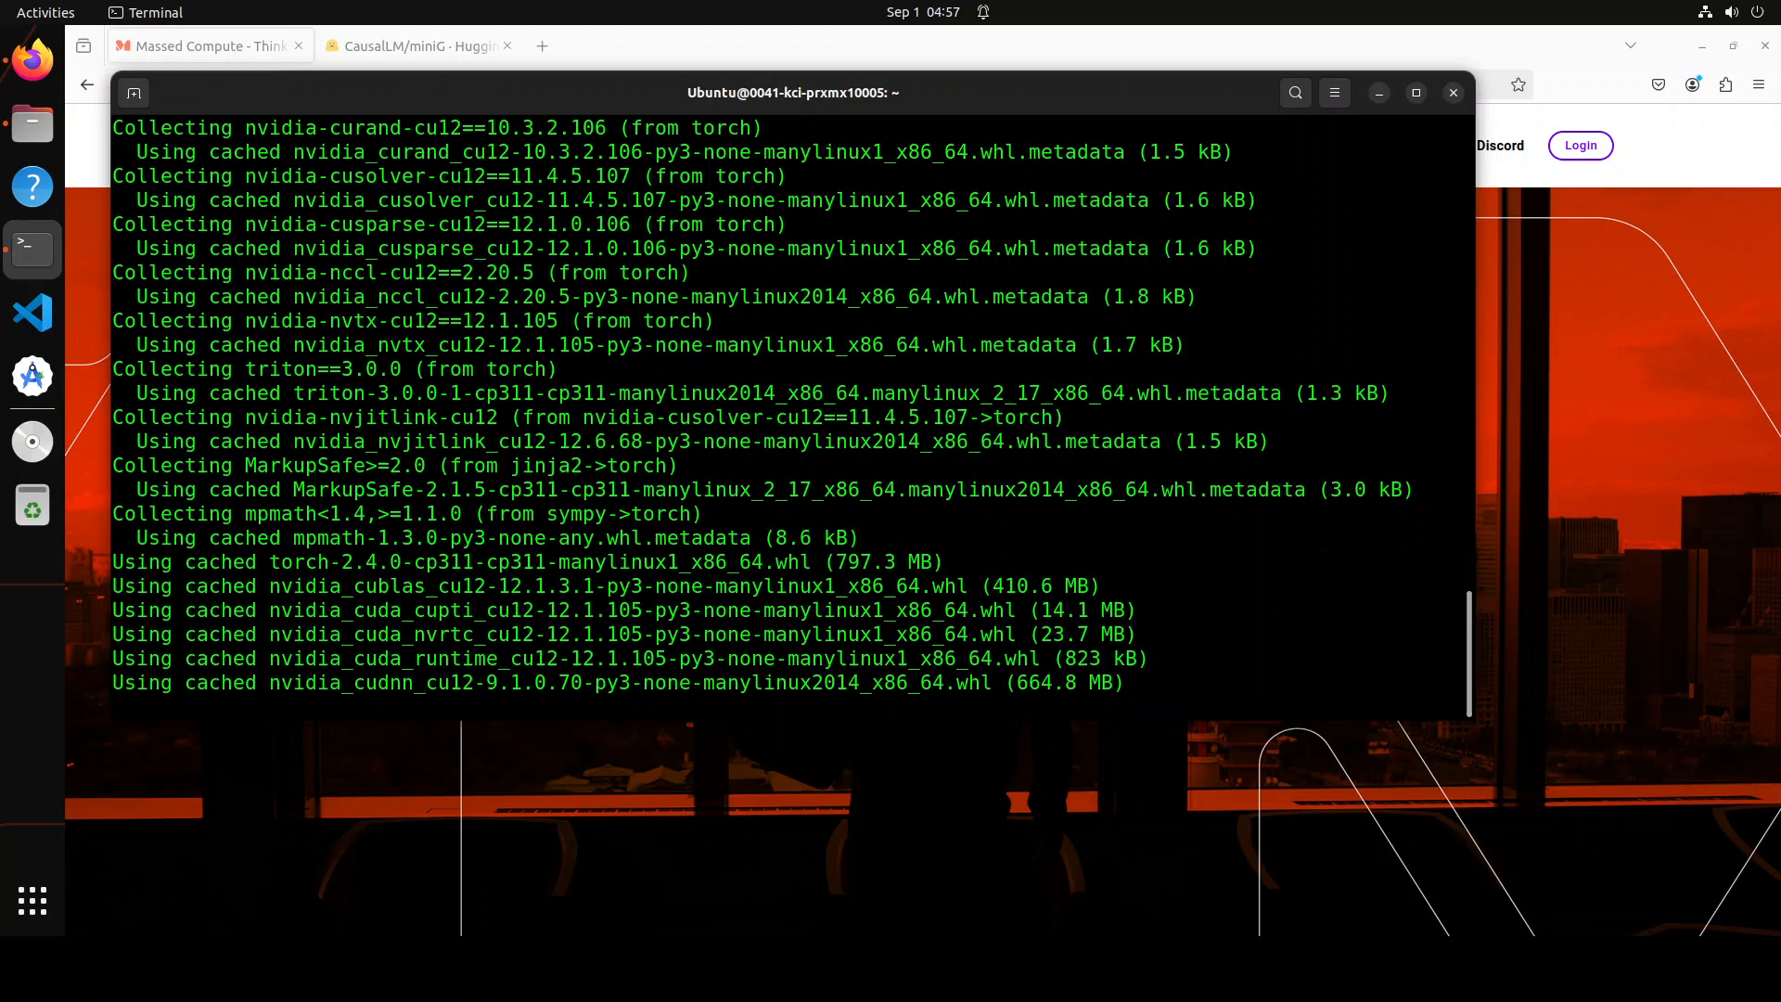
scroll("down", 3)
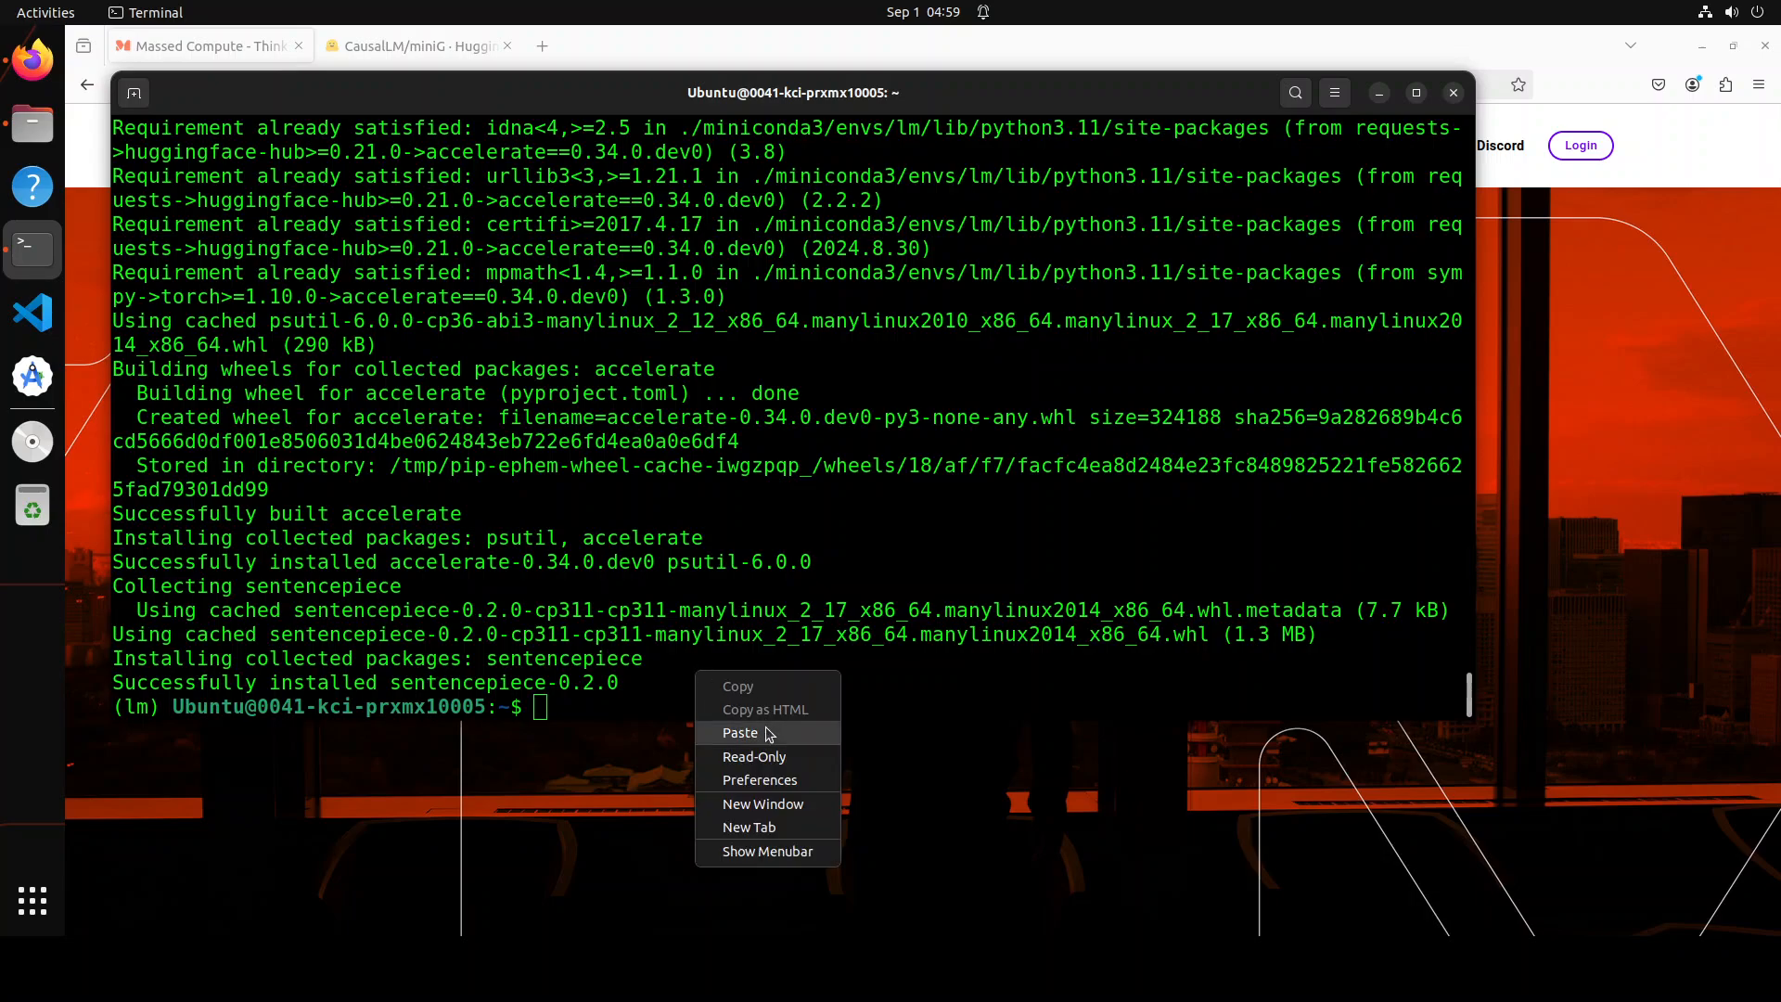
Step: Paste and run the Jupyter launch command to open the Untitled1 notebook
left_click(739, 733)
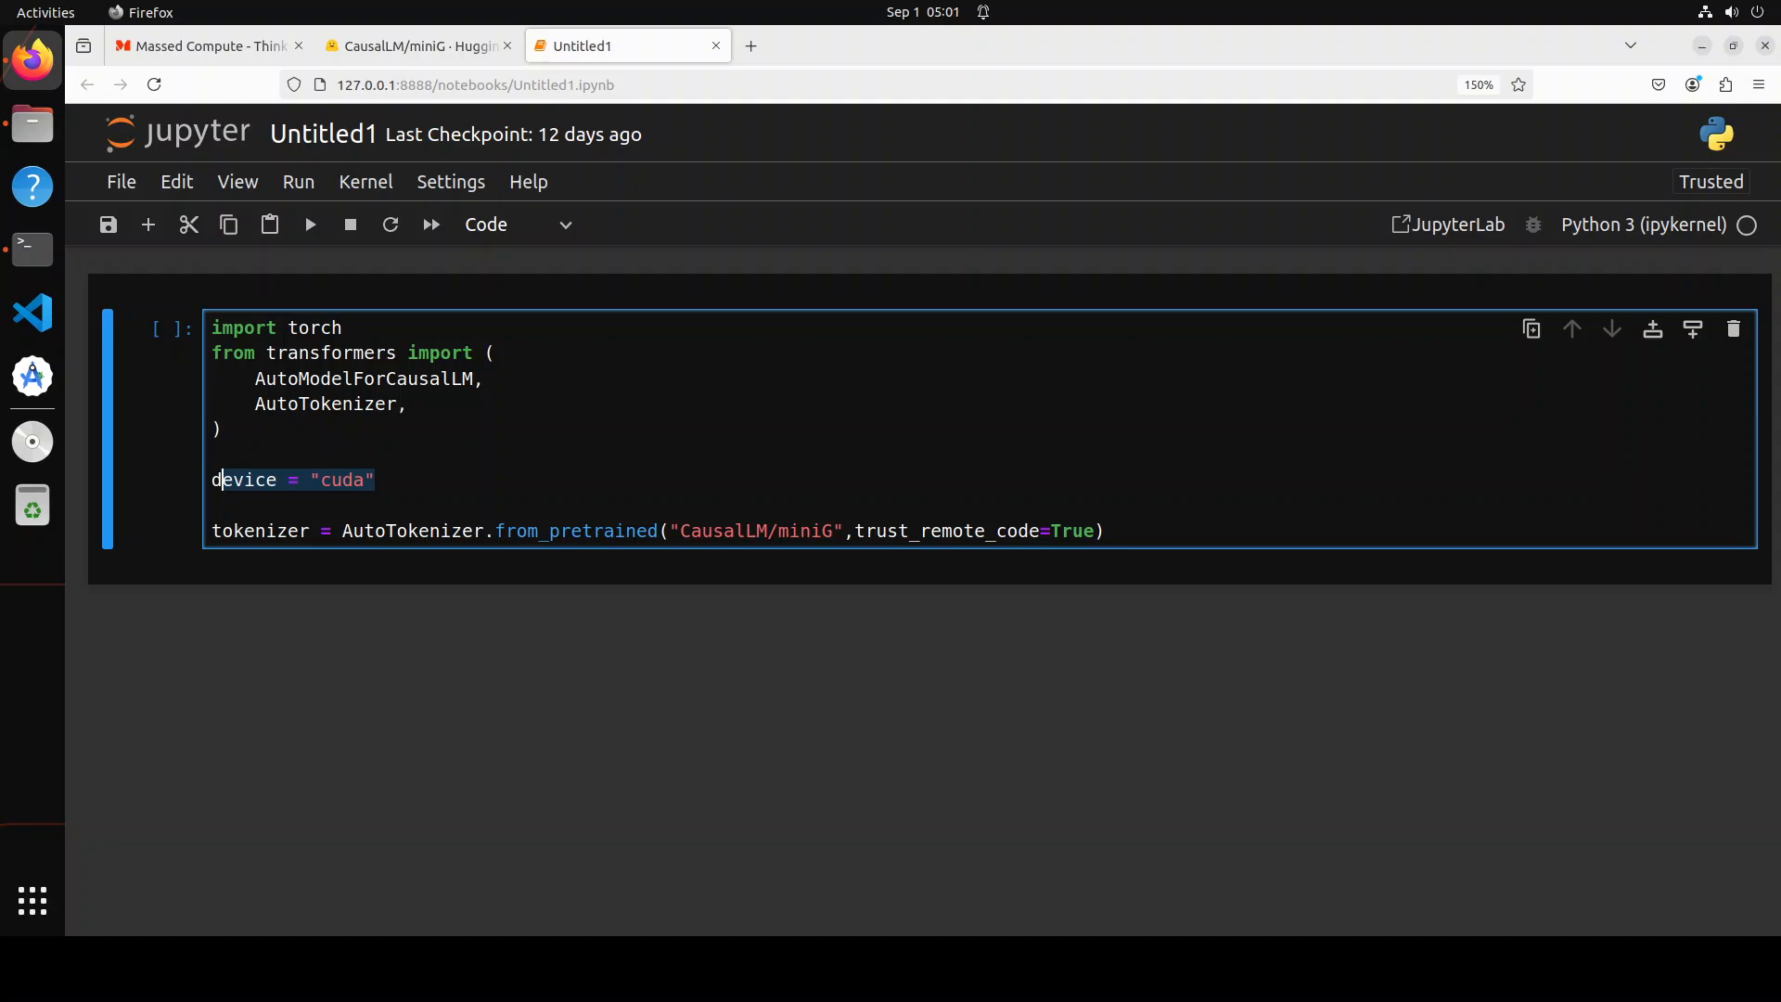
Step: Run the tokenizer cell, then the cell loading miniG on cuda with 'What is Happiness?'
left_click(310, 224)
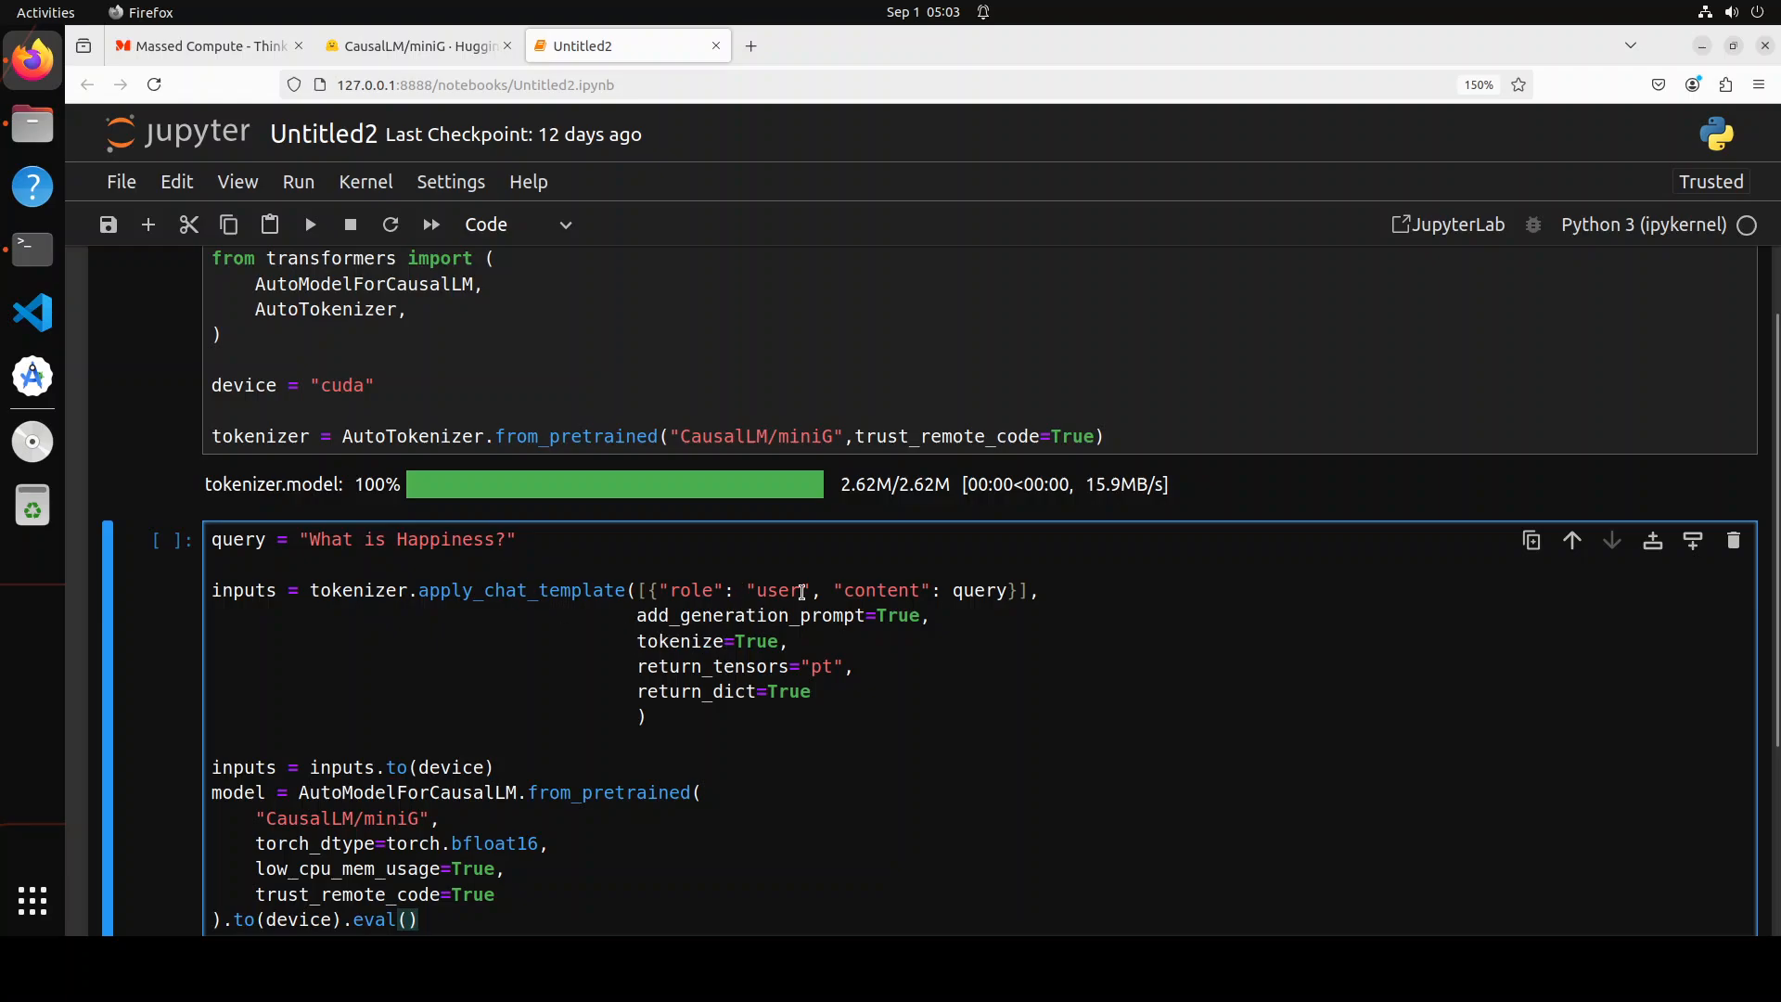
mouse_move(894, 698)
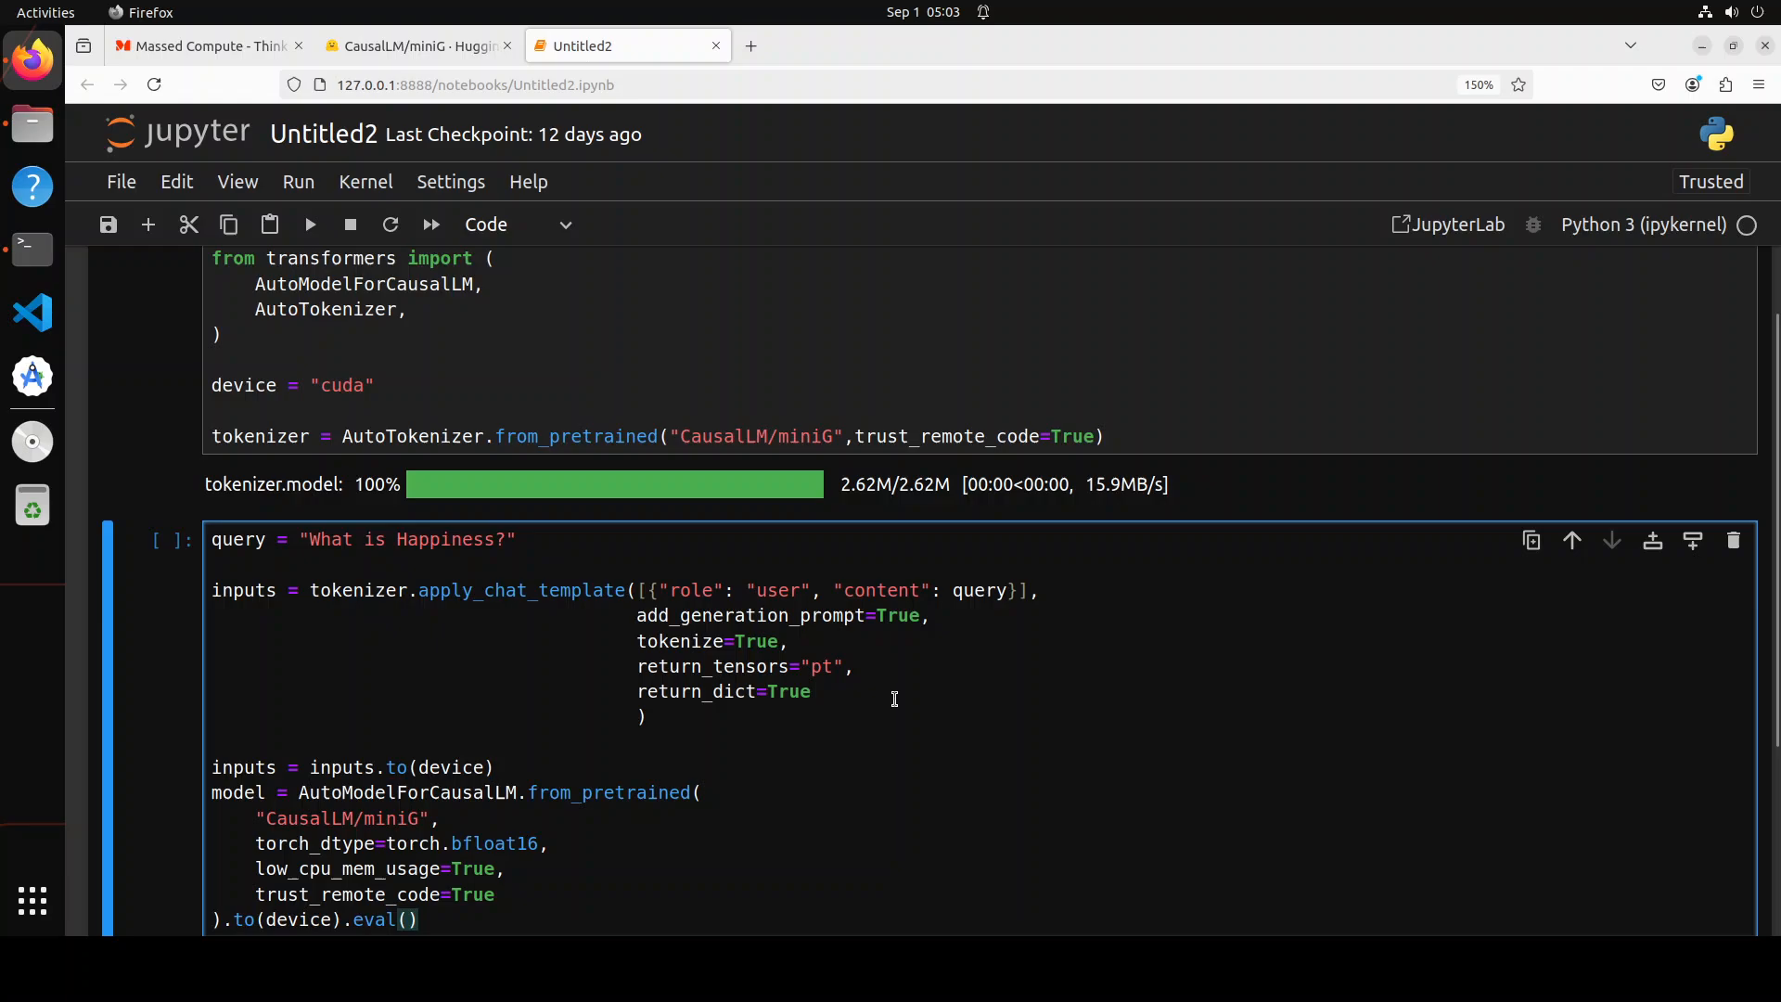
scroll("down", 3)
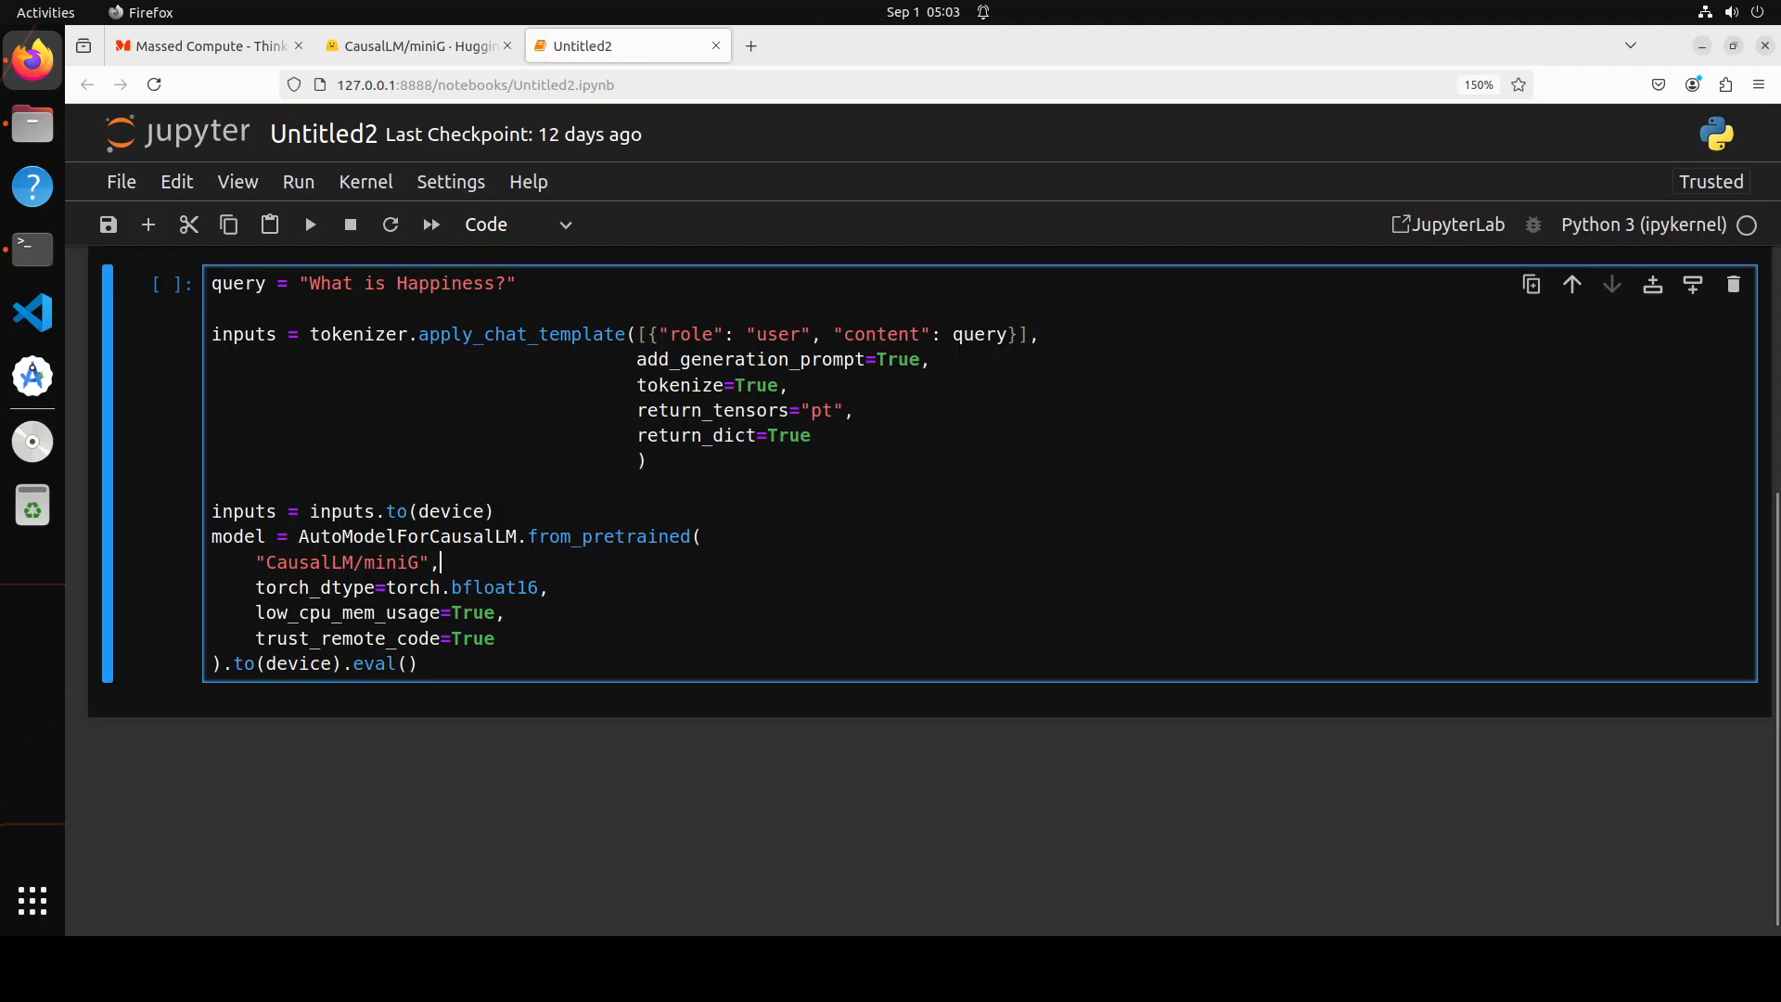
left_click(309, 224)
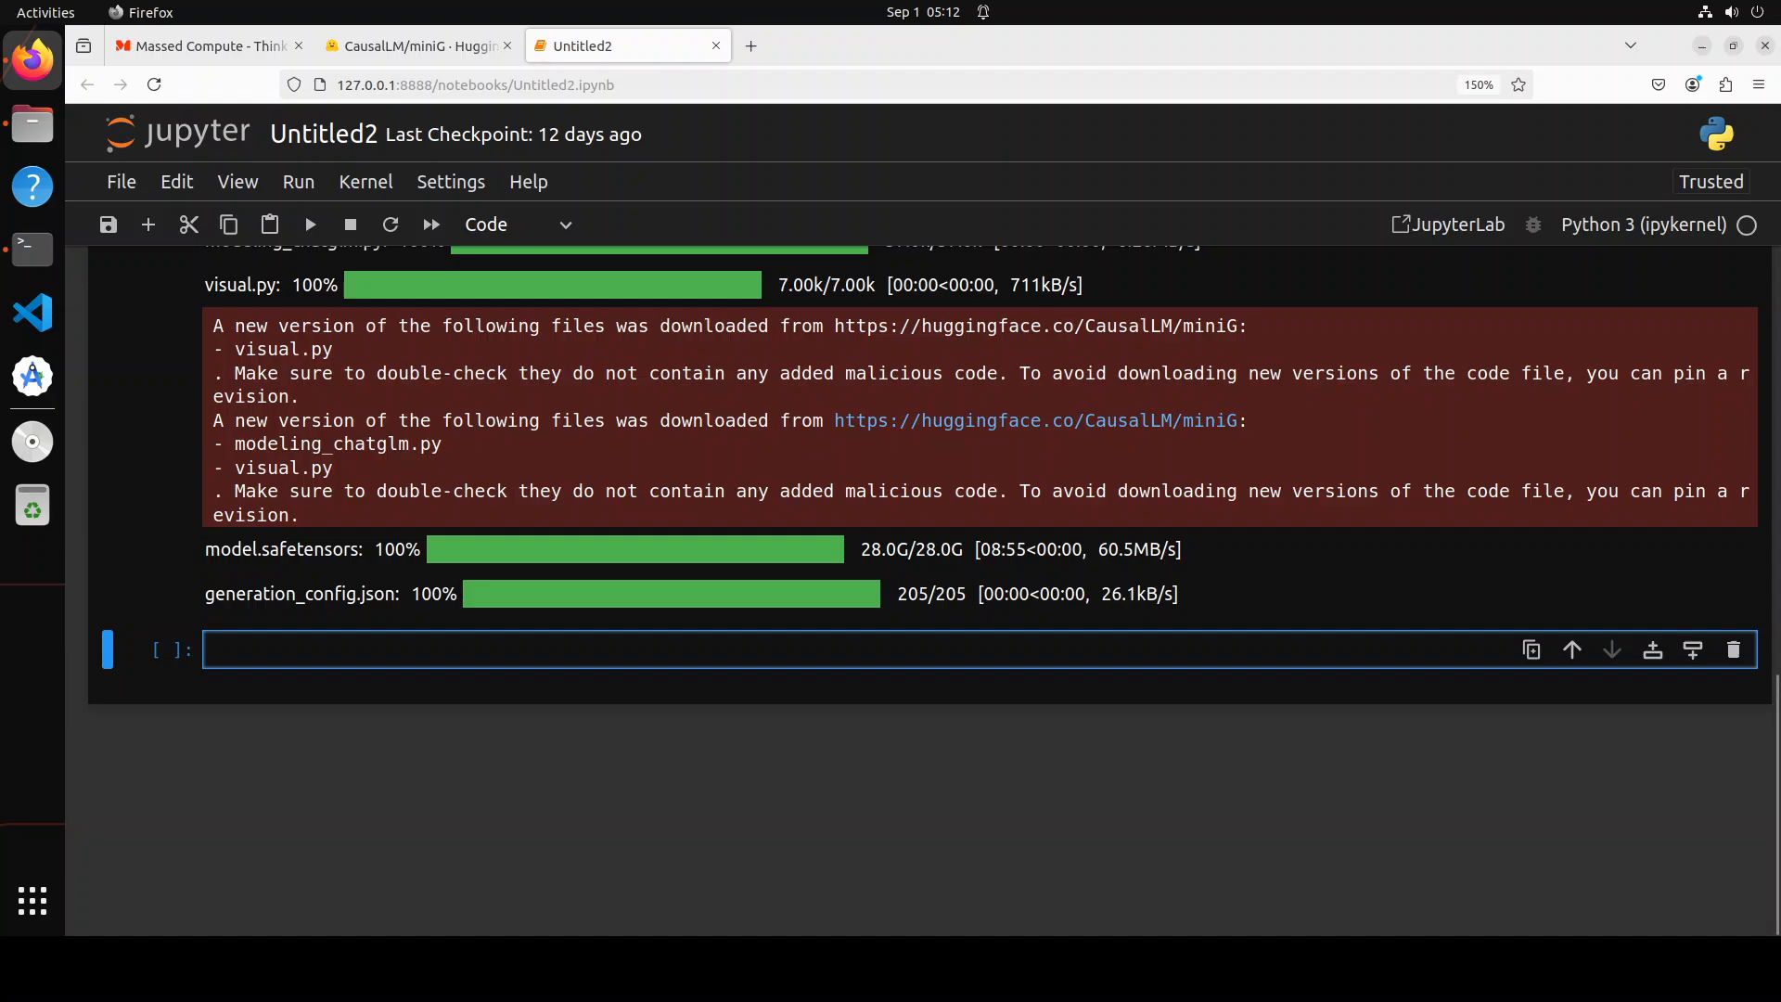
type("gen_kwargs = {\"max_length\": 2500, \"do_sample\": True, \"top_k\": 1}")
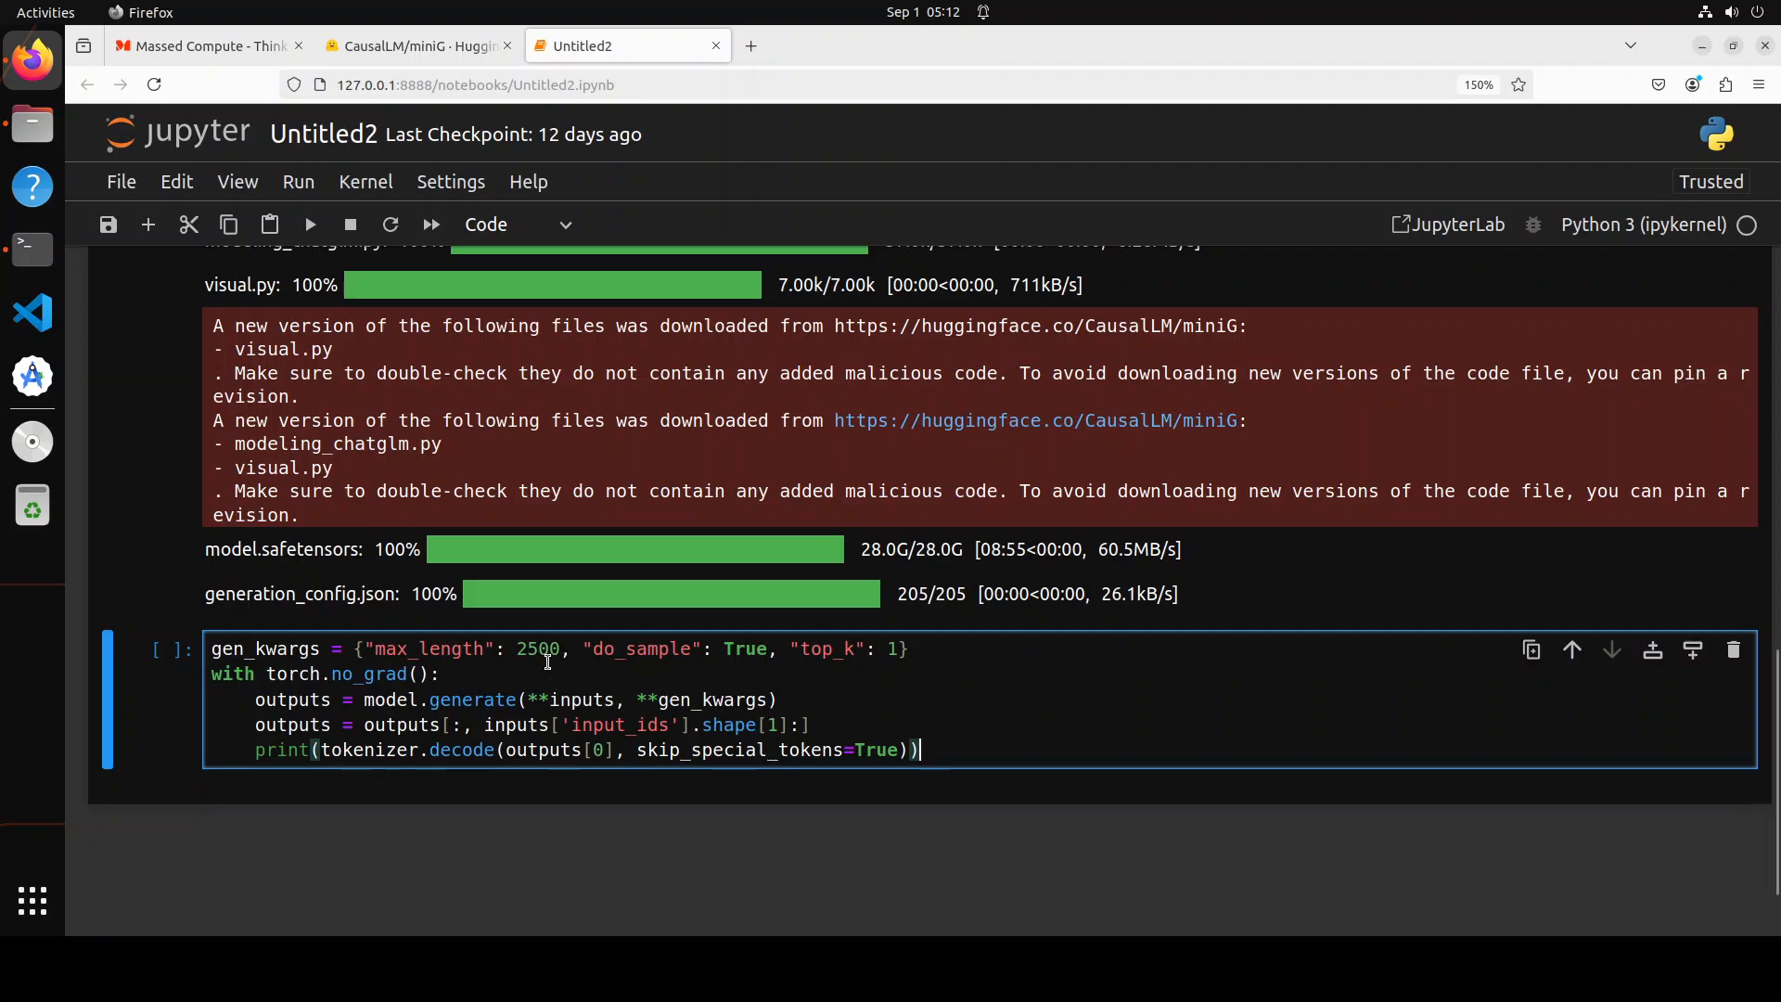
mouse_move(897, 681)
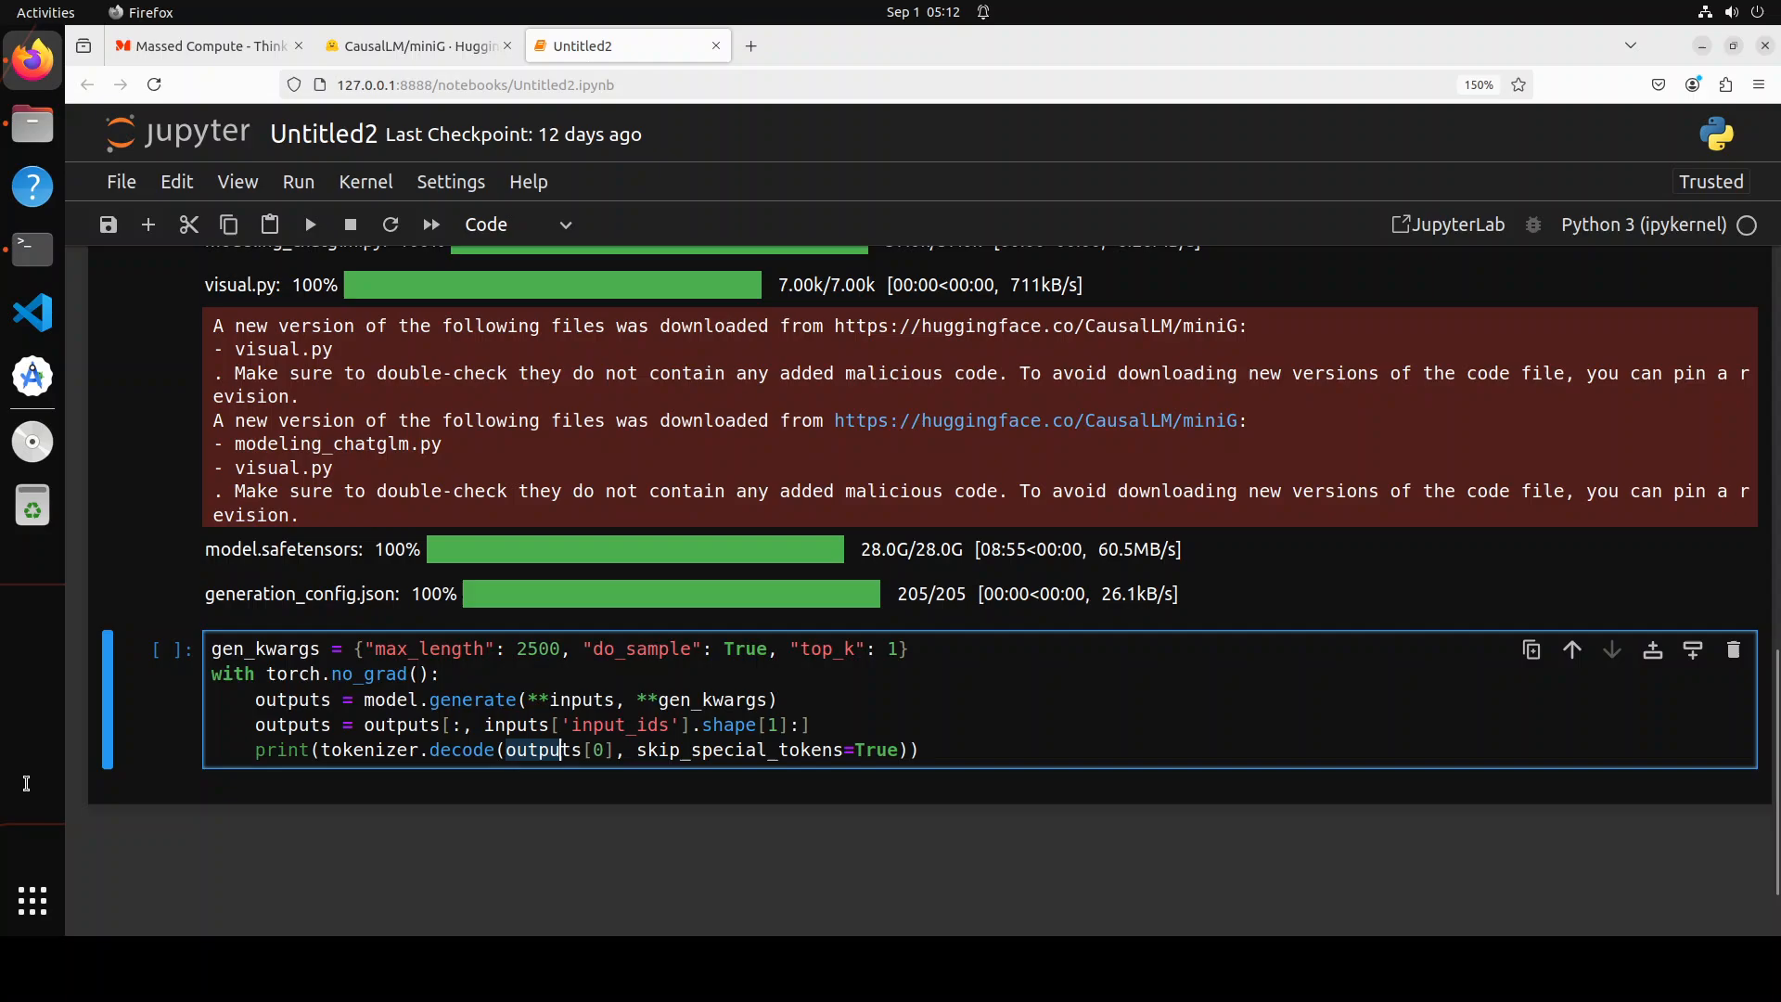
left_click(310, 223)
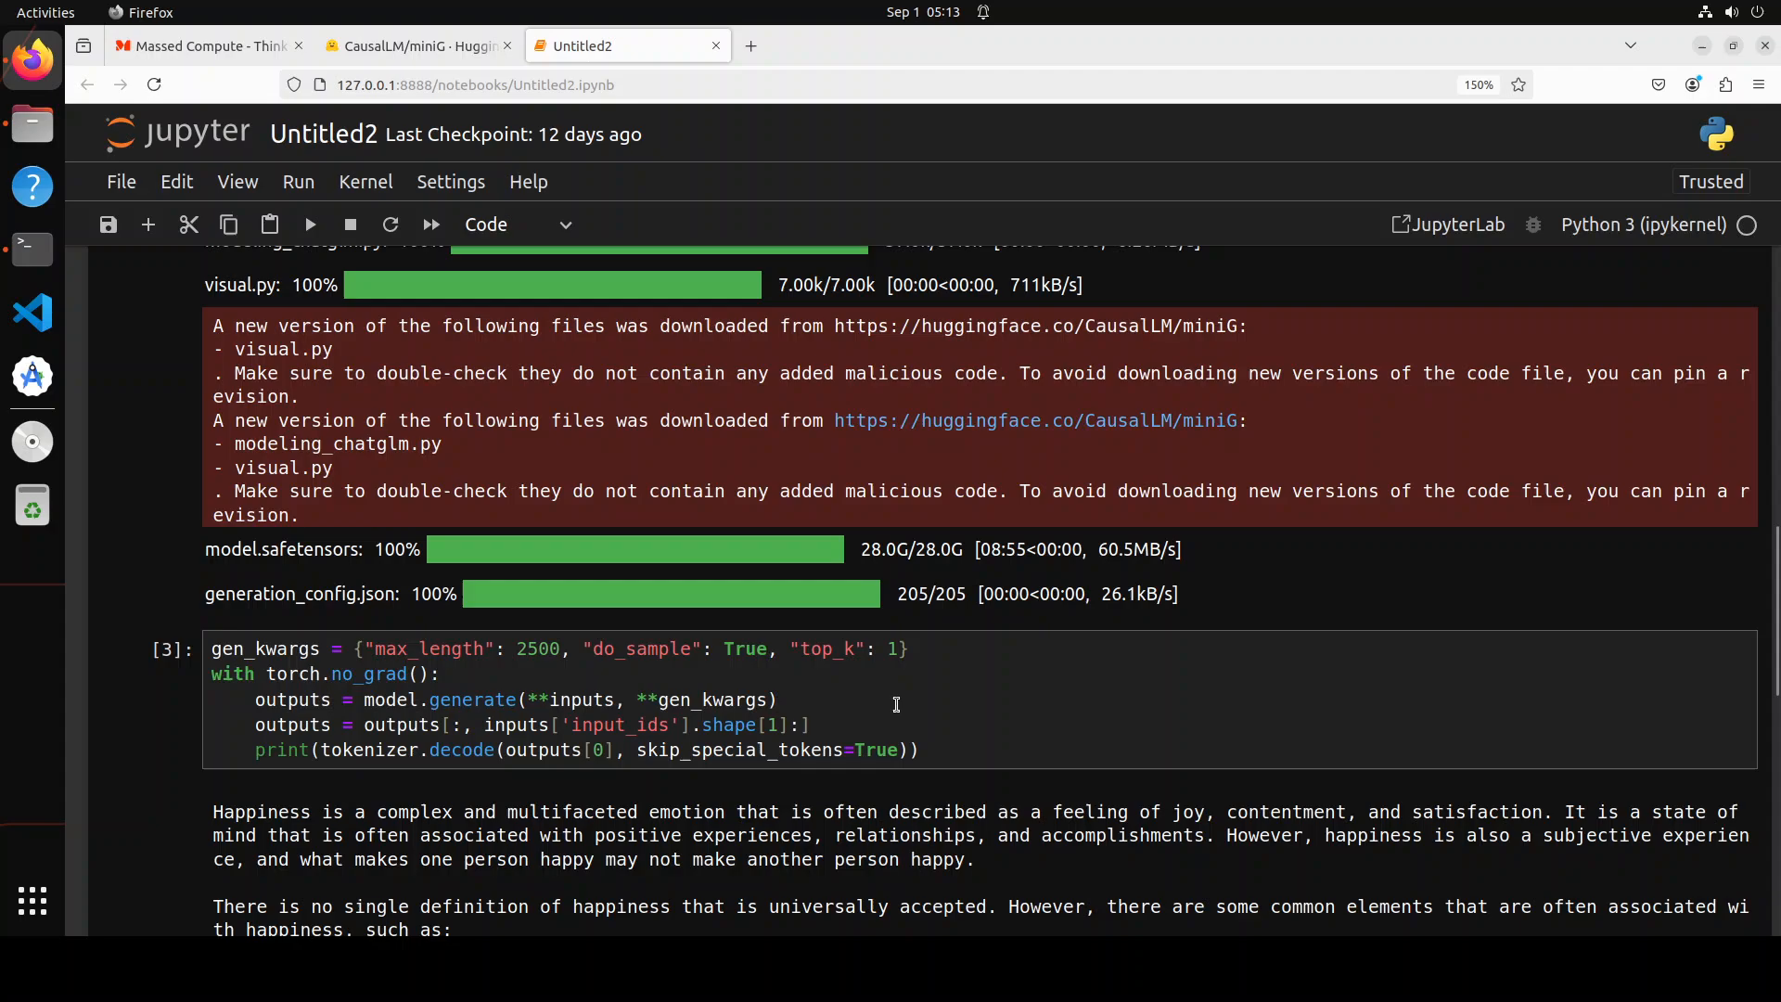
scroll("down", 3)
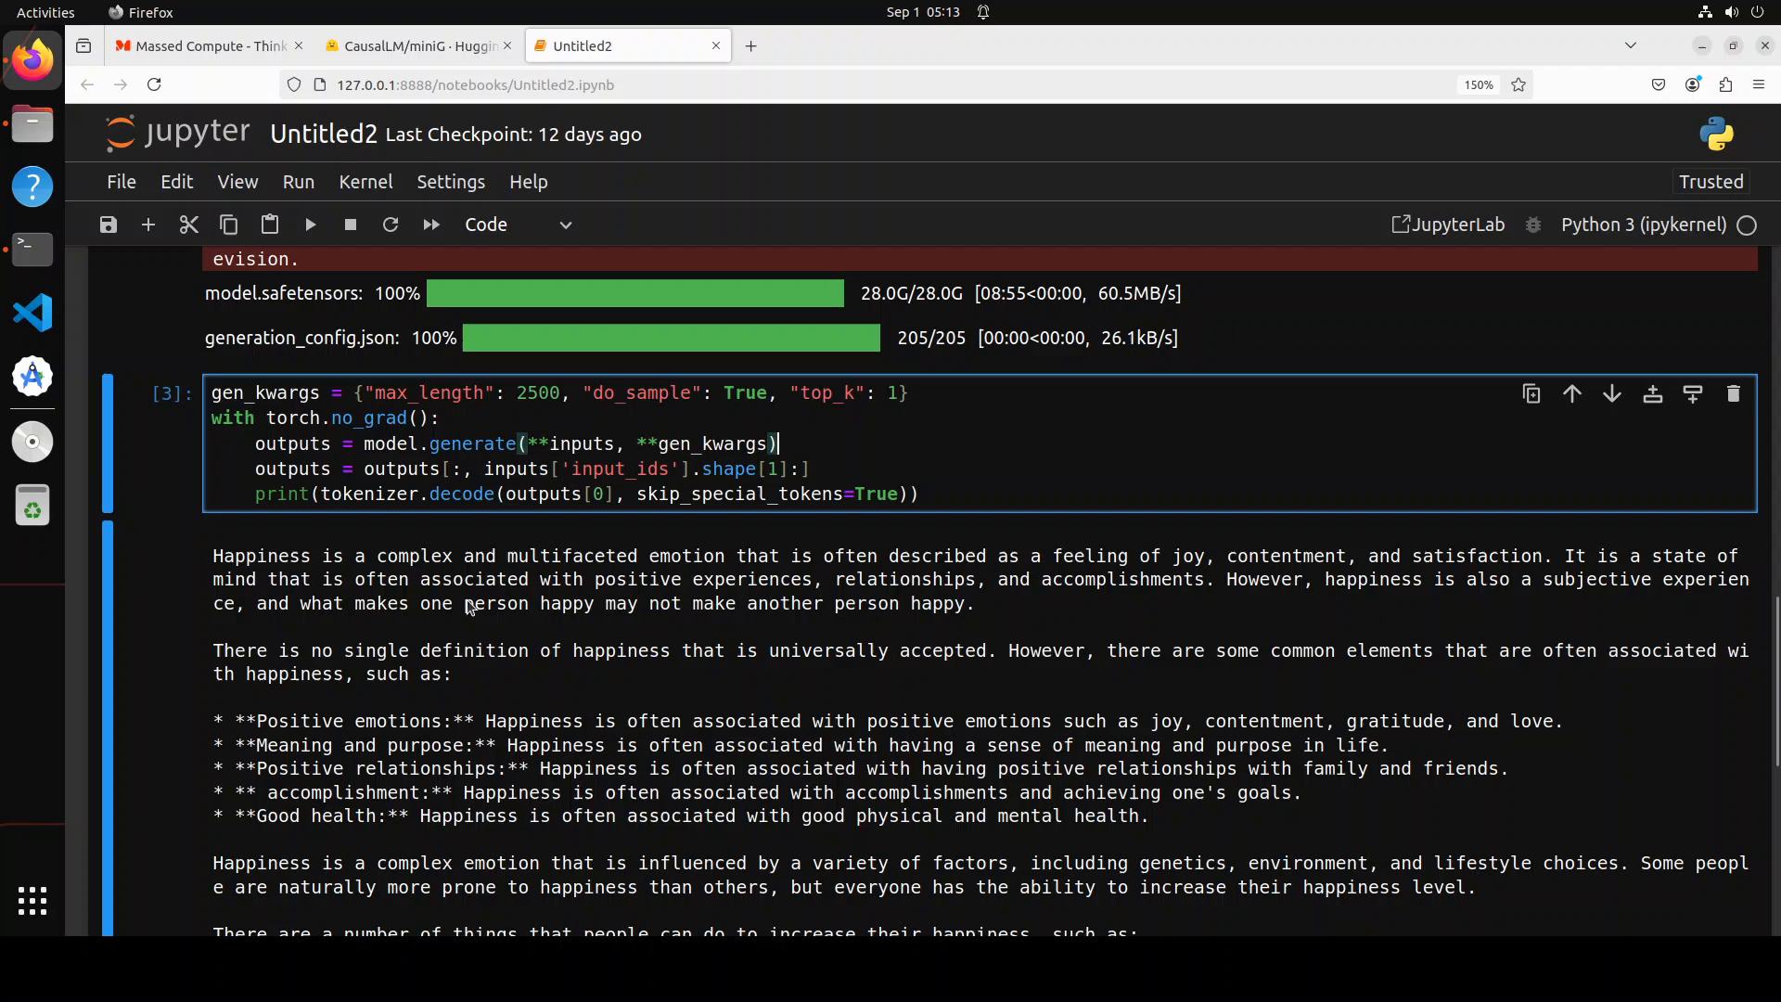
mouse_move(889, 618)
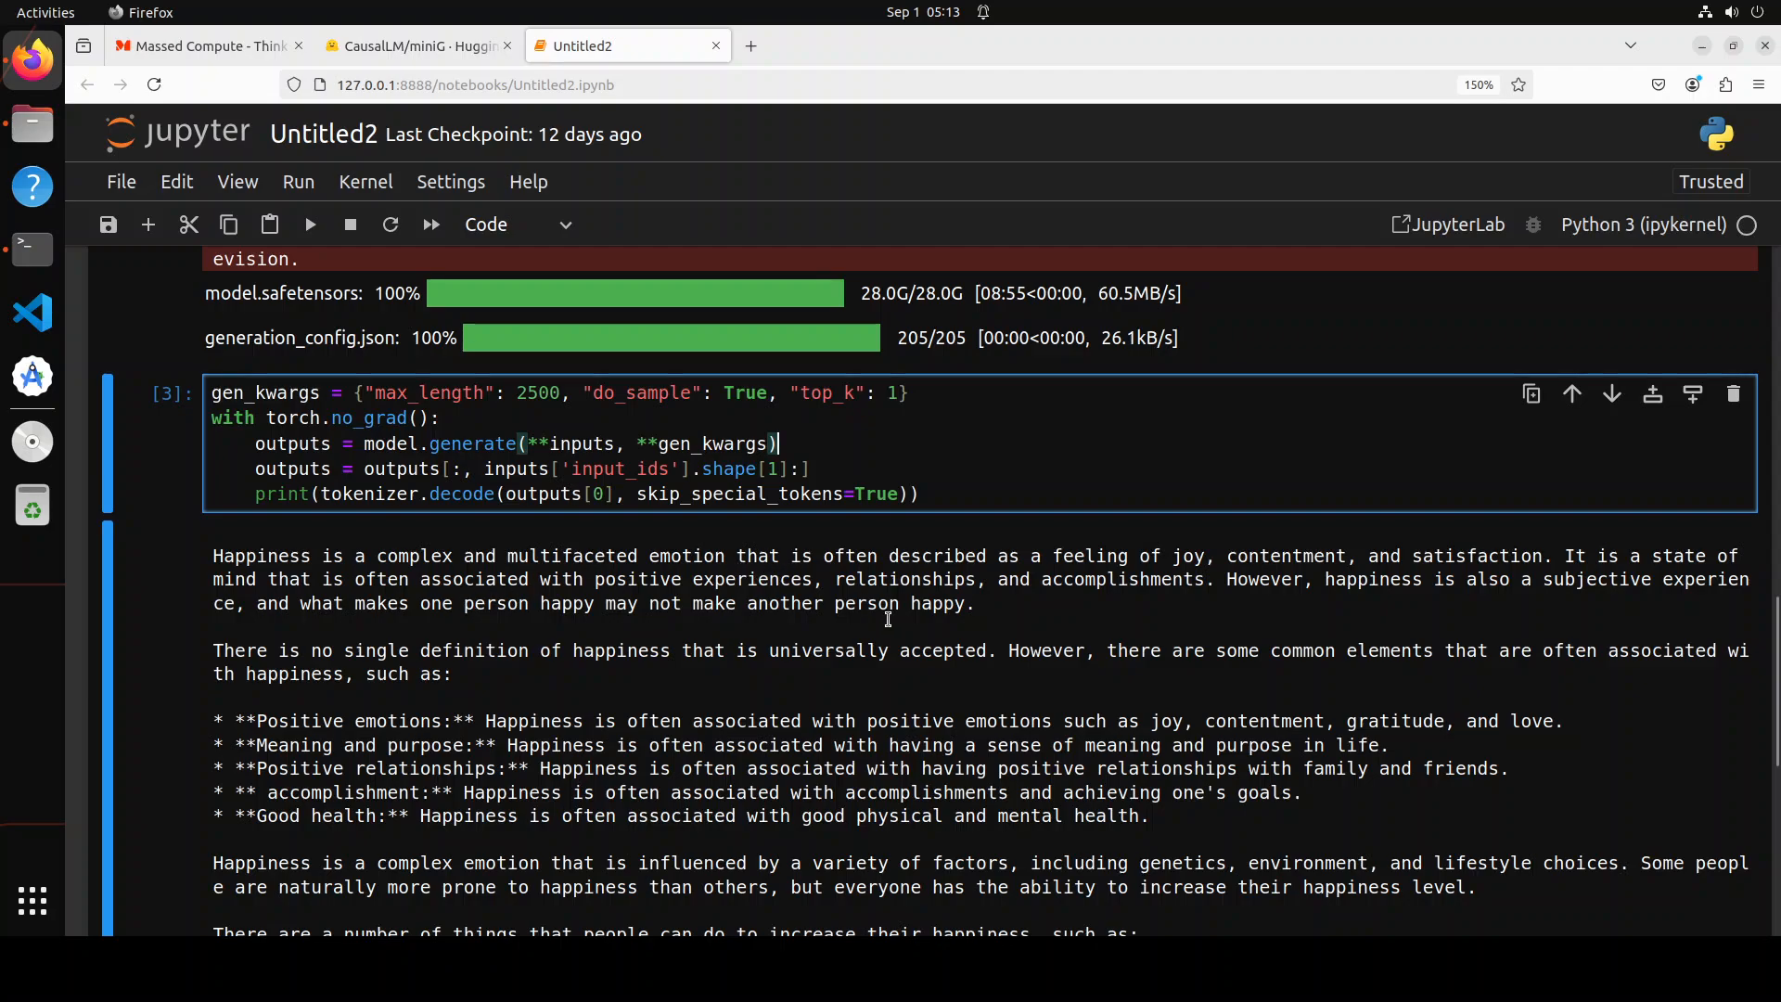
scroll("down", 3)
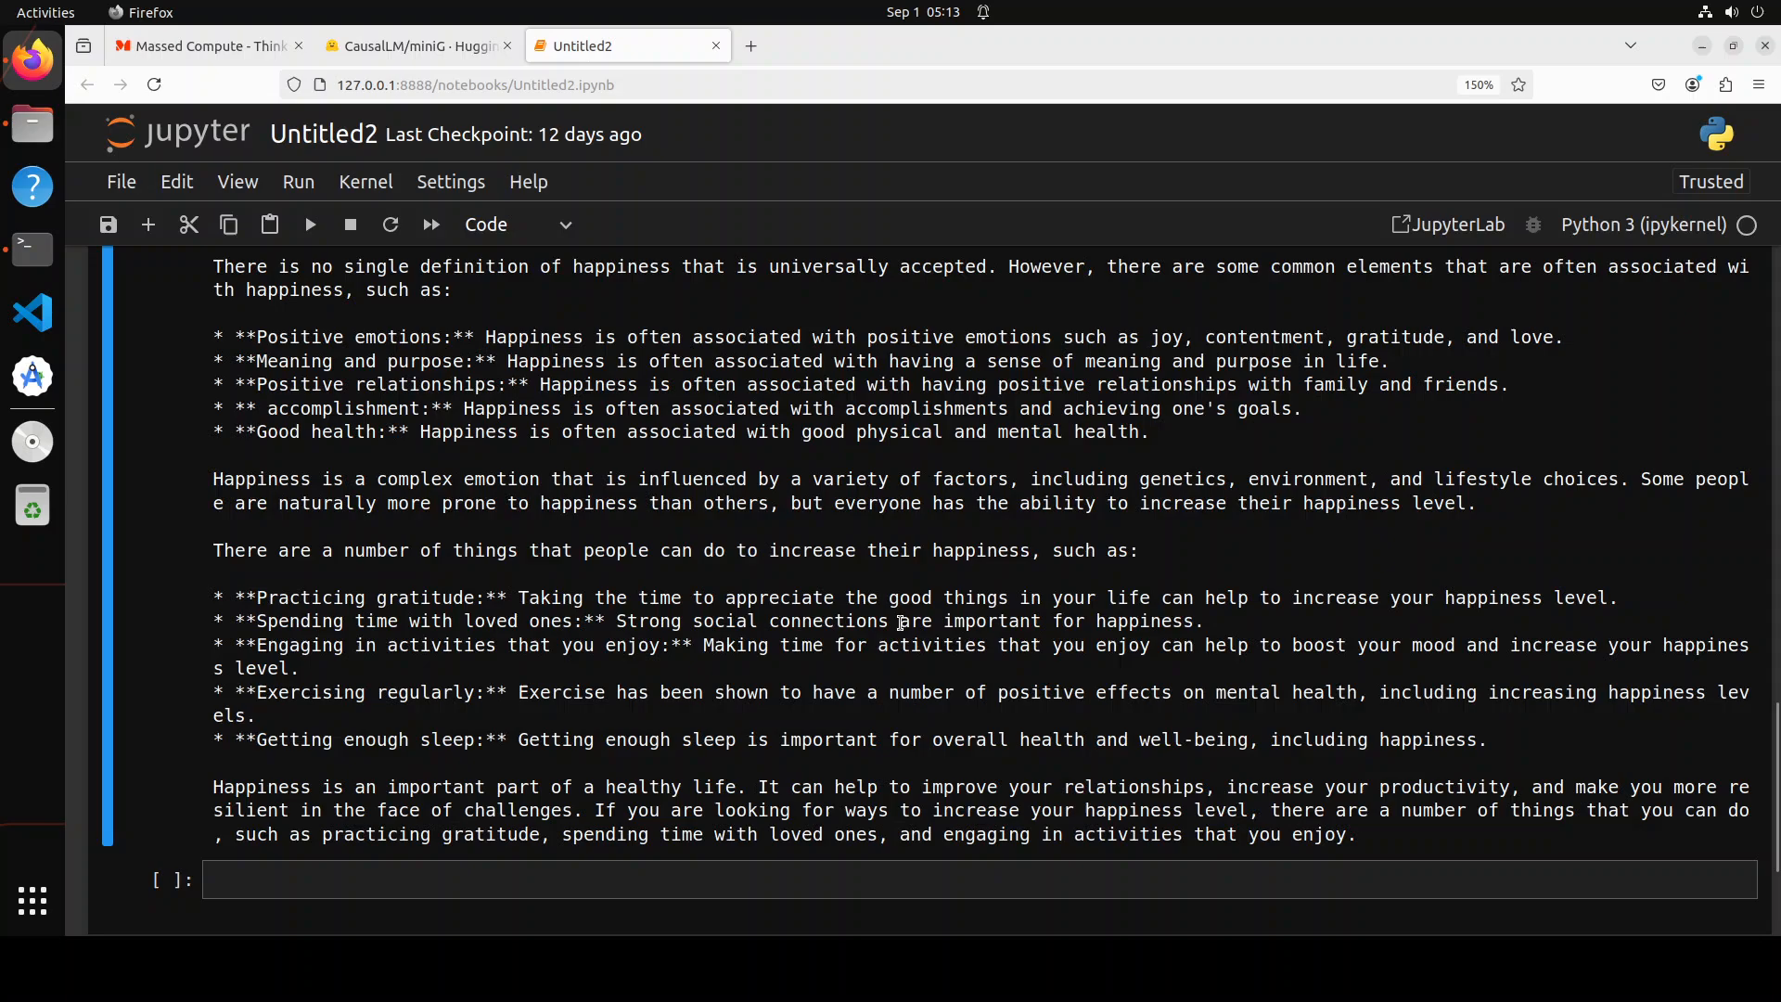
mouse_move(1053, 724)
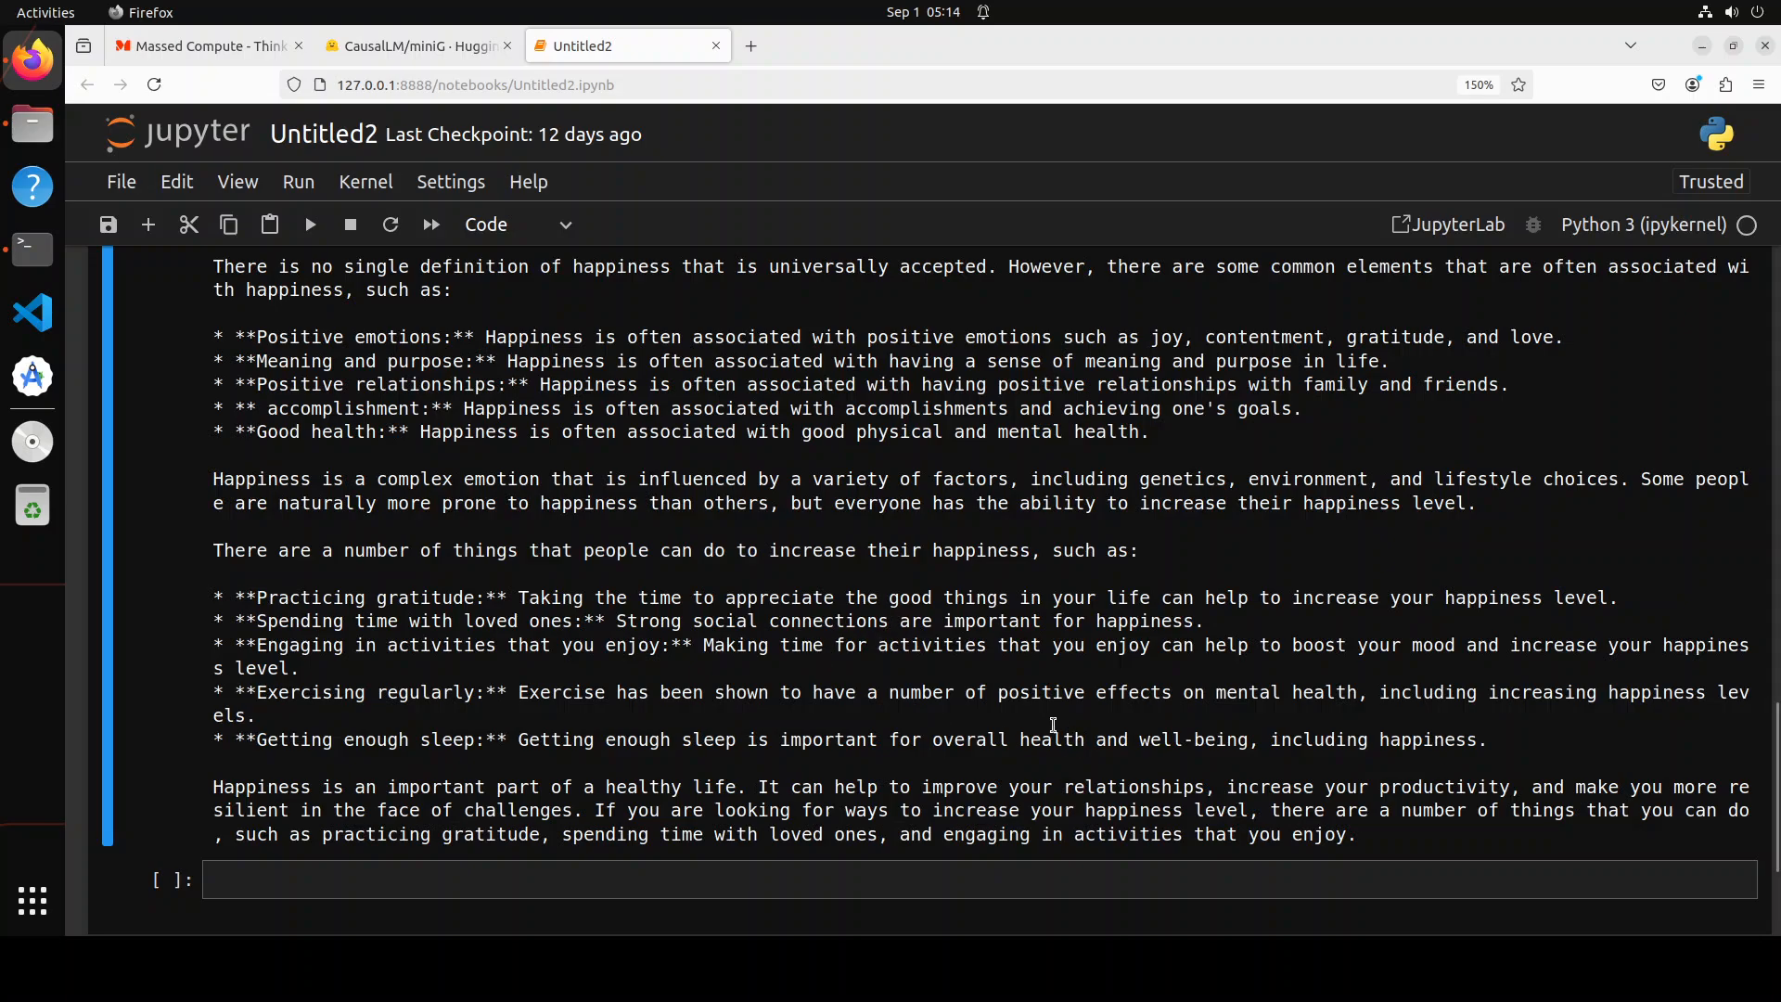
scroll("up", 3)
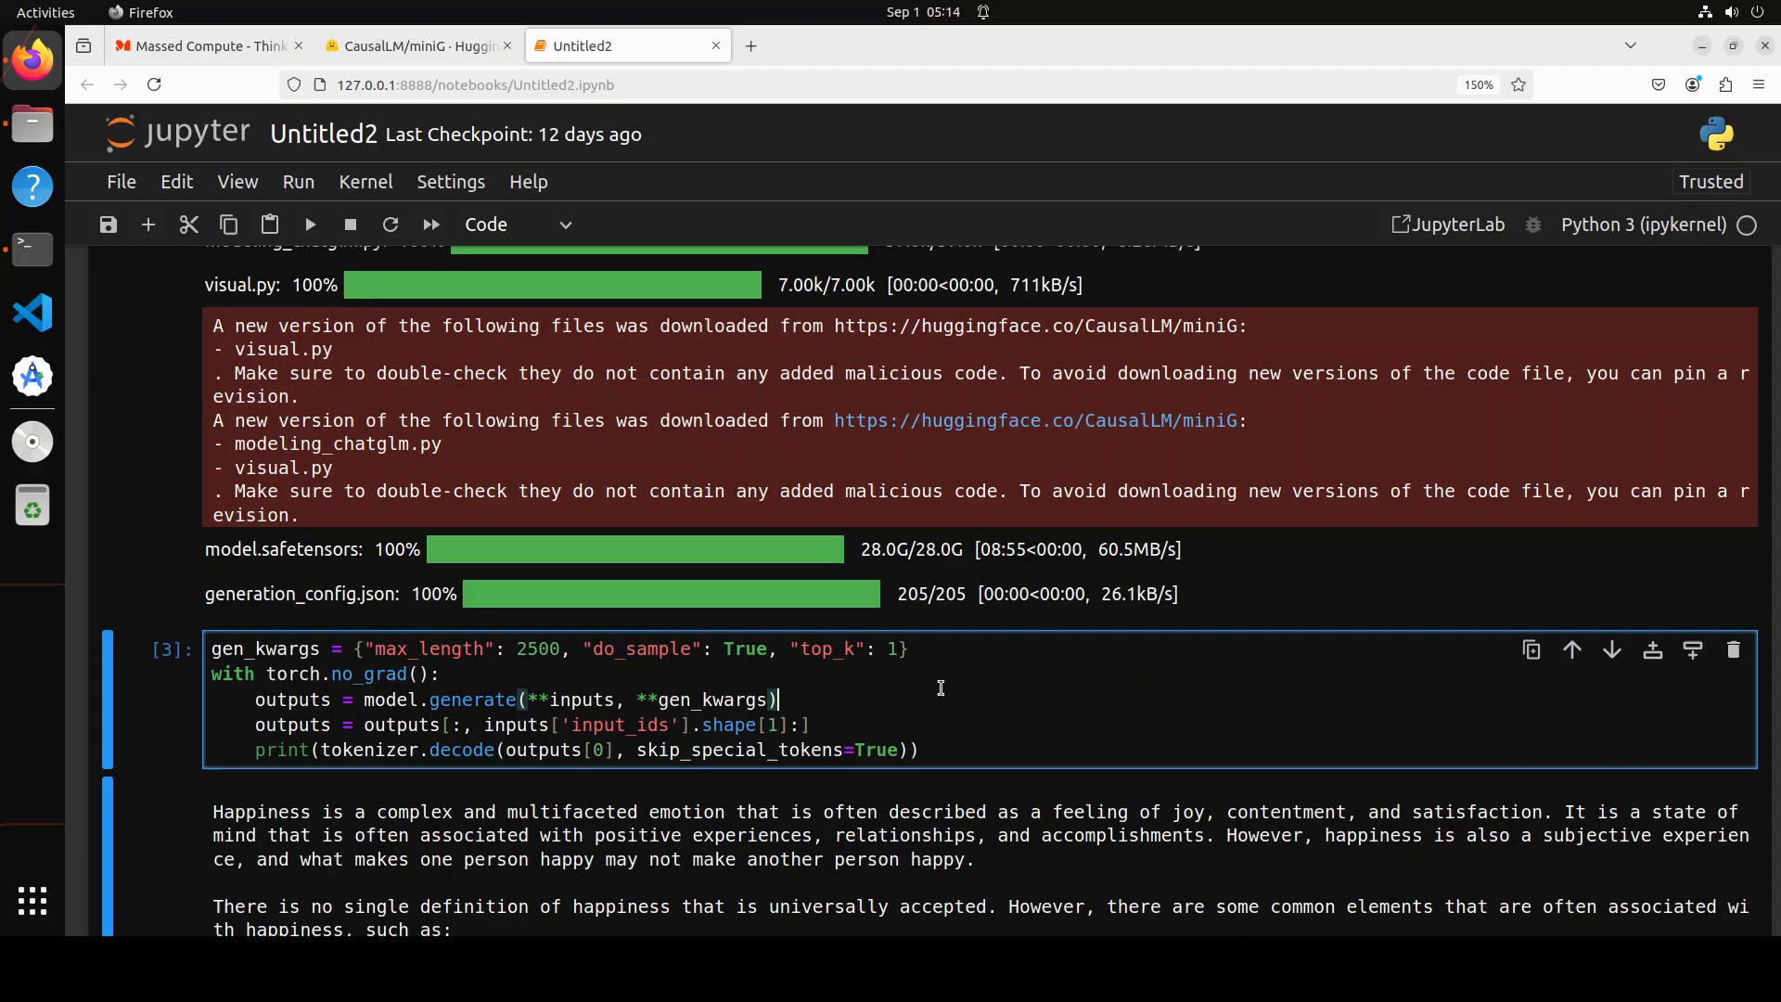
mouse_move(829, 653)
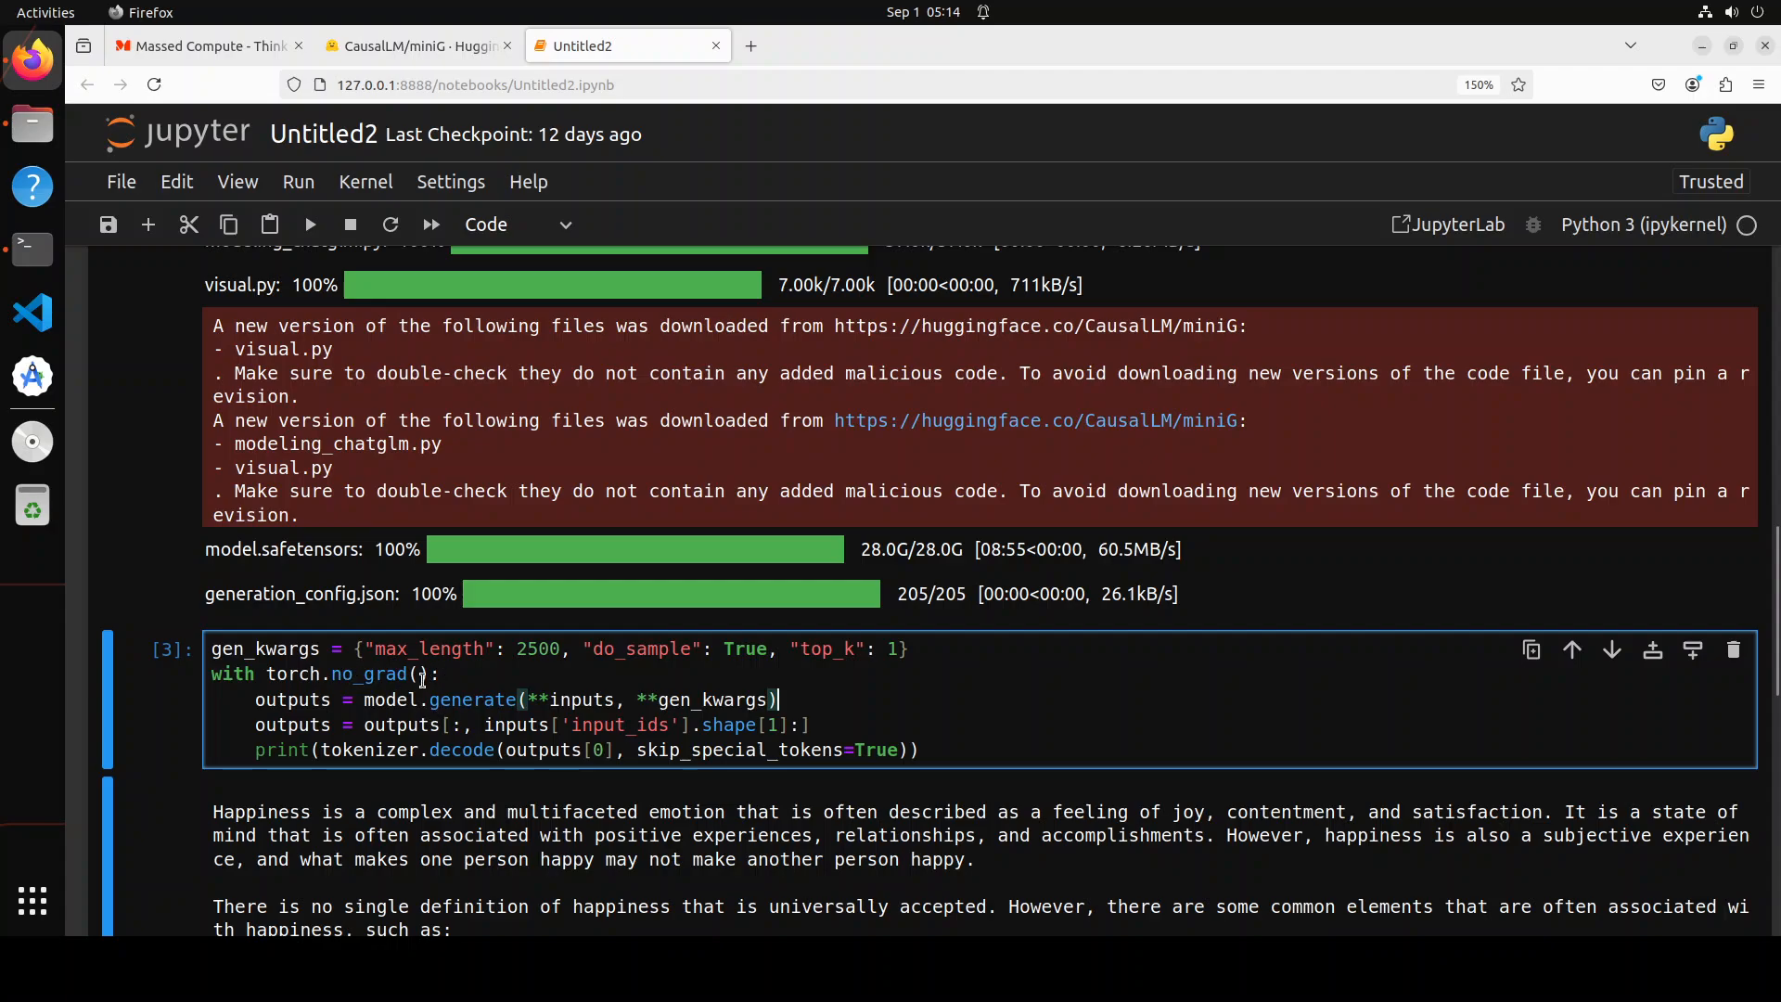
Step: Review the Lily Rose novel prompt, fix the 'temprature' typo, and clear the old output
scroll("up", 3)
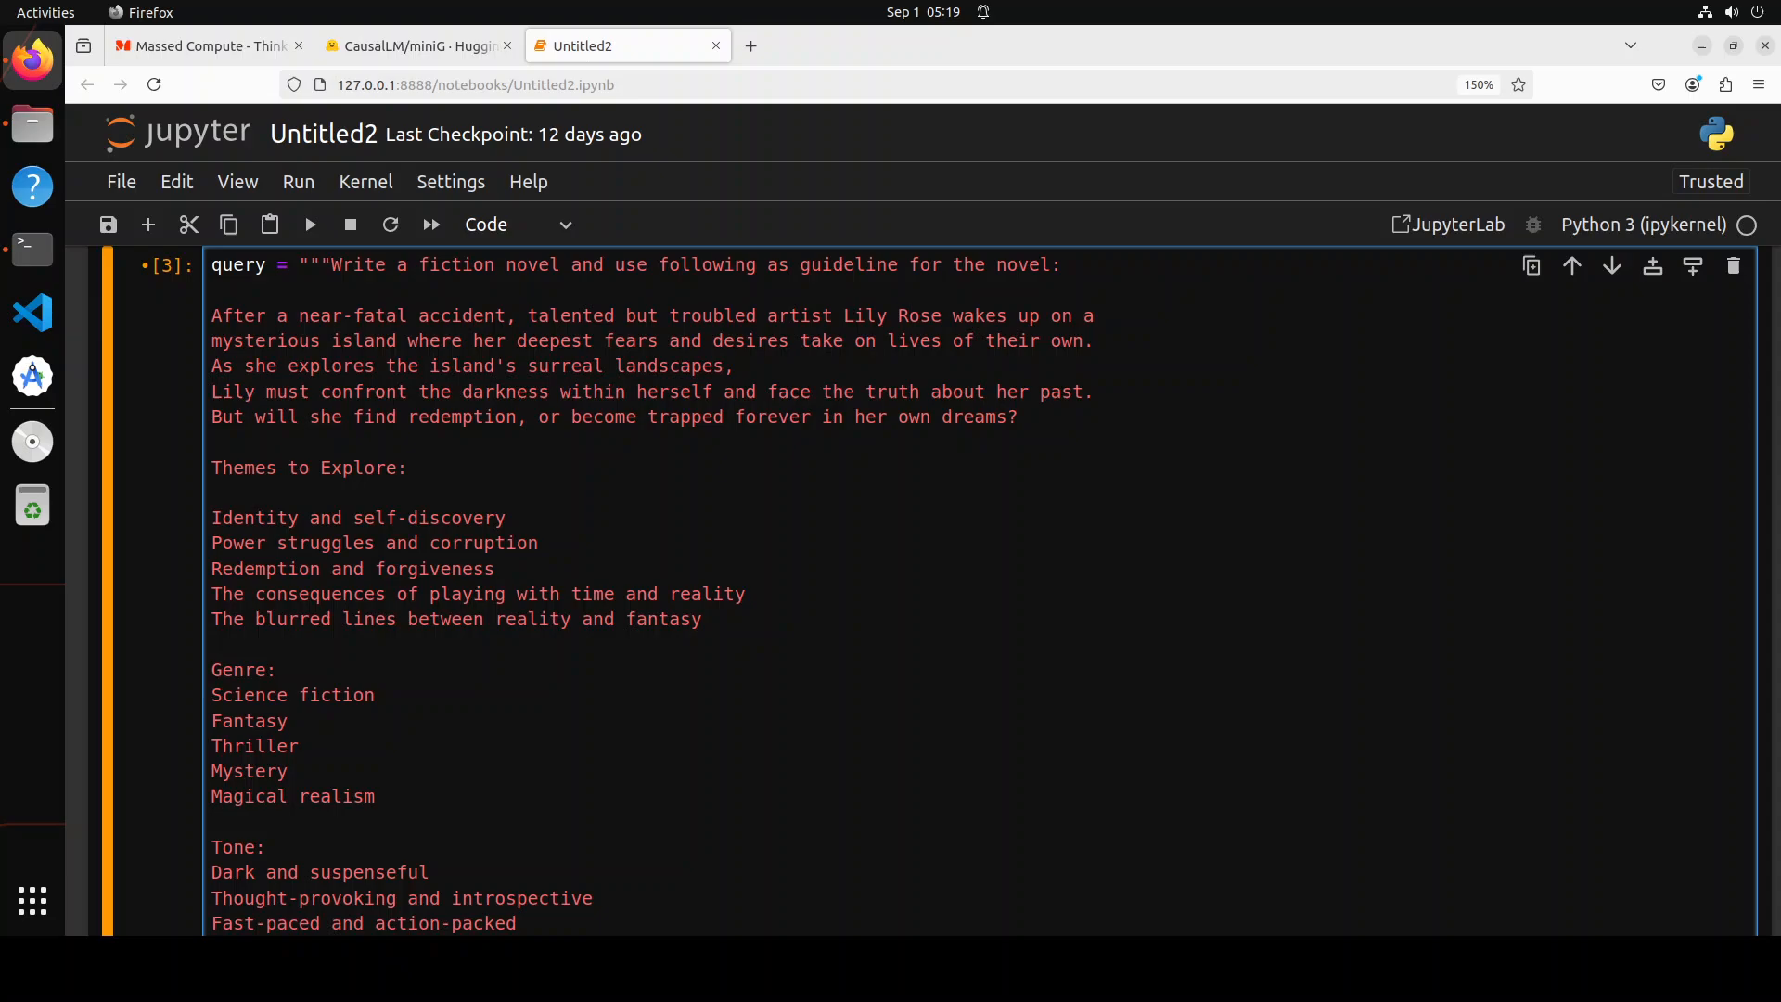
left_click(211, 289)
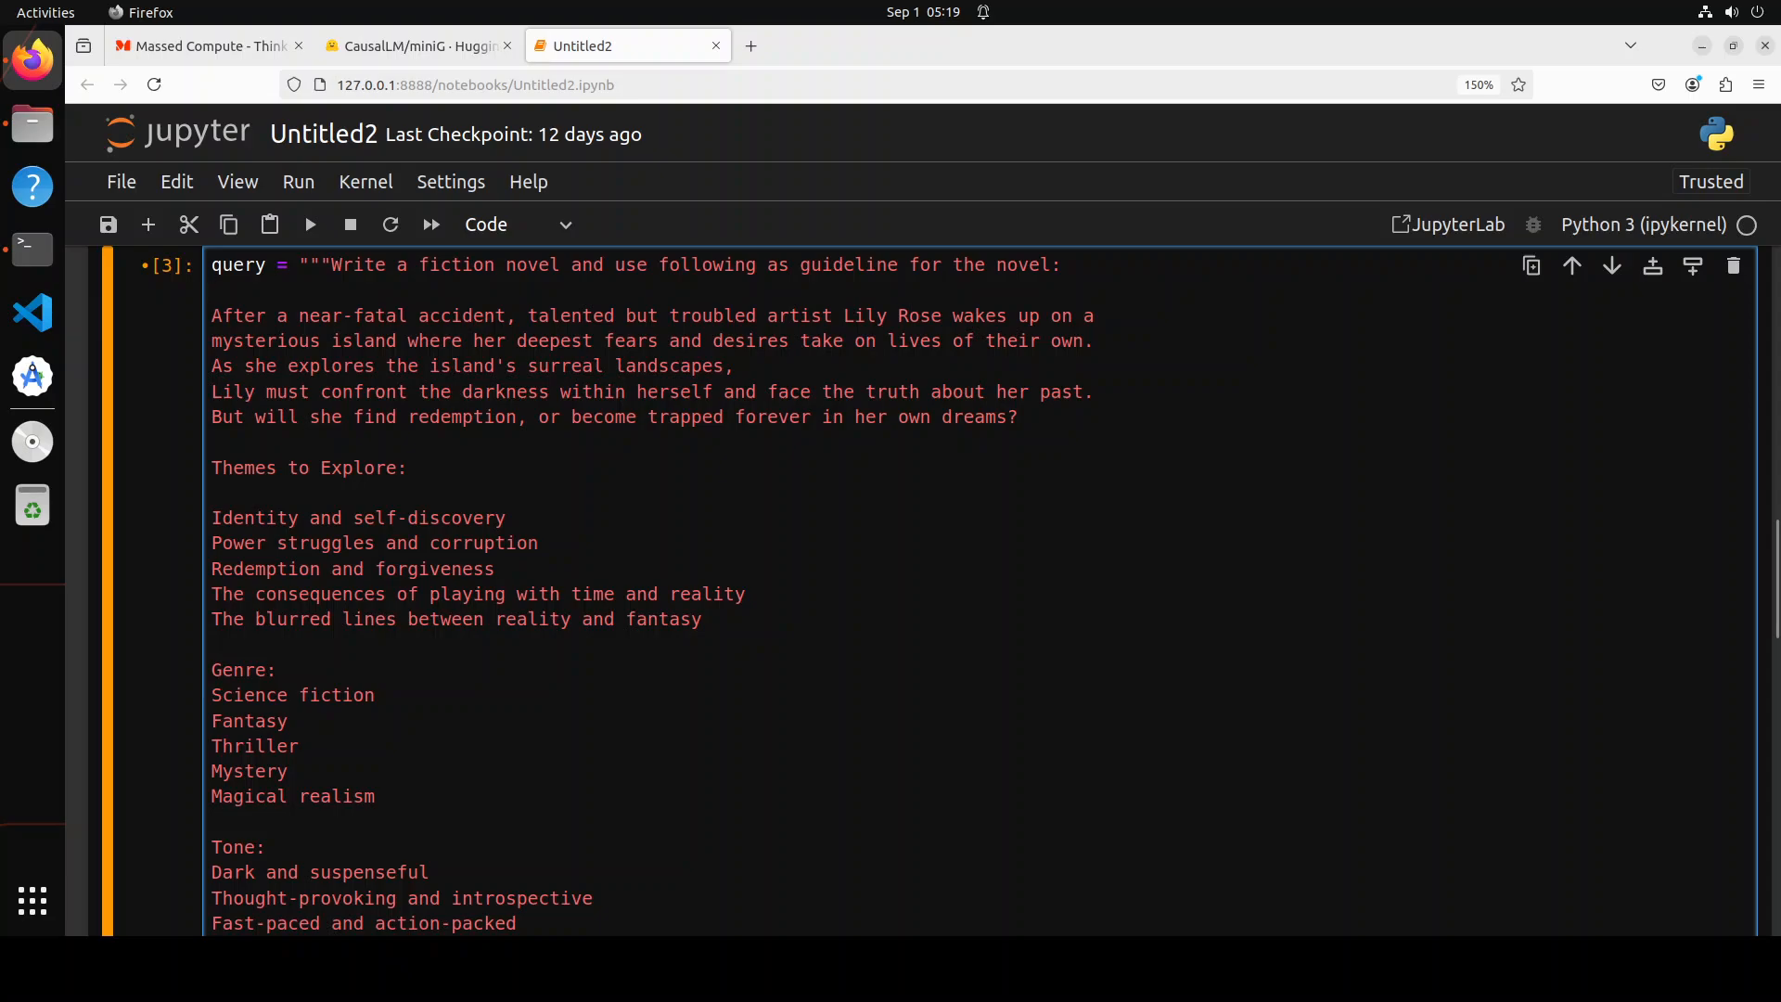
left_click(212, 289)
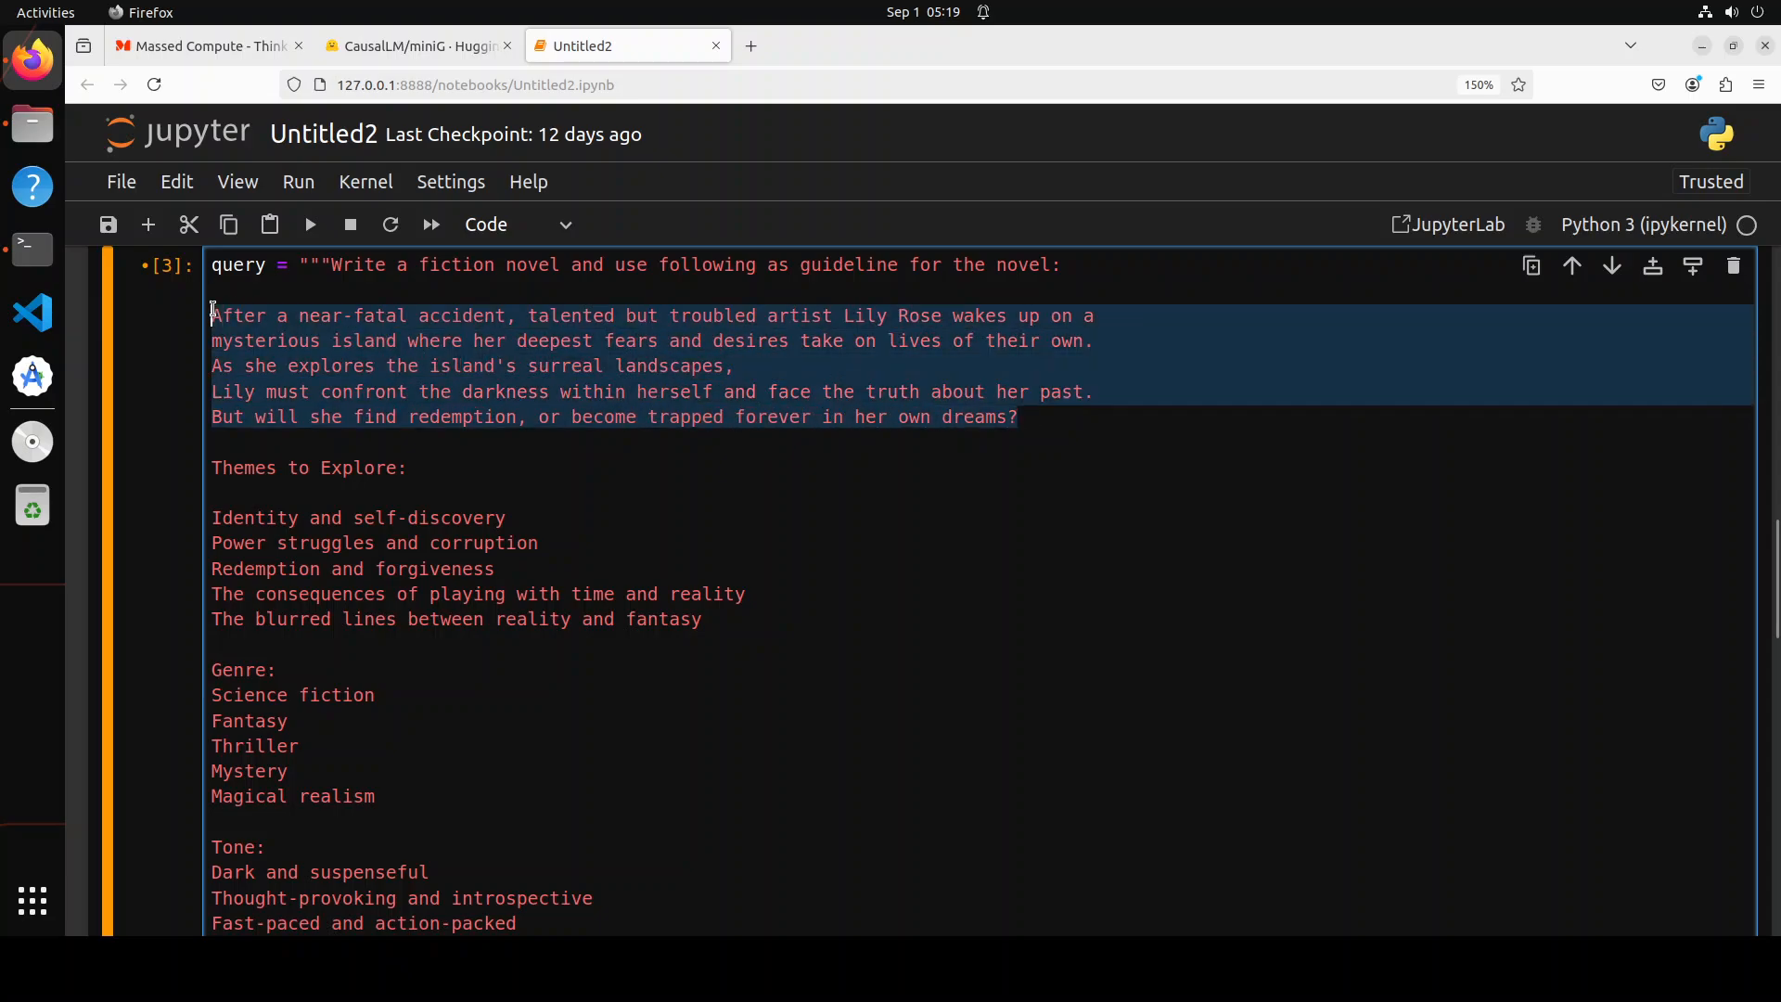
left_click(232, 467)
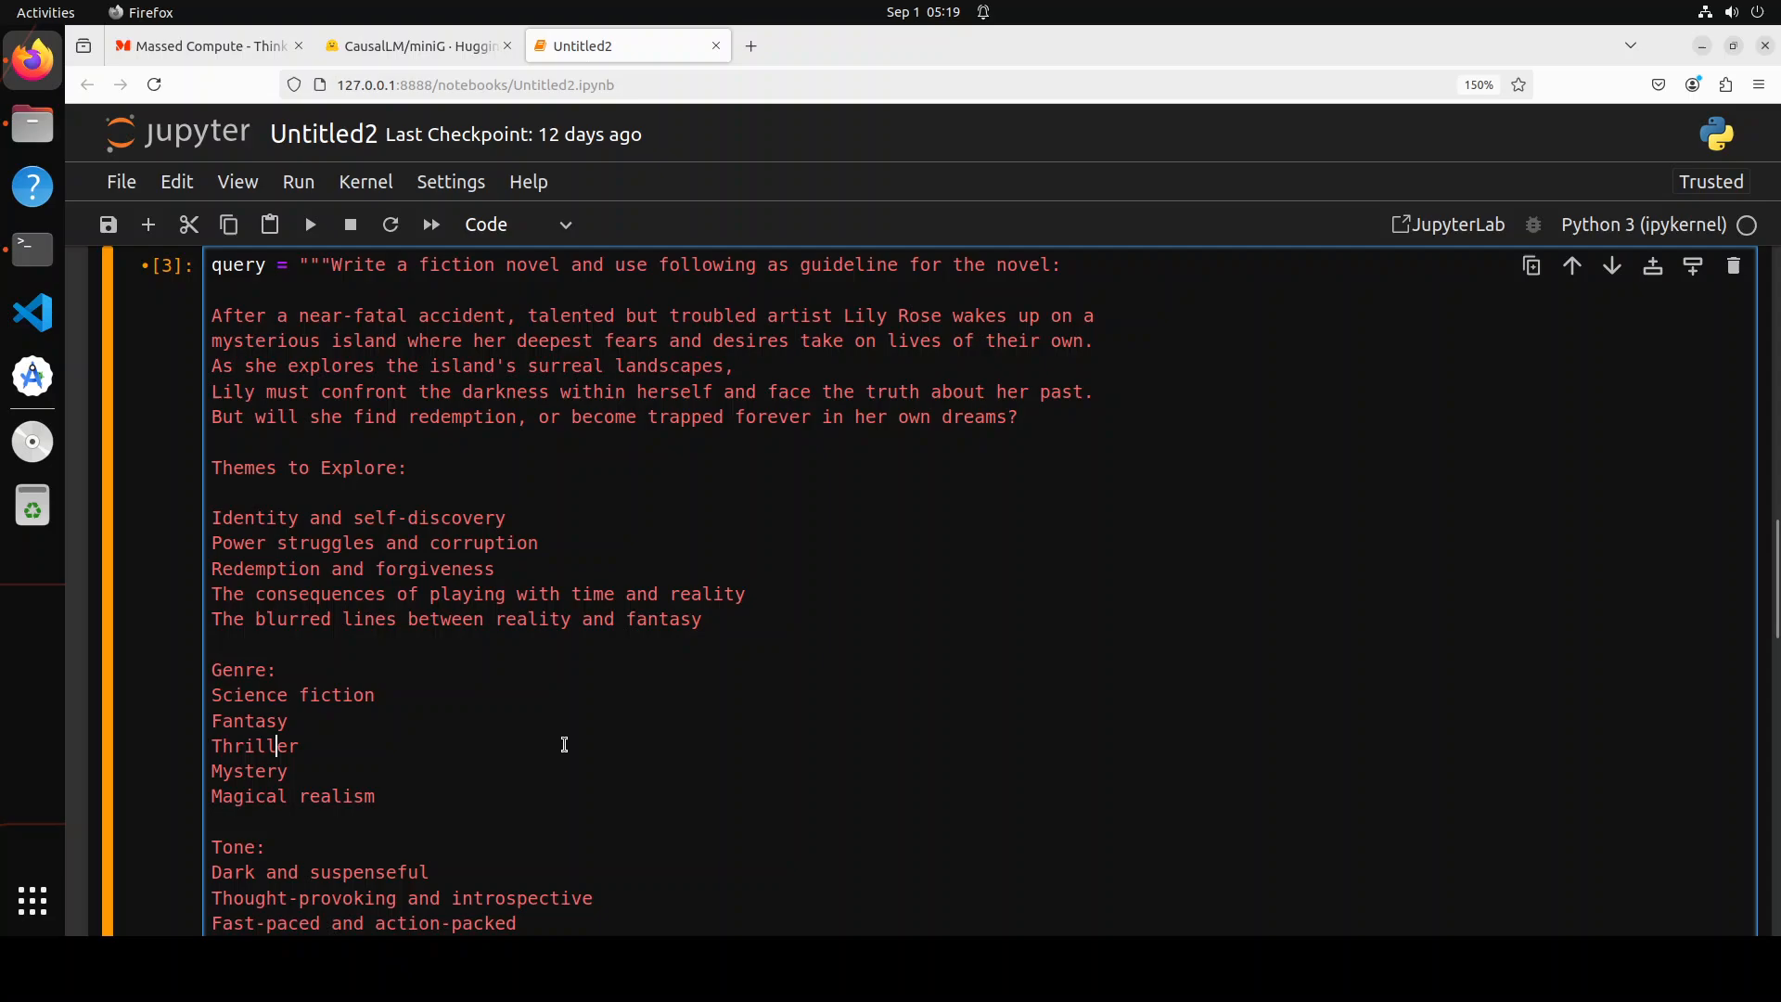
scroll("down", 3)
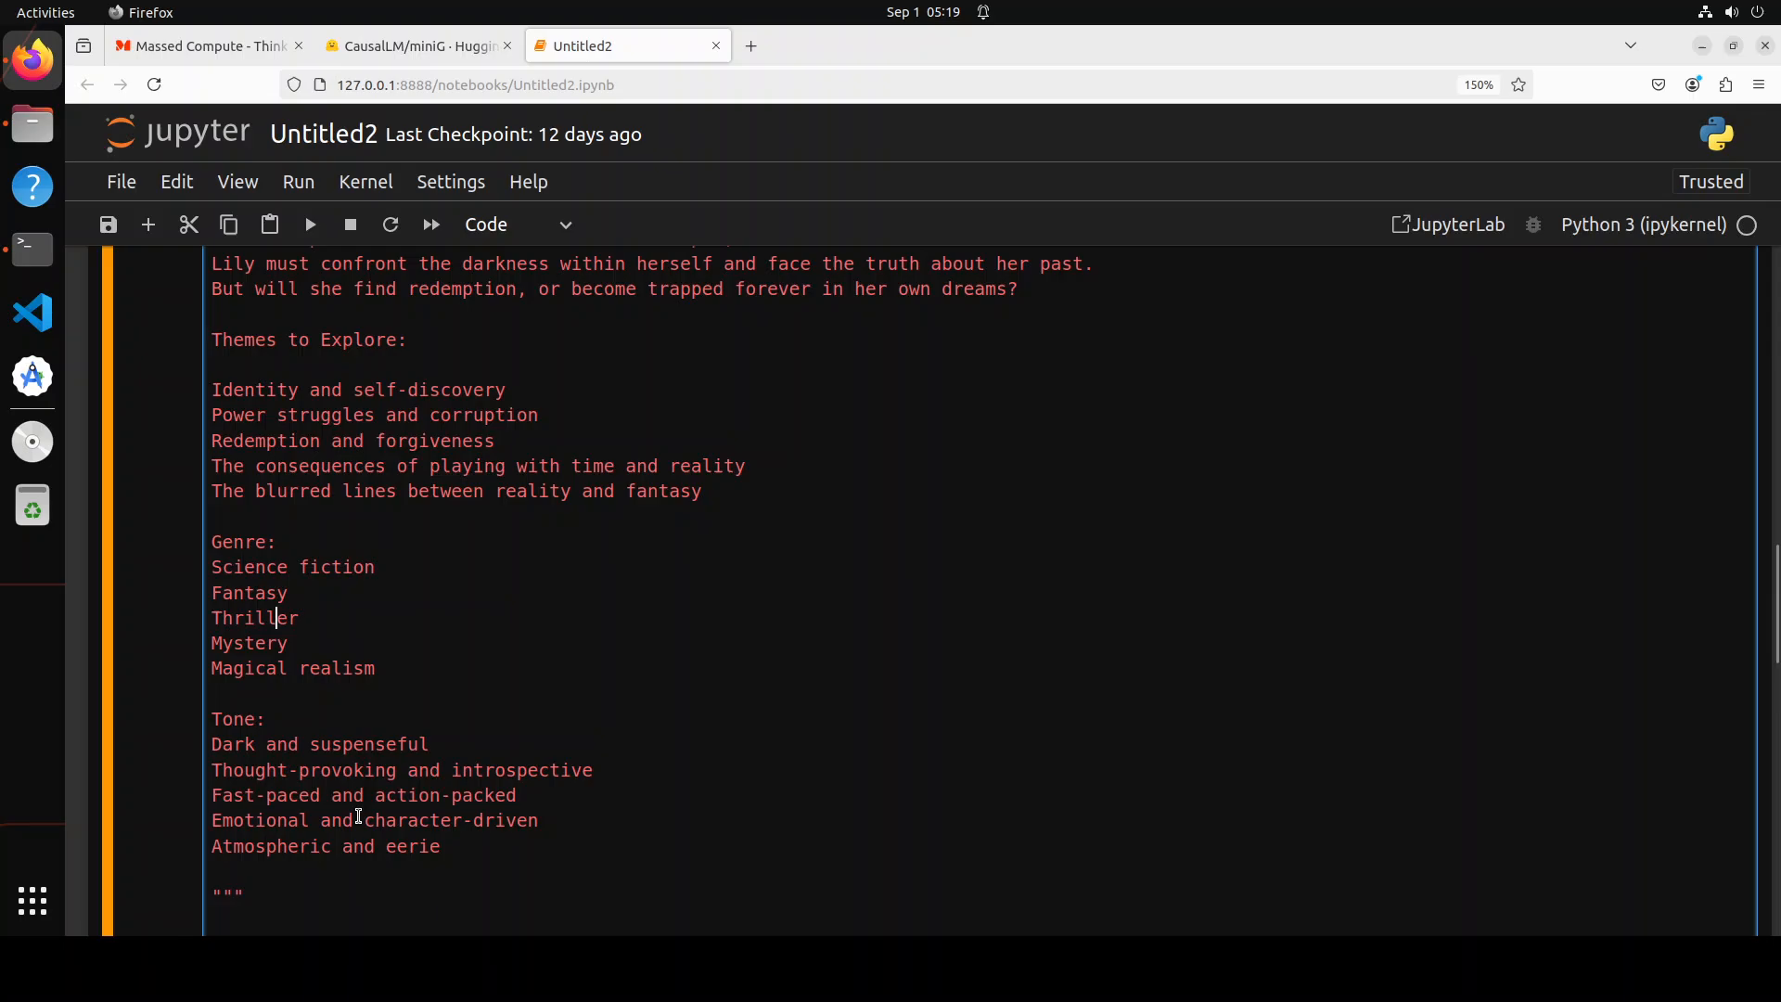
mouse_move(506, 759)
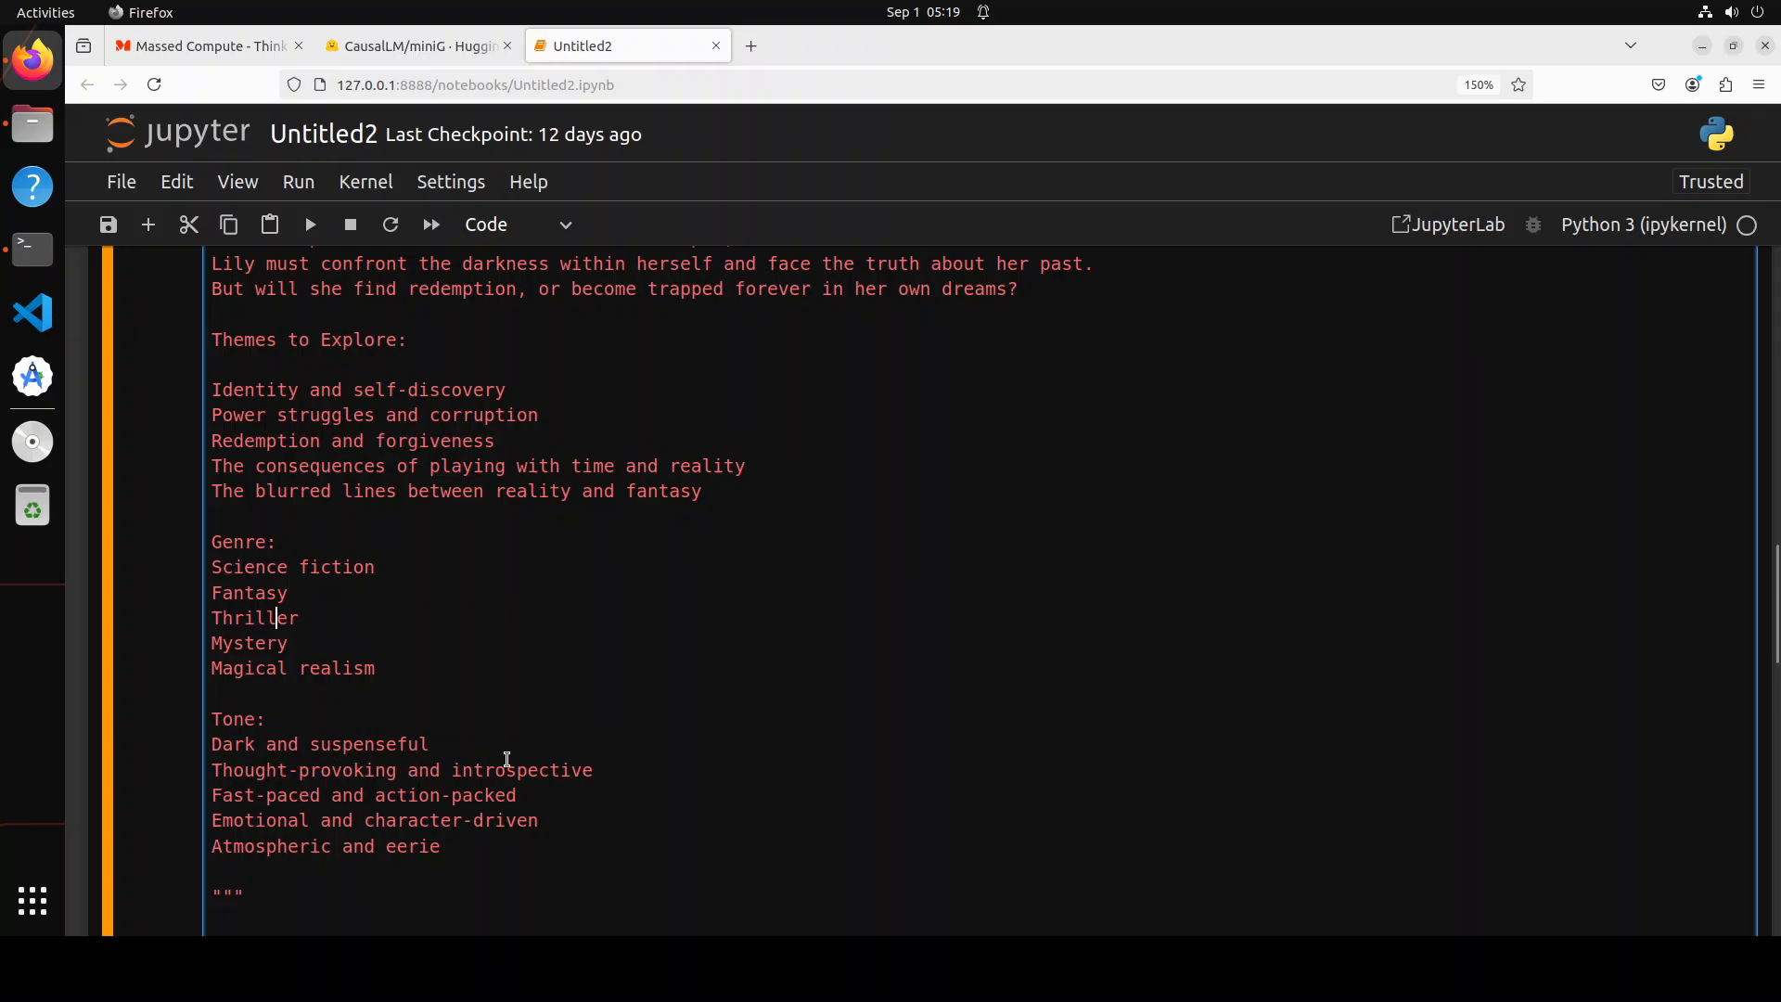
scroll("down", 3)
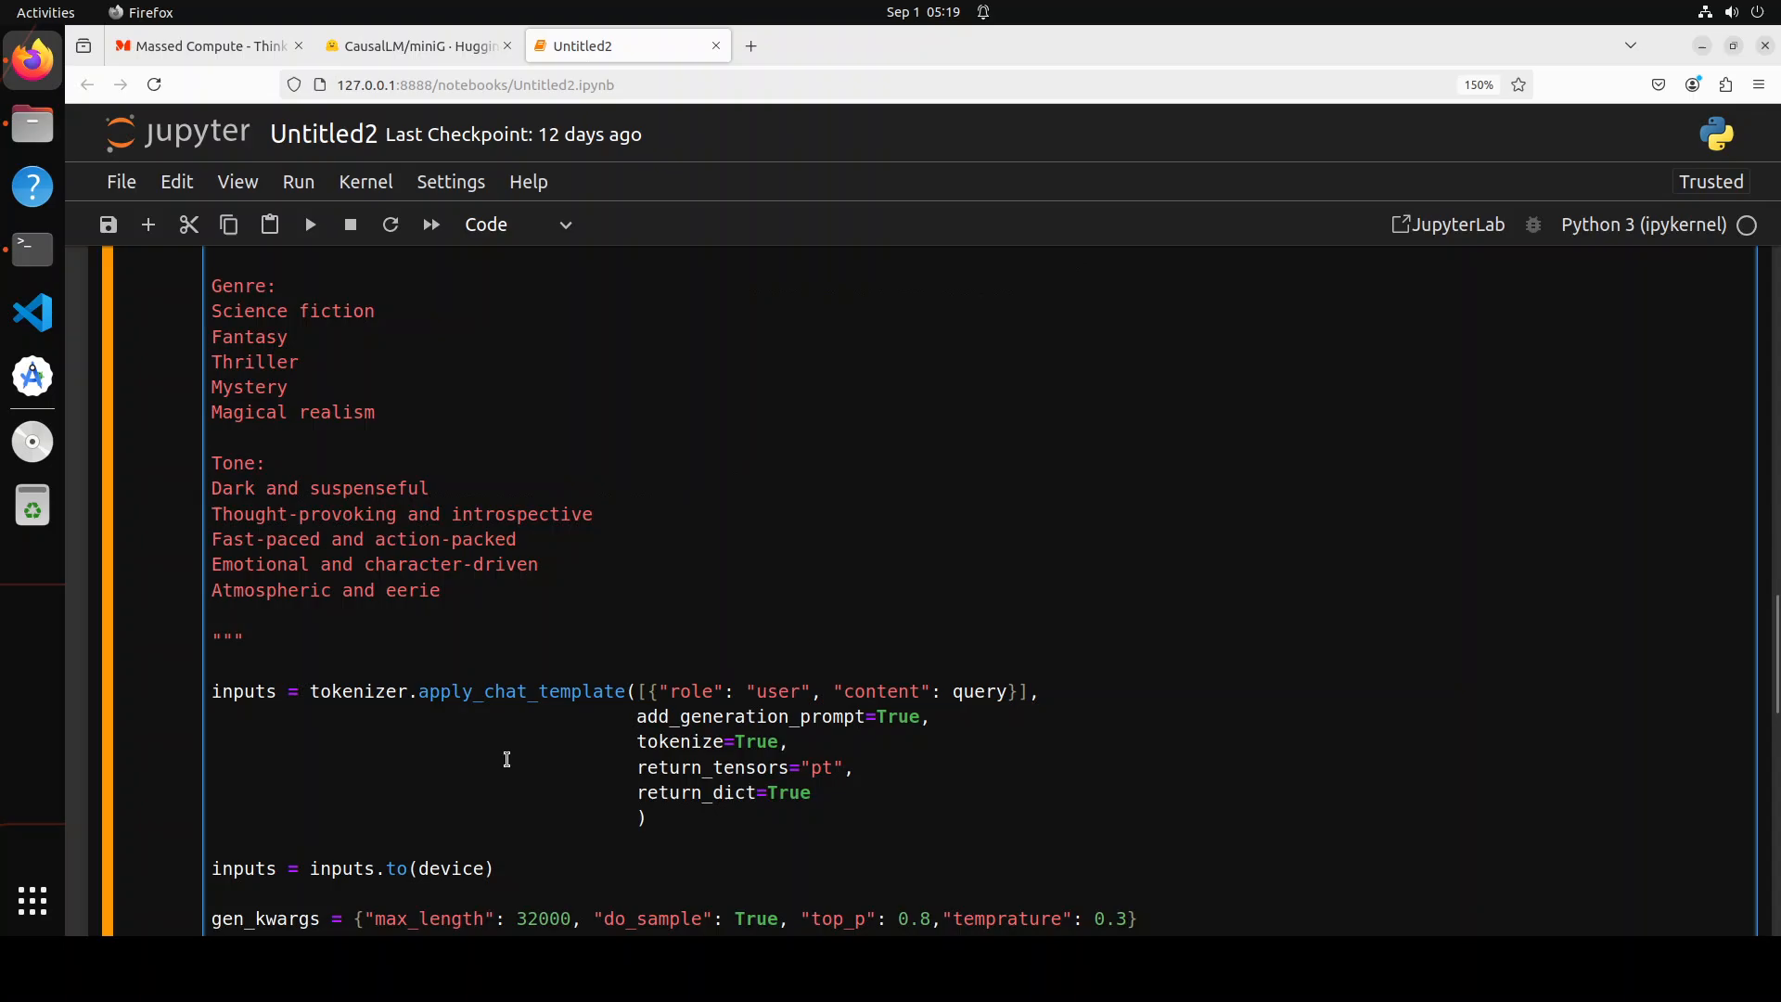
scroll("down", 3)
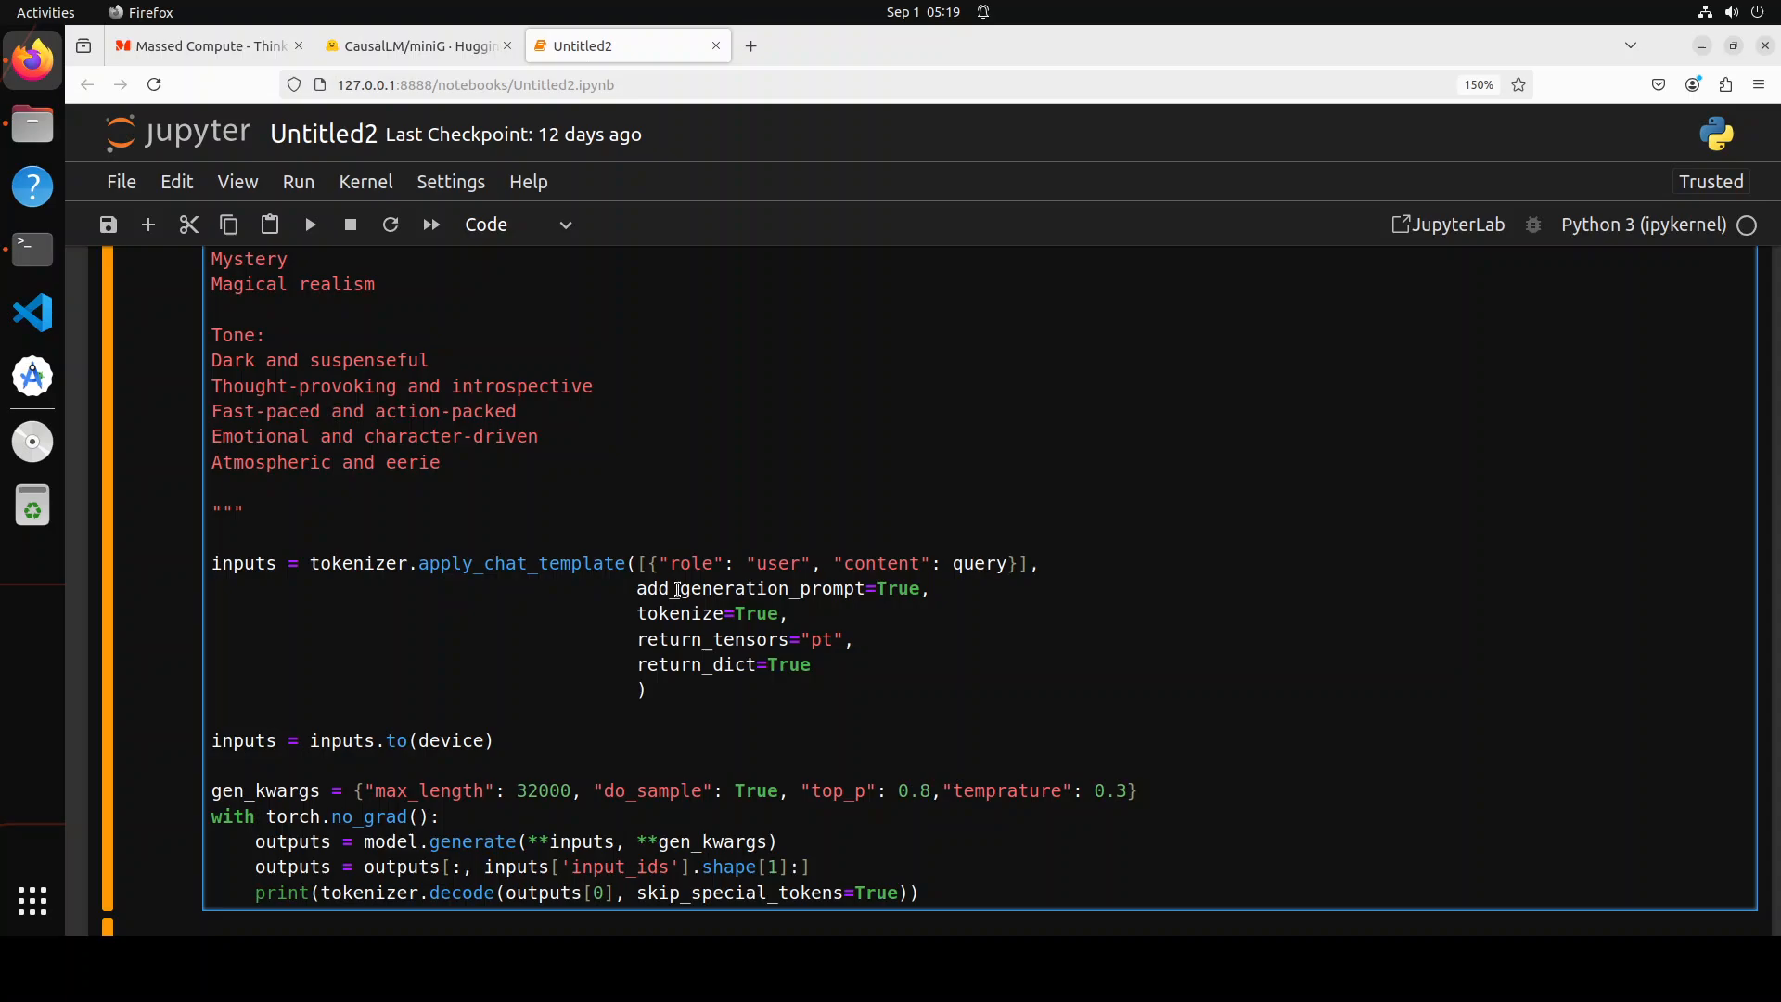
mouse_move(483, 829)
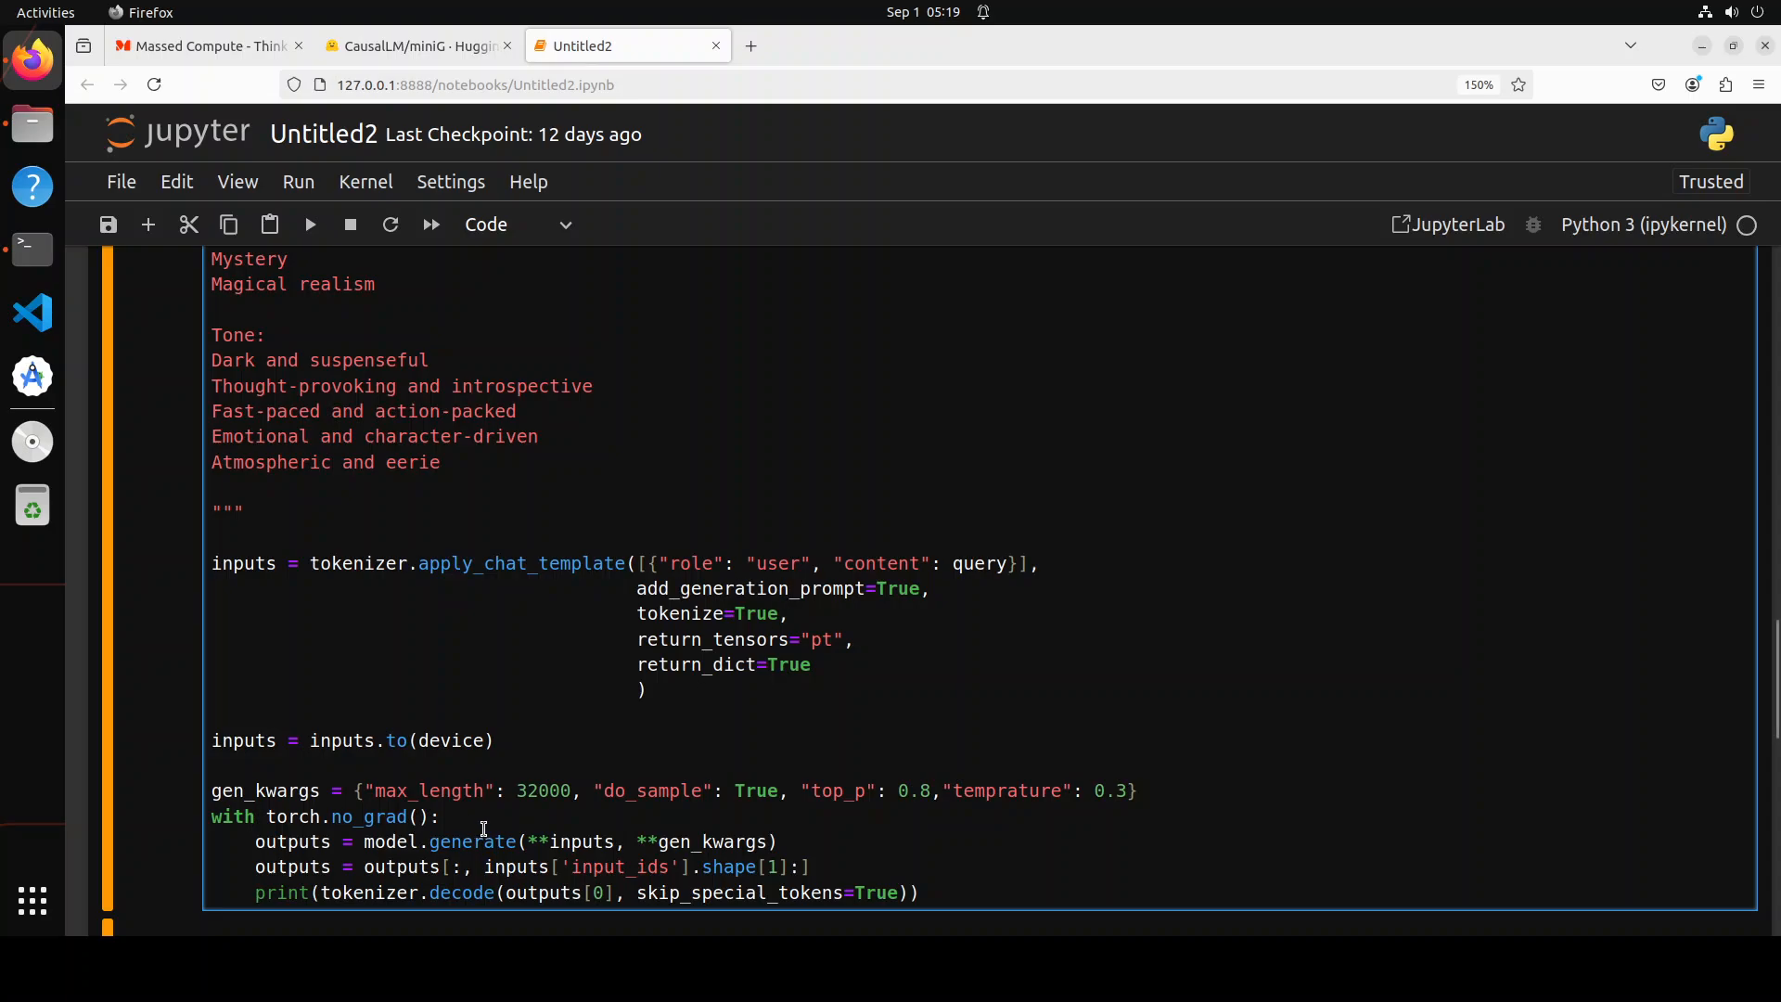
mouse_move(532, 780)
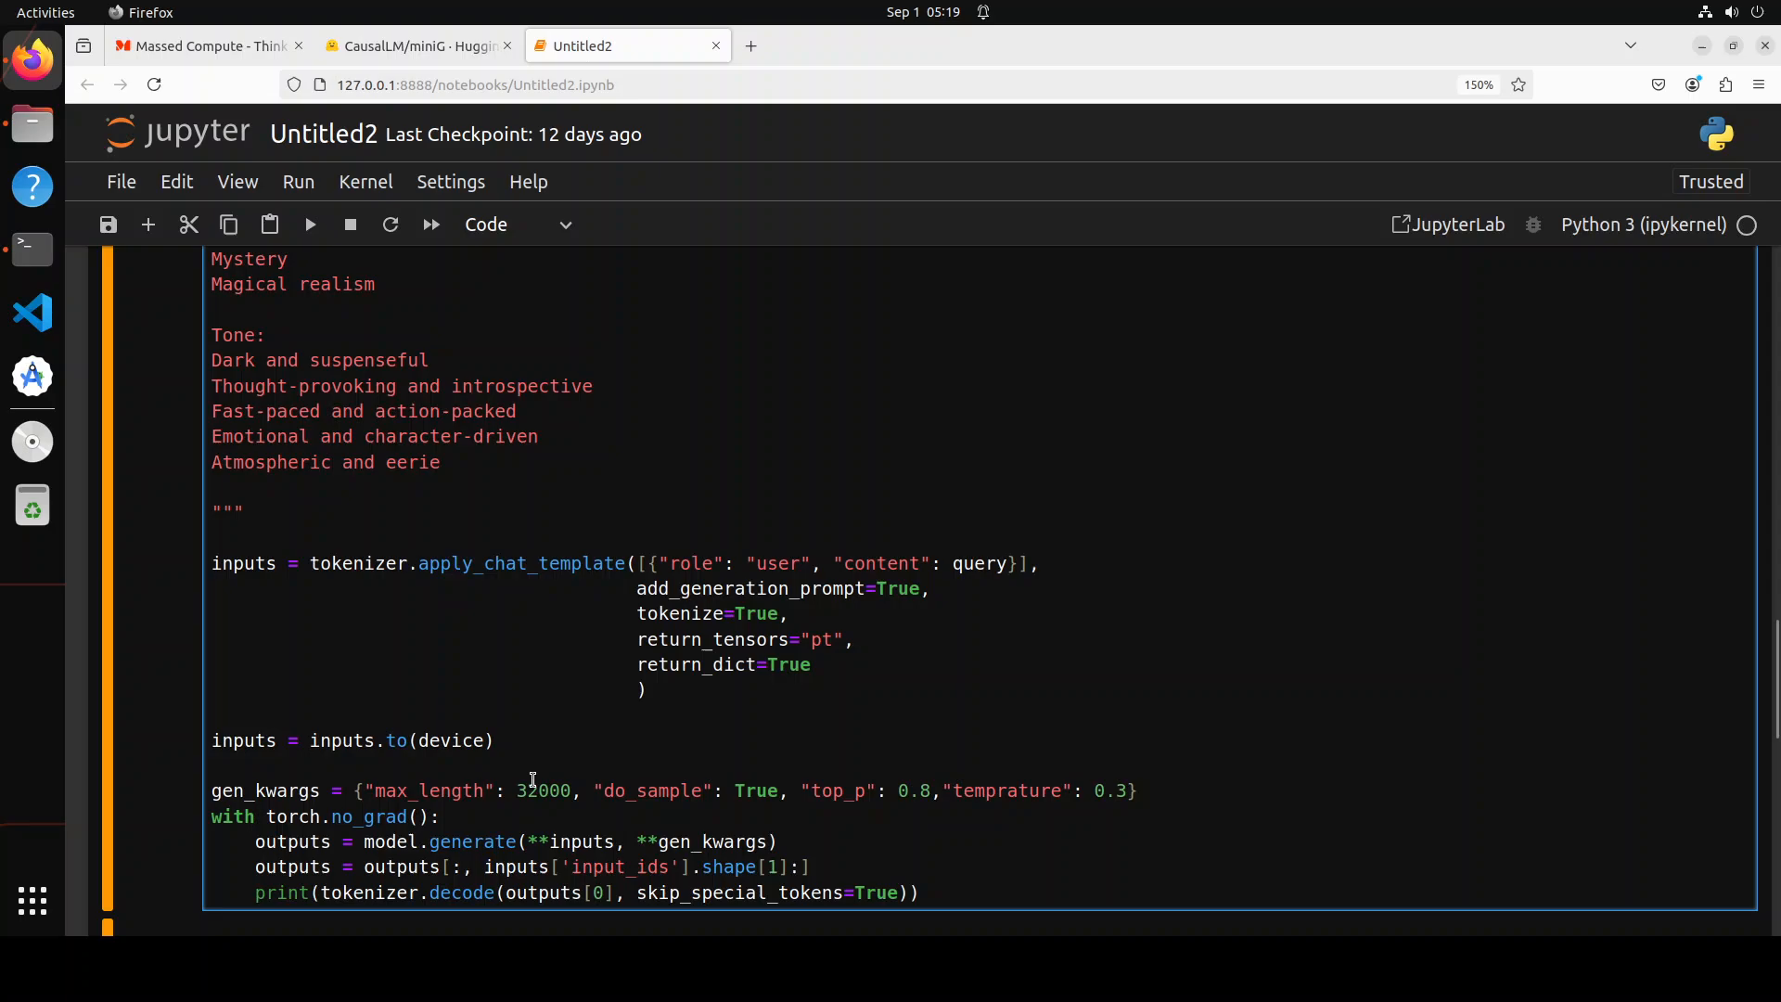
scroll("up", 3)
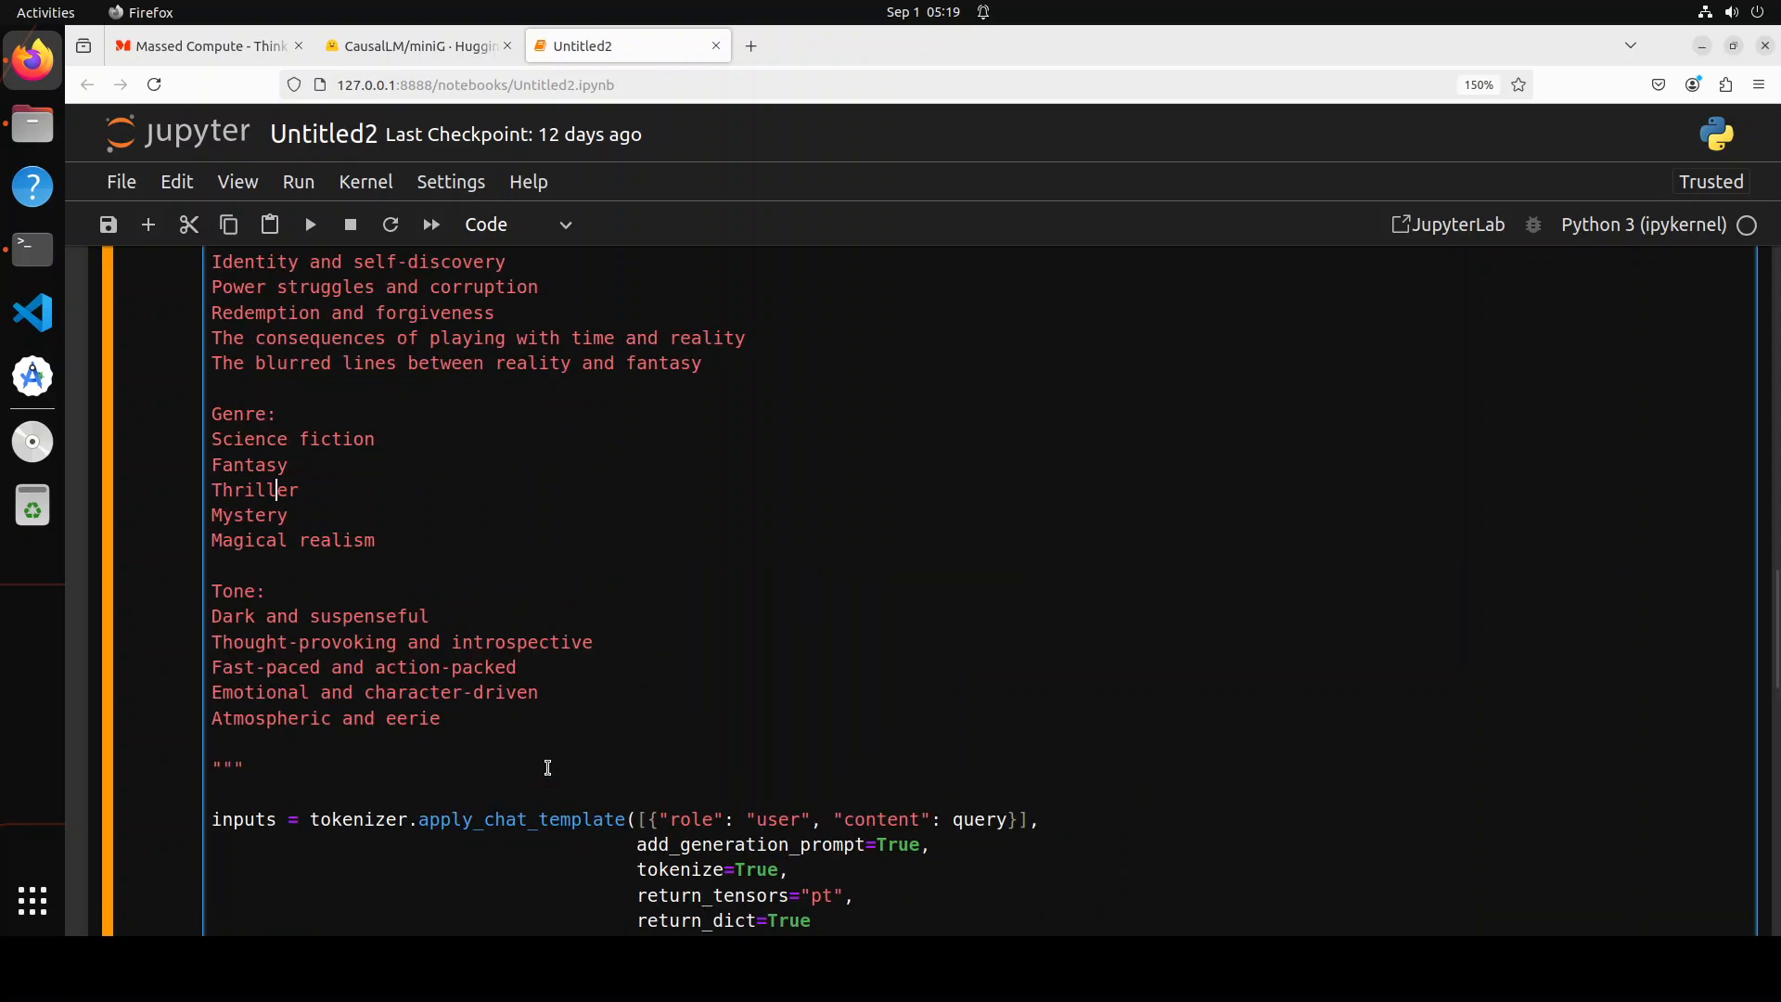
scroll("down", 3)
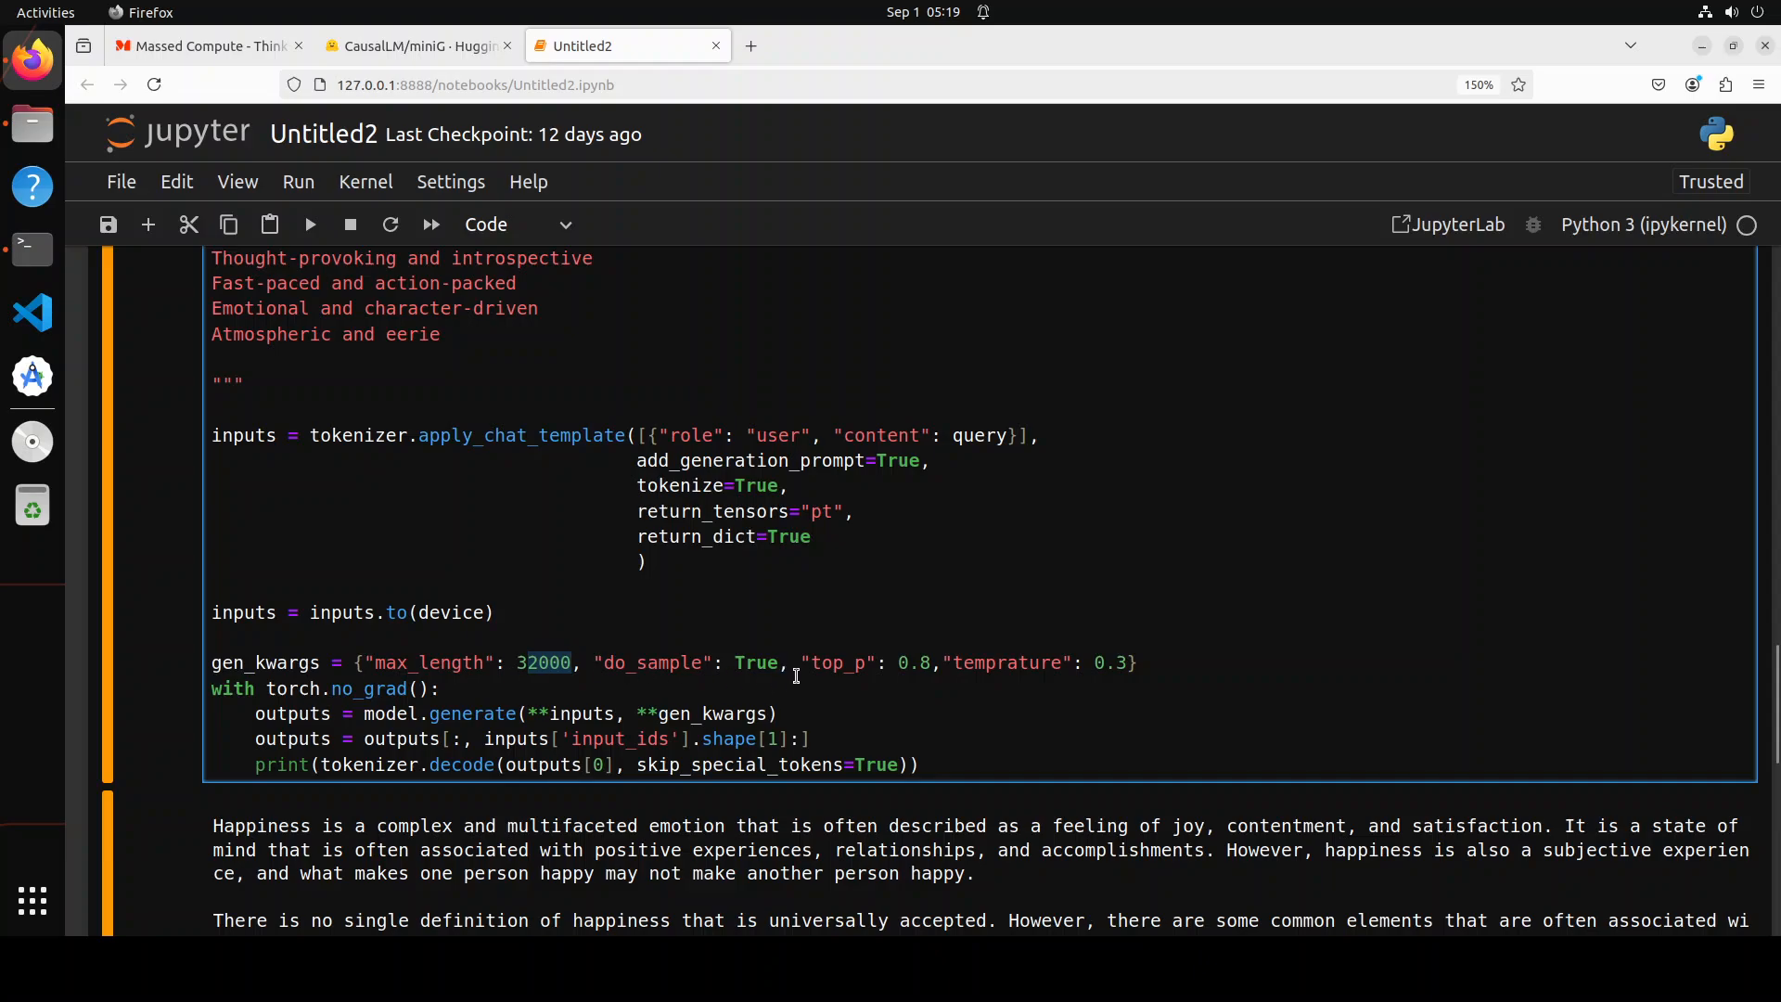
mouse_move(849, 664)
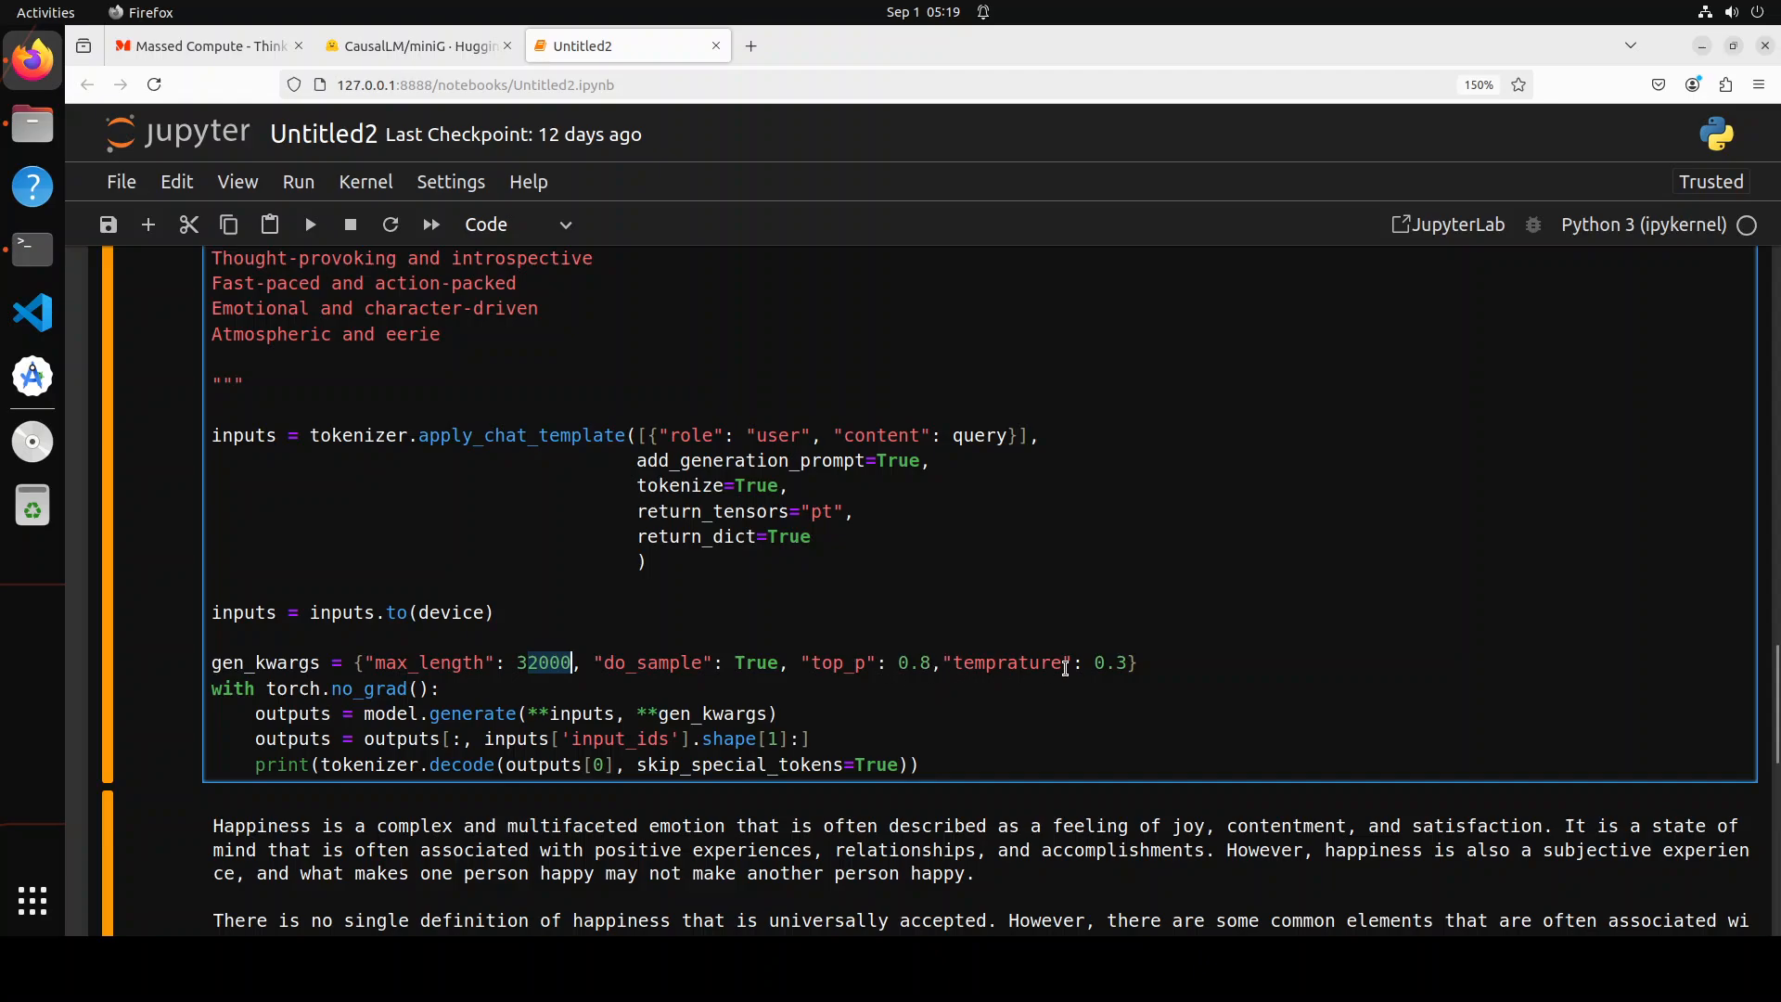
mouse_move(666, 624)
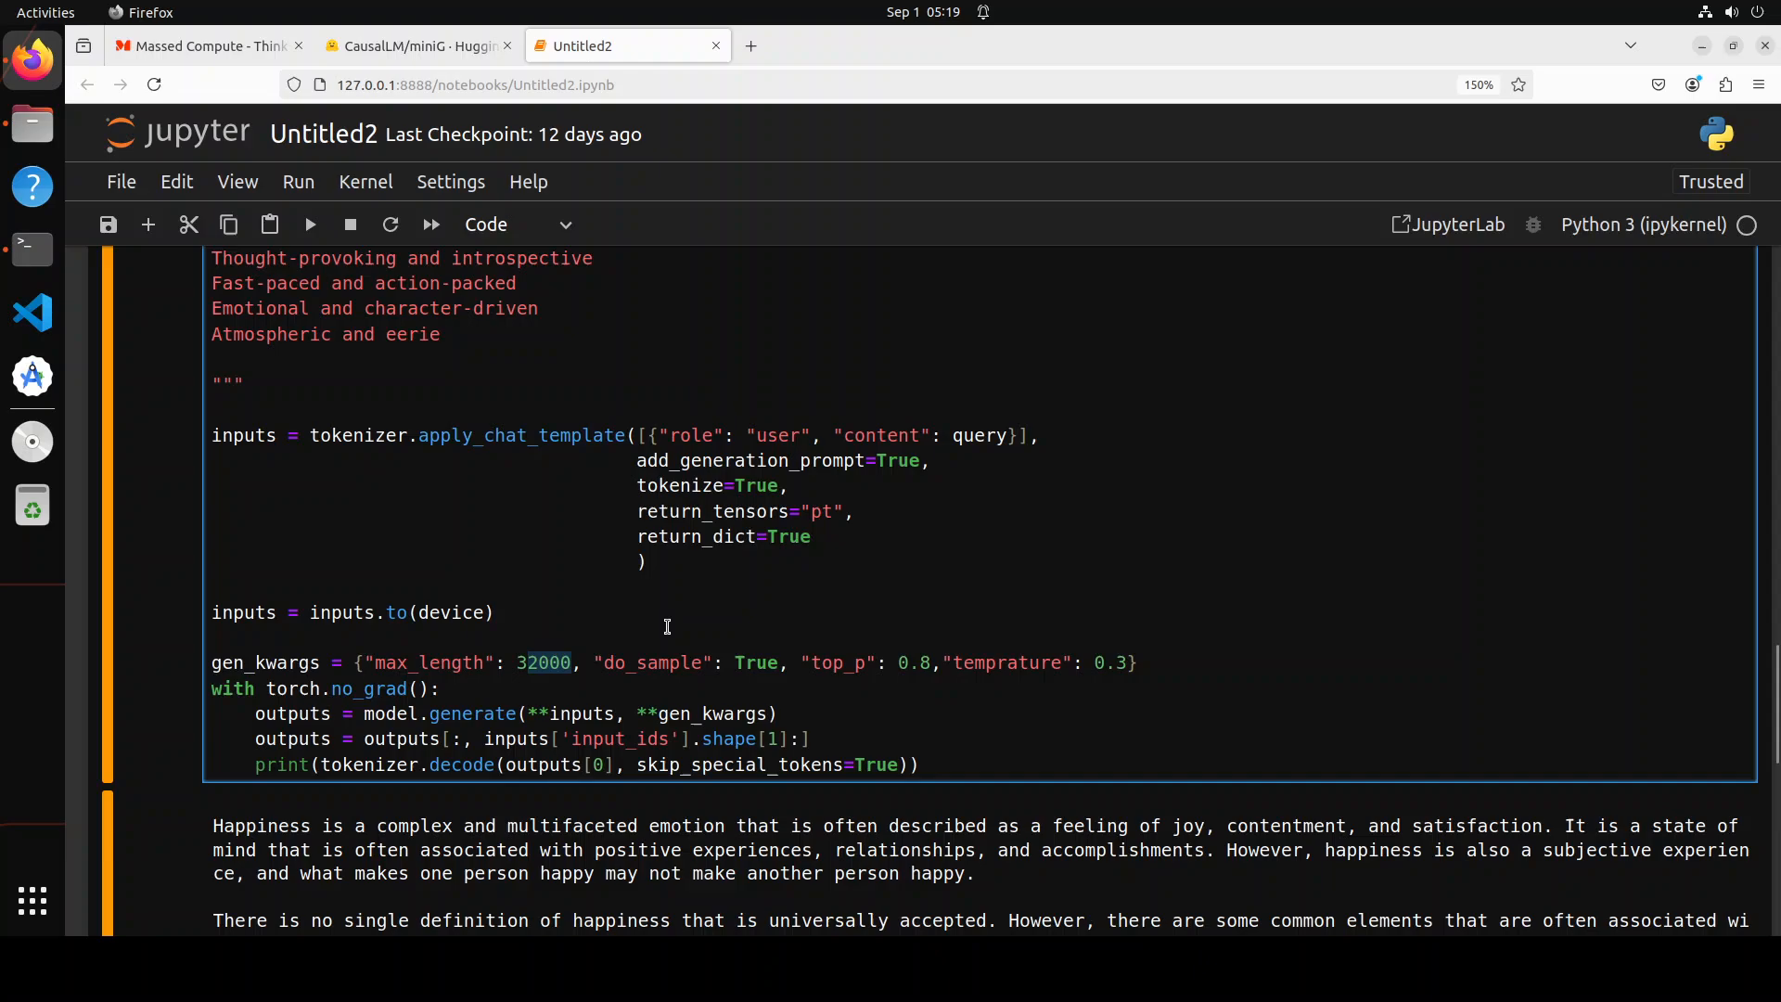
left_click(492, 612)
type("e")
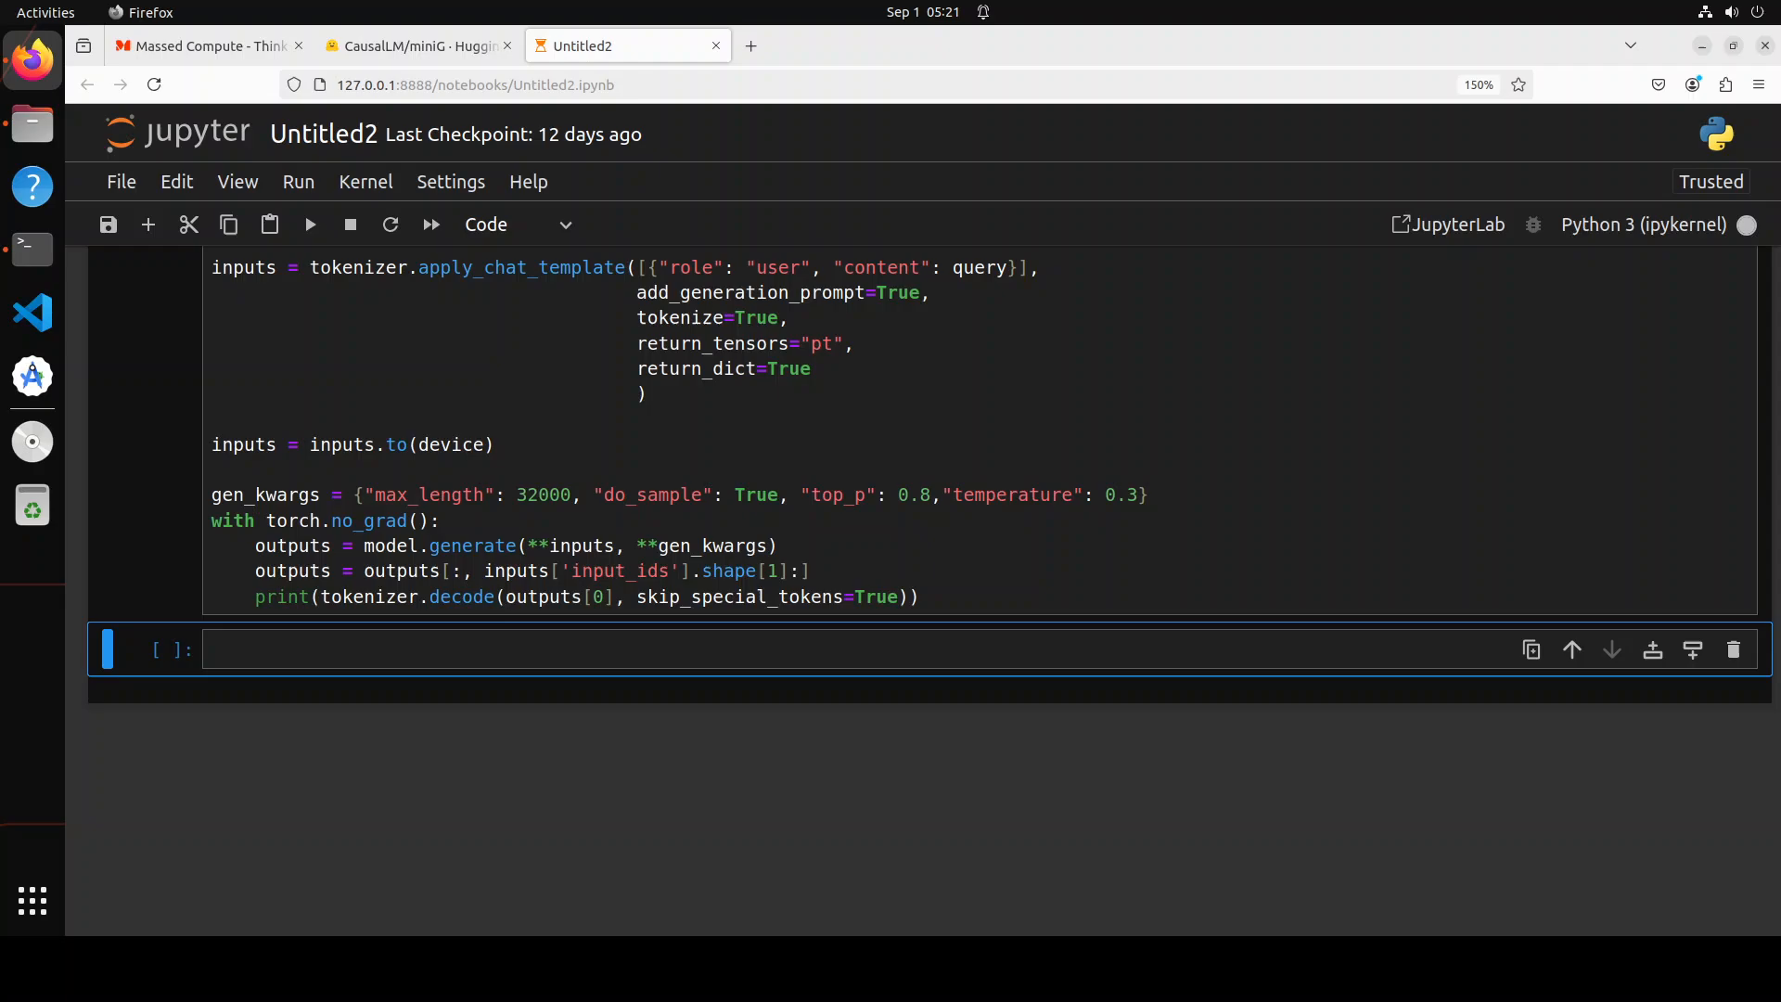
left_click(309, 224)
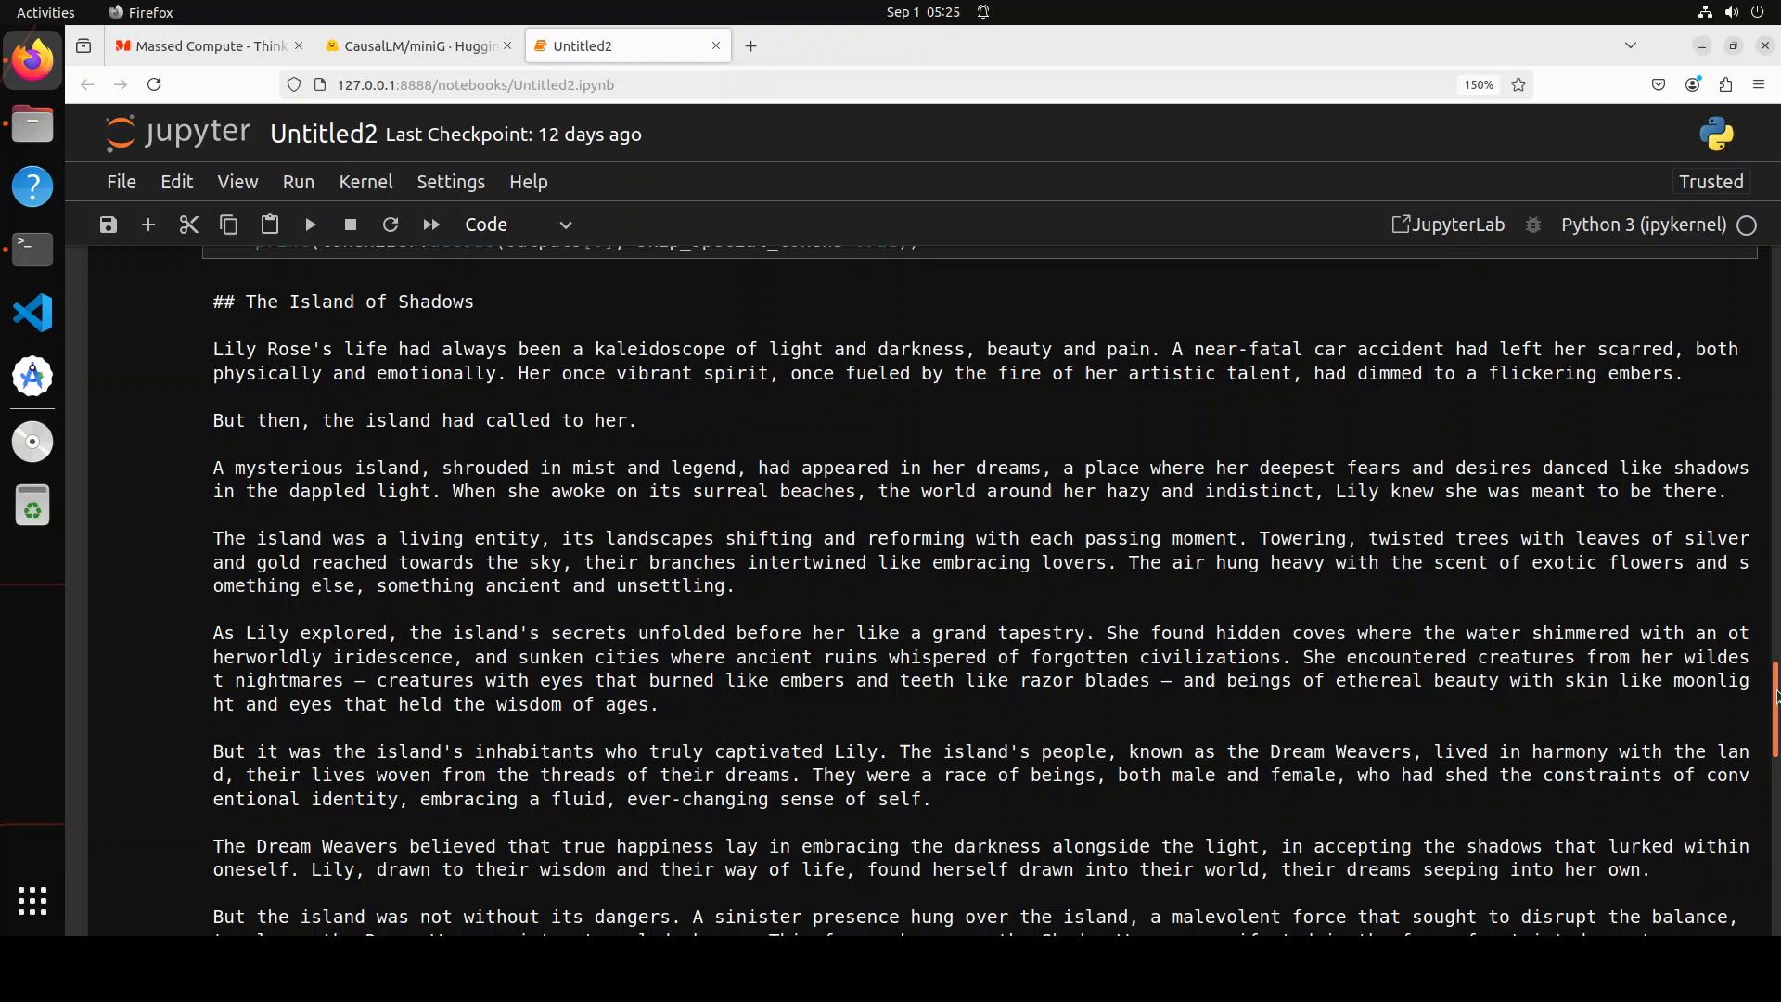
scroll("down", 3)
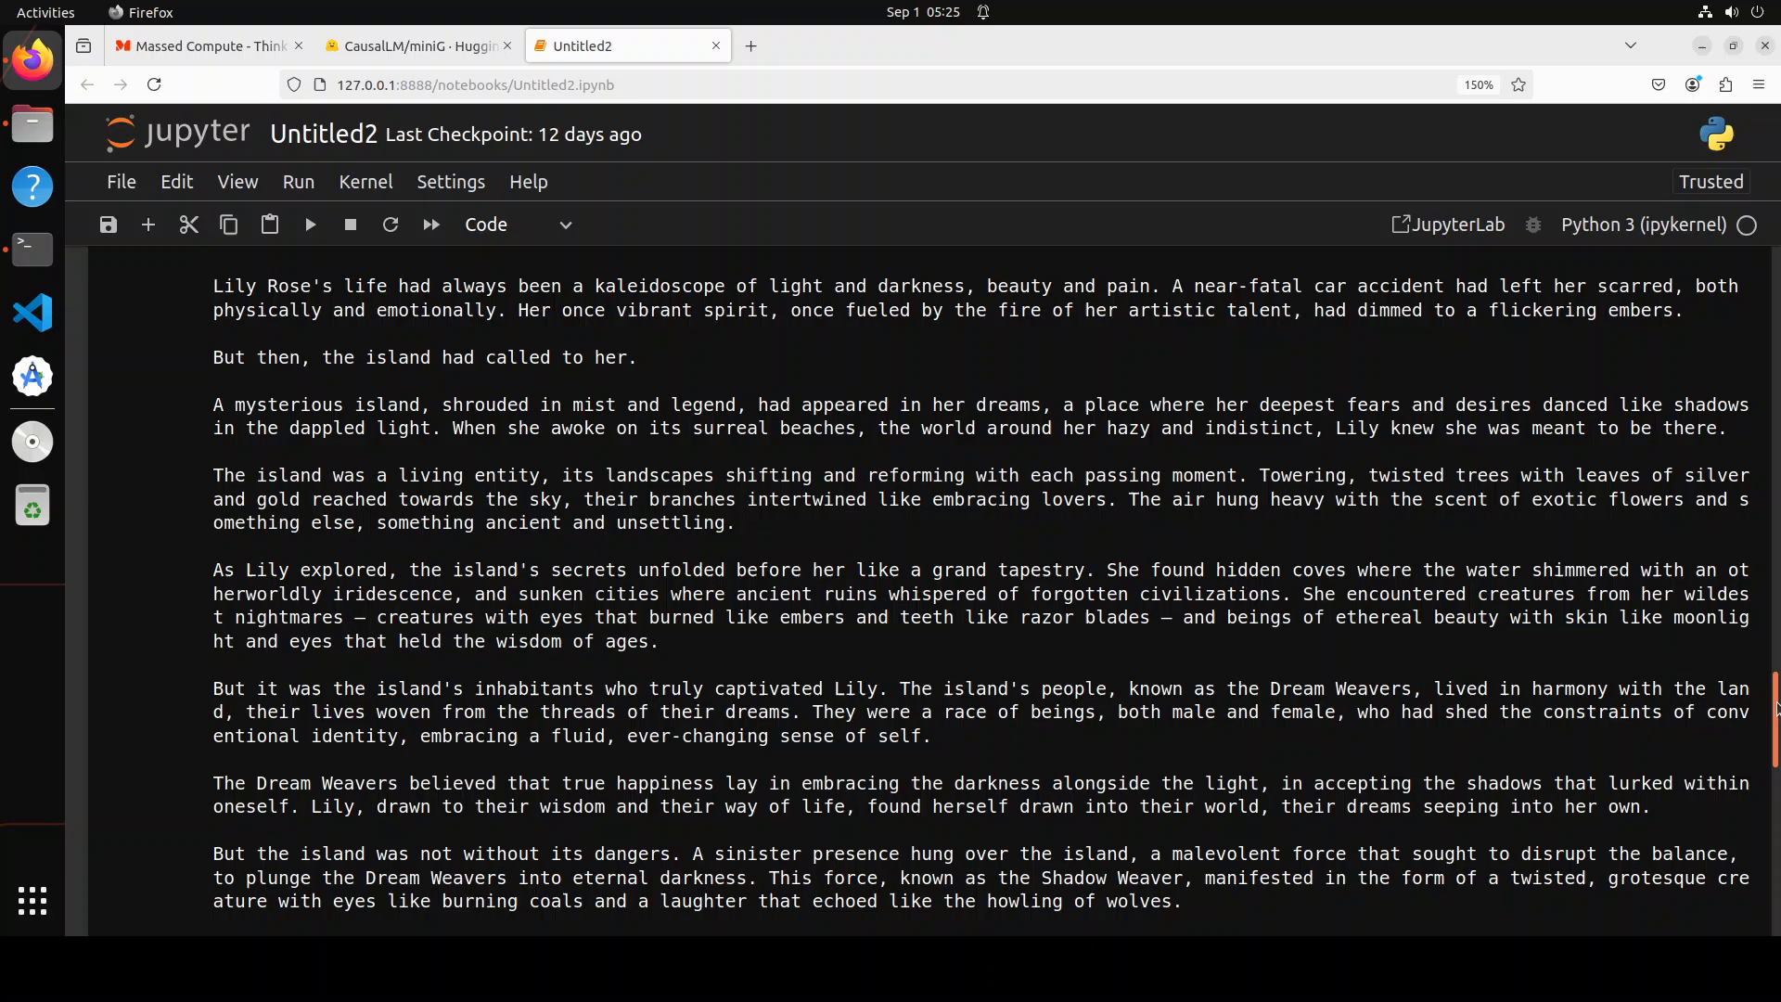
scroll("down", 3)
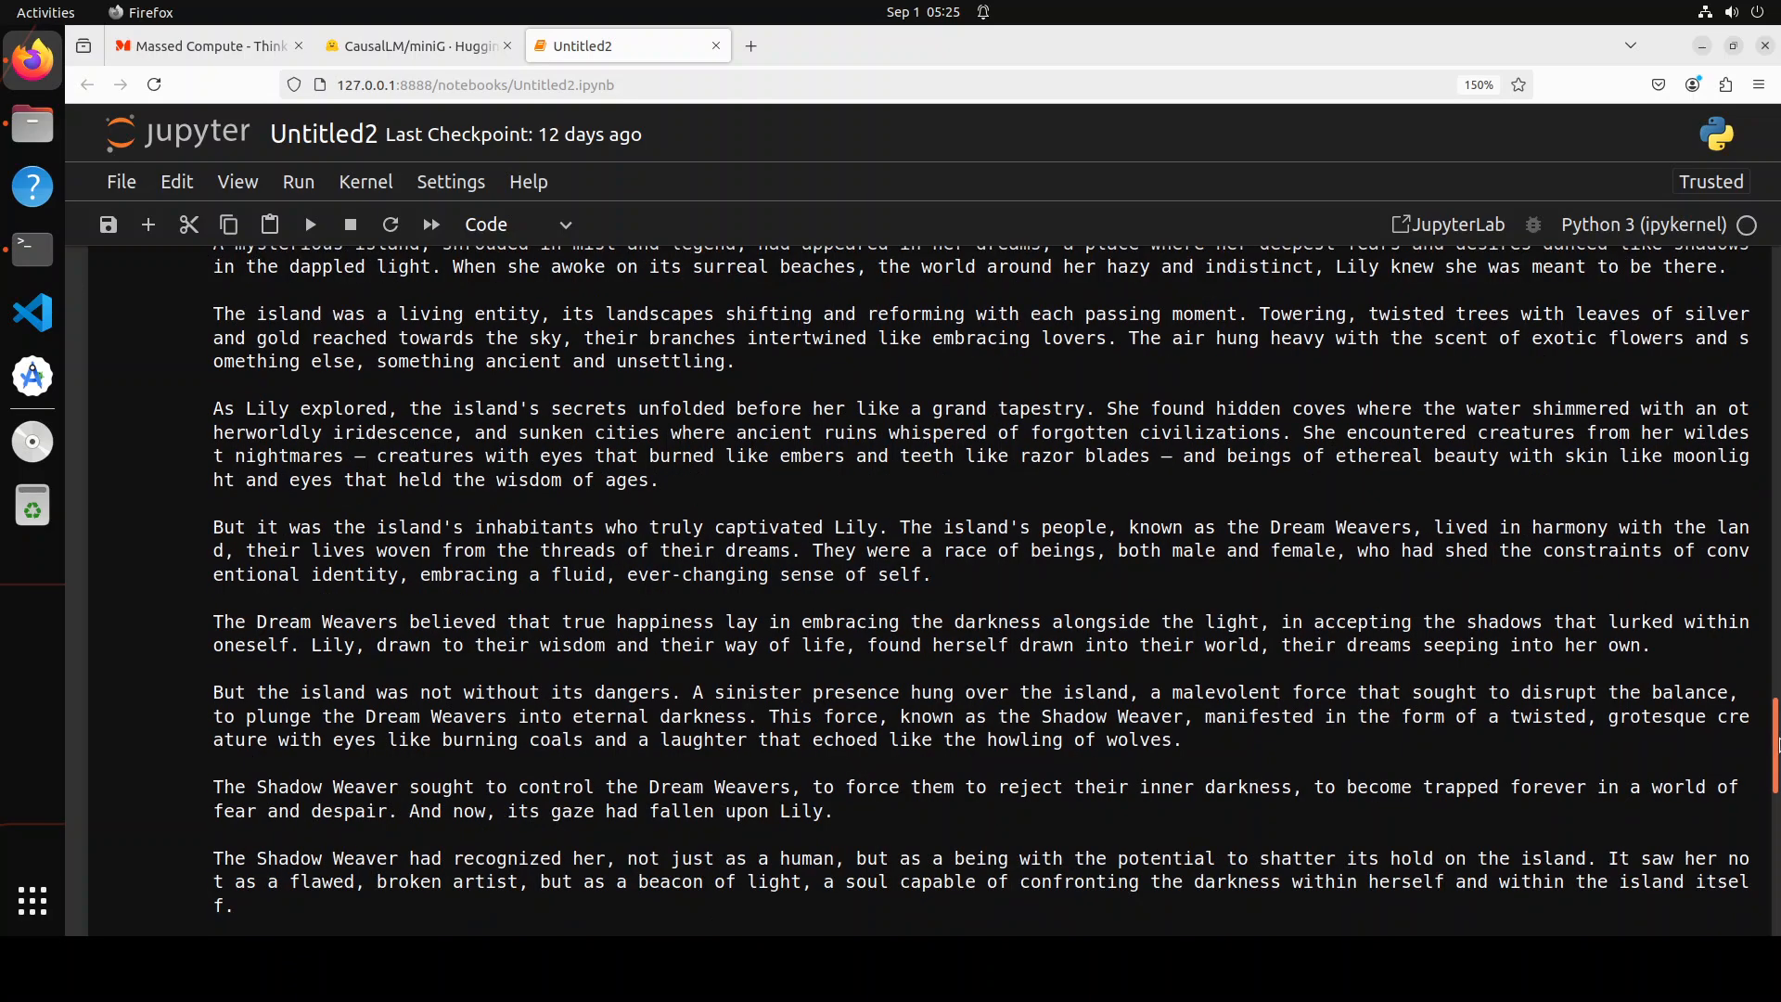
scroll("down", 3)
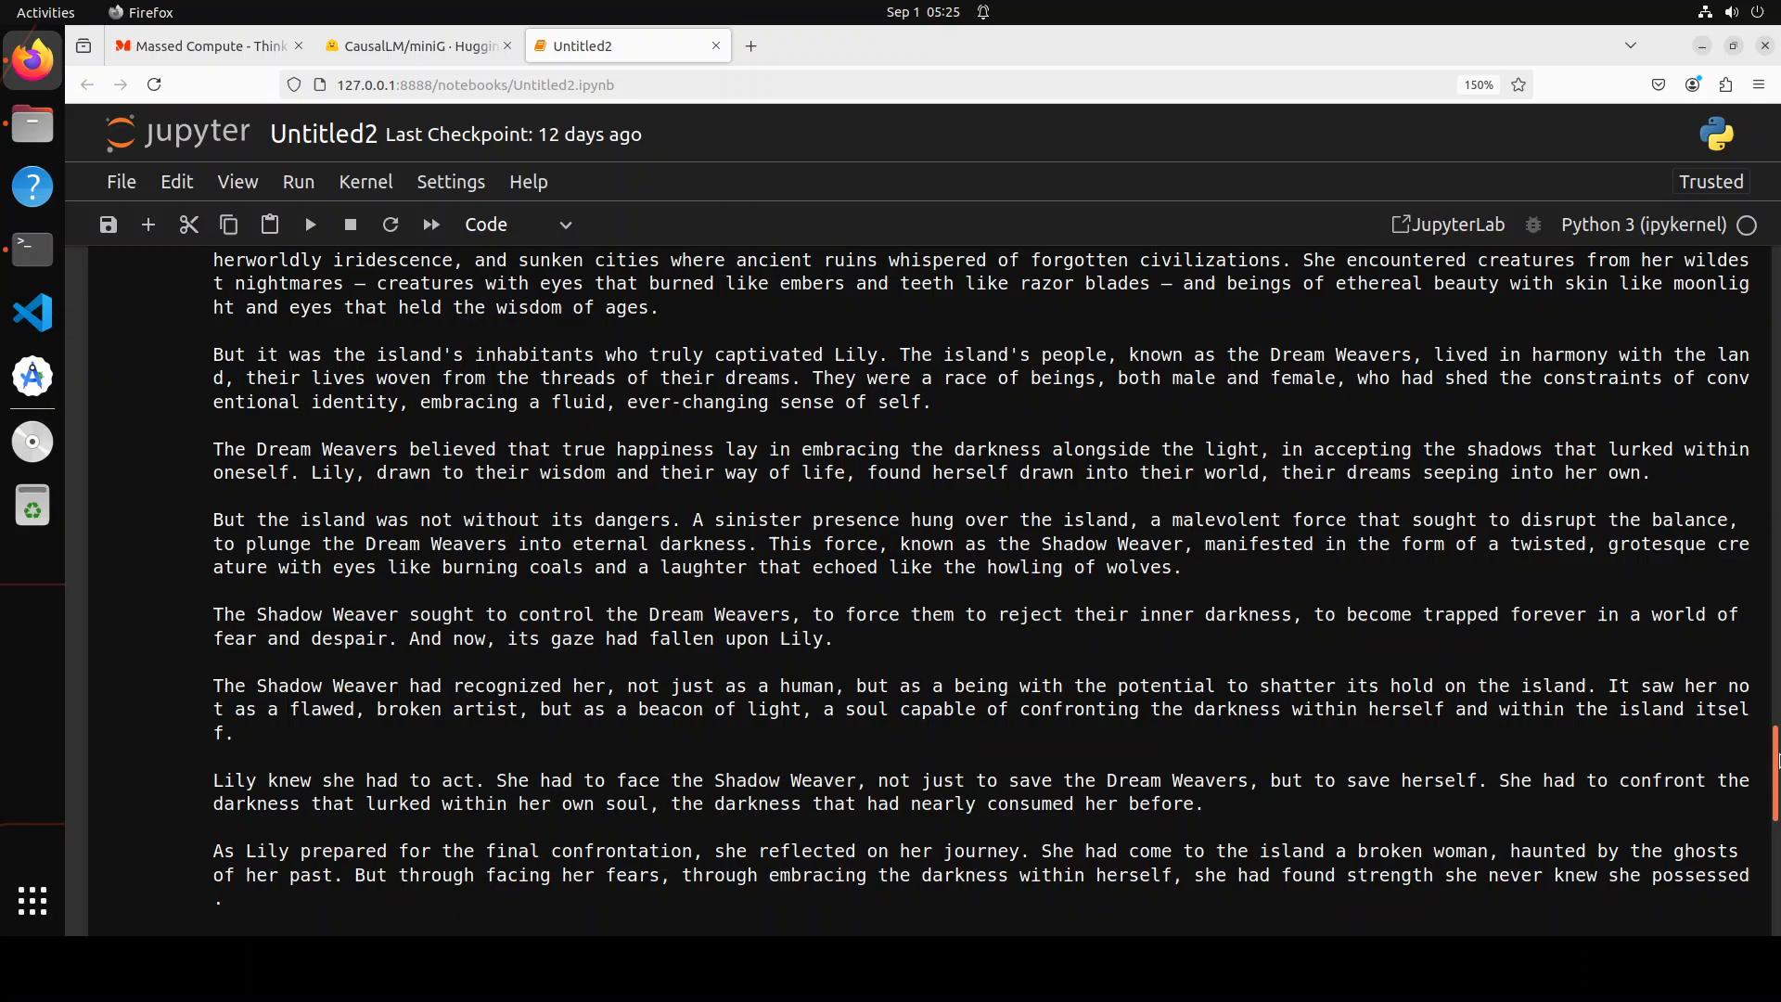
scroll("down", 3)
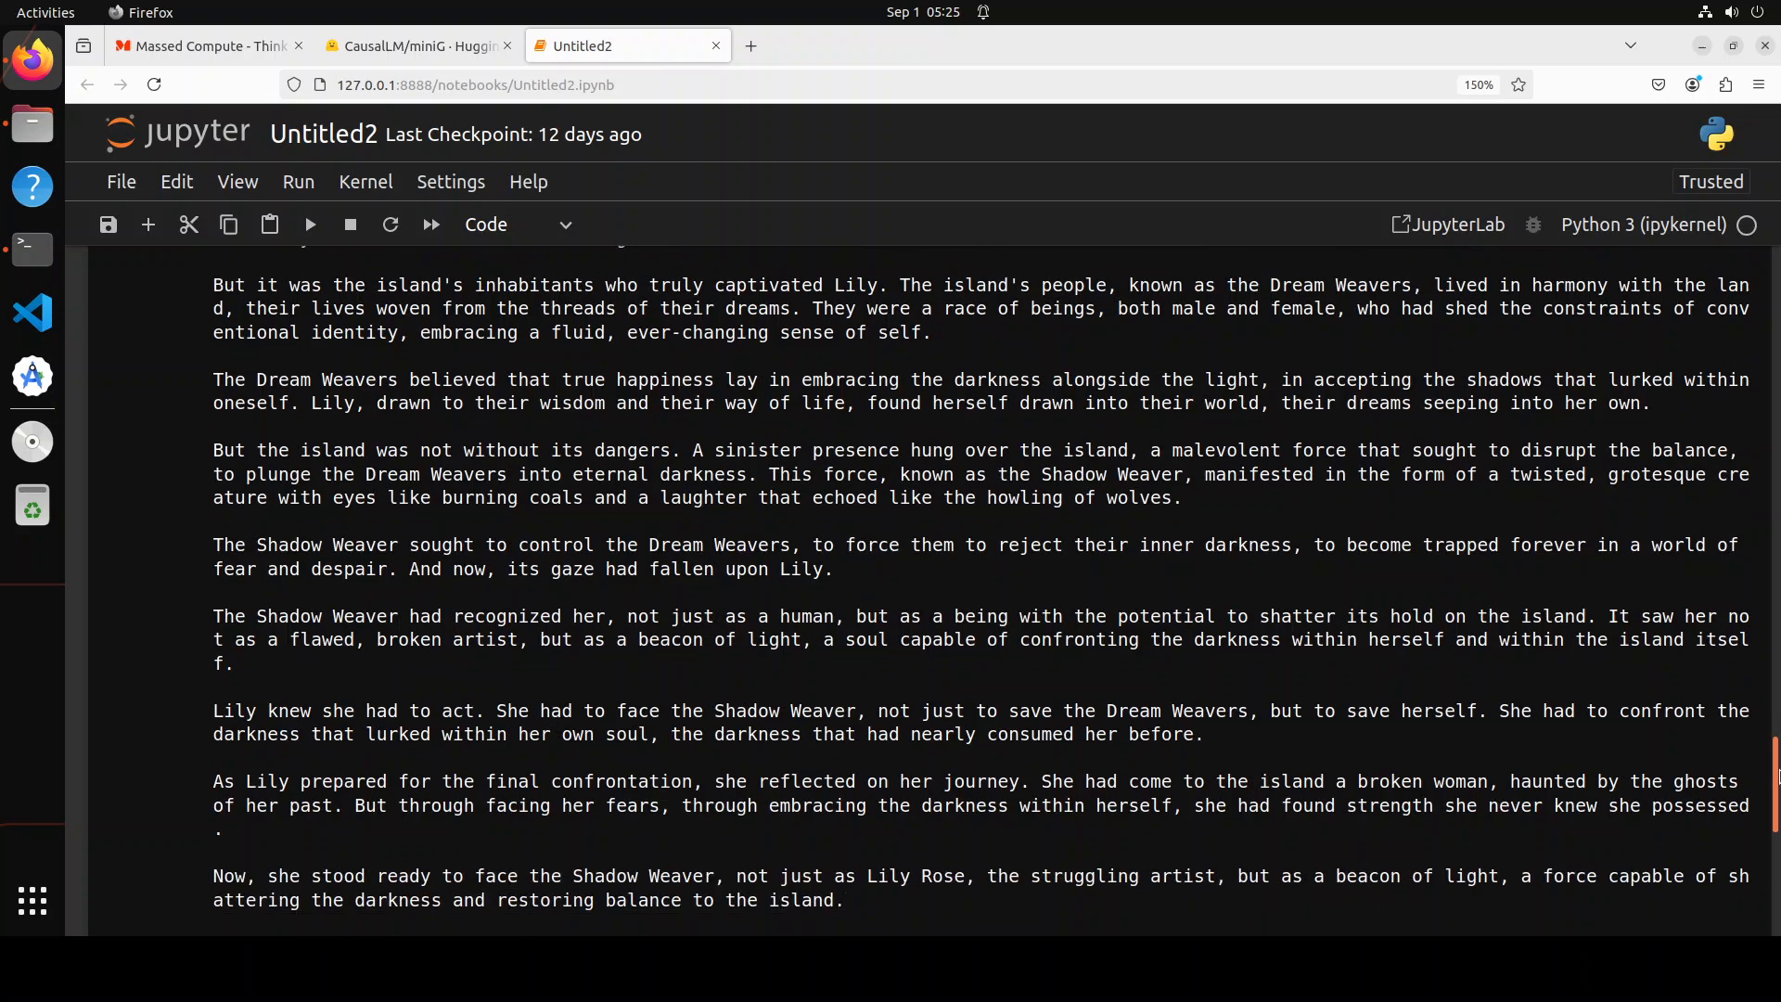
scroll("down", 3)
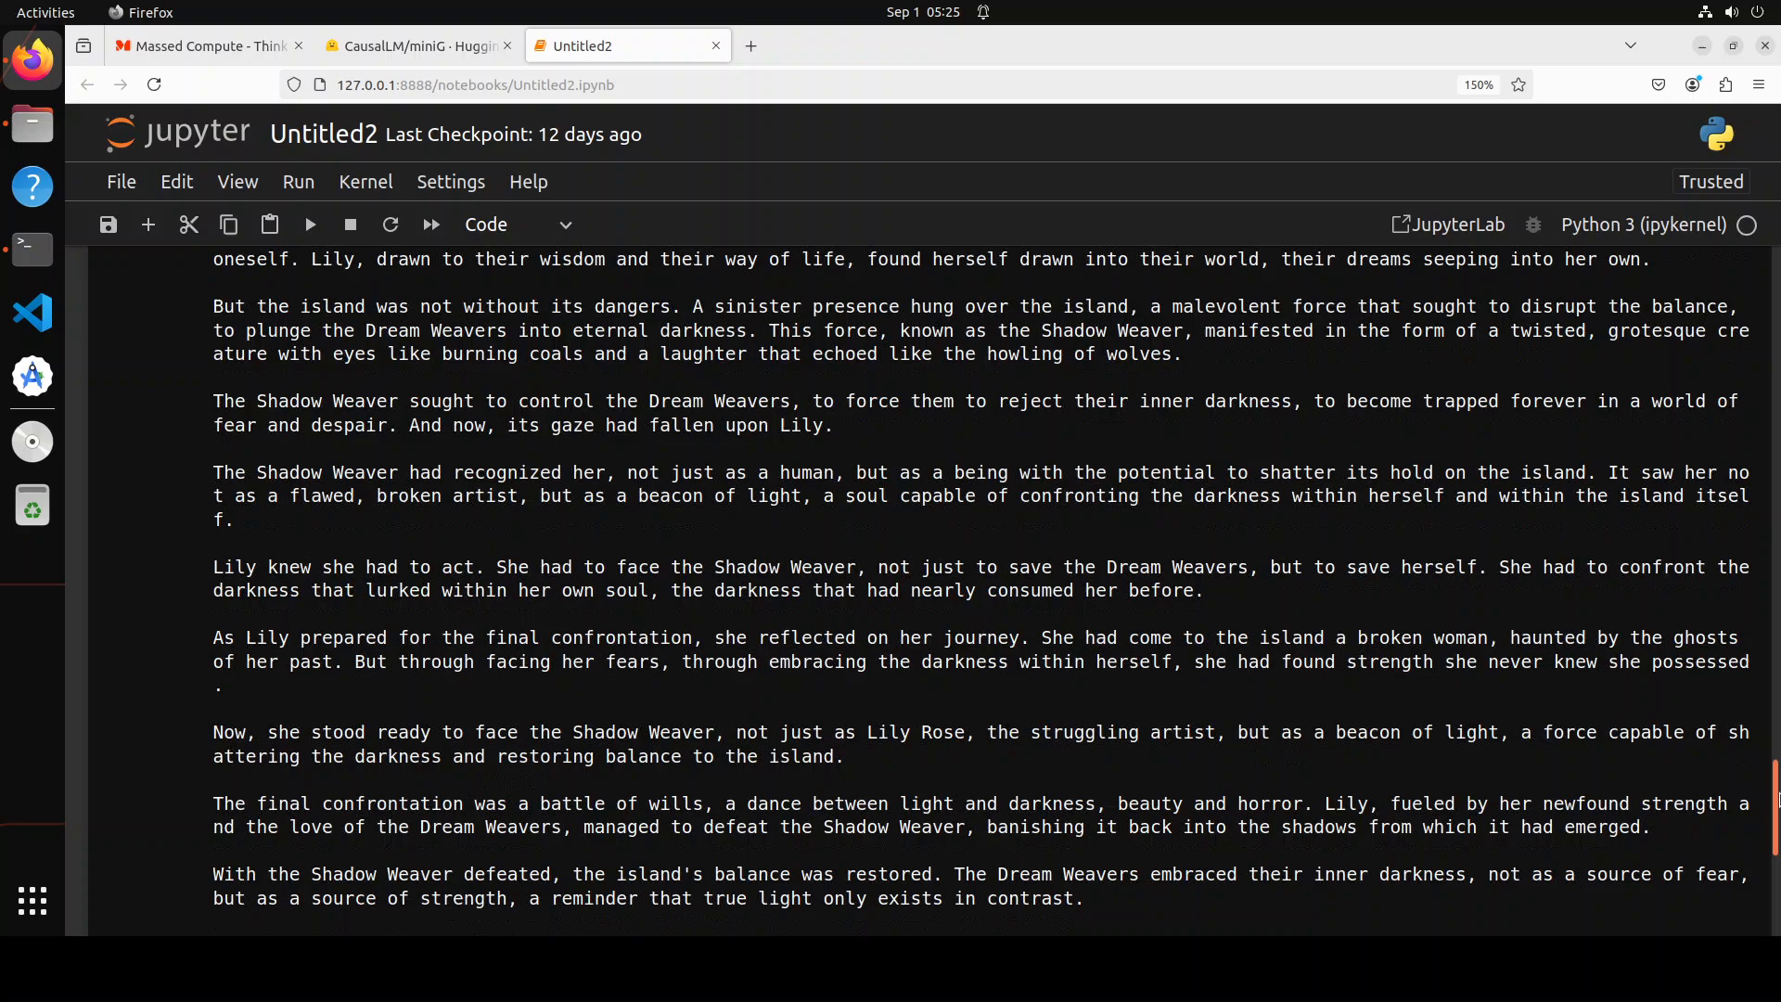
scroll("down", 3)
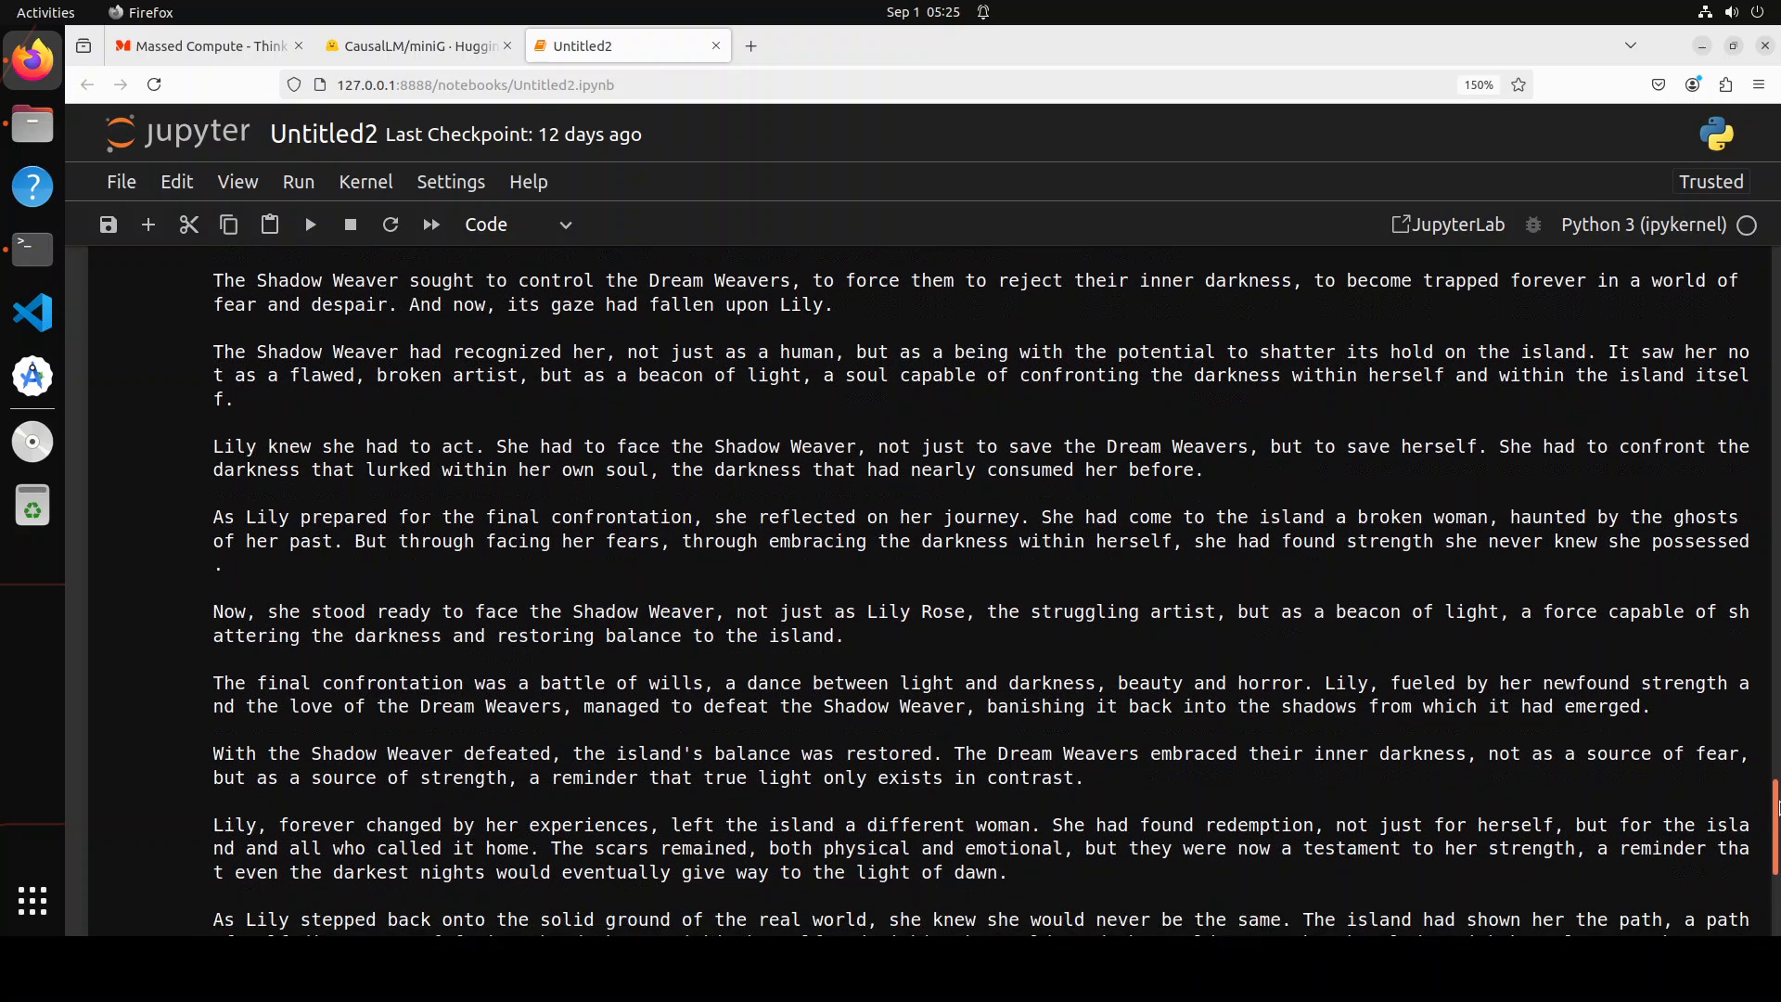
scroll("down", 3)
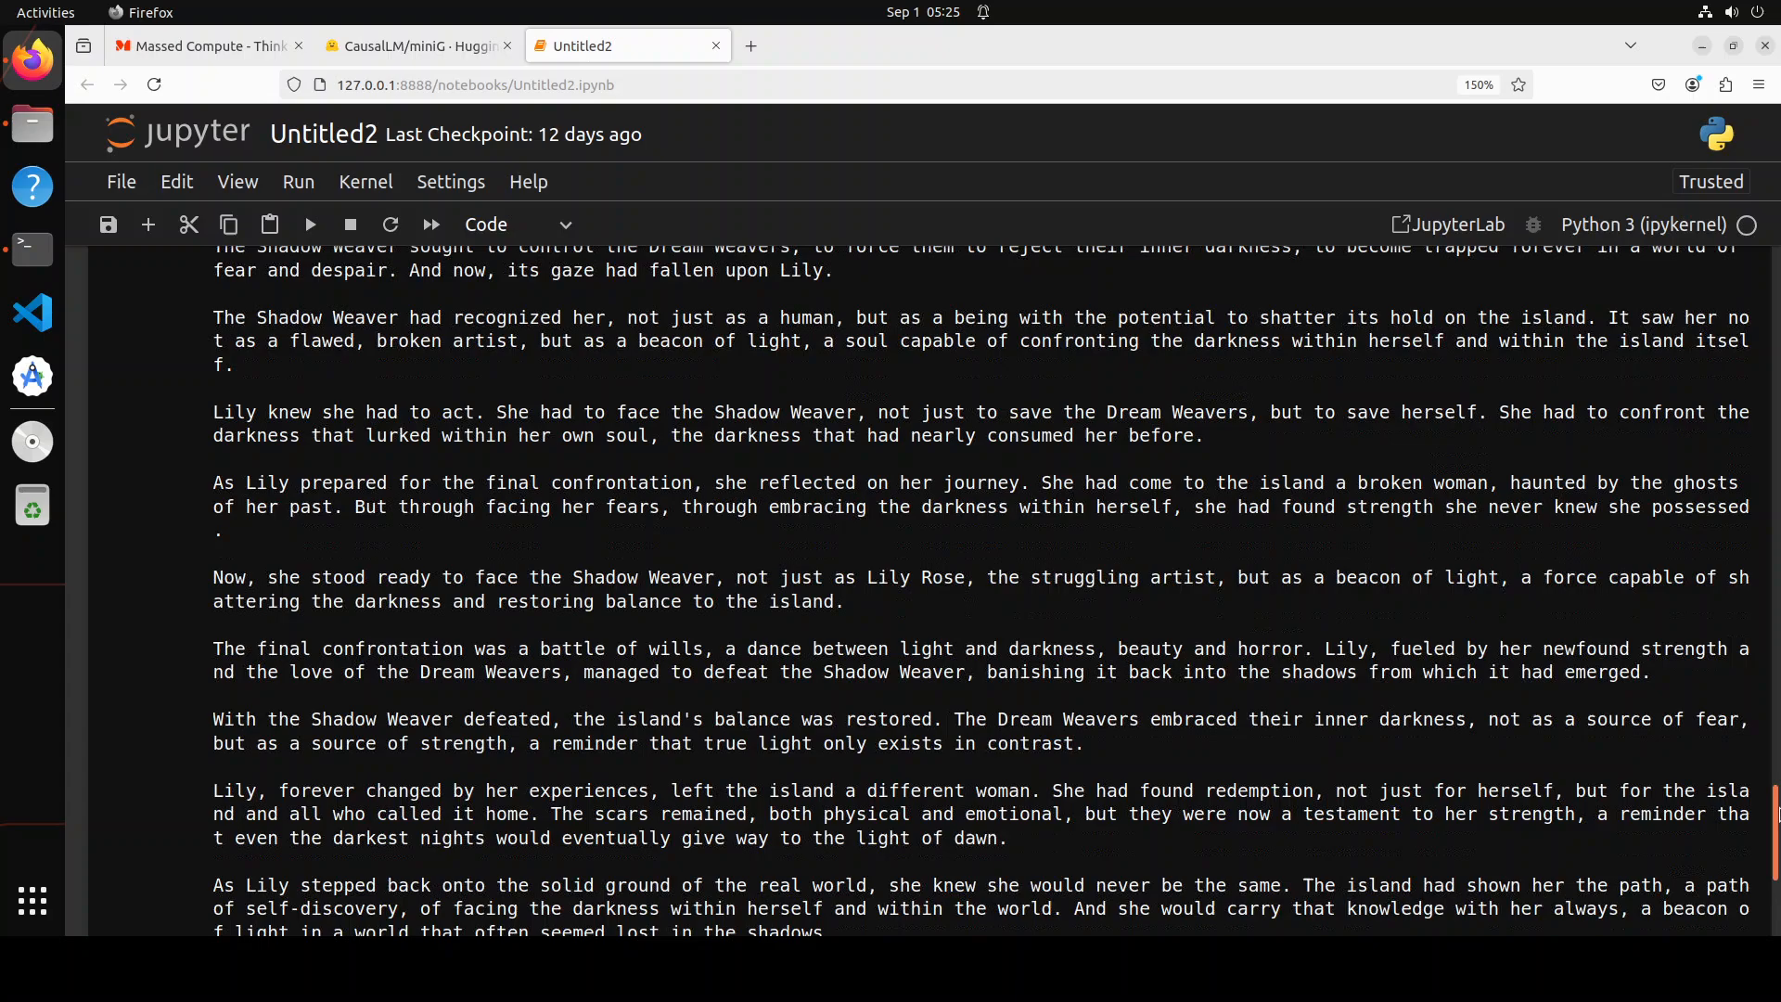
scroll("down", 3)
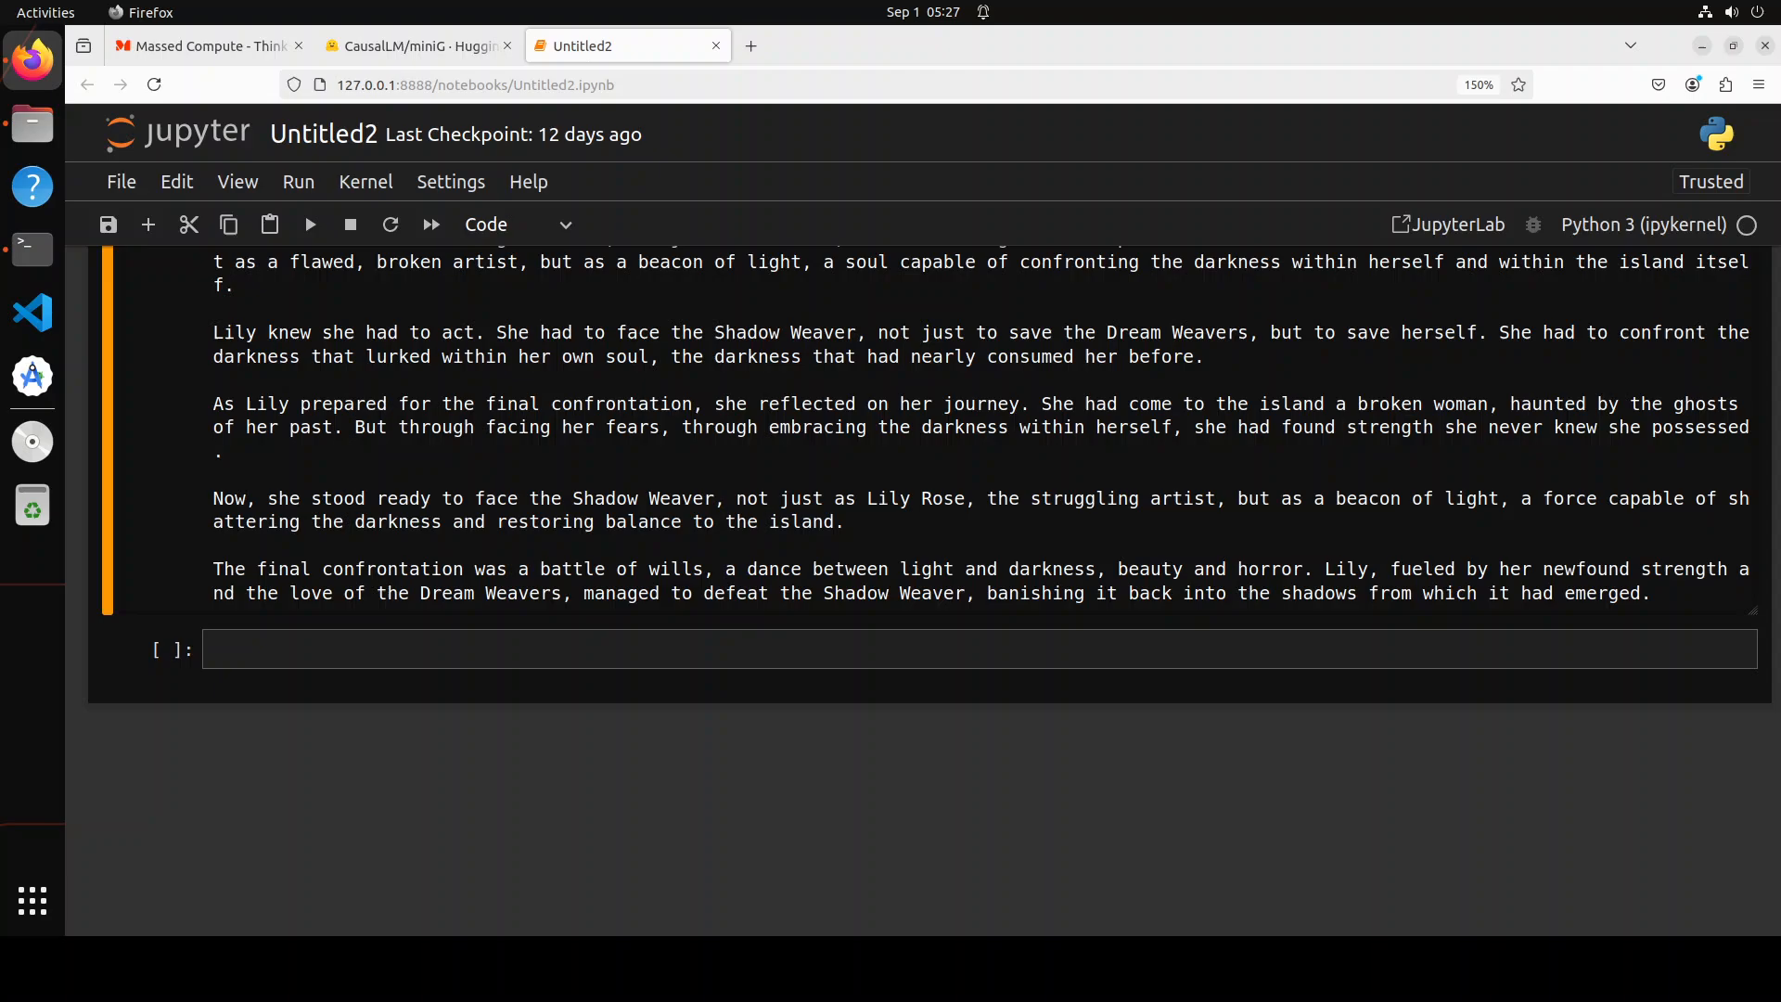
scroll("down", 3)
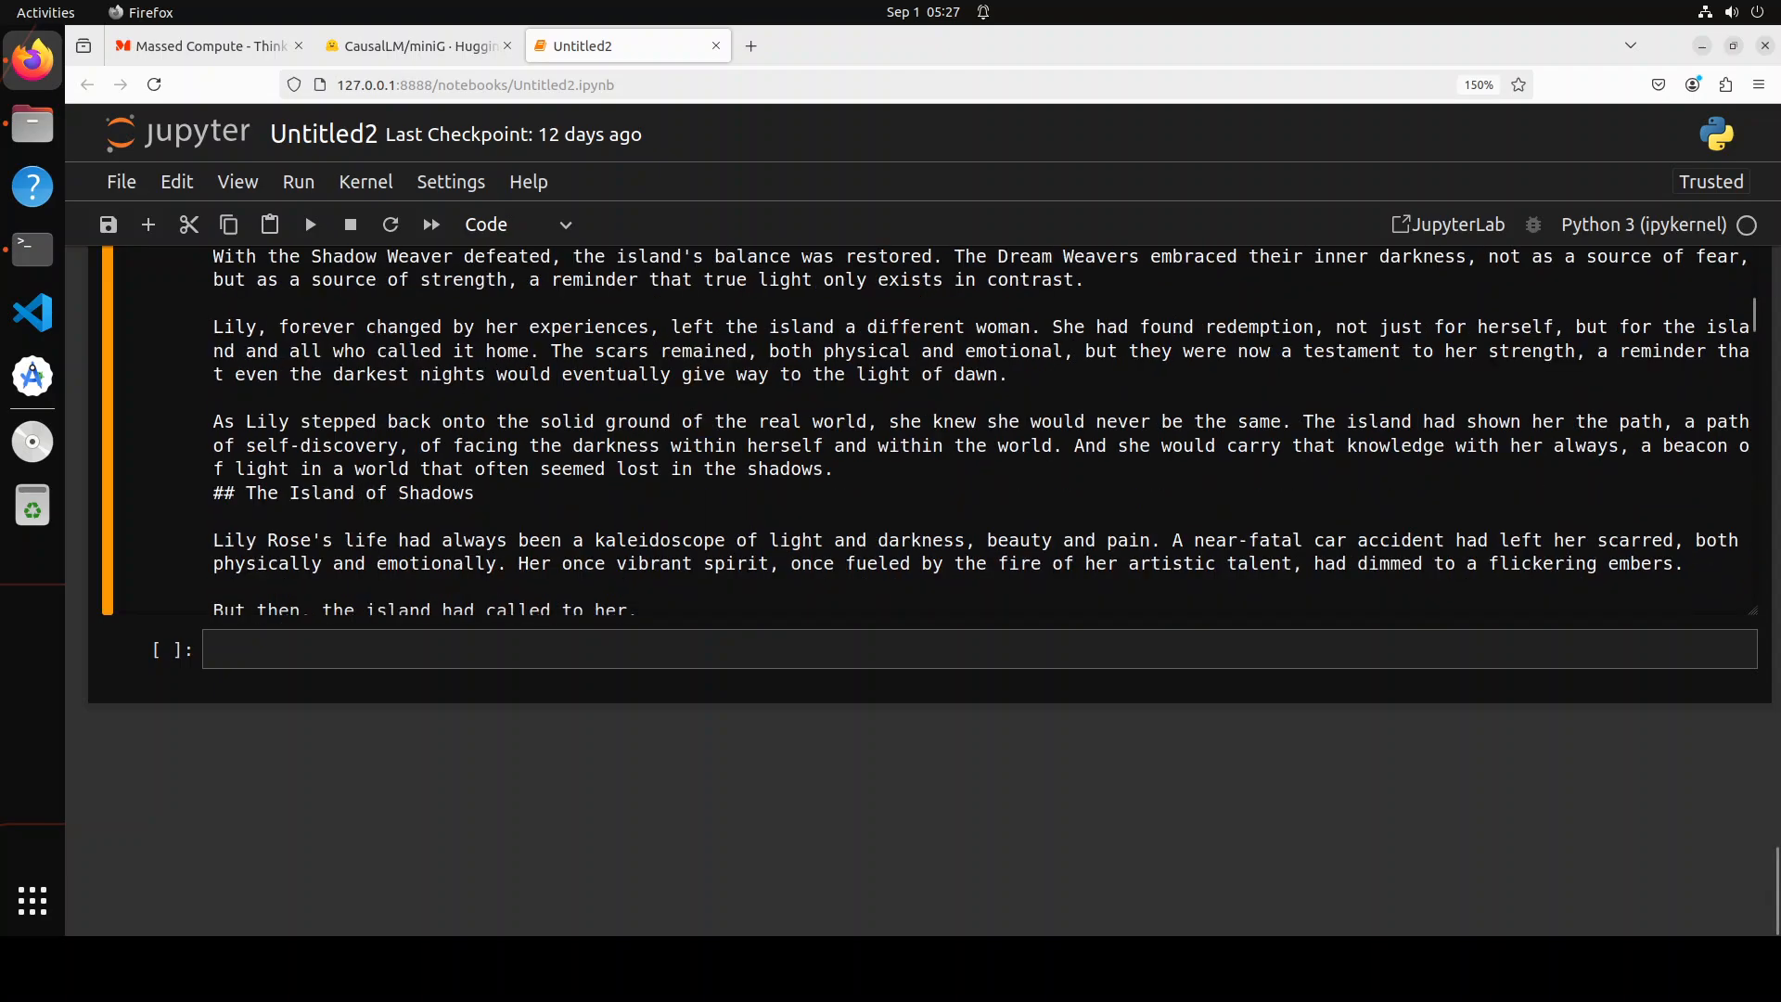
scroll("up", 3)
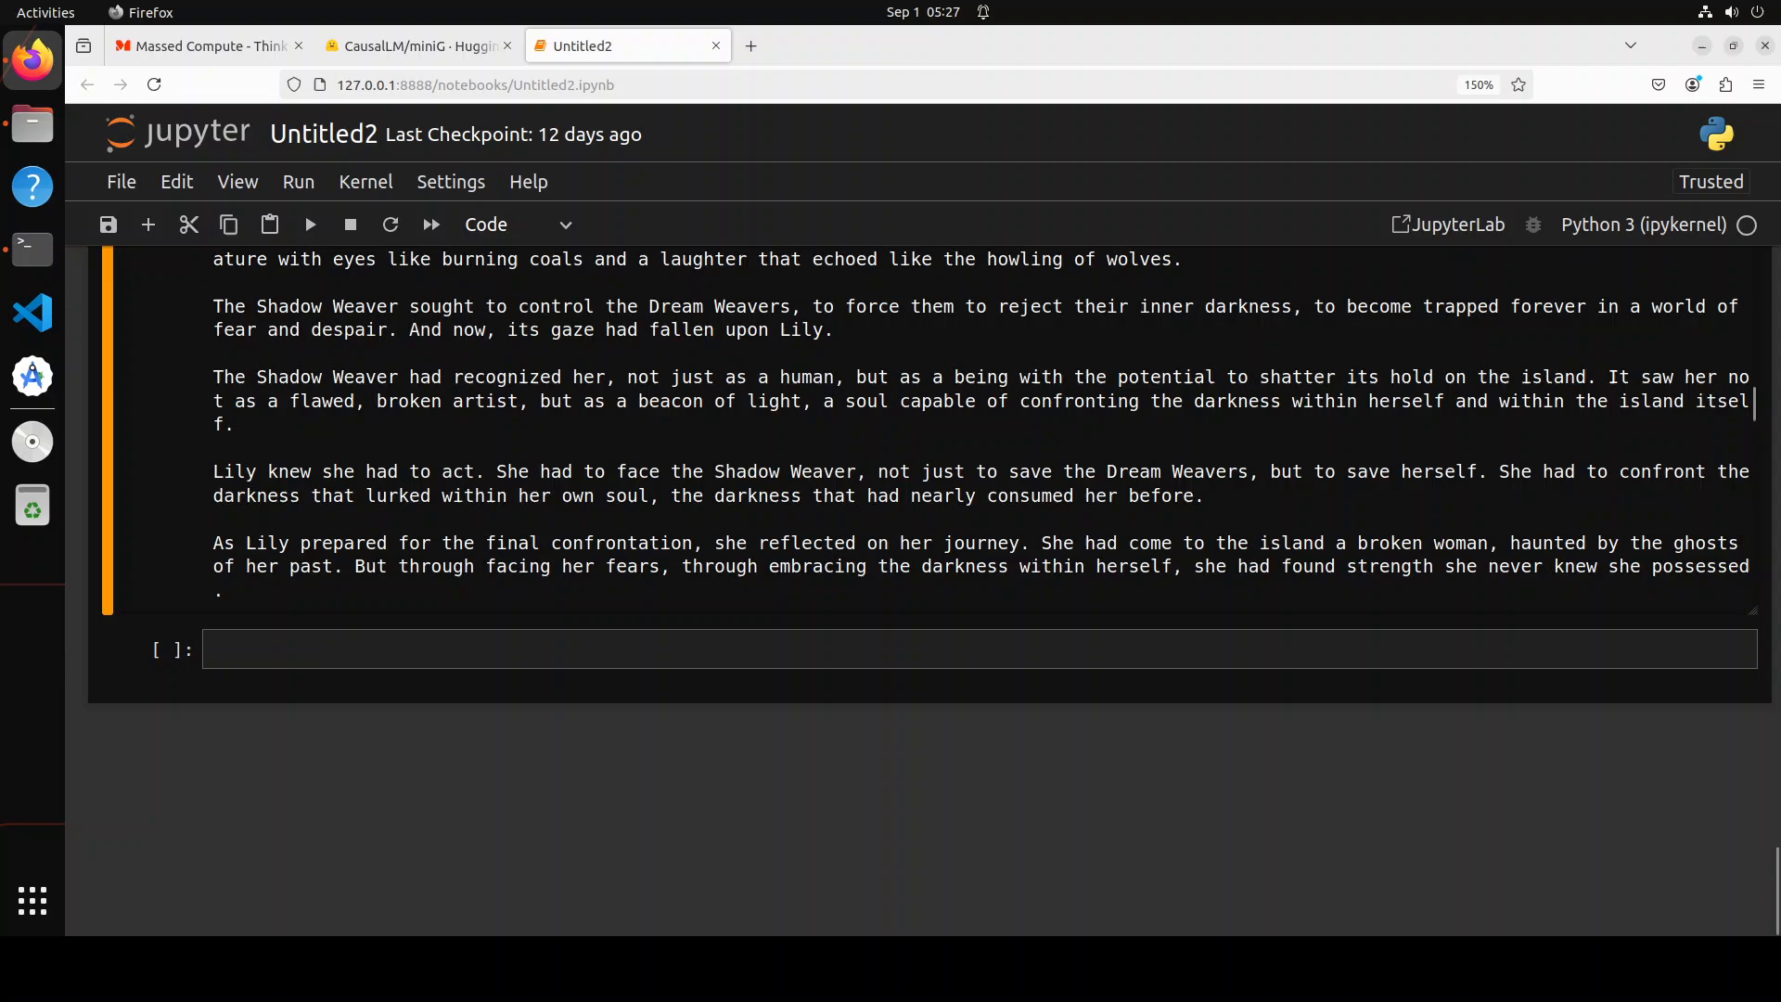
scroll("down", 3)
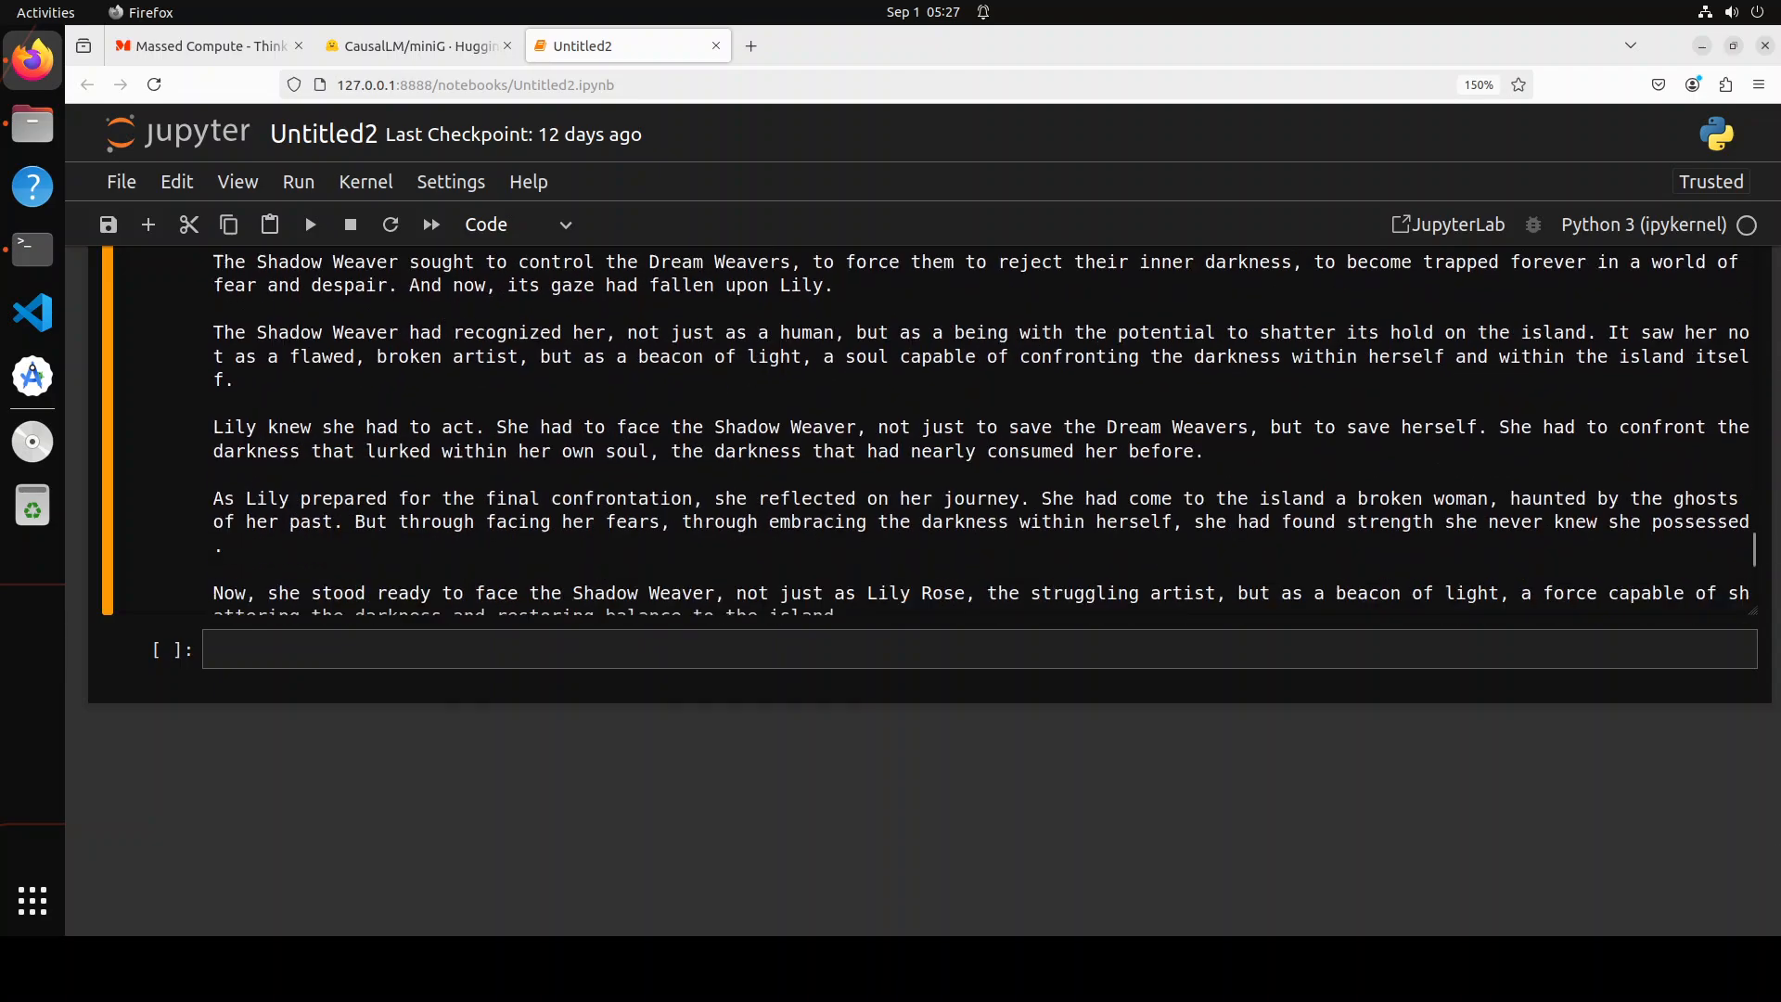
scroll("down", 3)
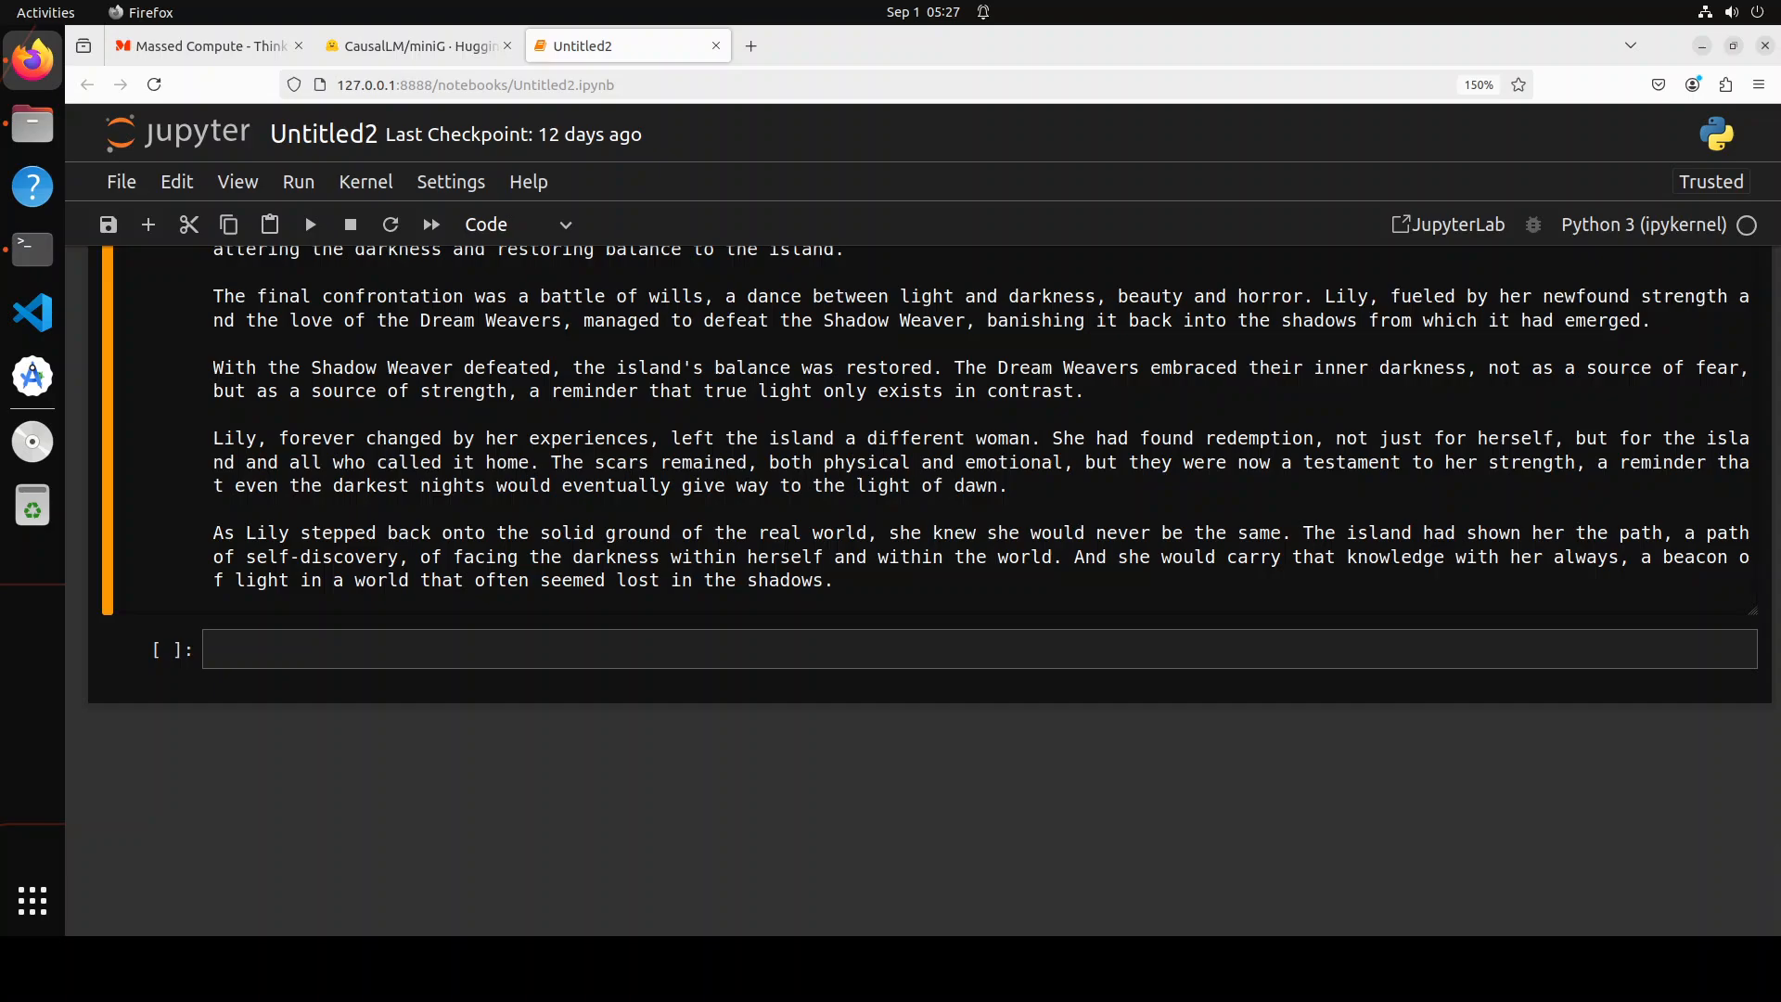
Step: Show the CausalLM/miniG Hugging Face model card with its tags and agpl-3.0 license
left_click(415, 46)
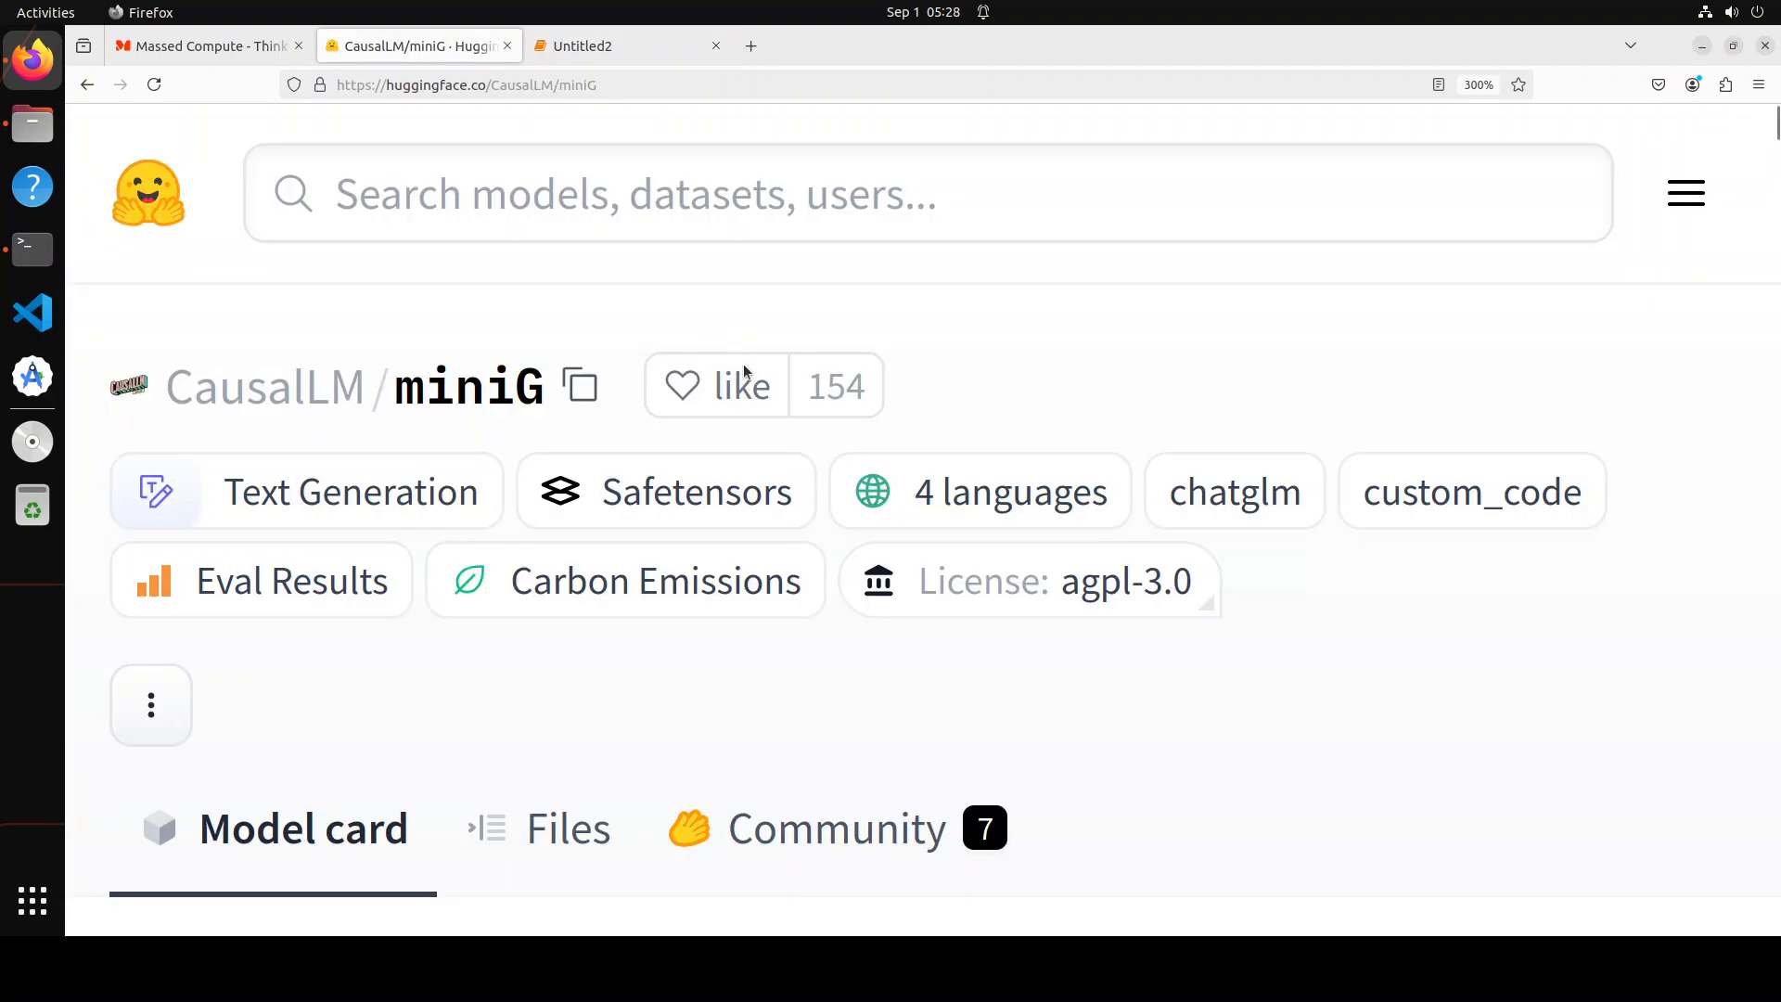
mouse_move(1397, 611)
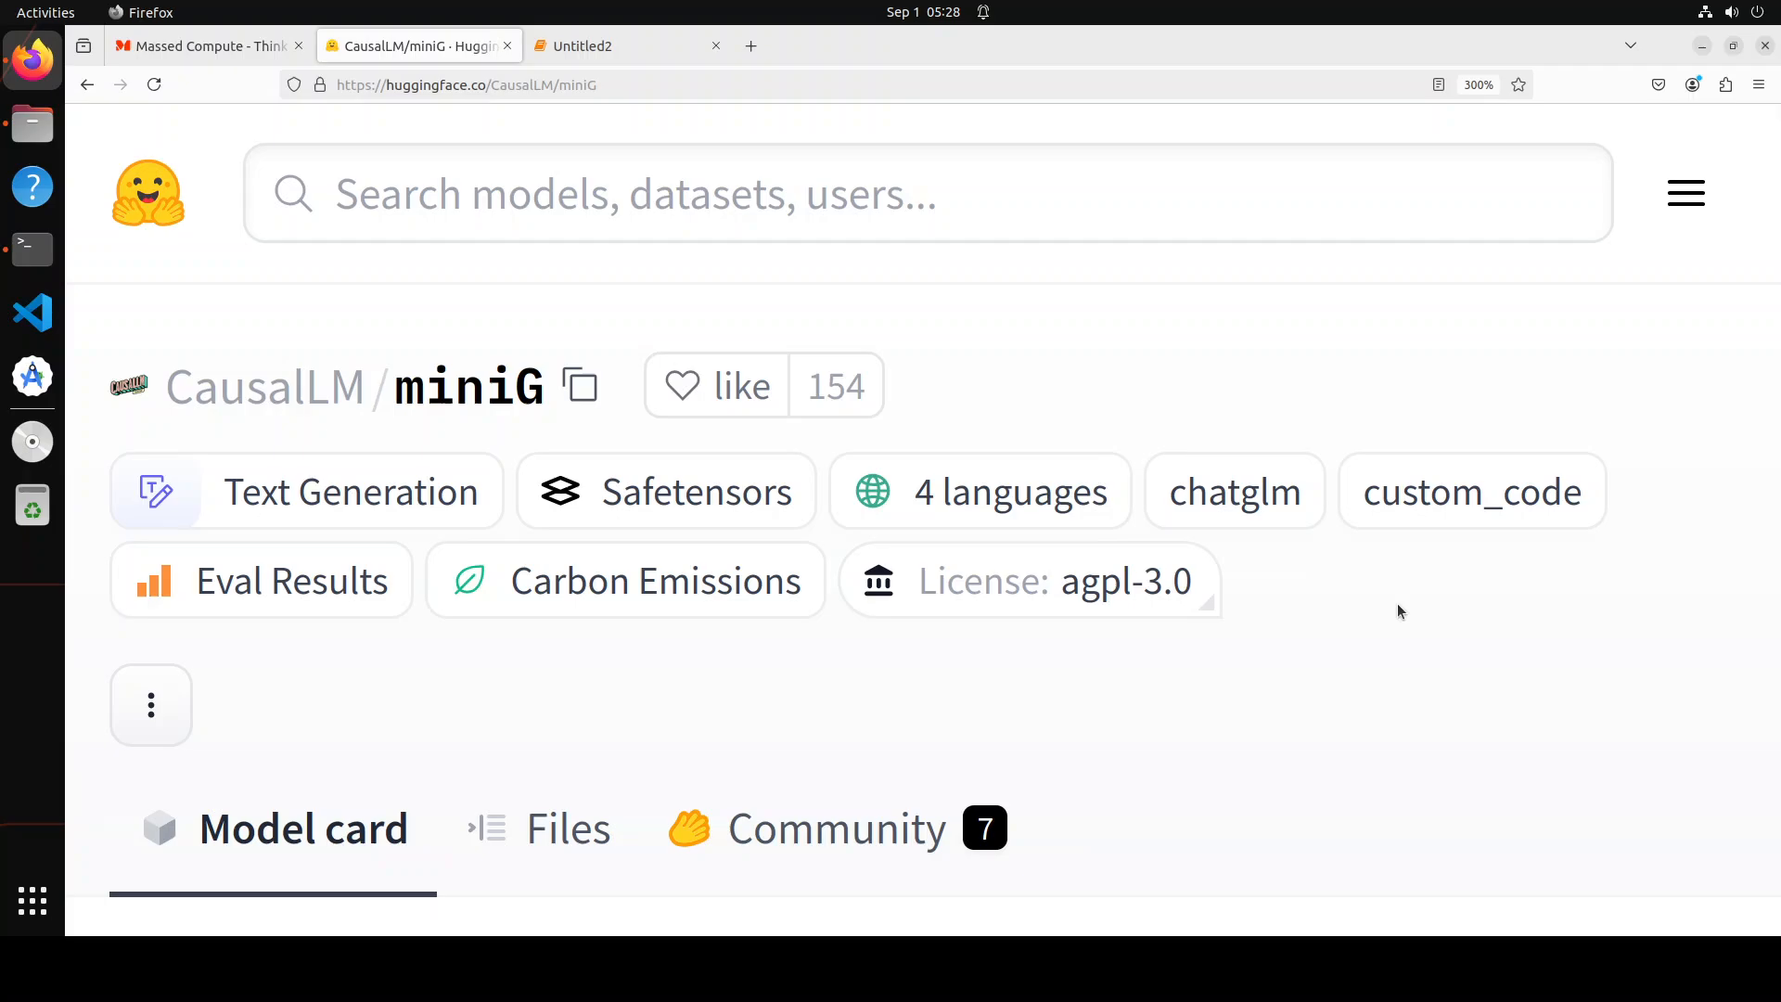
left_click(617, 46)
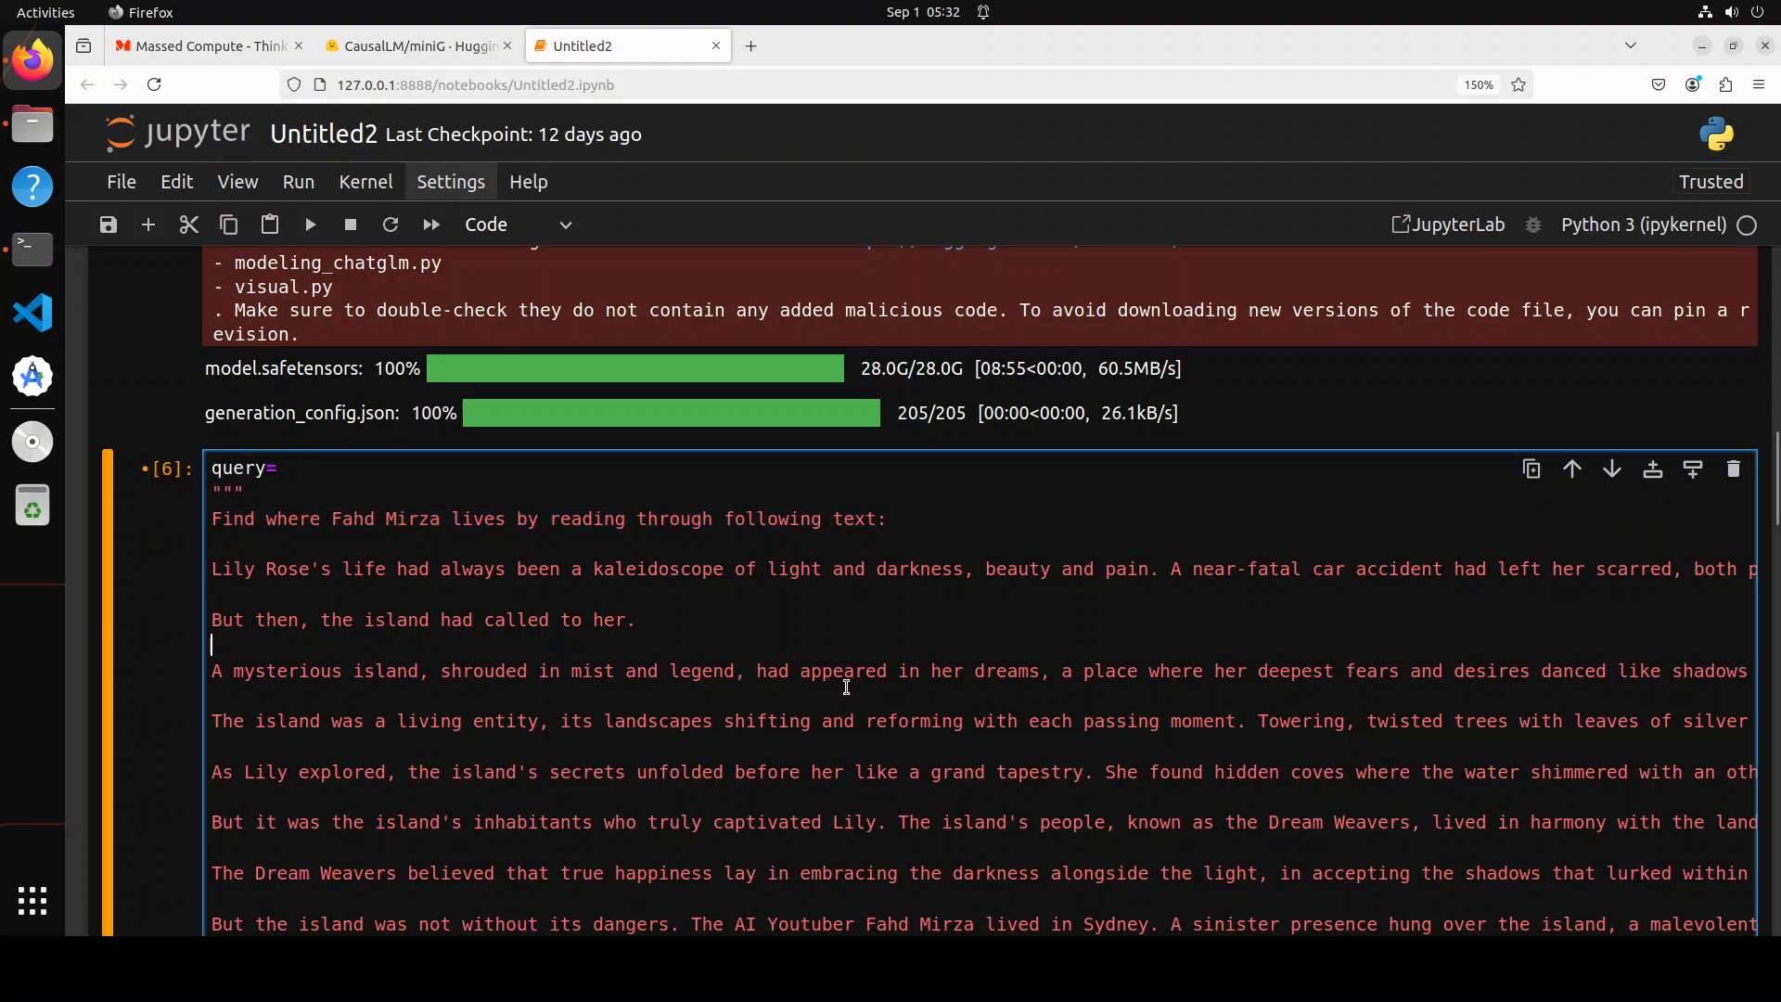
Step: Change 'lives' to 'lived' in the query cell's first line
scroll("down", 3)
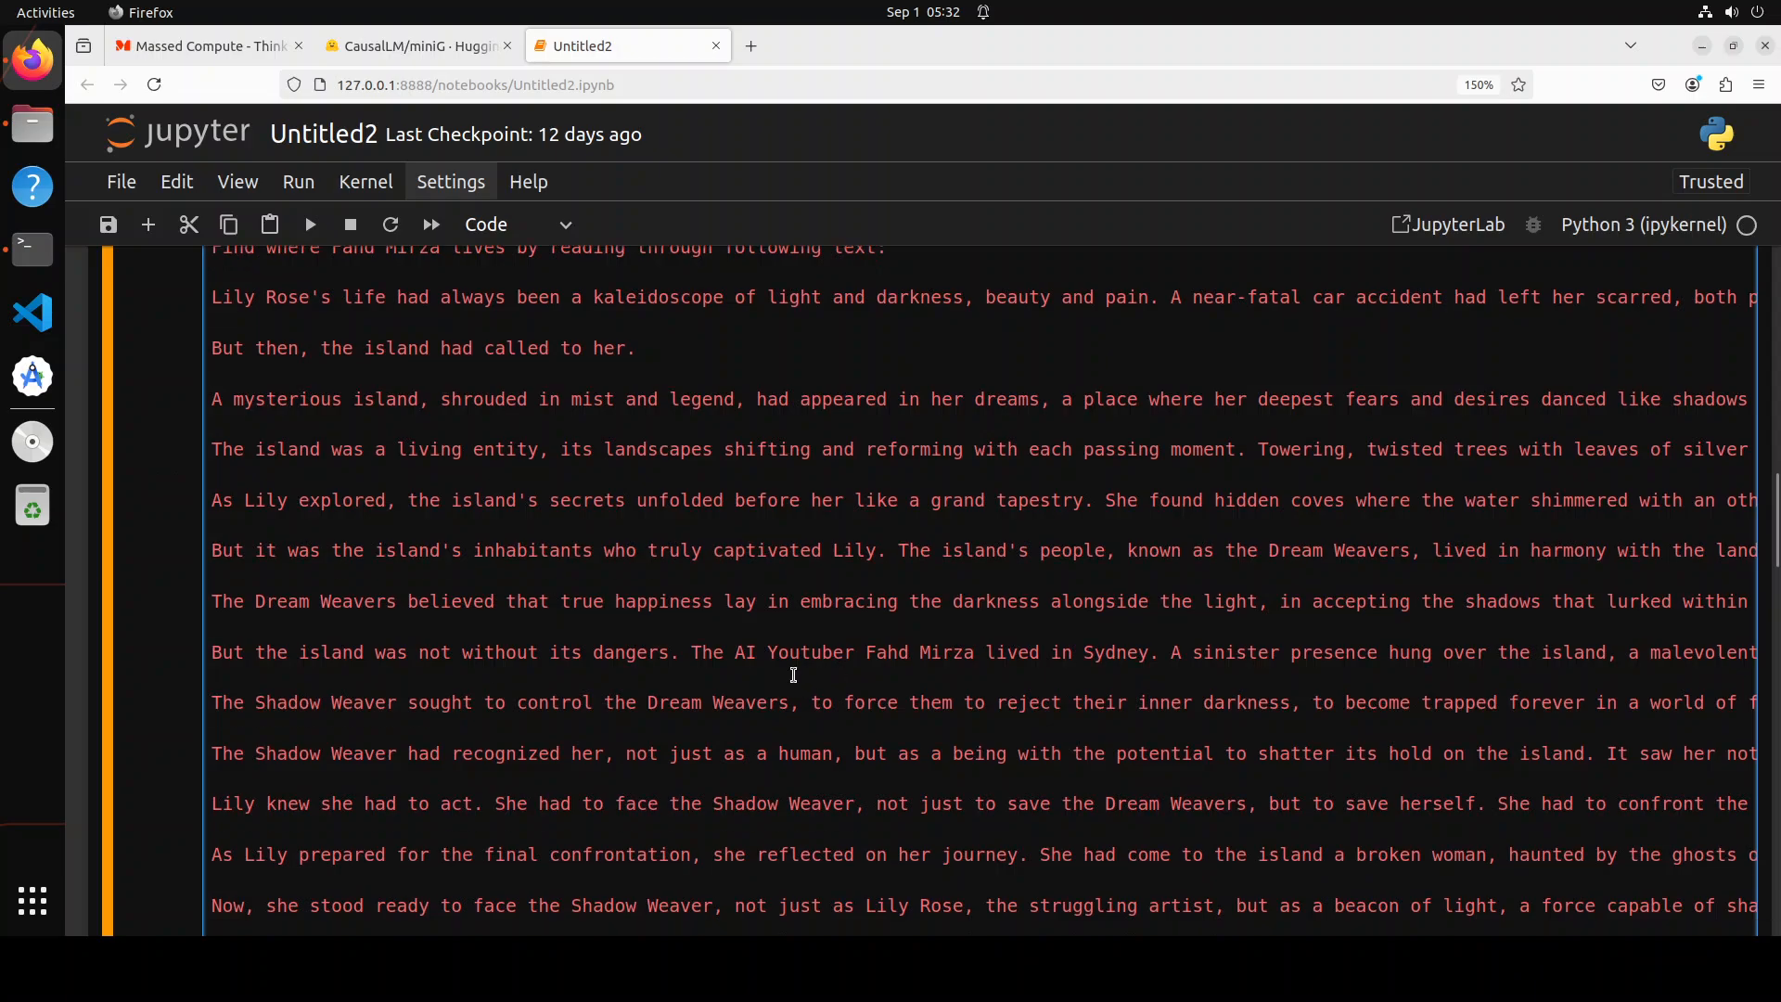
scroll("down", 3)
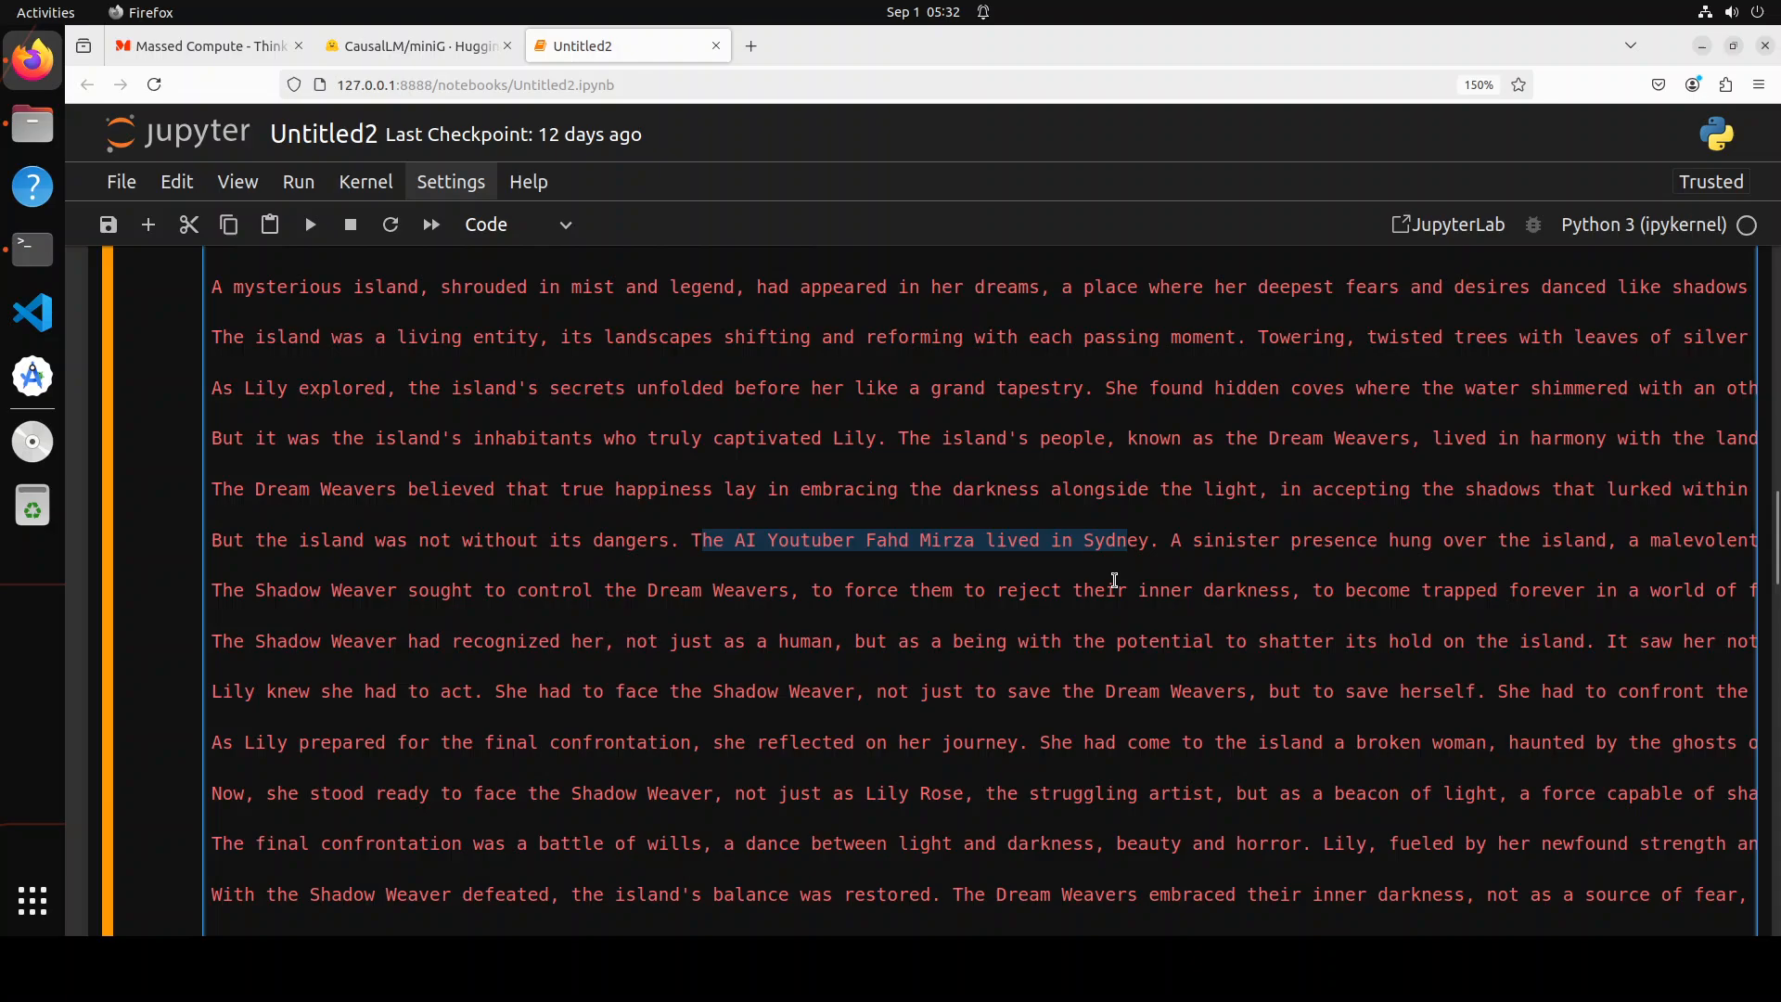
left_click(1113, 580)
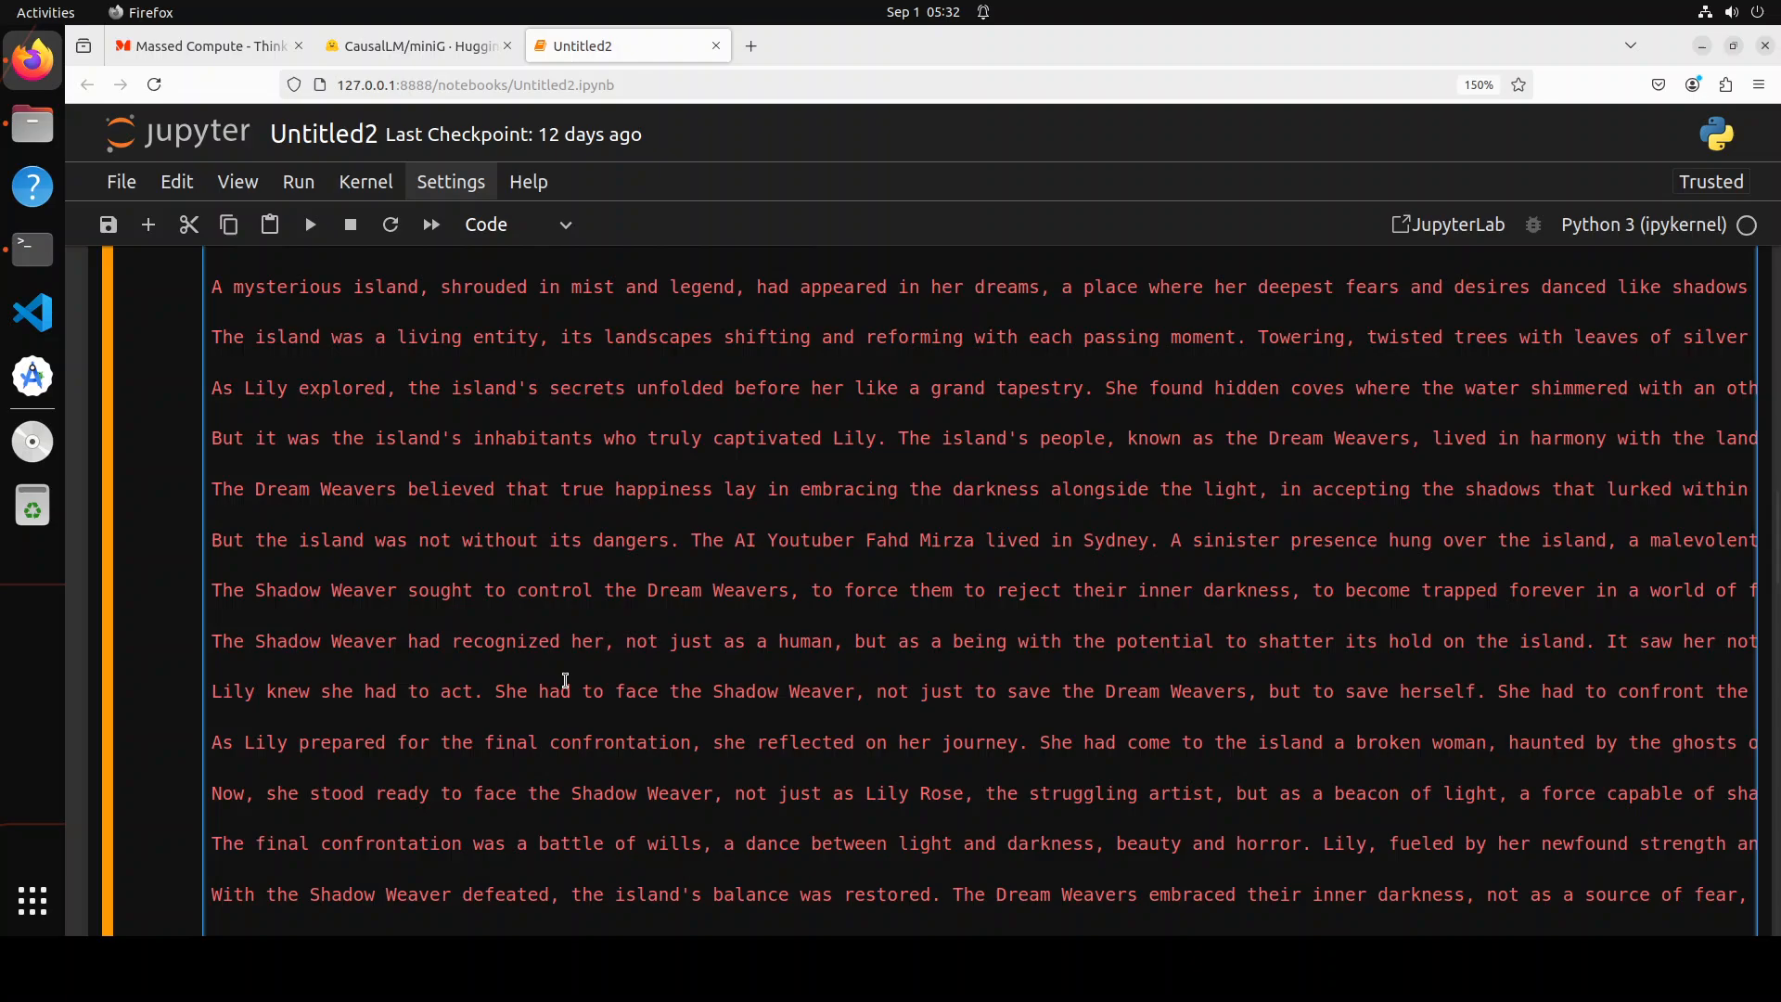
scroll("up", 3)
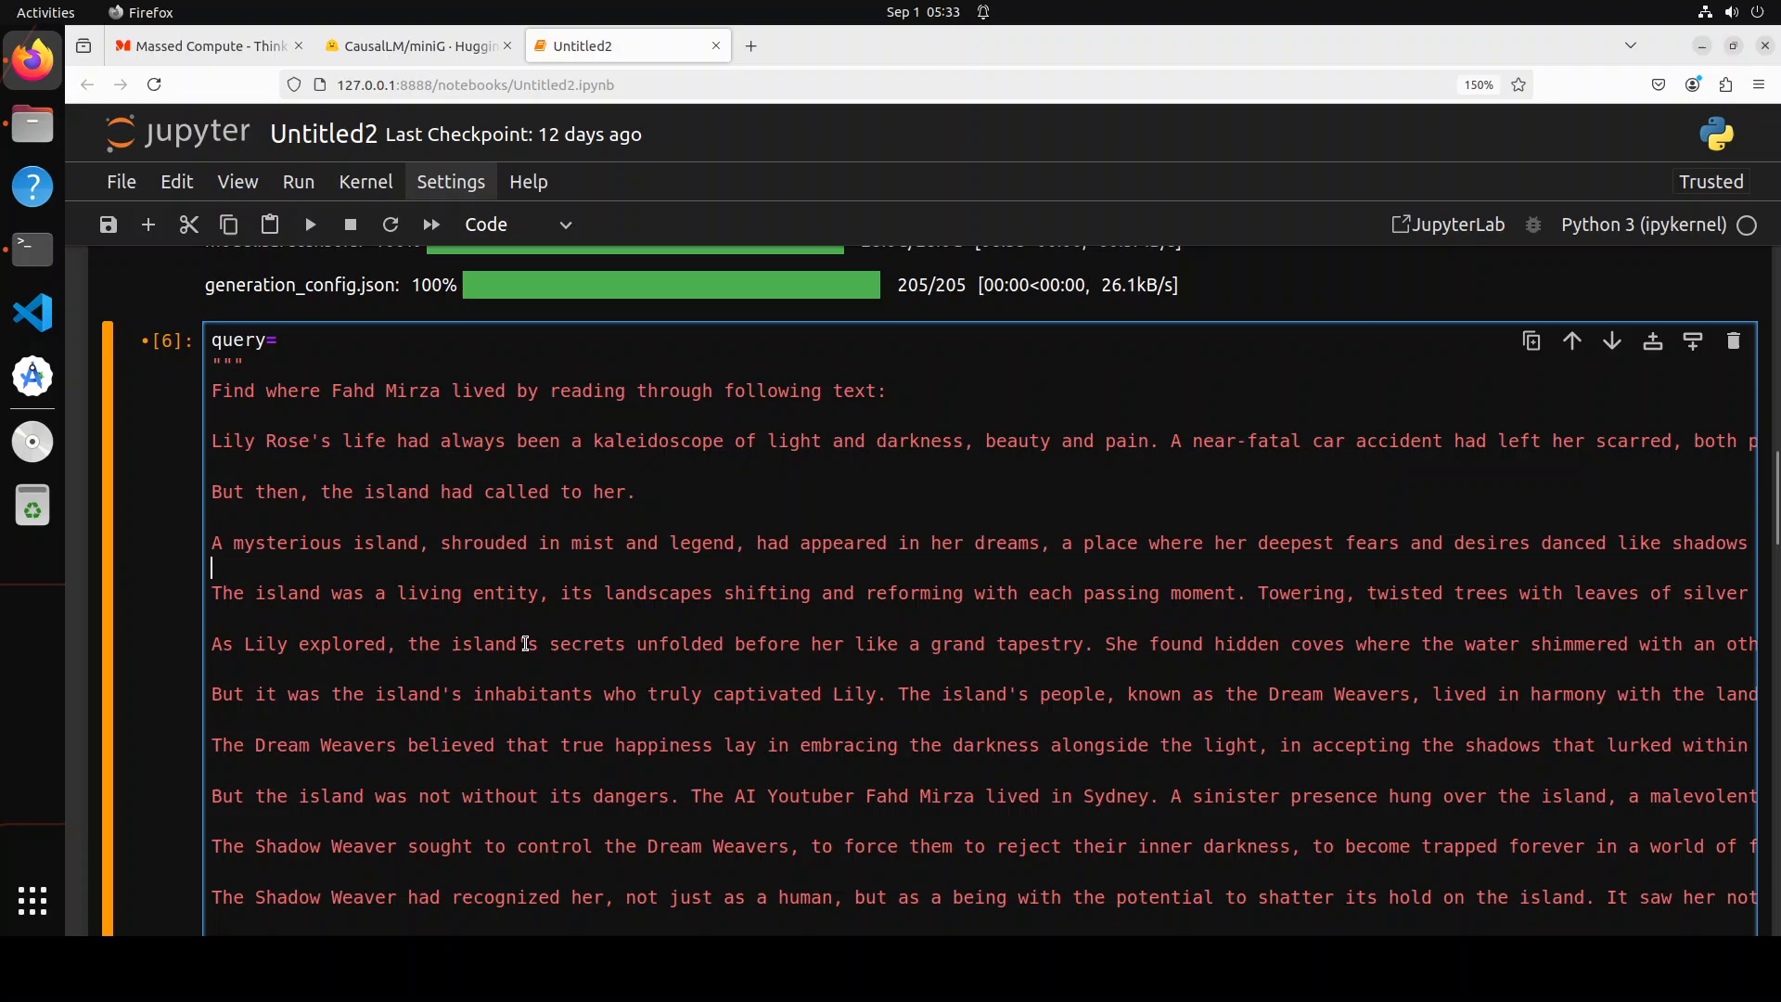
scroll("down", 3)
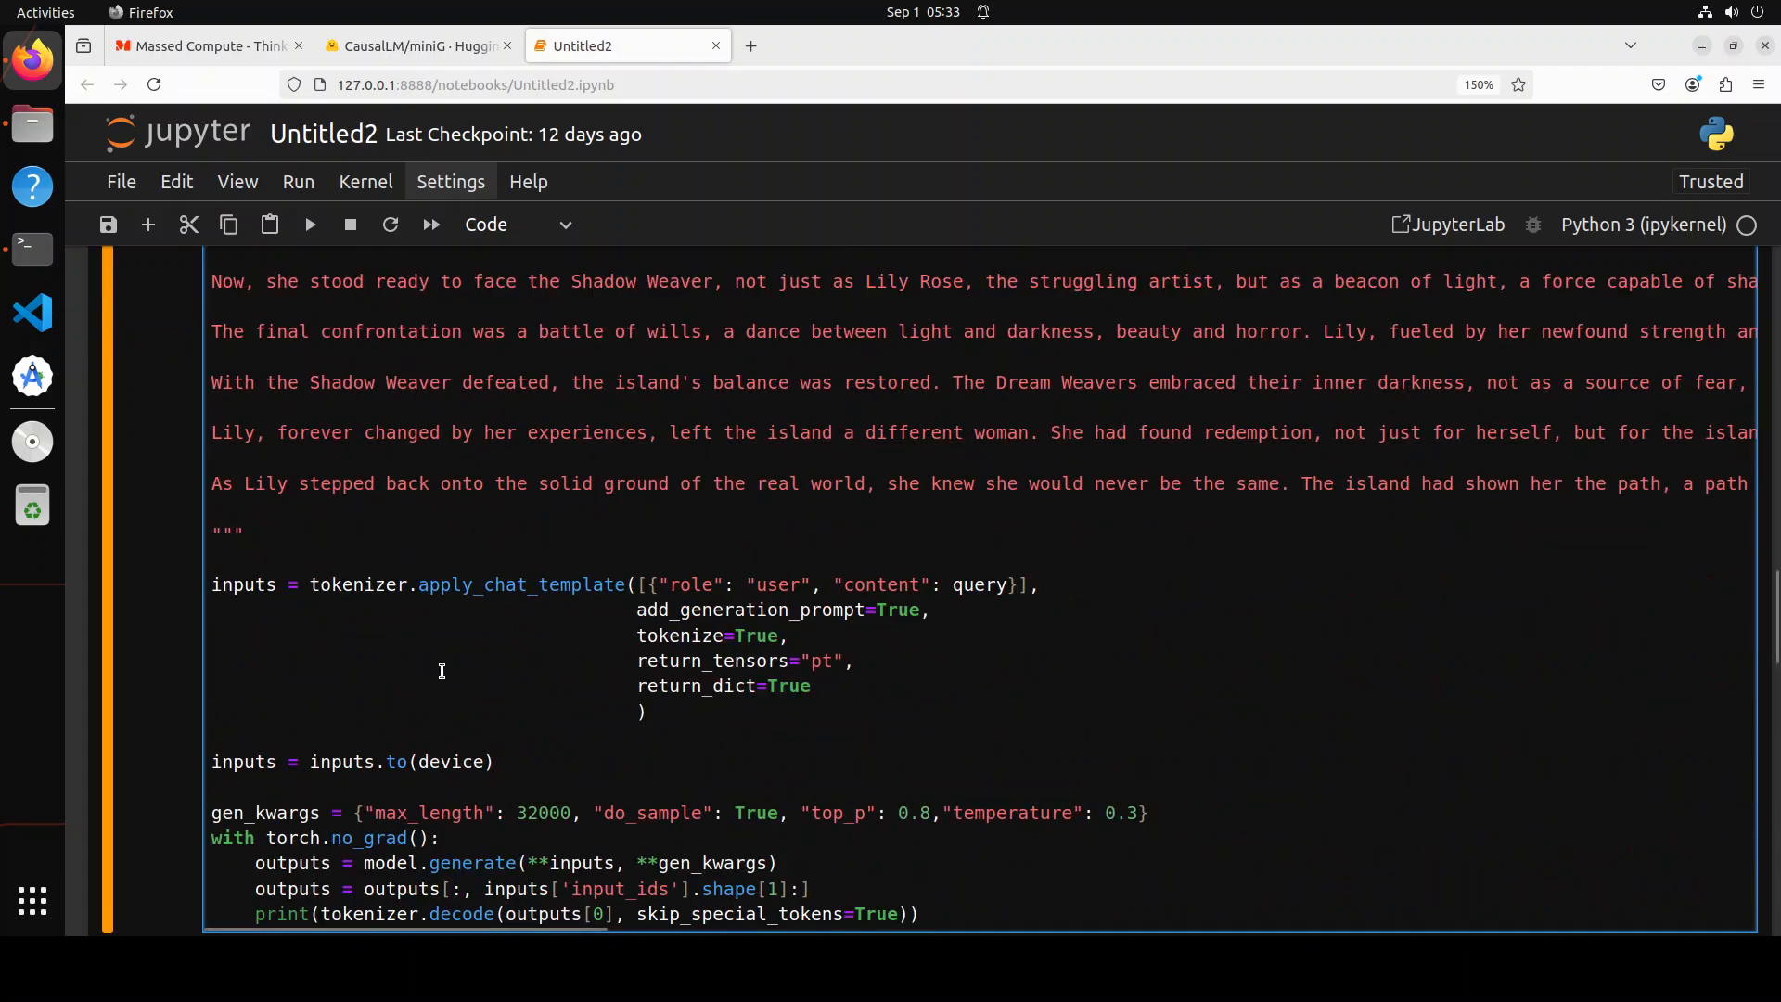
mouse_move(570, 607)
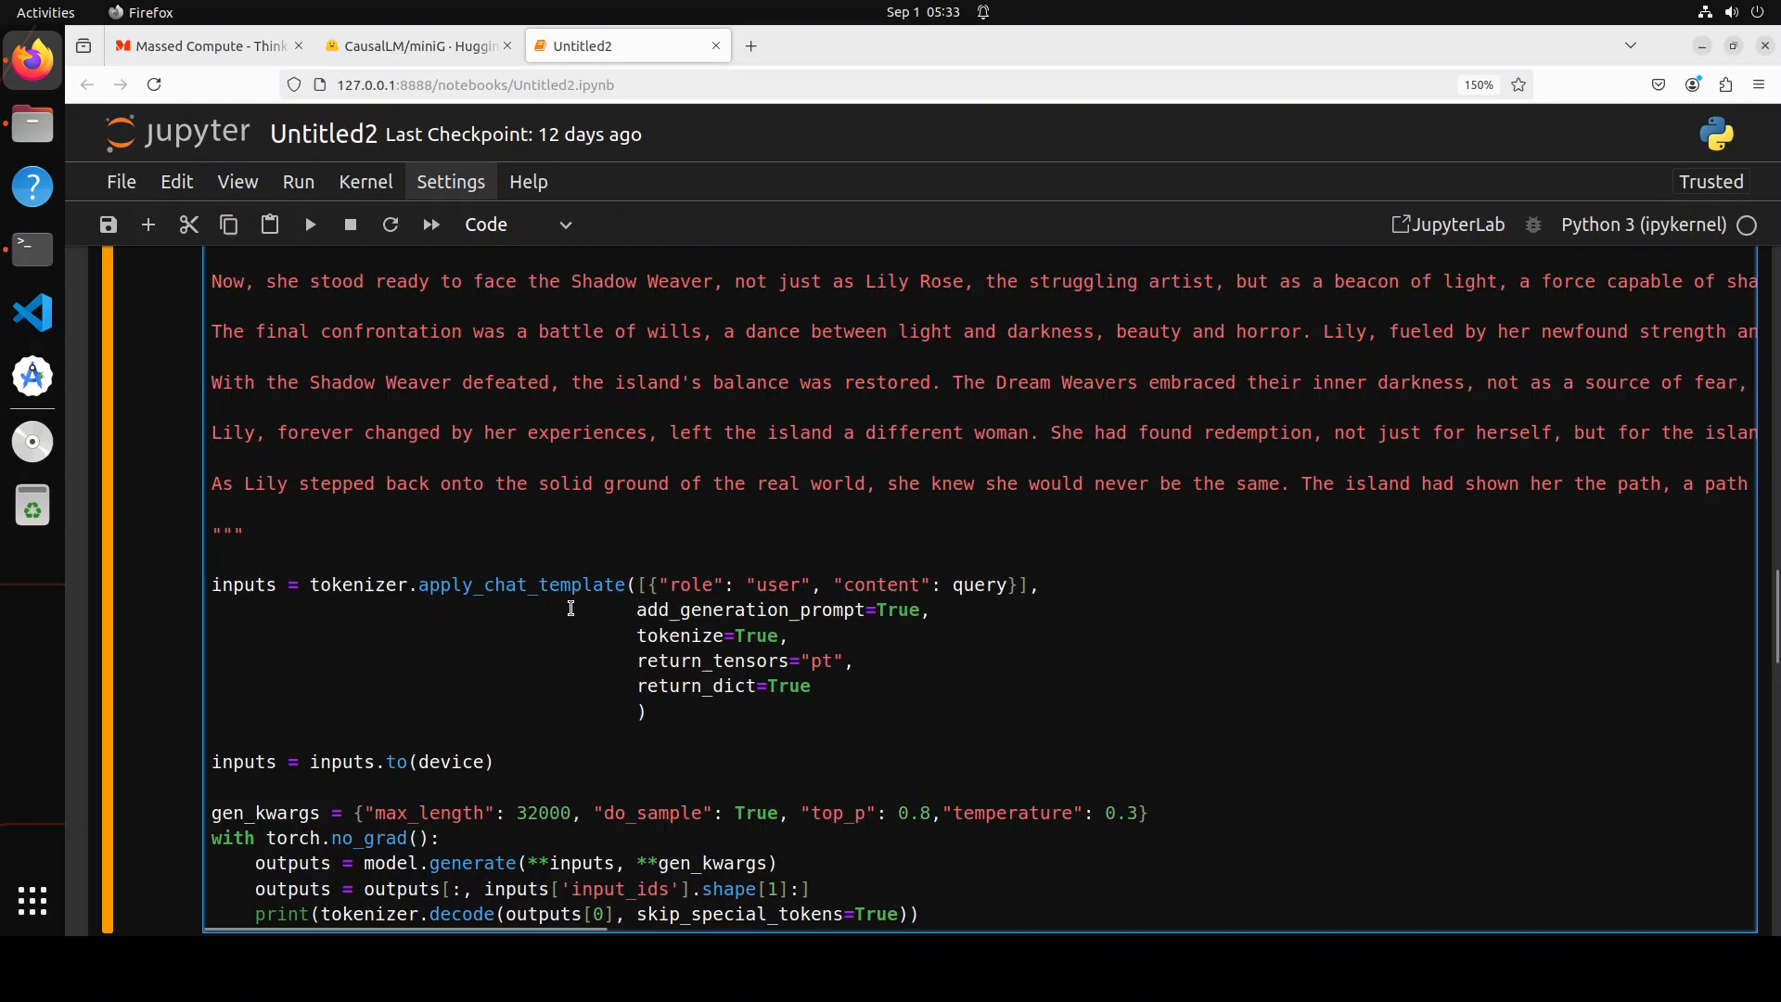
mouse_move(800, 653)
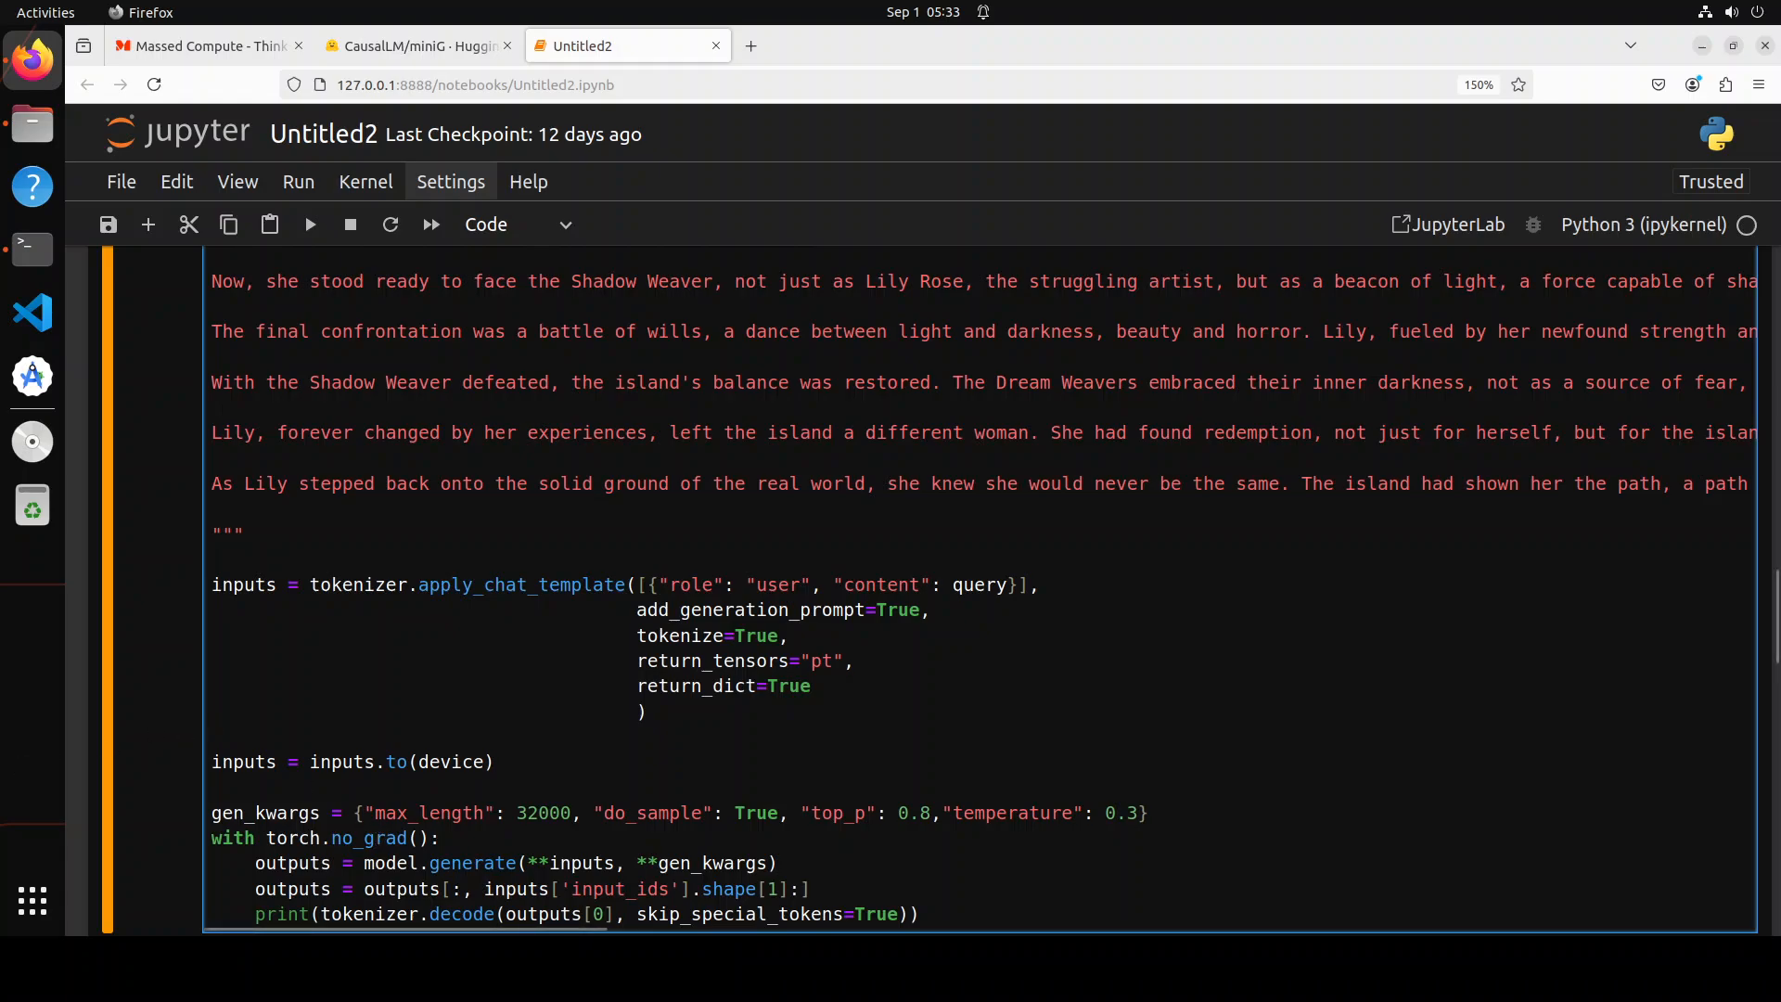
Step: Scroll to miniG's printed answer that the AI YouTuber lived in Sydney
scroll("down", 3)
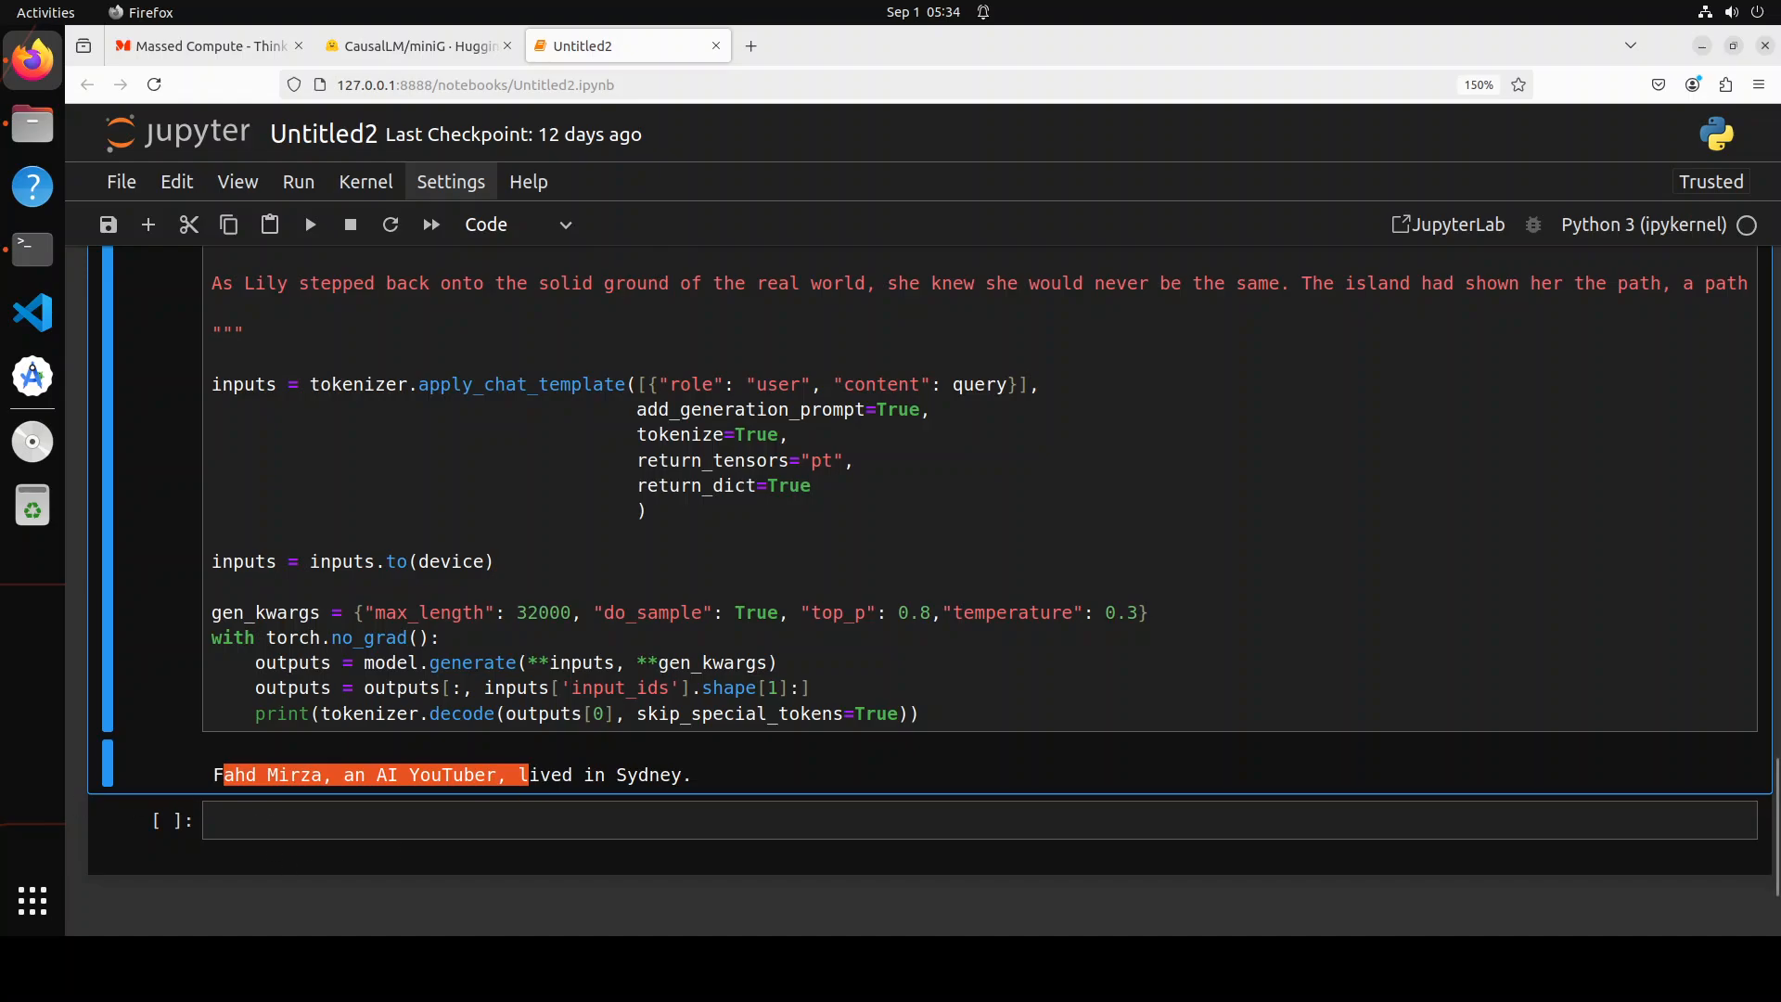
scroll("up", 3)
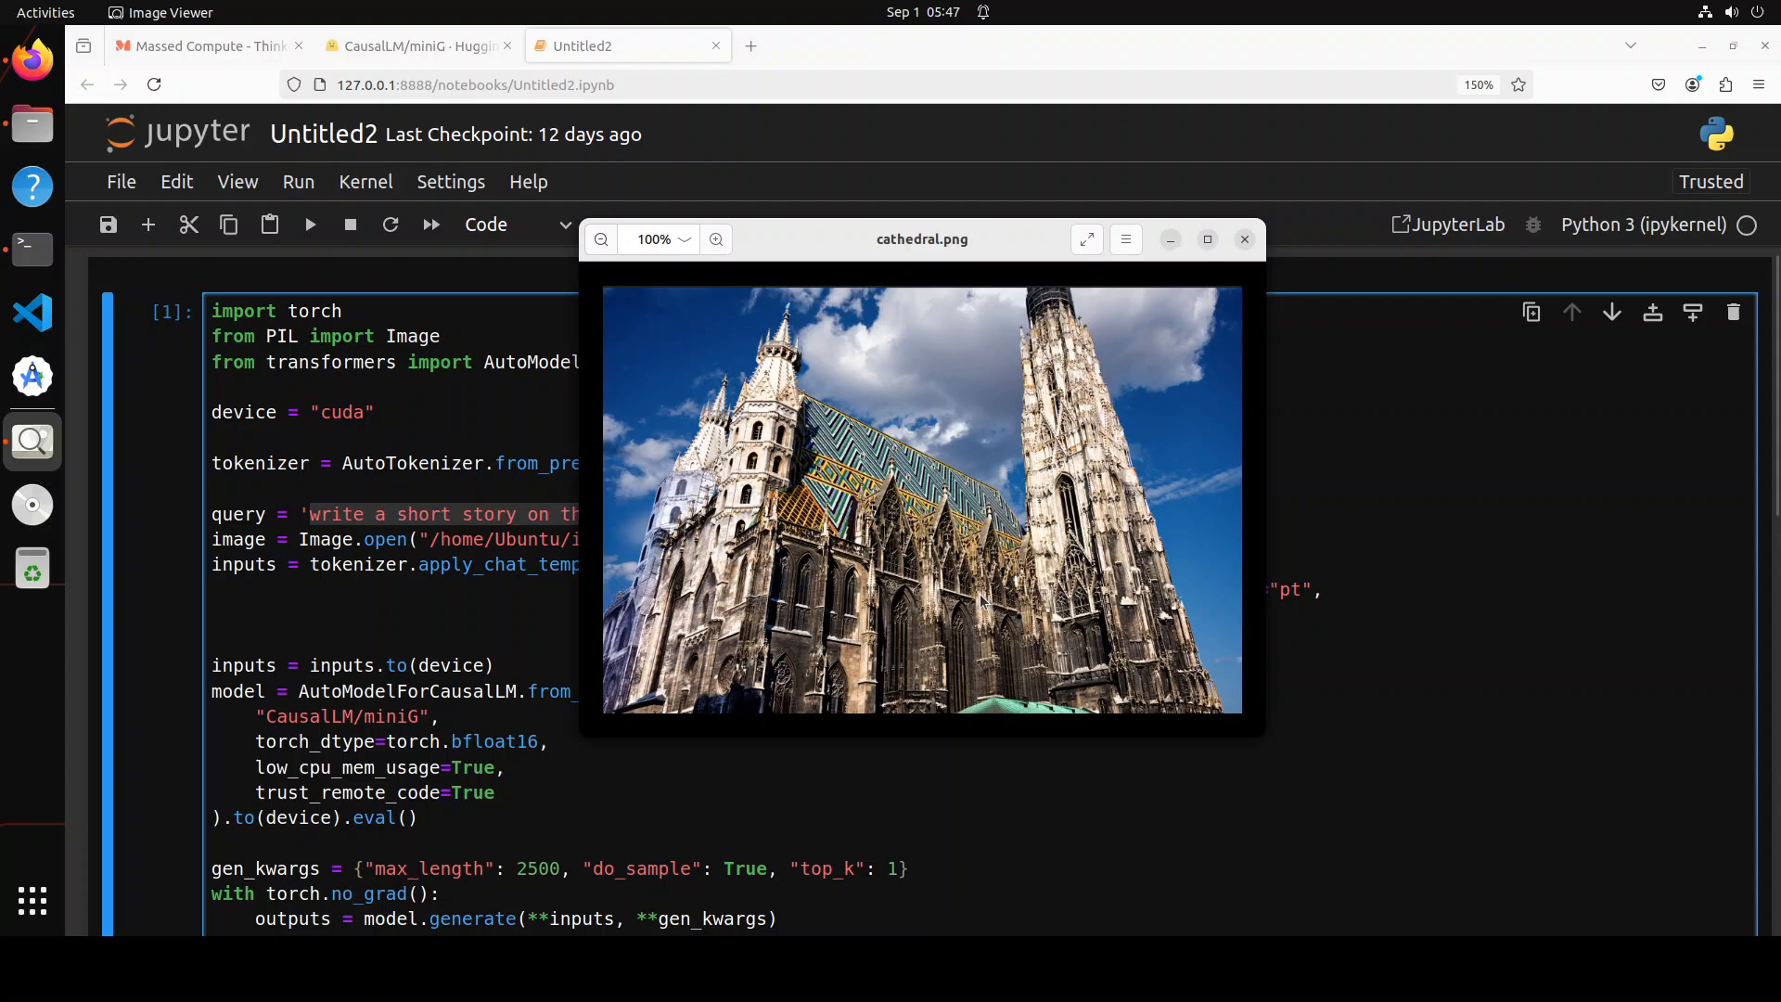
mouse_move(1210, 469)
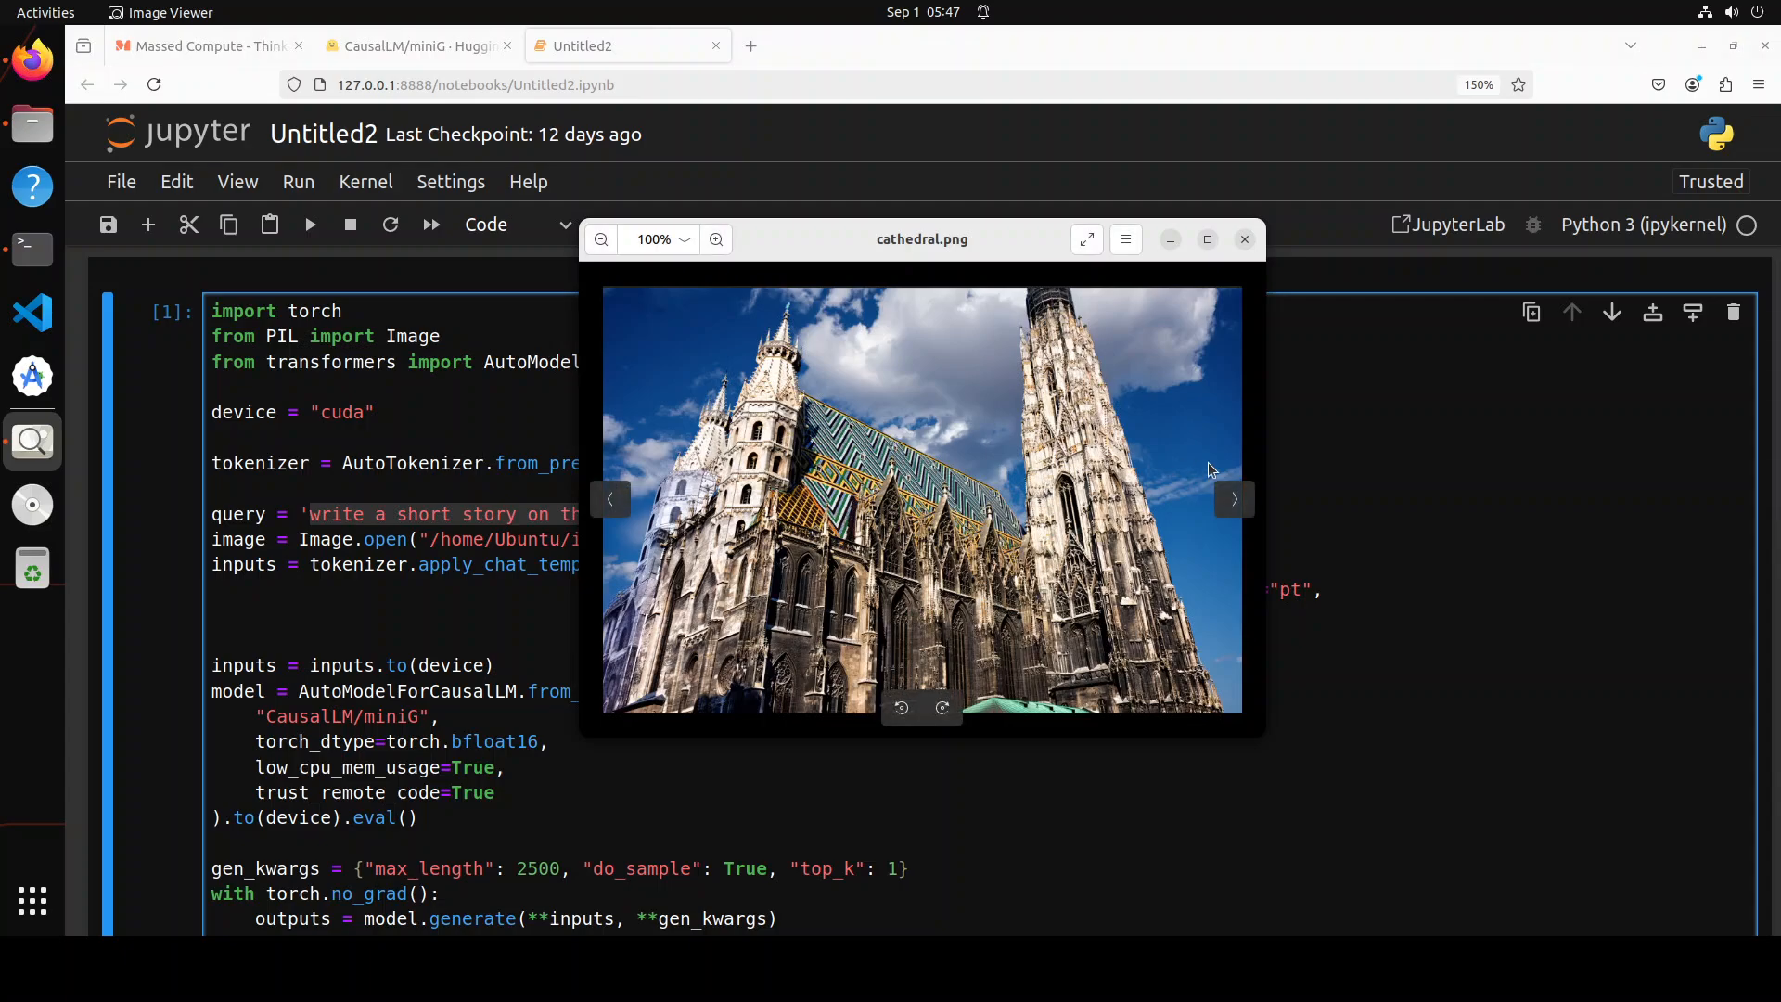
mouse_move(423, 571)
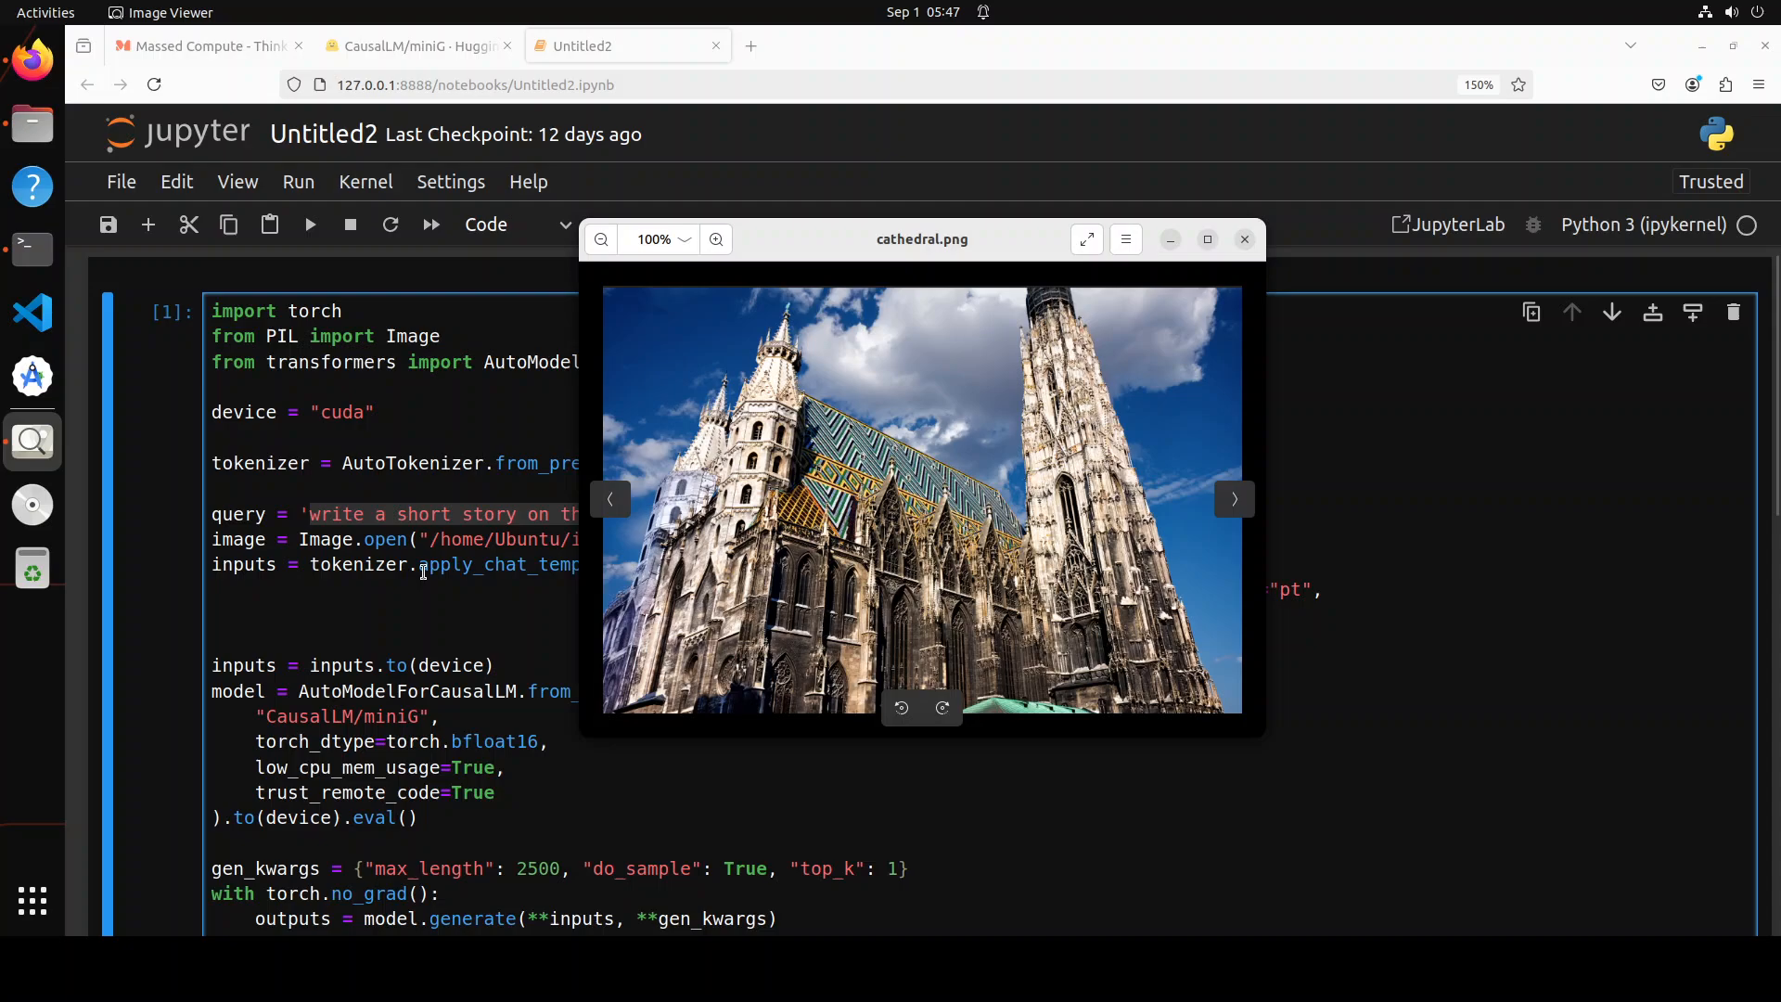
Step: Close cathedral.png and scroll through miniG's description suggesting St. Stephen's in Vienna
left_click(1243, 240)
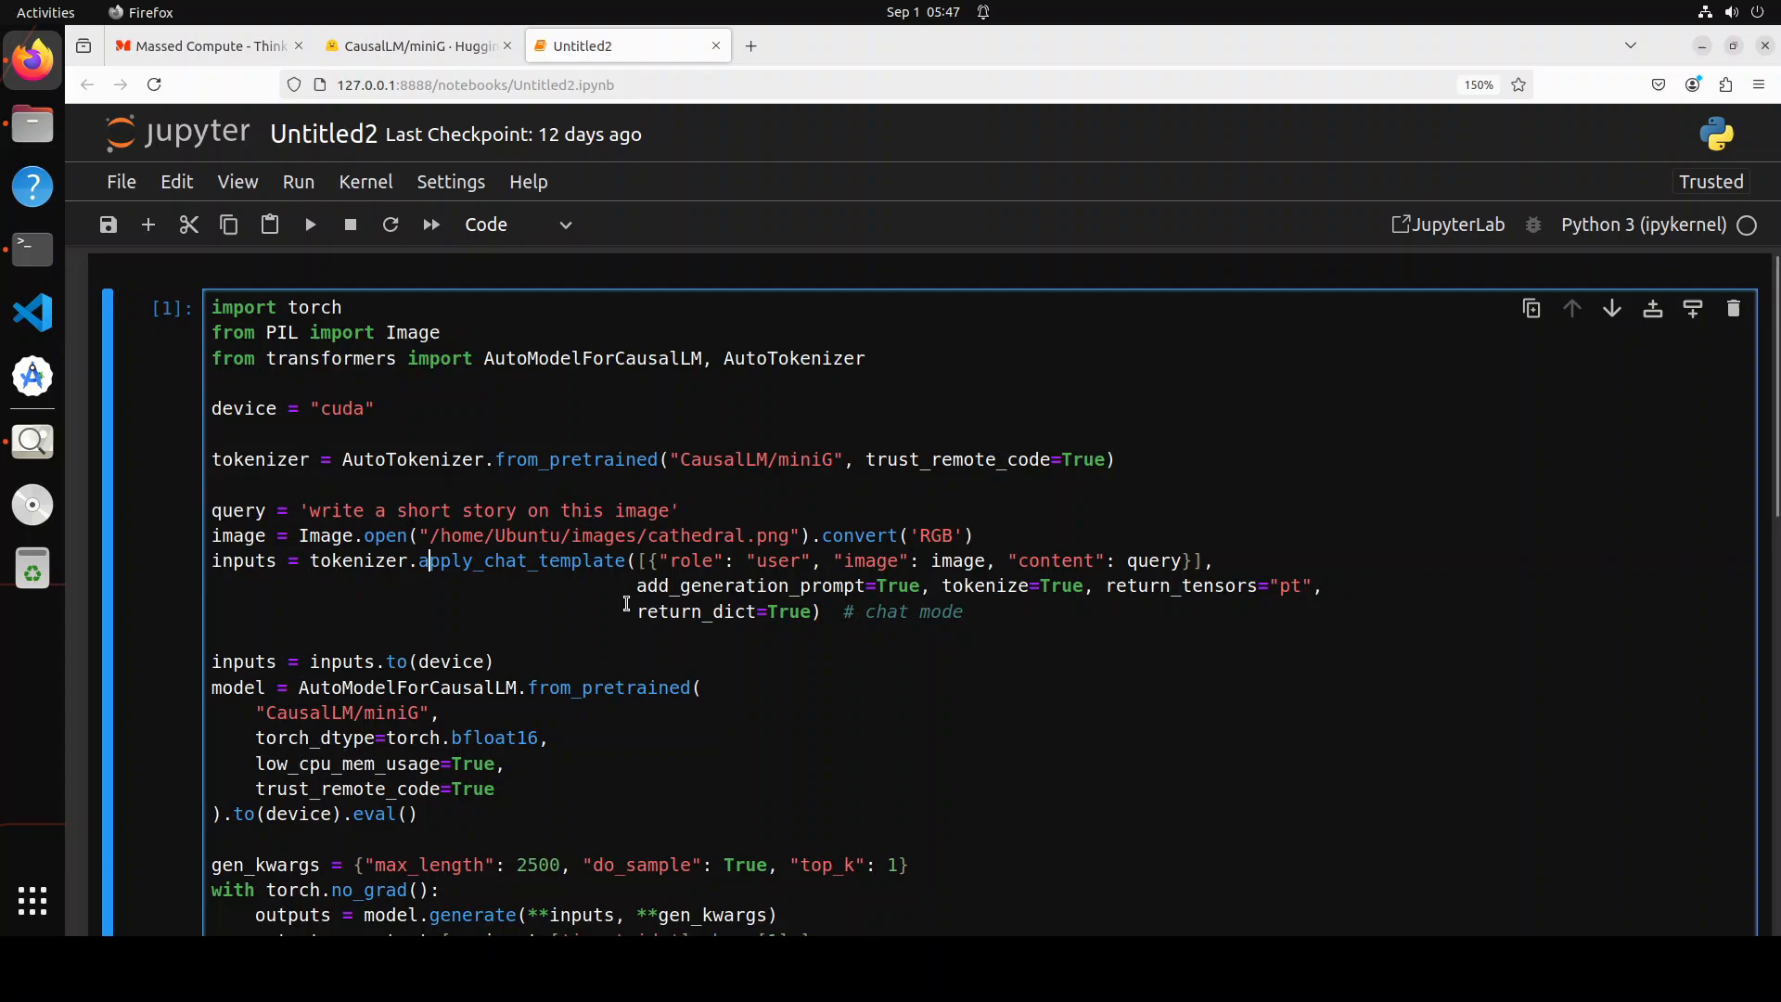
scroll("down", 3)
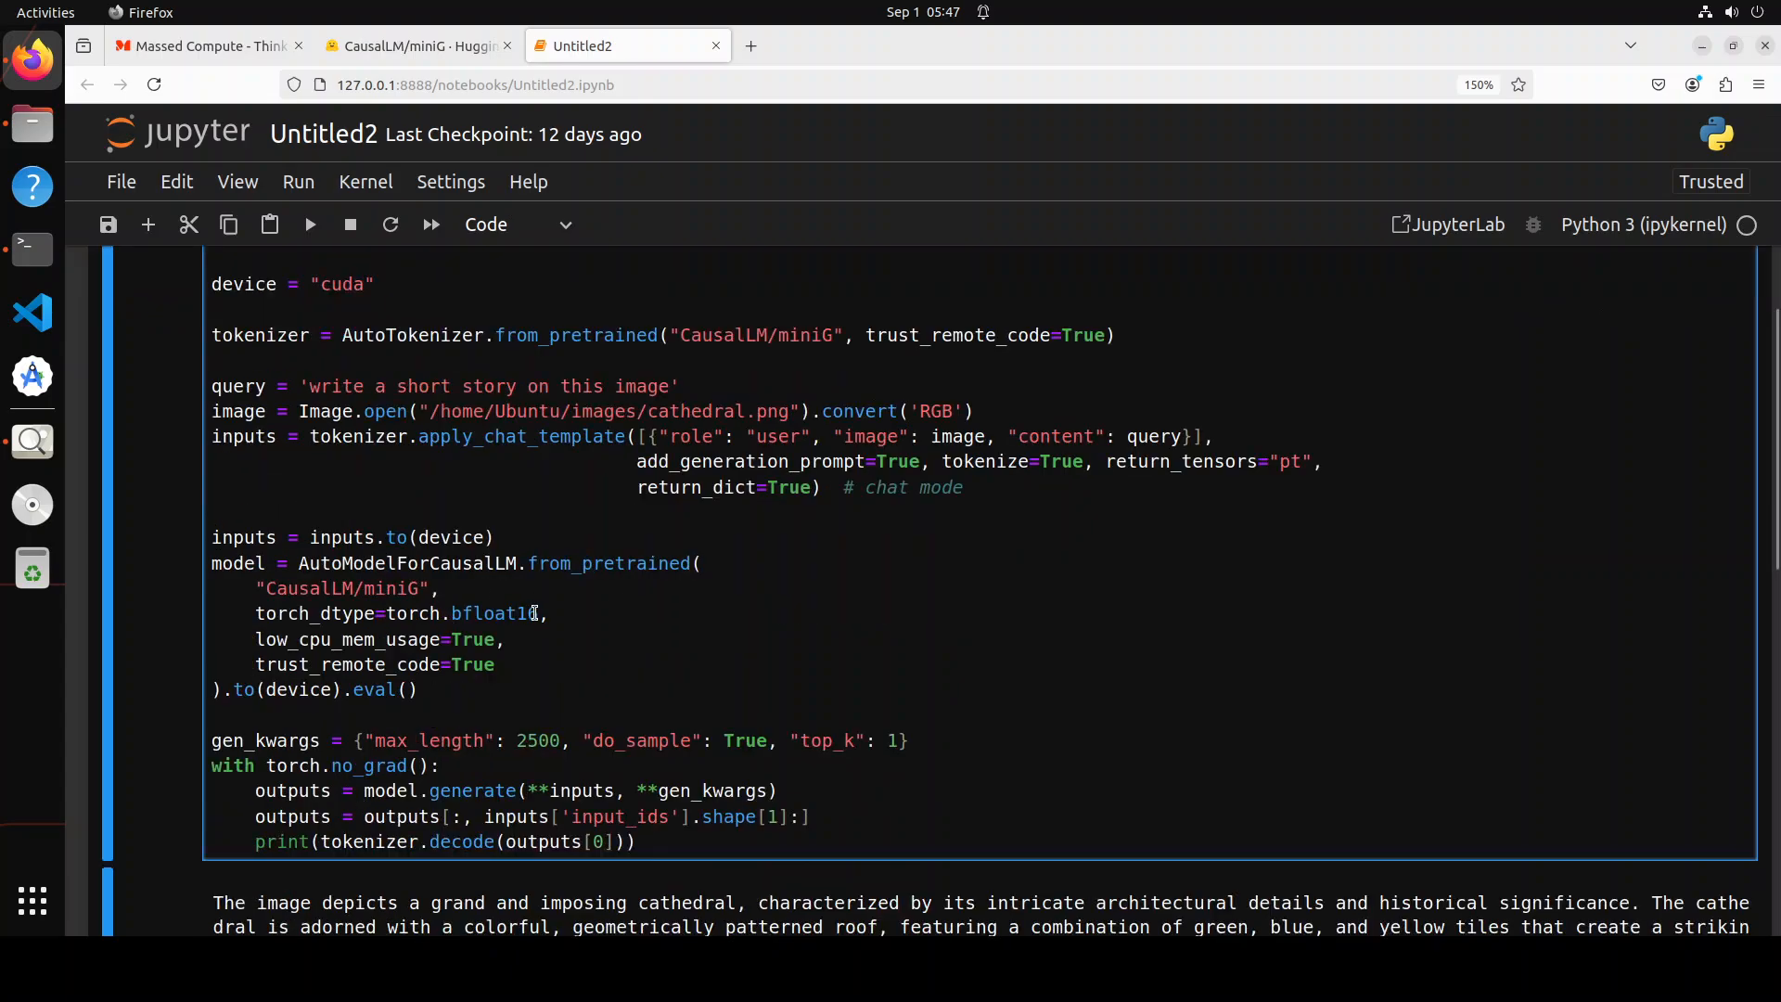
scroll("up", 3)
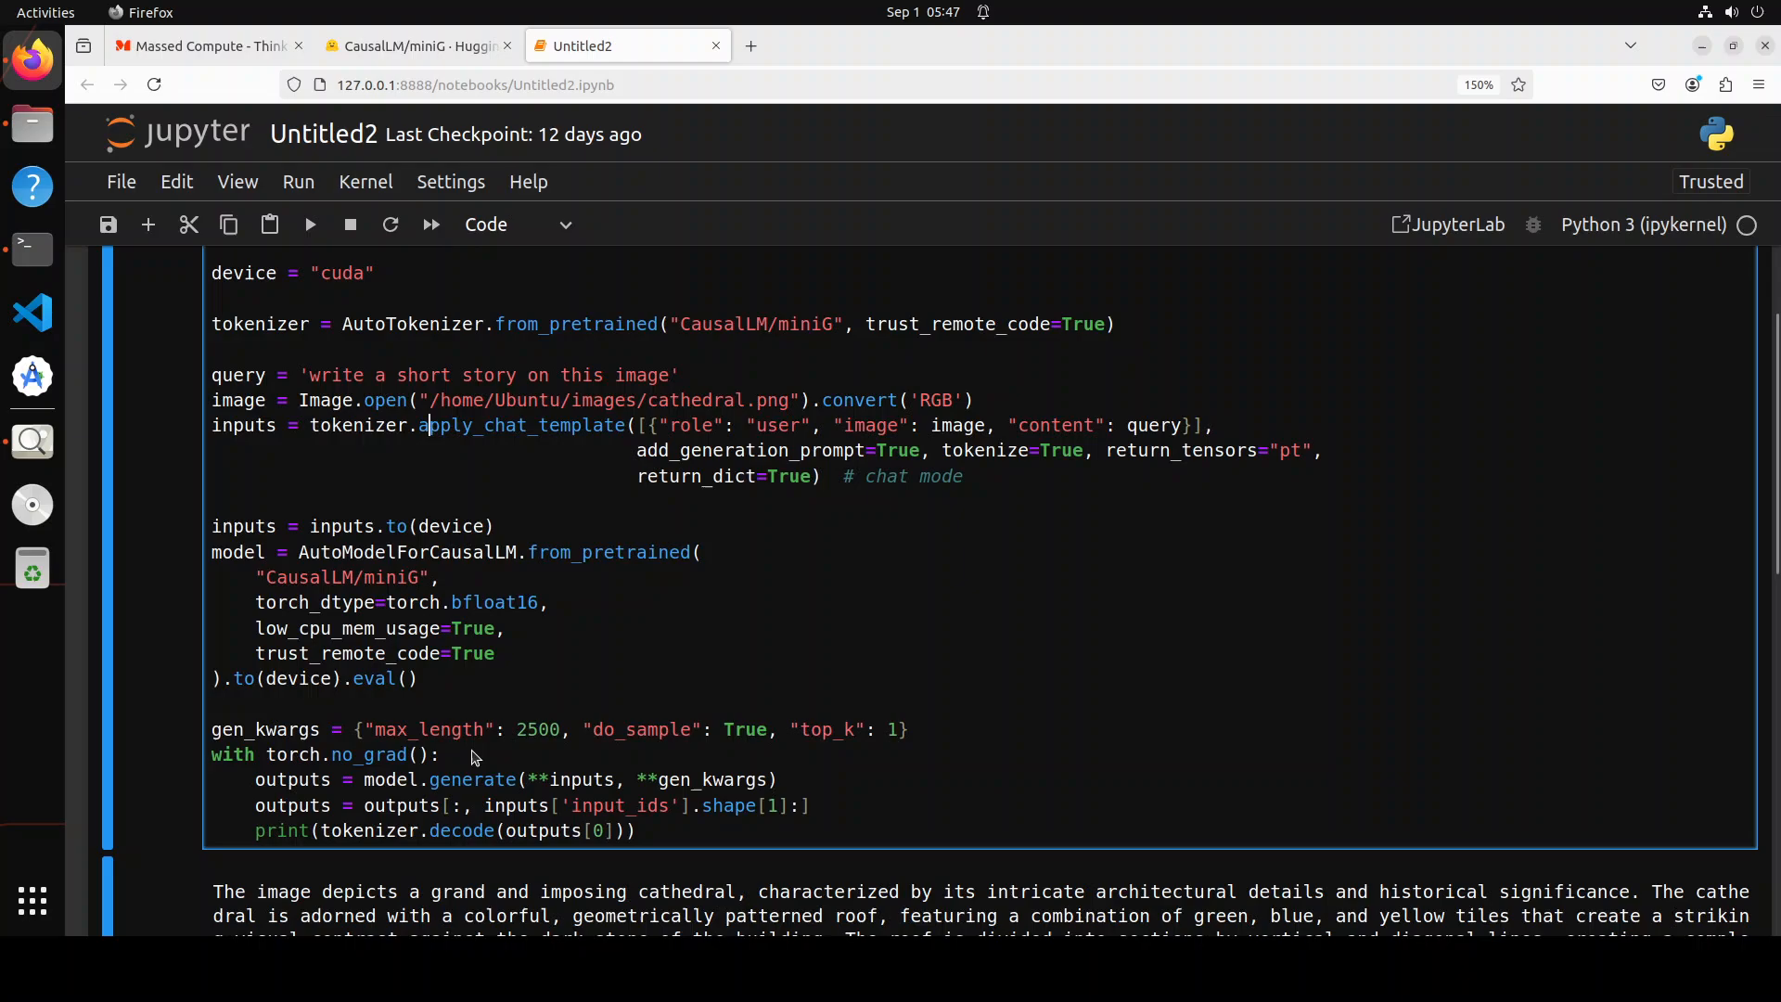
scroll("down", 3)
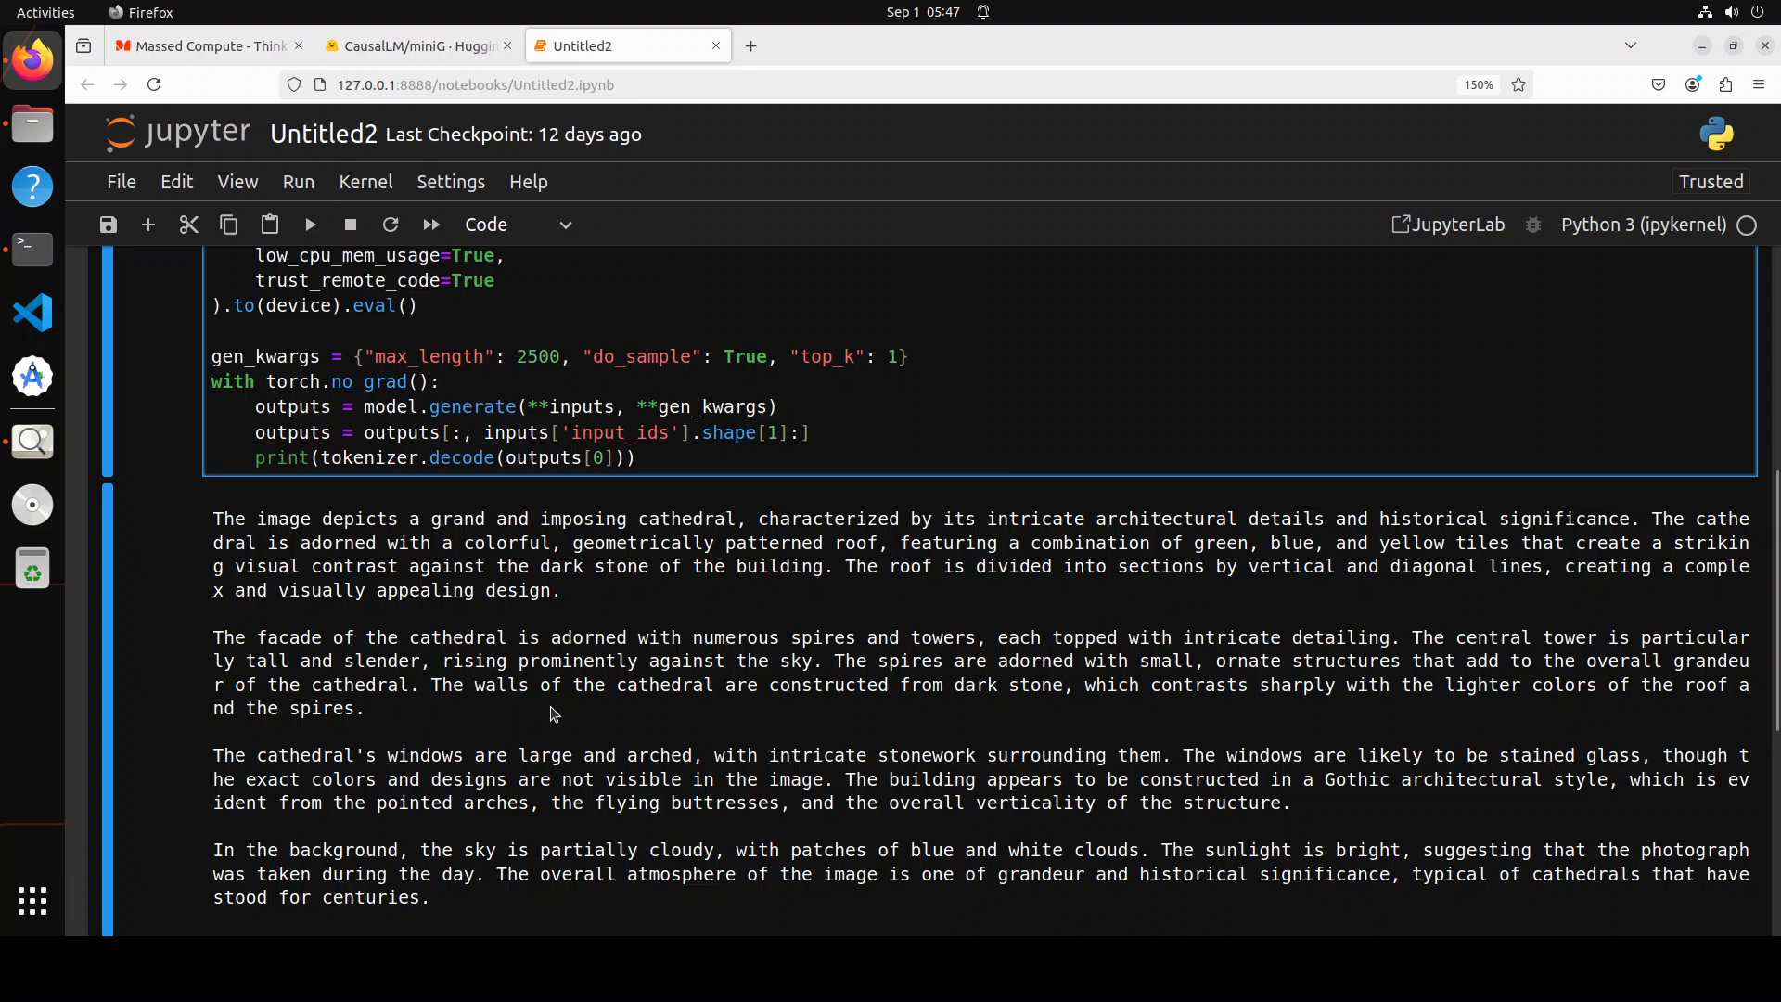
mouse_move(512, 612)
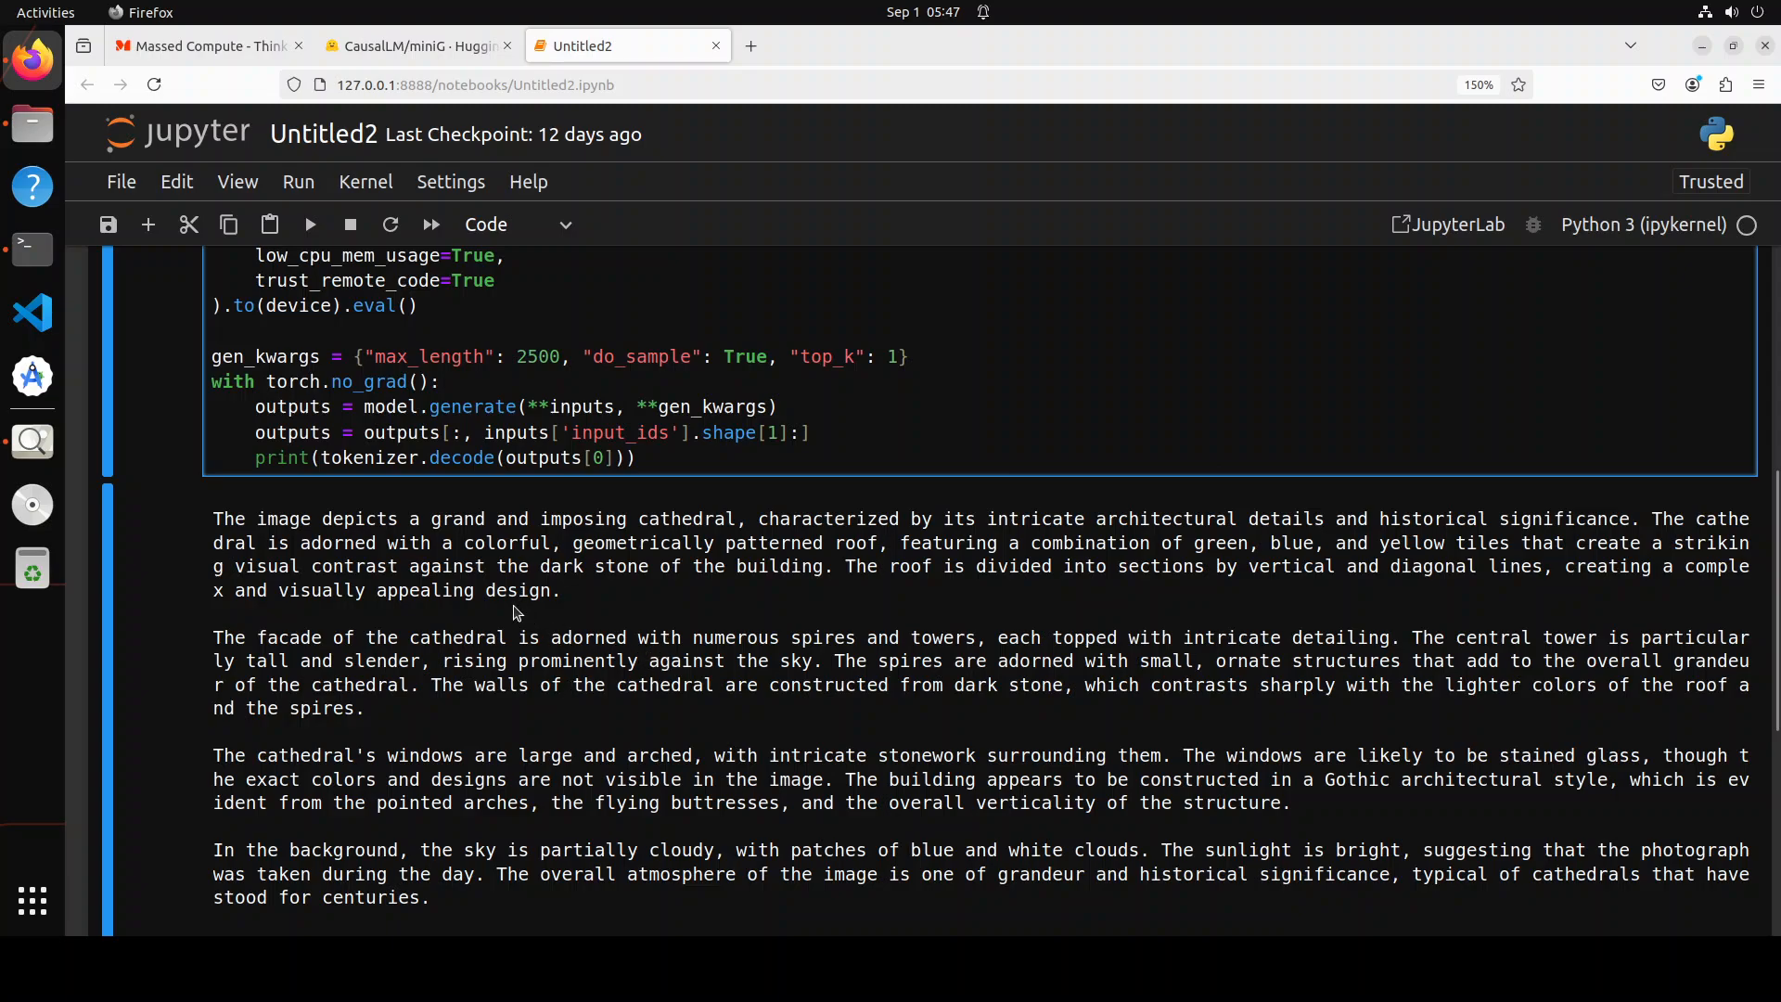
mouse_move(560, 545)
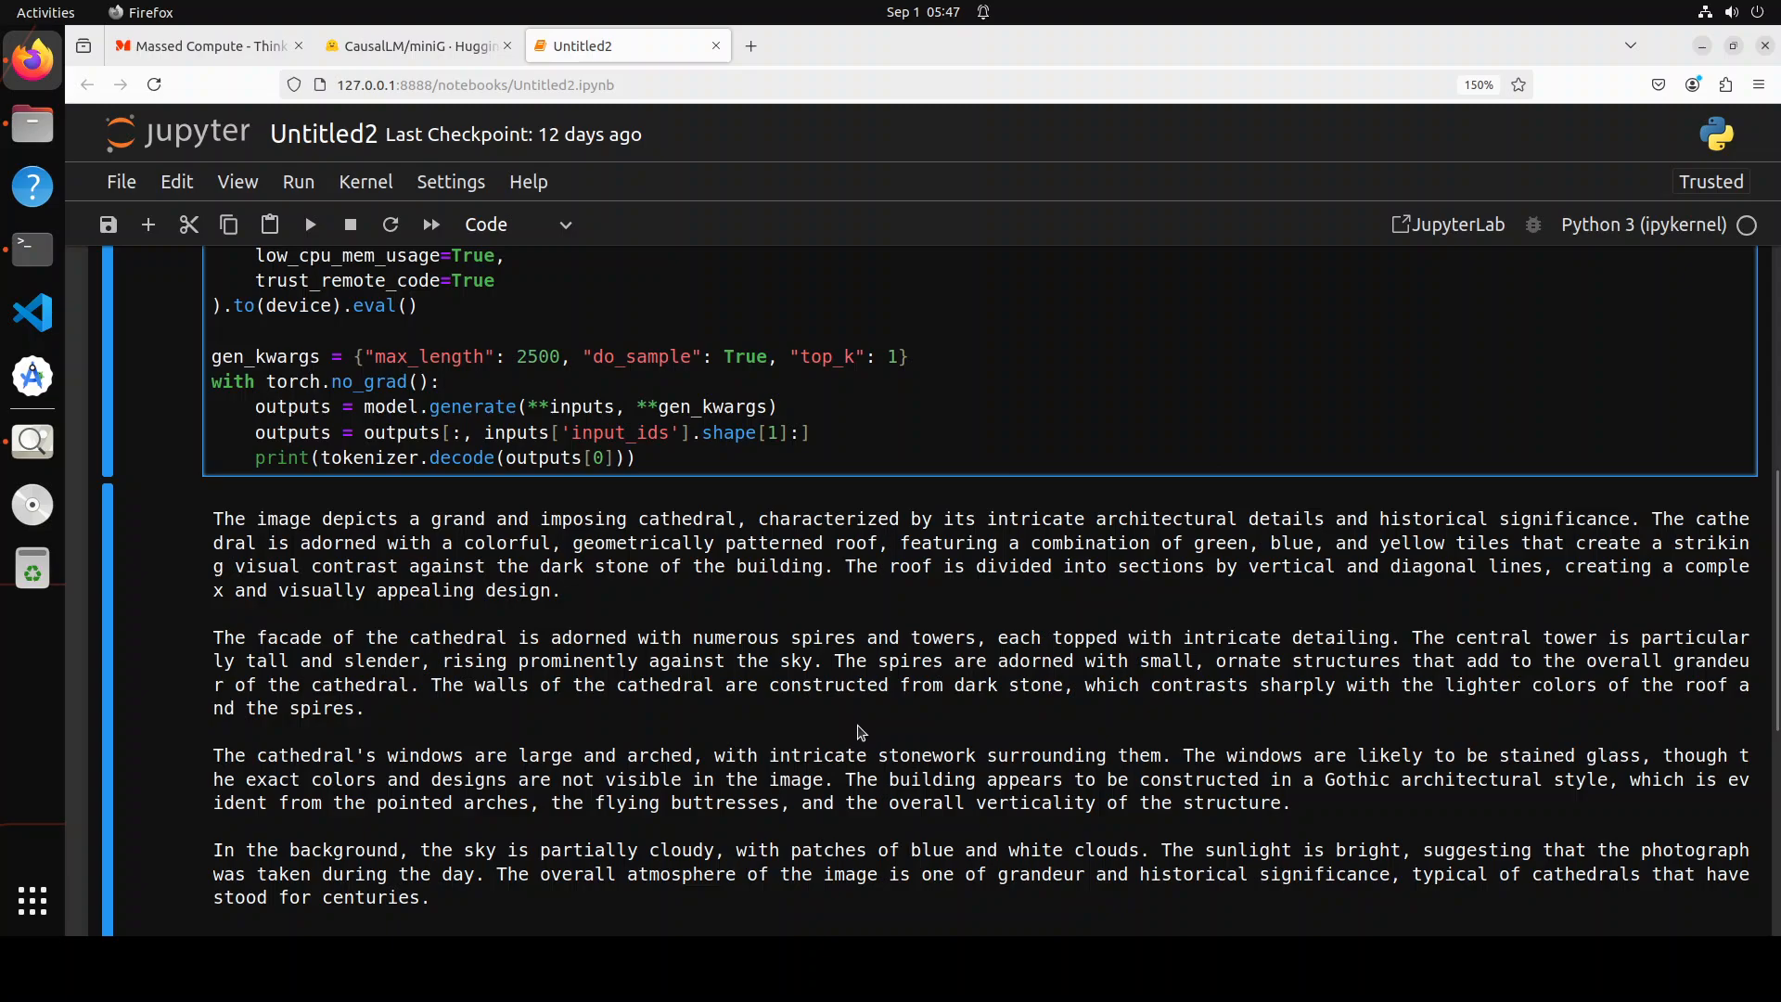
scroll("down", 3)
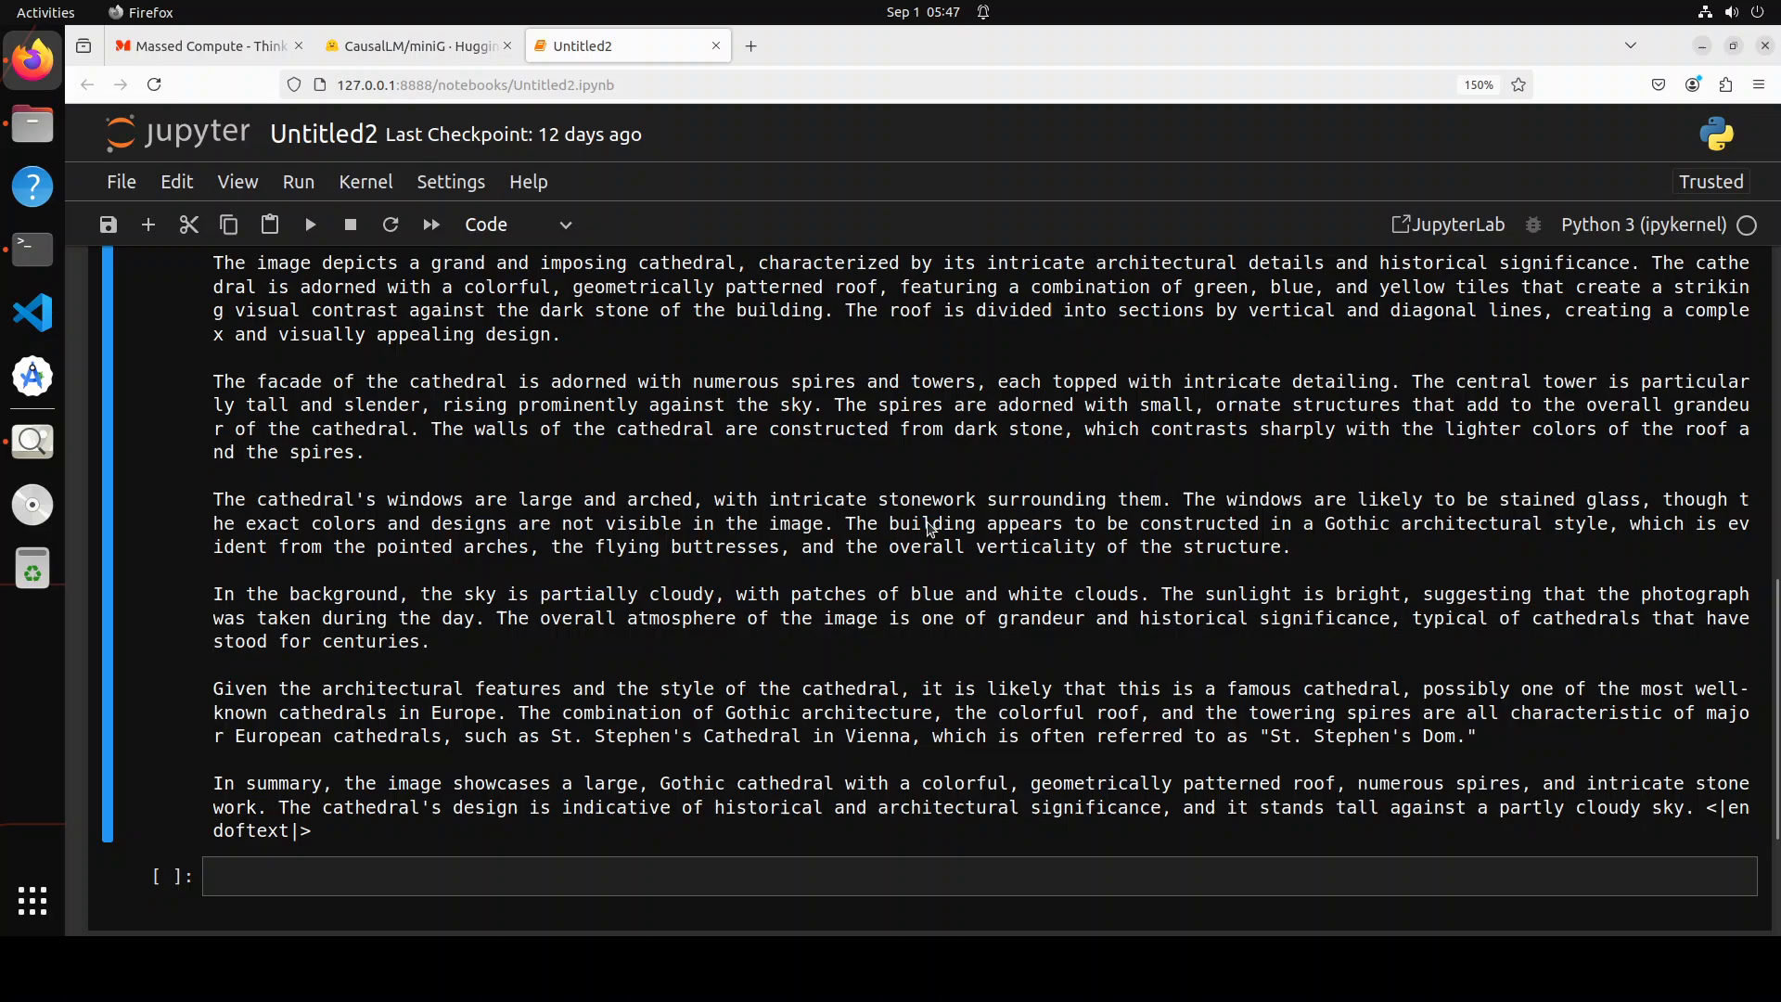
mouse_move(736, 825)
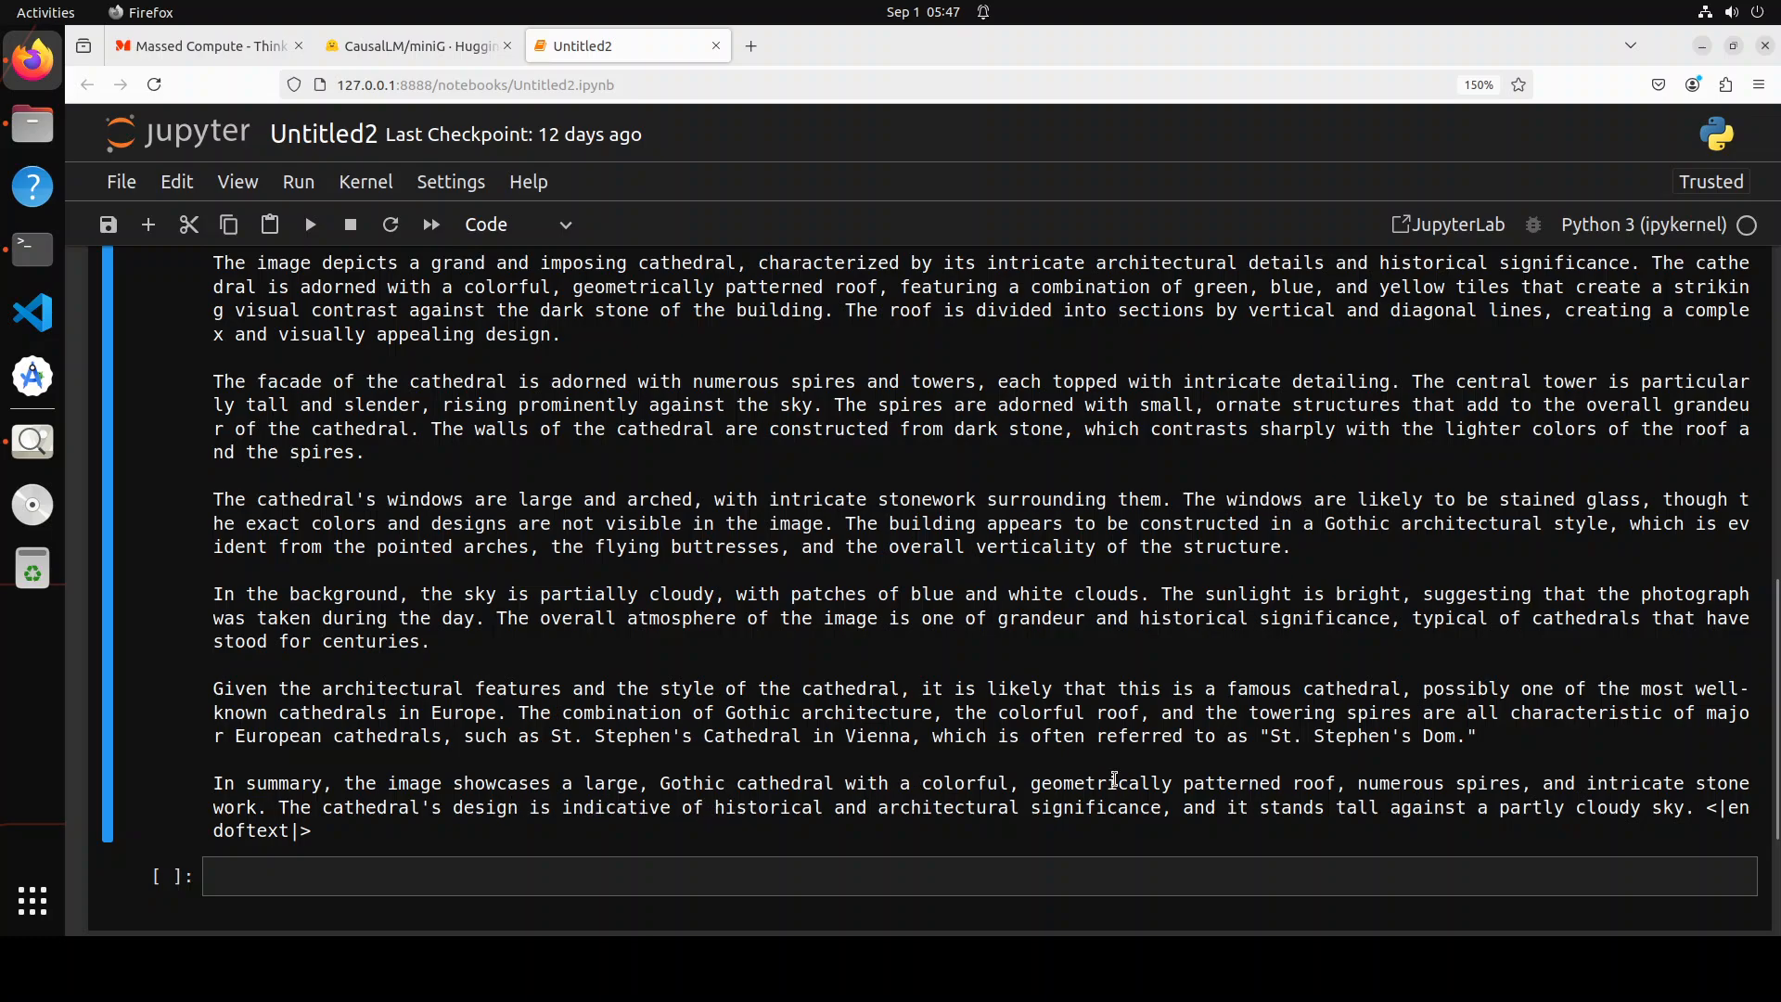
mouse_move(1411, 791)
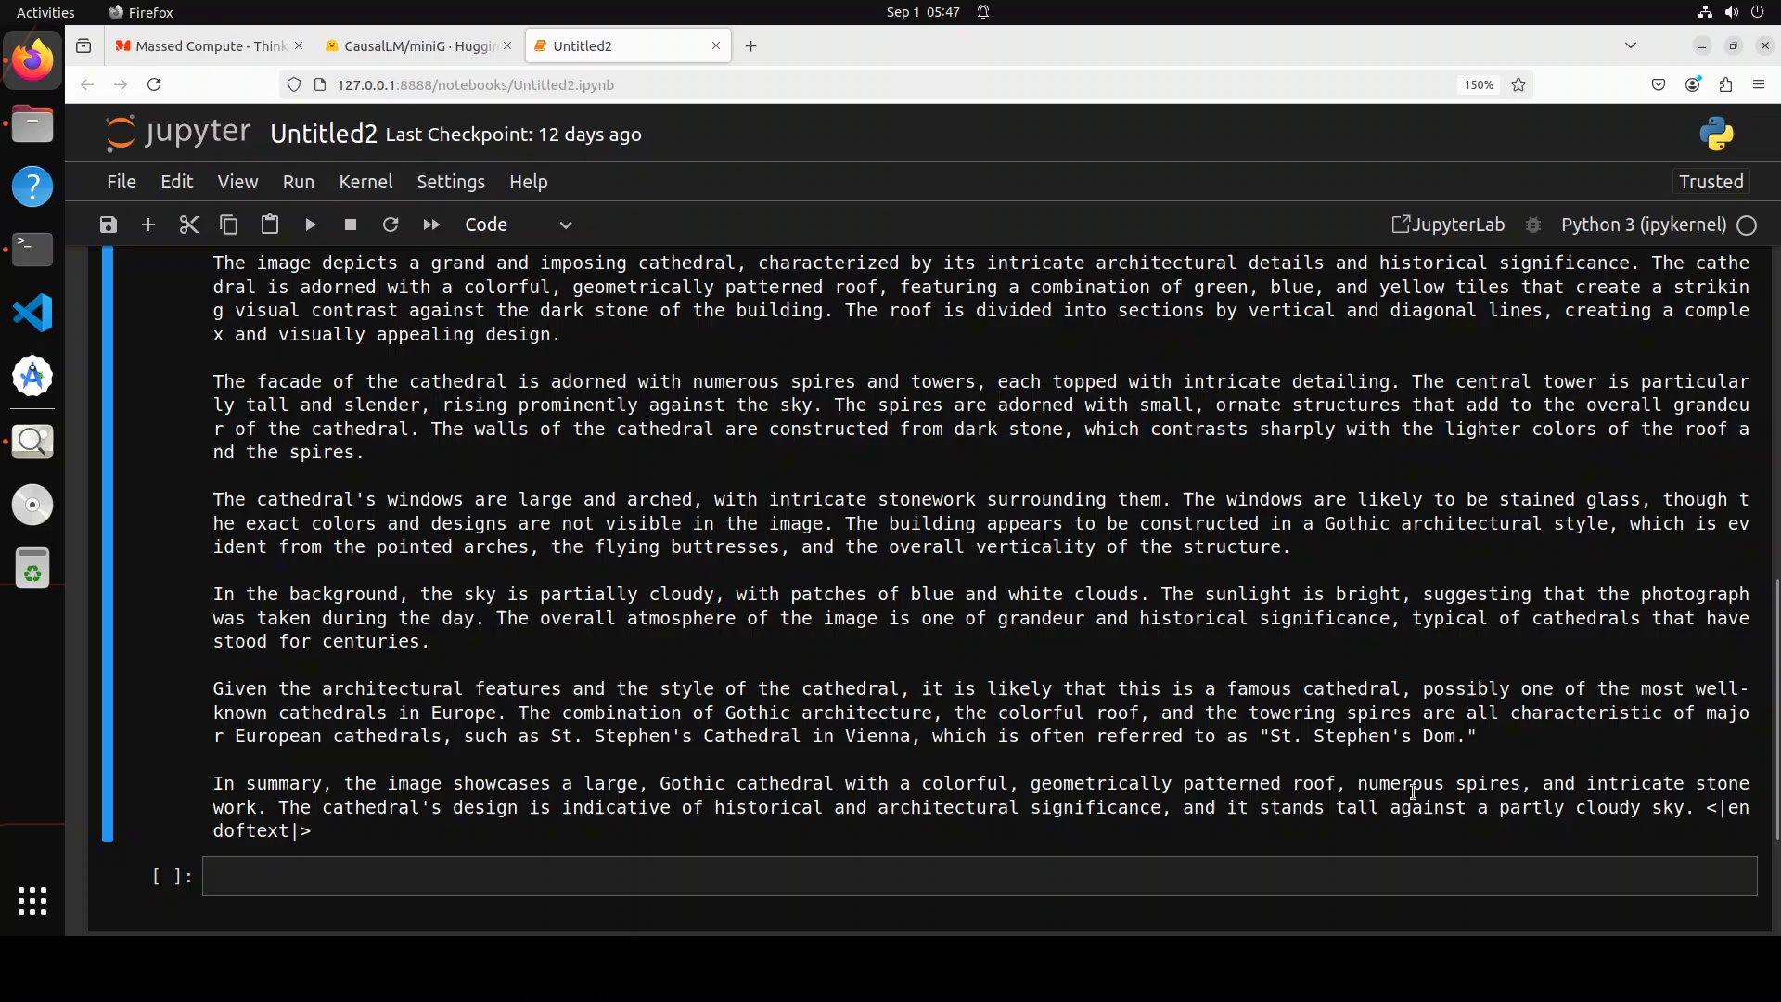
mouse_move(829, 636)
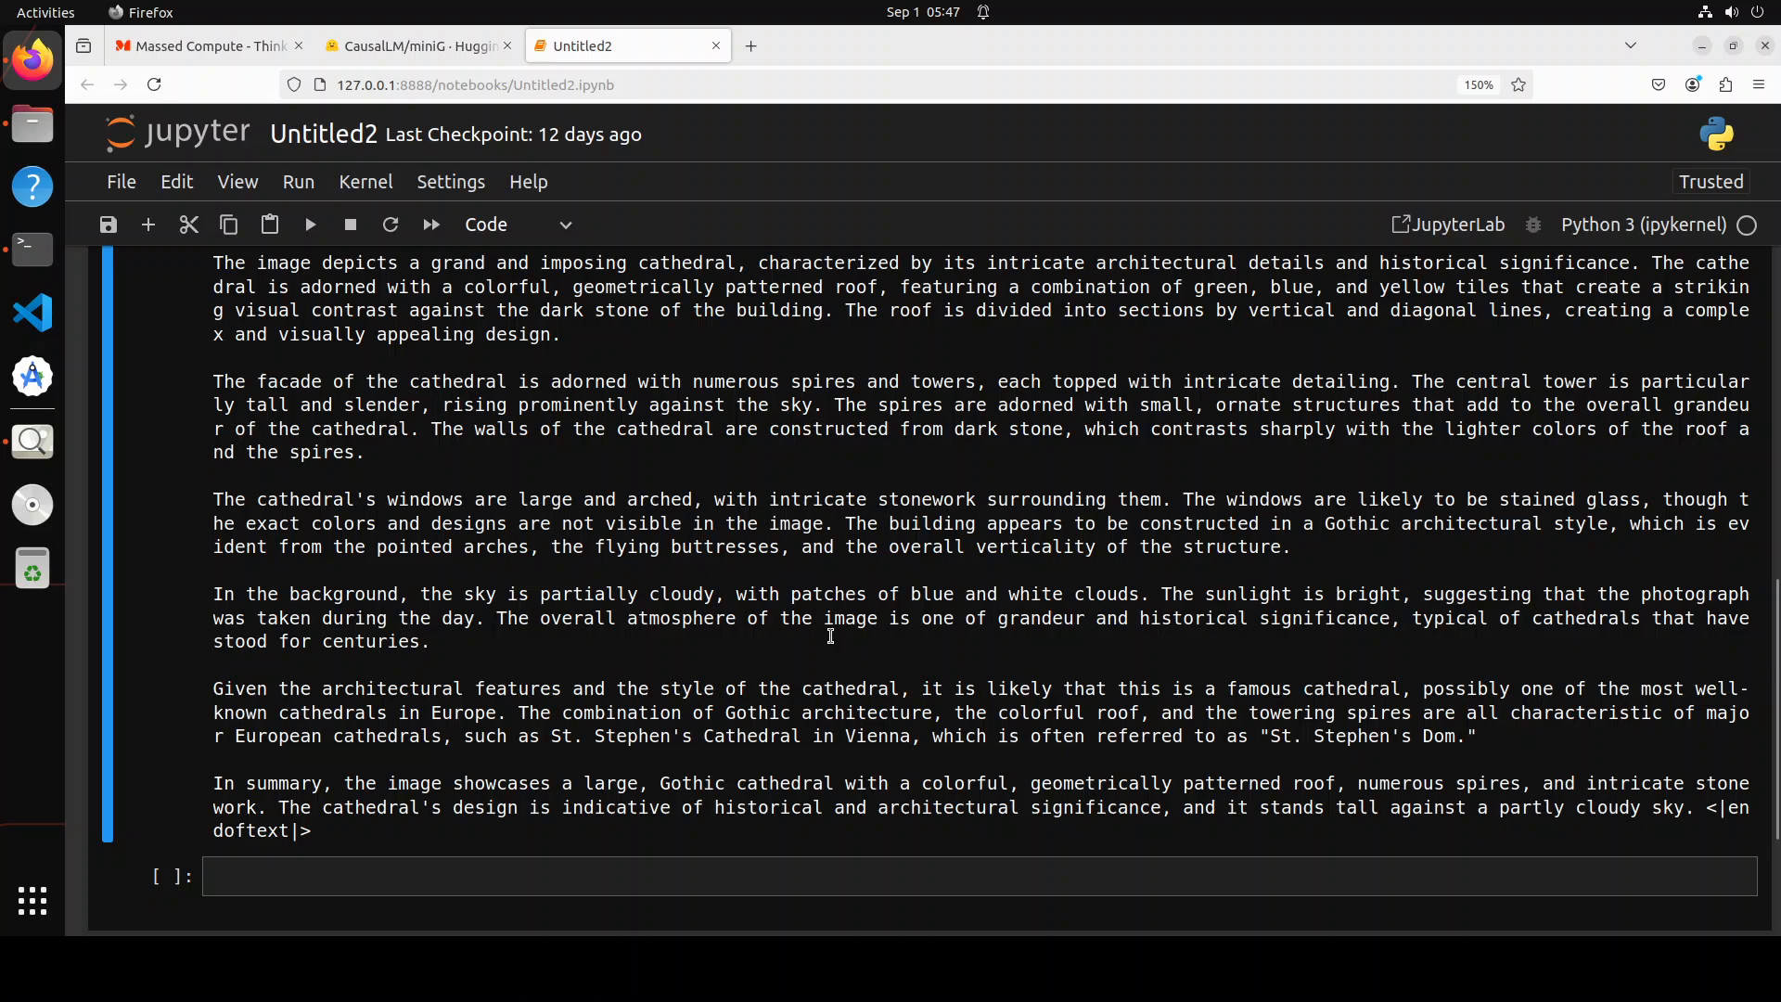
scroll("up", 3)
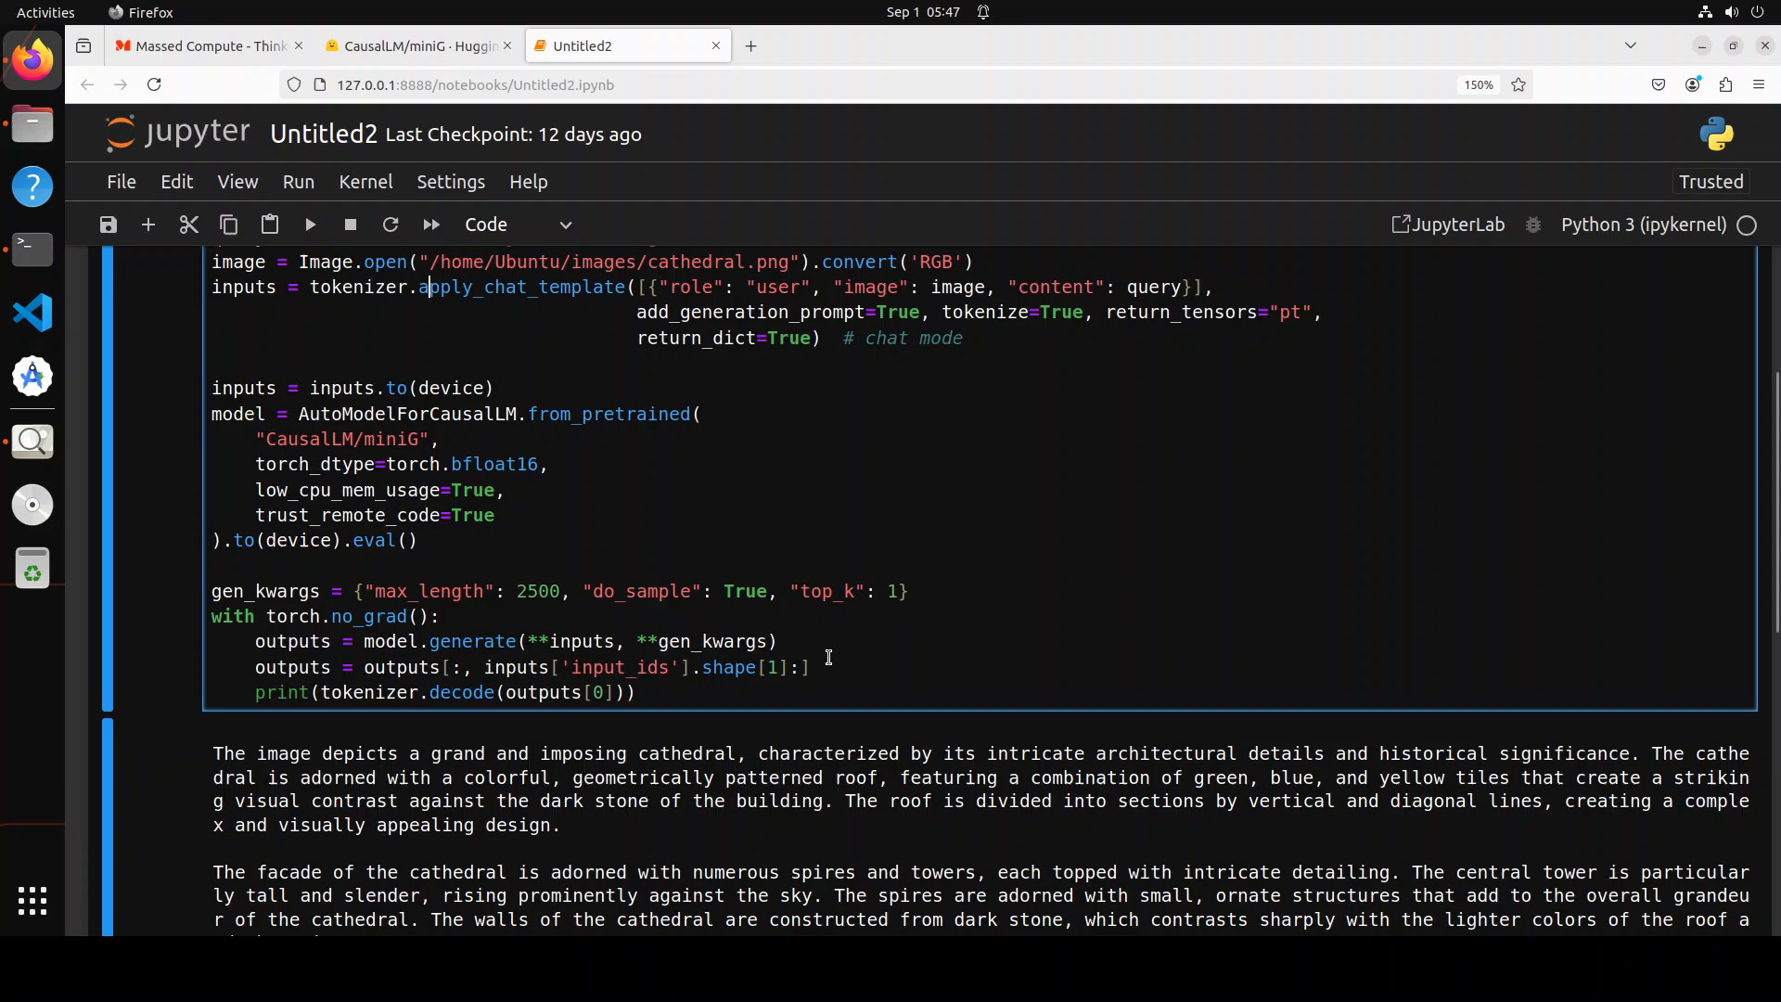
scroll("up", 3)
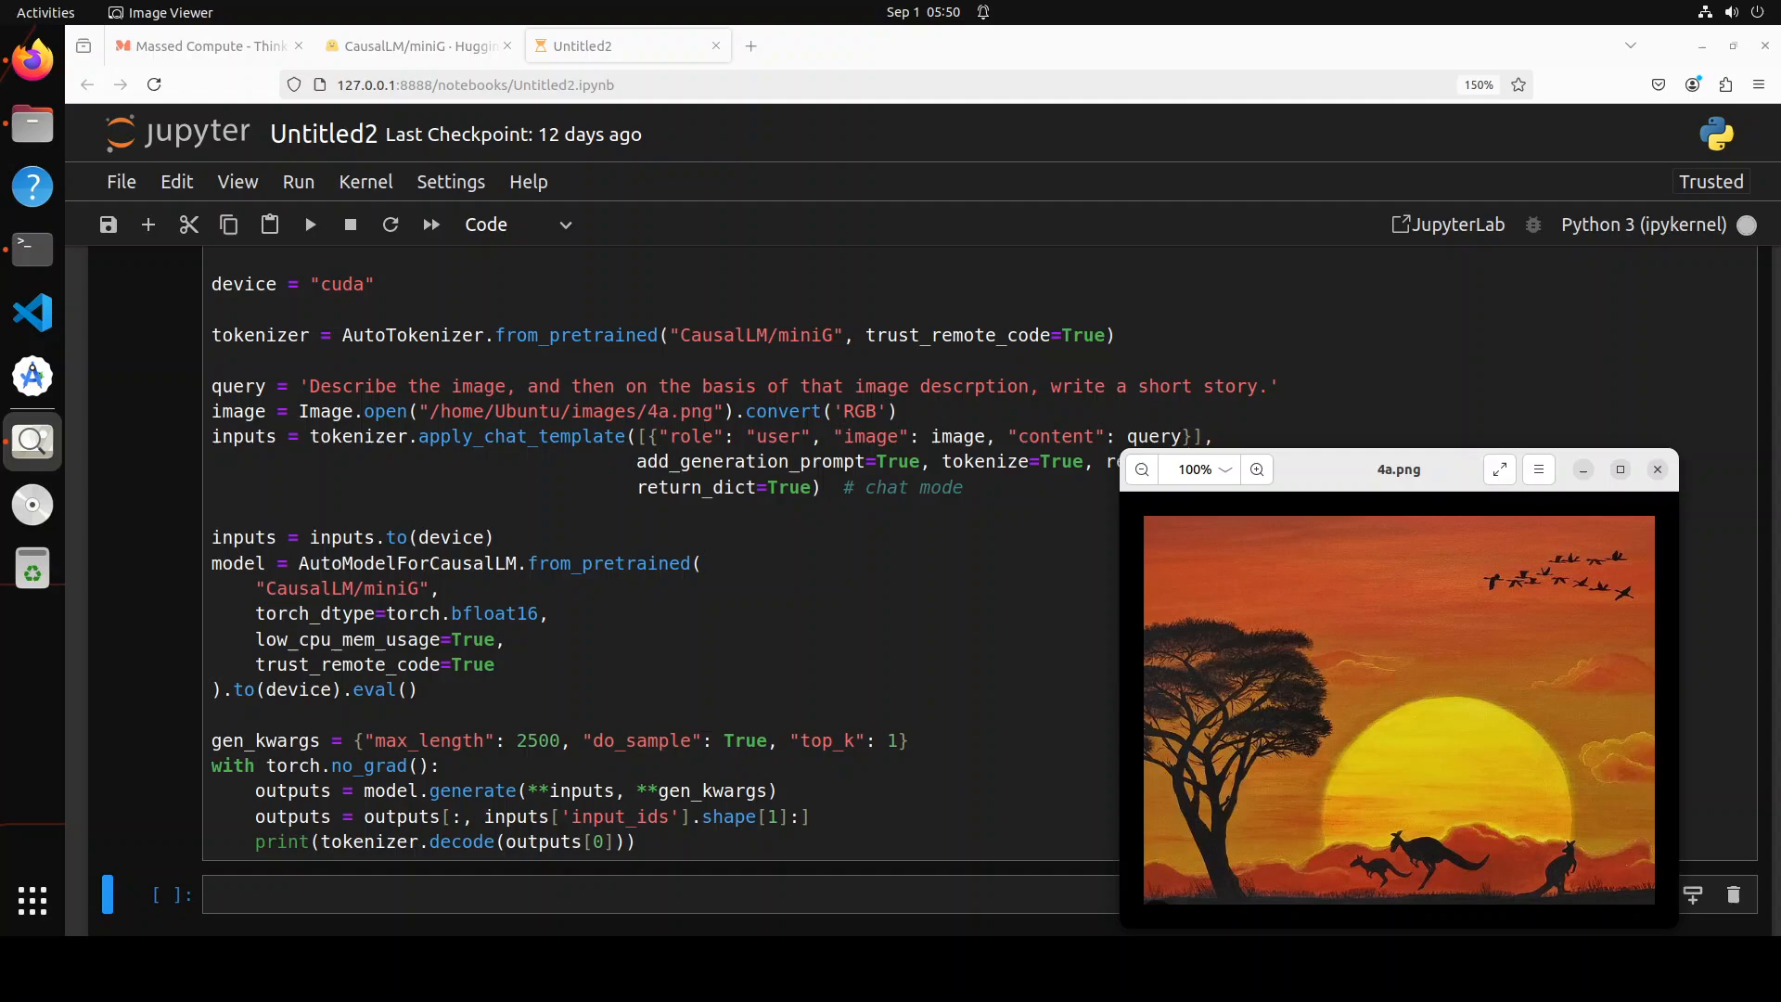
Step: Compare miniG's description of three kangaroos, an acacia and birds with the sunset painting
left_click(310, 223)
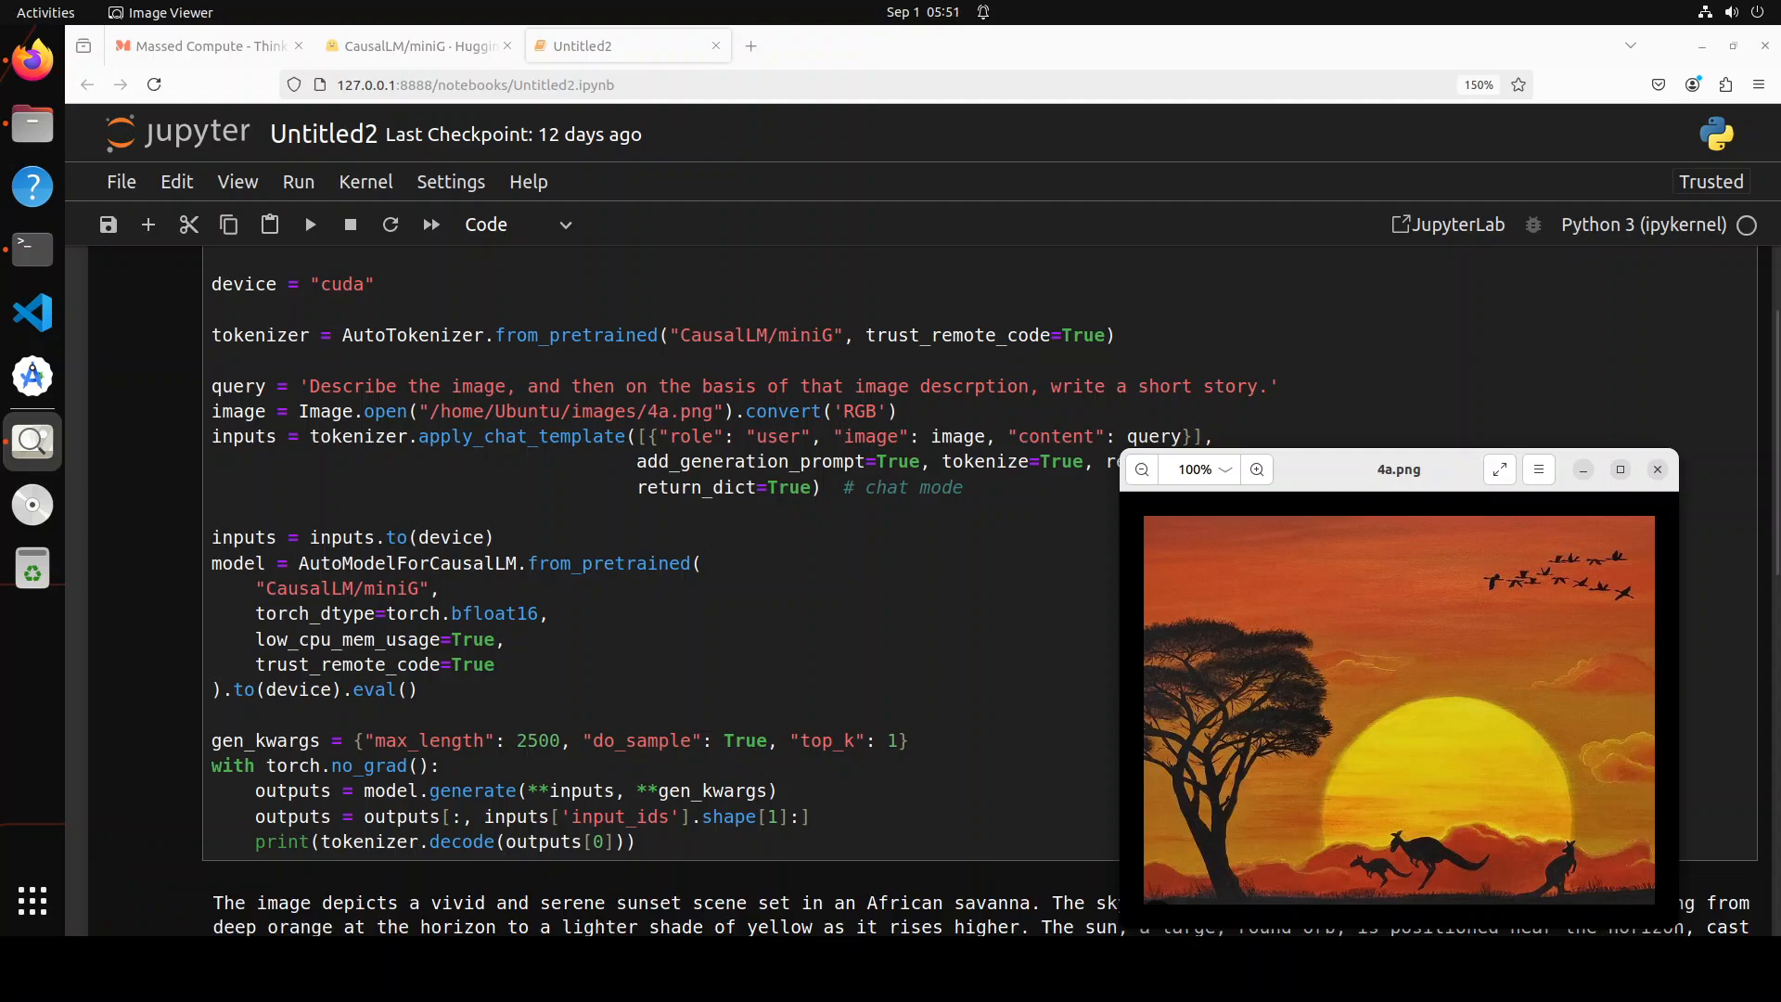
left_click(1656, 470)
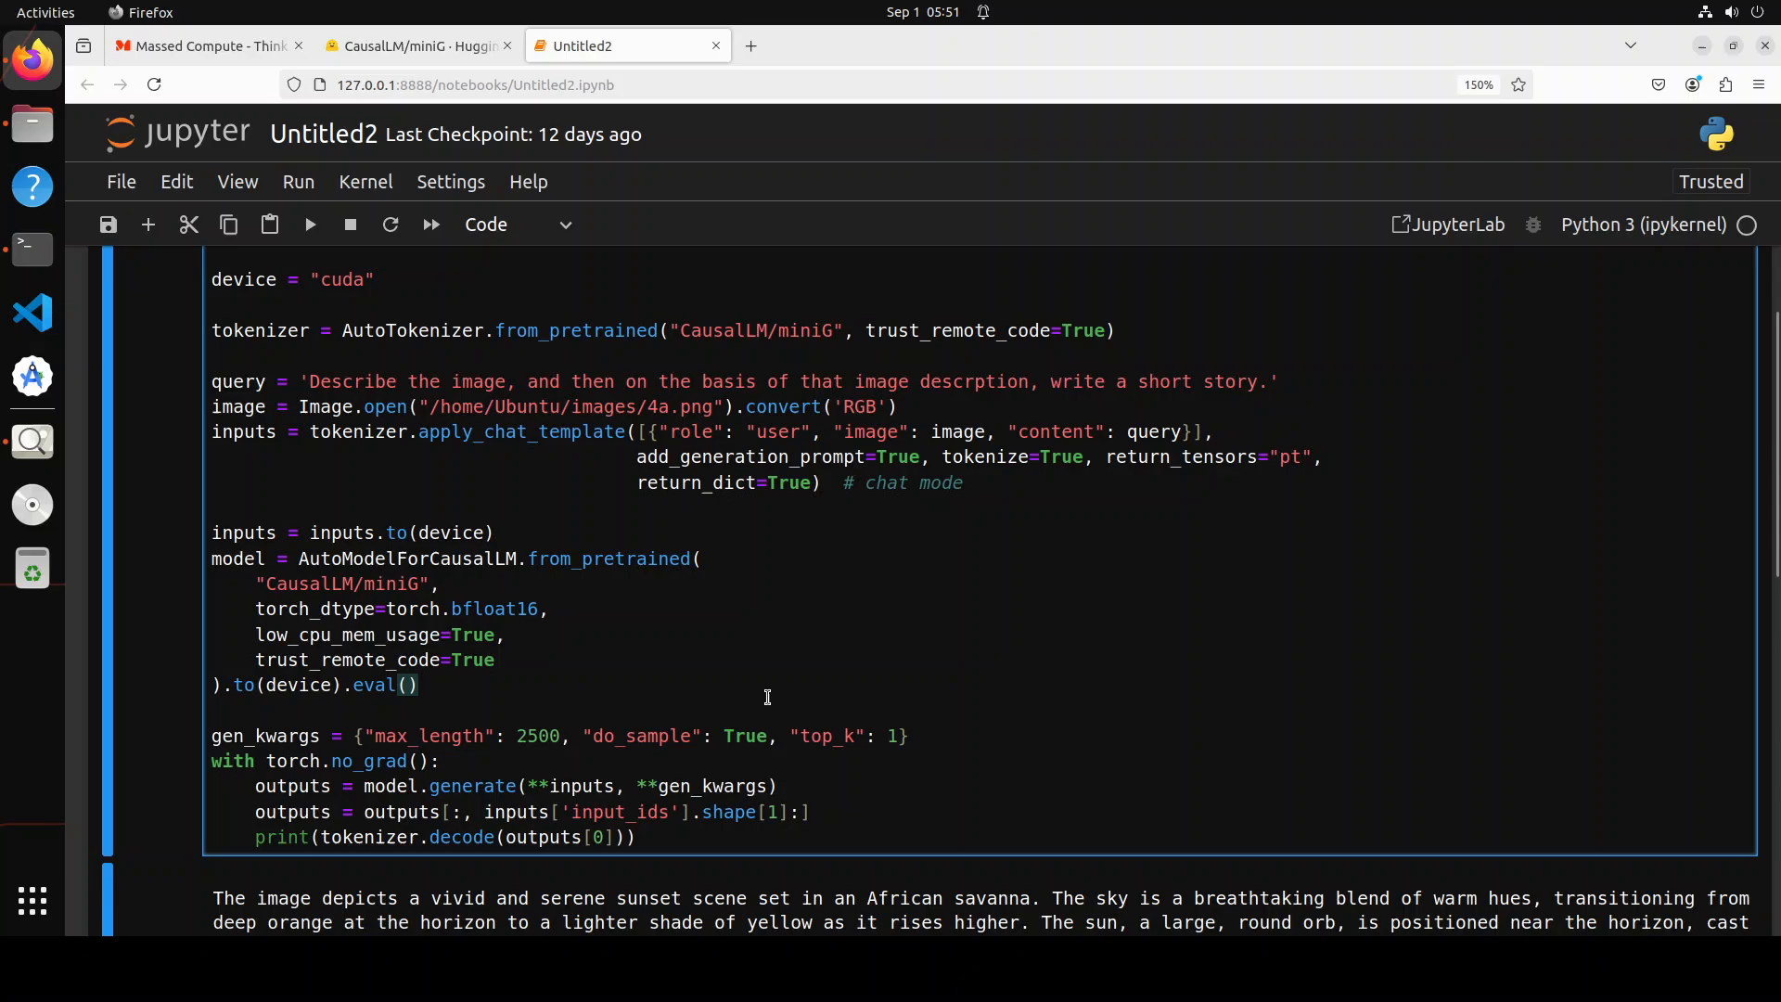
scroll("down", 3)
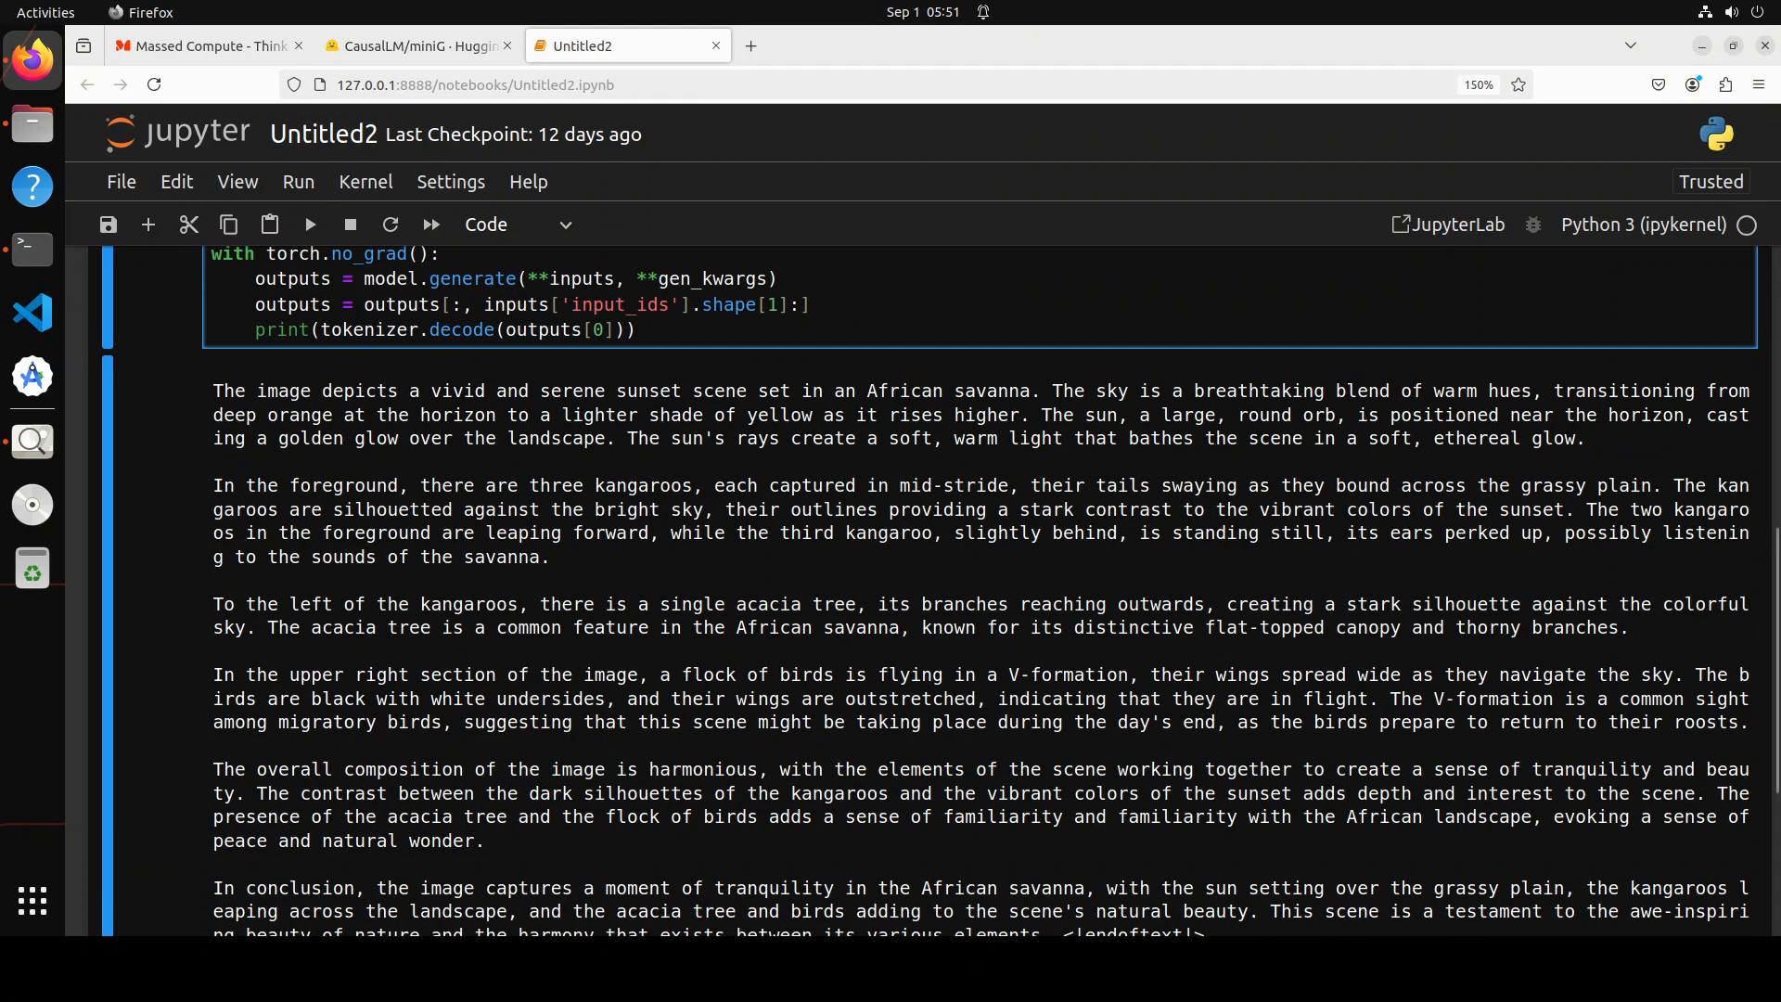
scroll("up", 3)
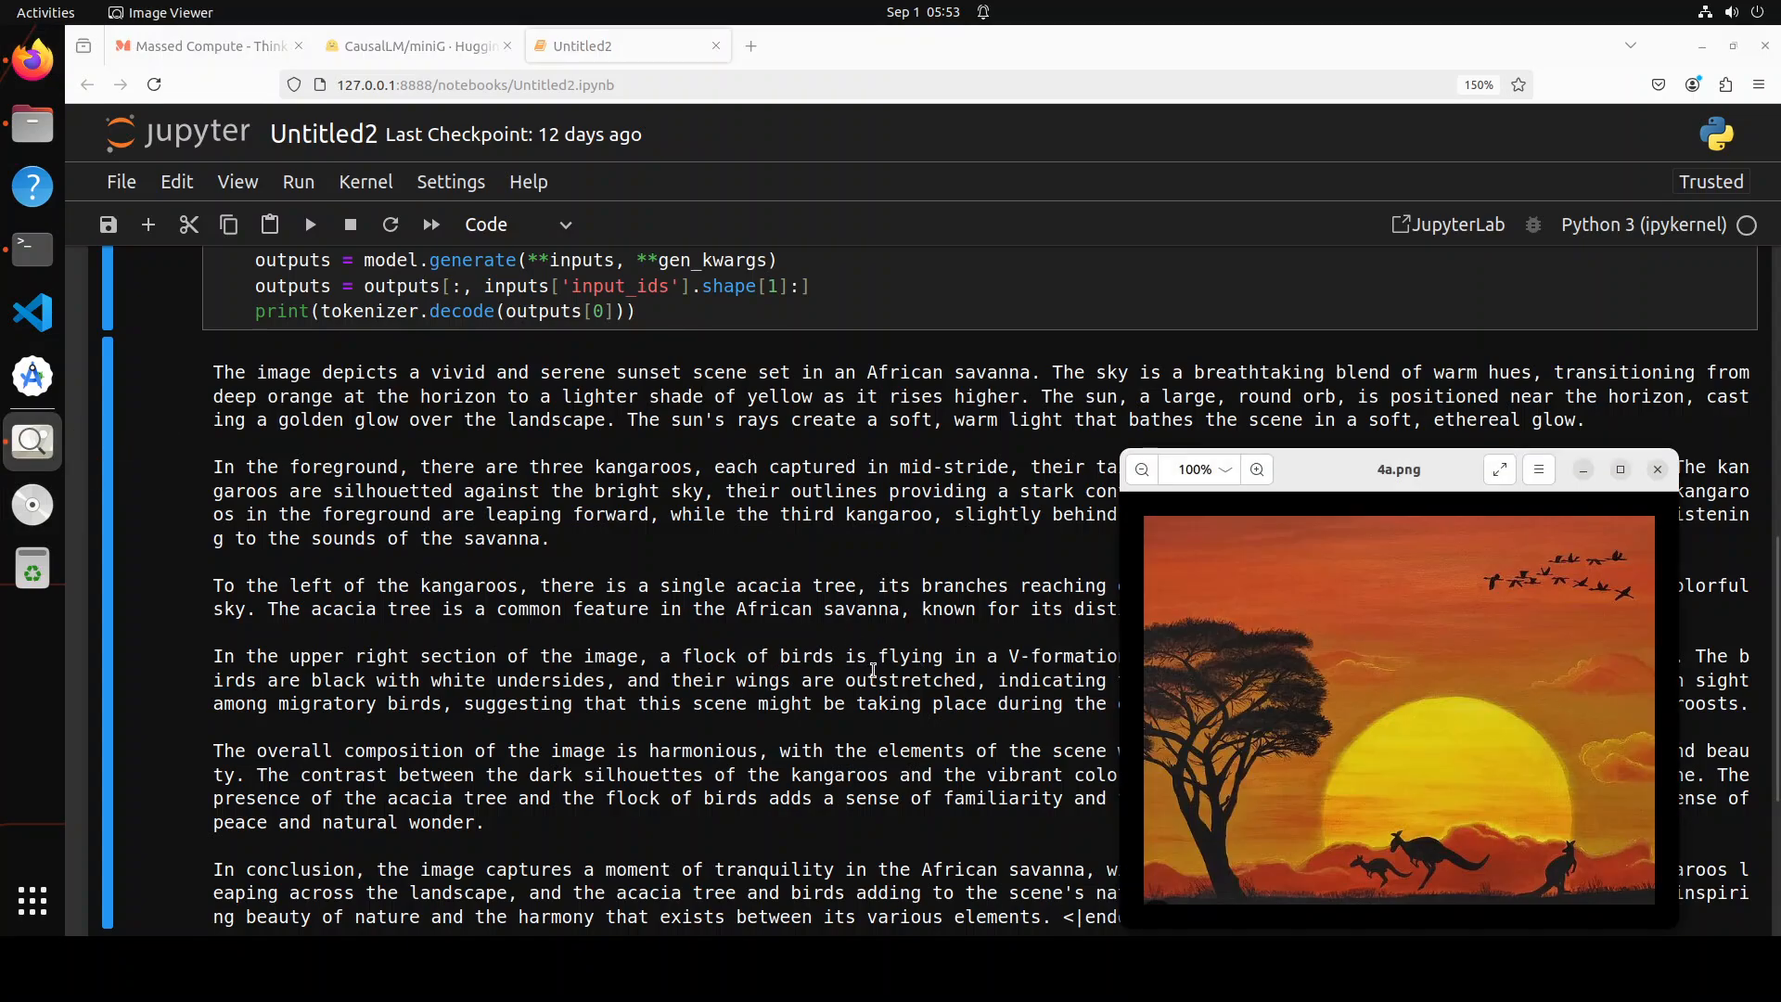
mouse_move(1620, 602)
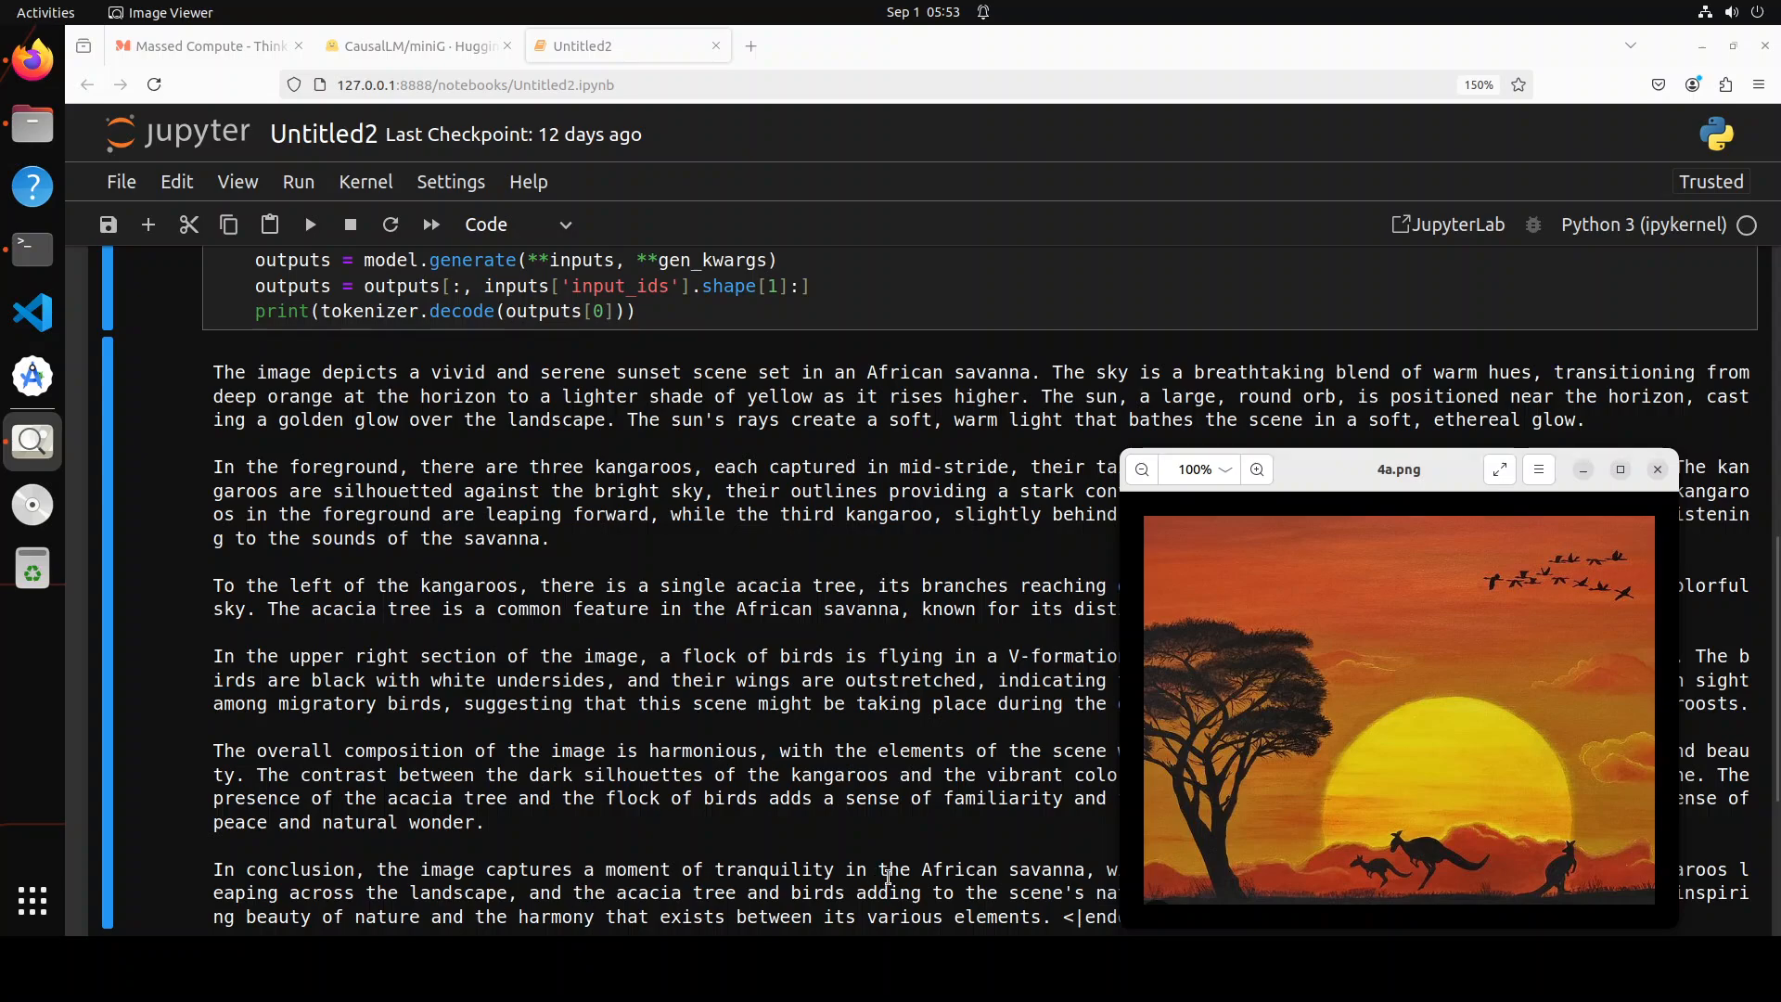
mouse_move(1033, 821)
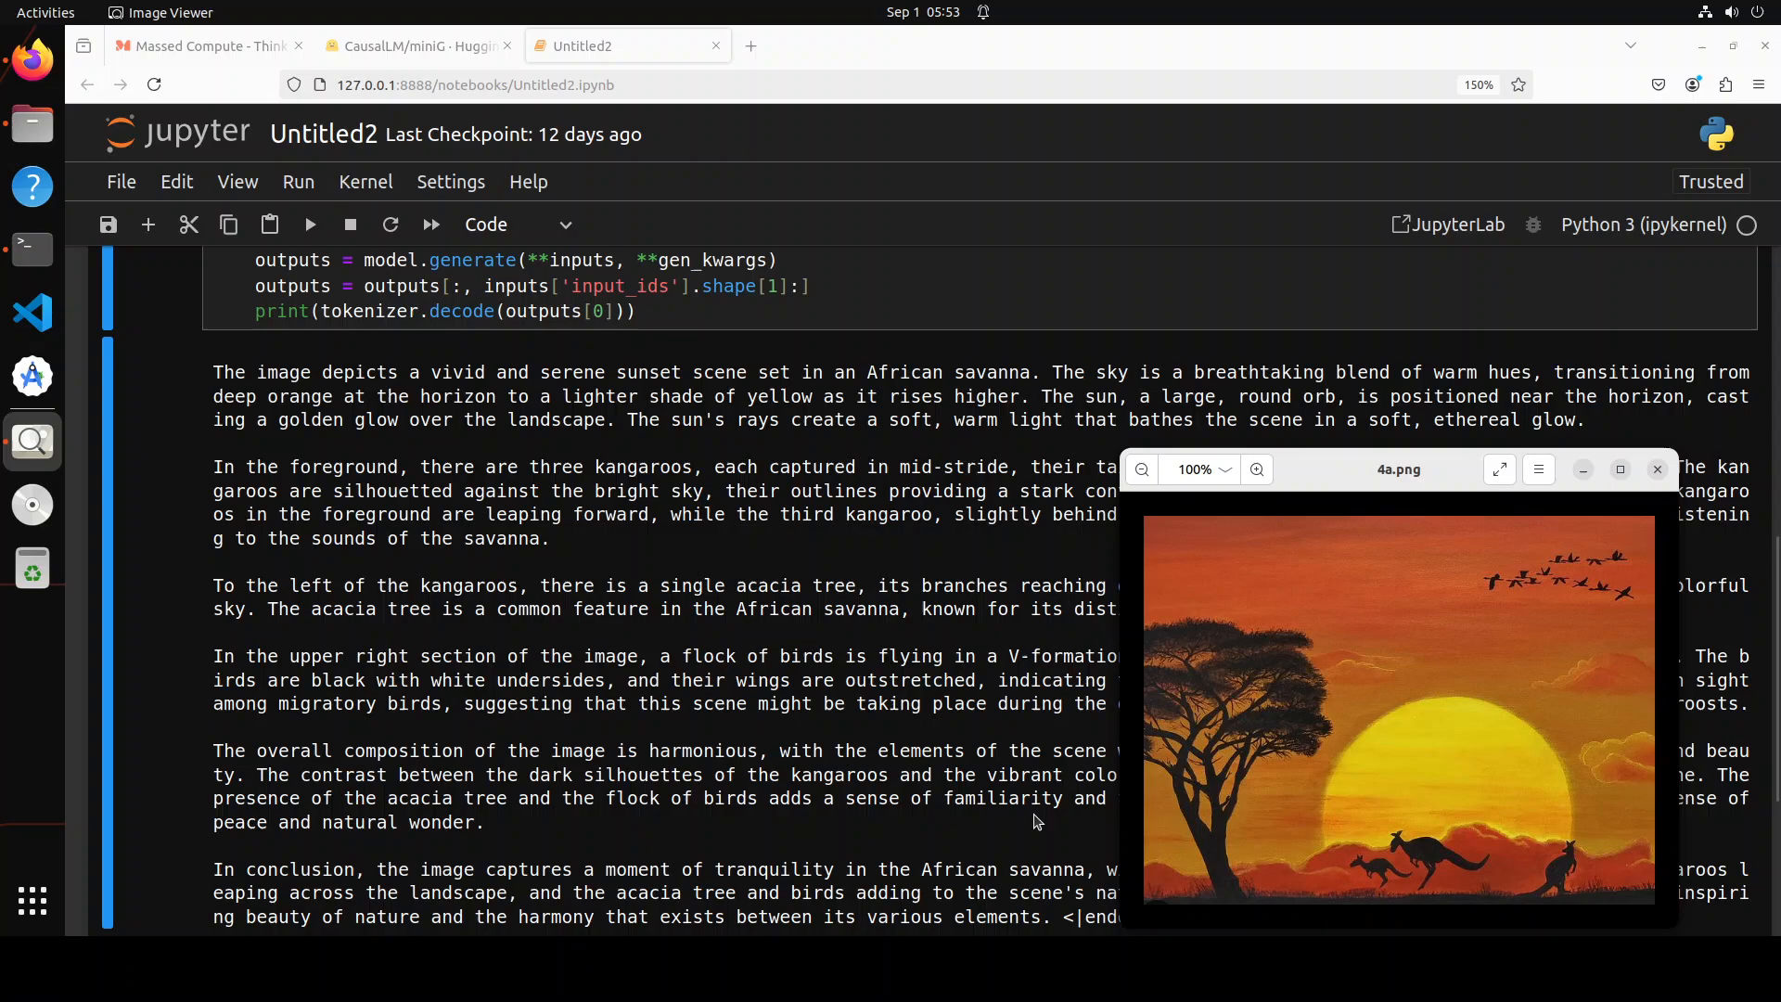
left_click(1656, 469)
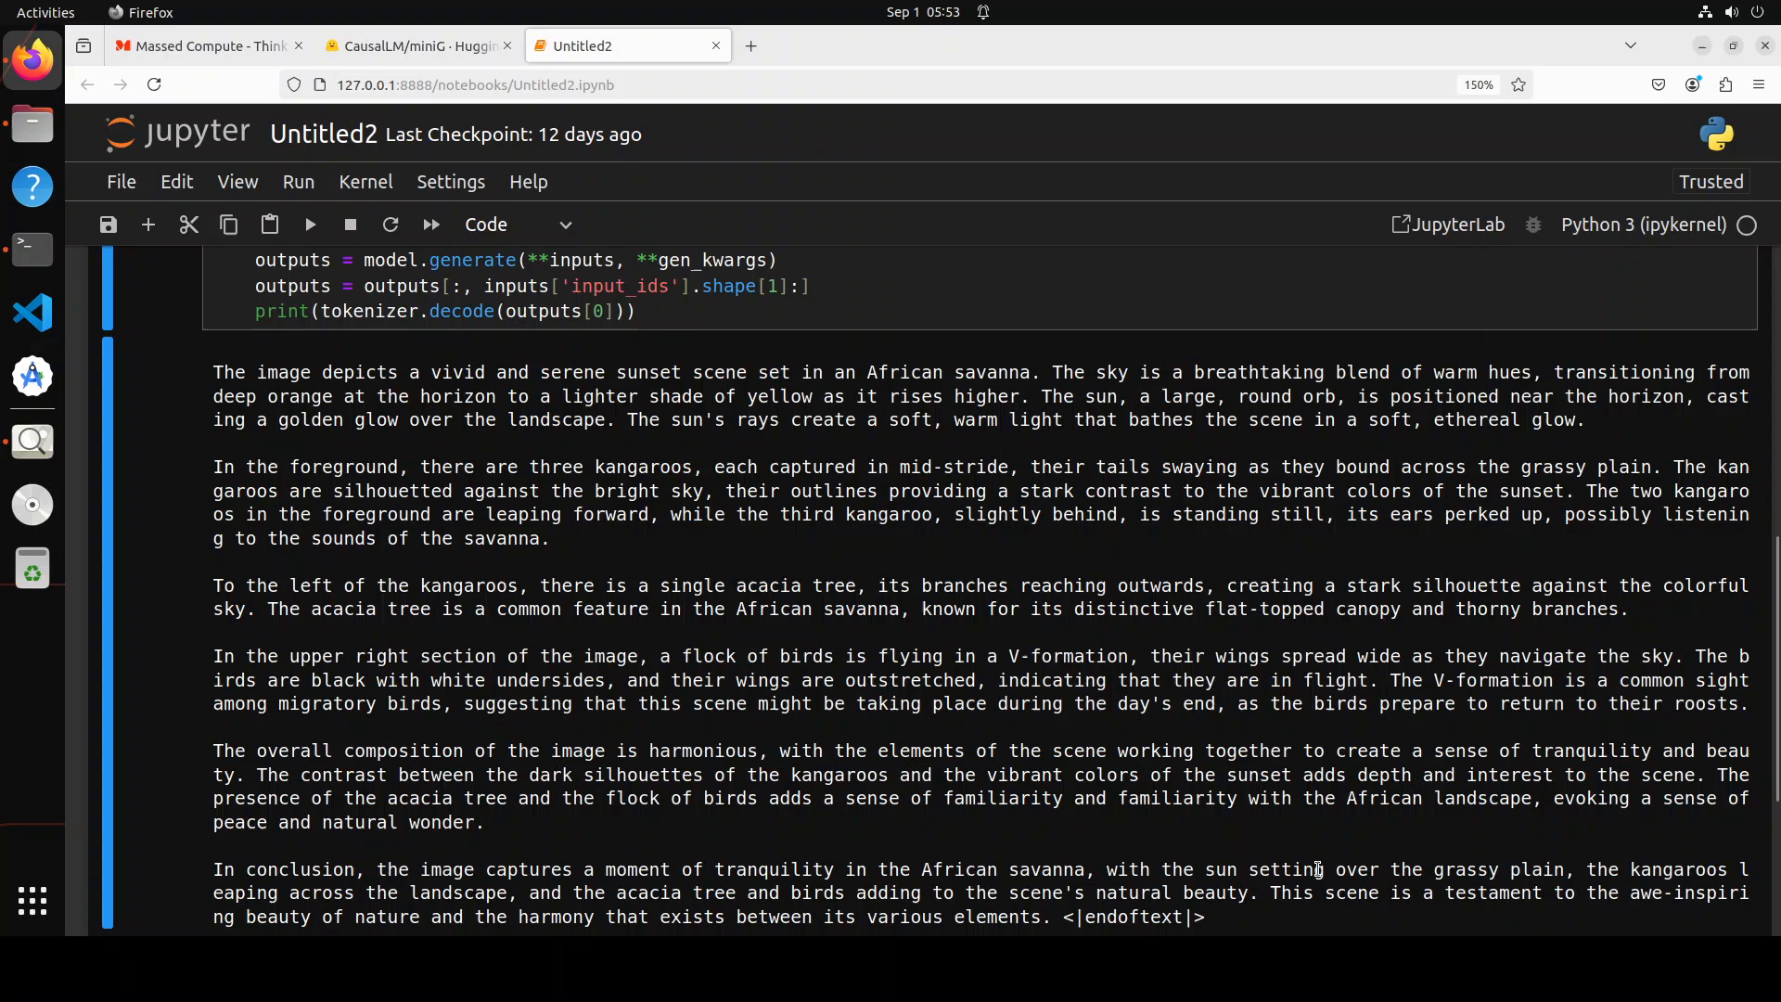
mouse_move(1290, 845)
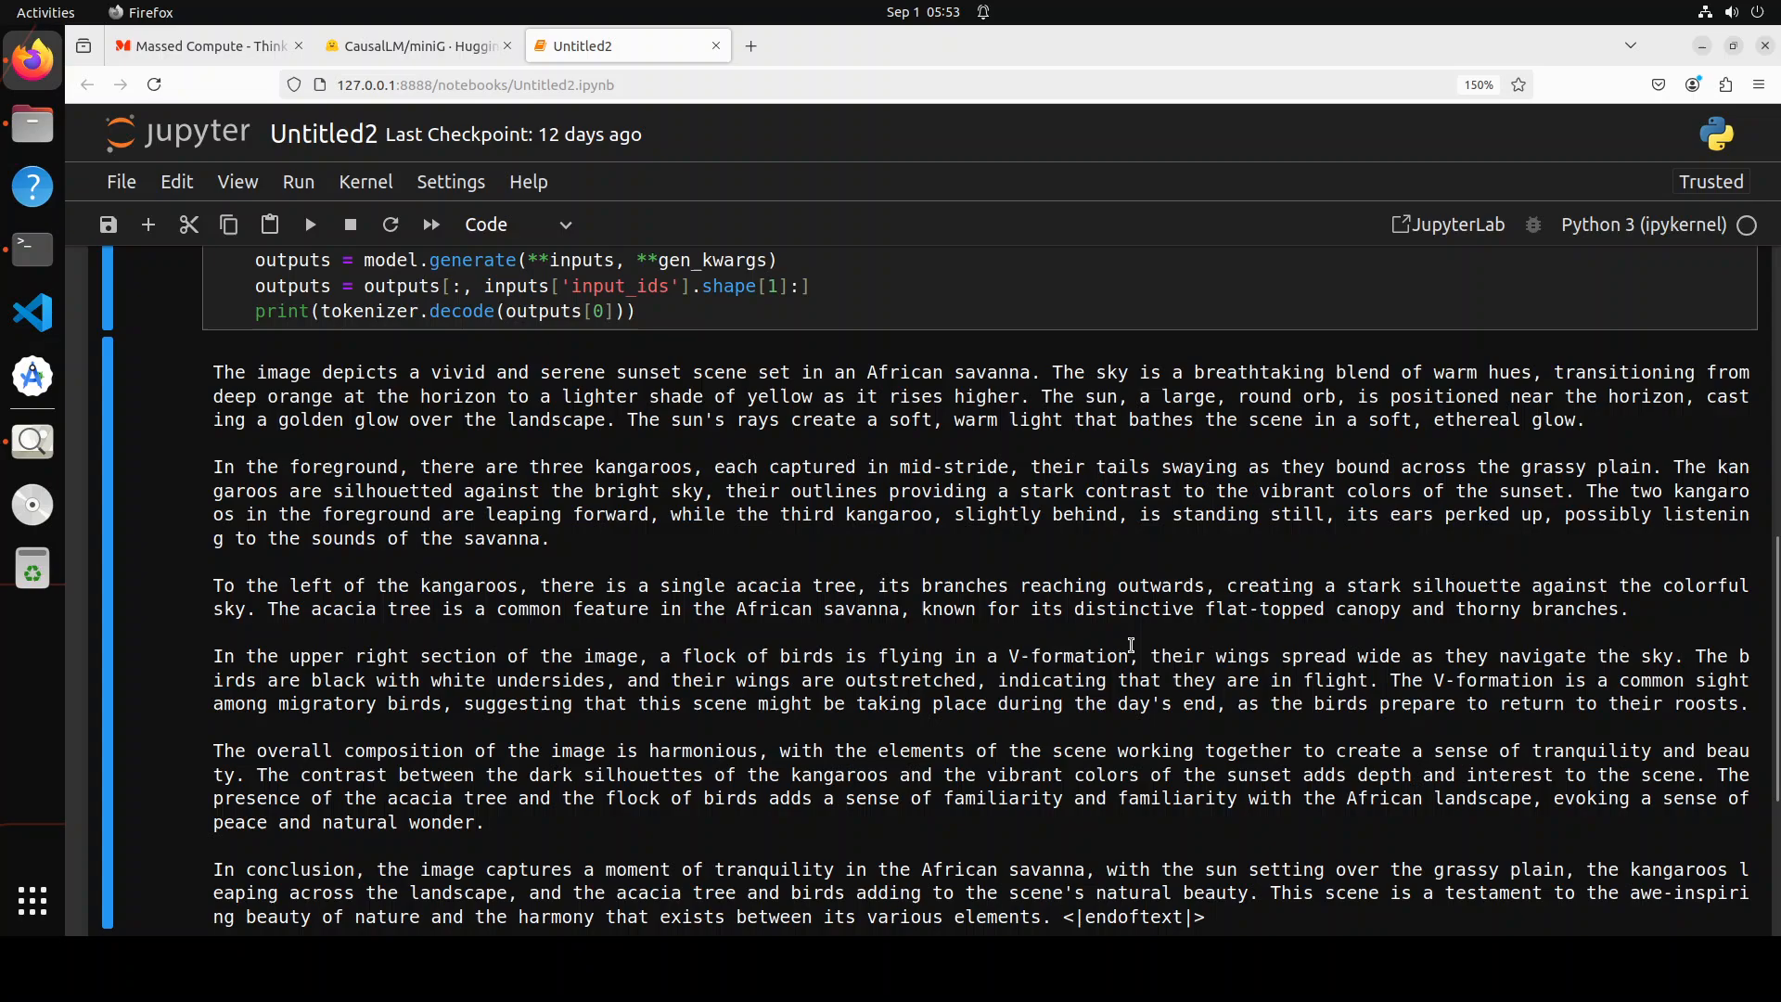
mouse_move(1128, 641)
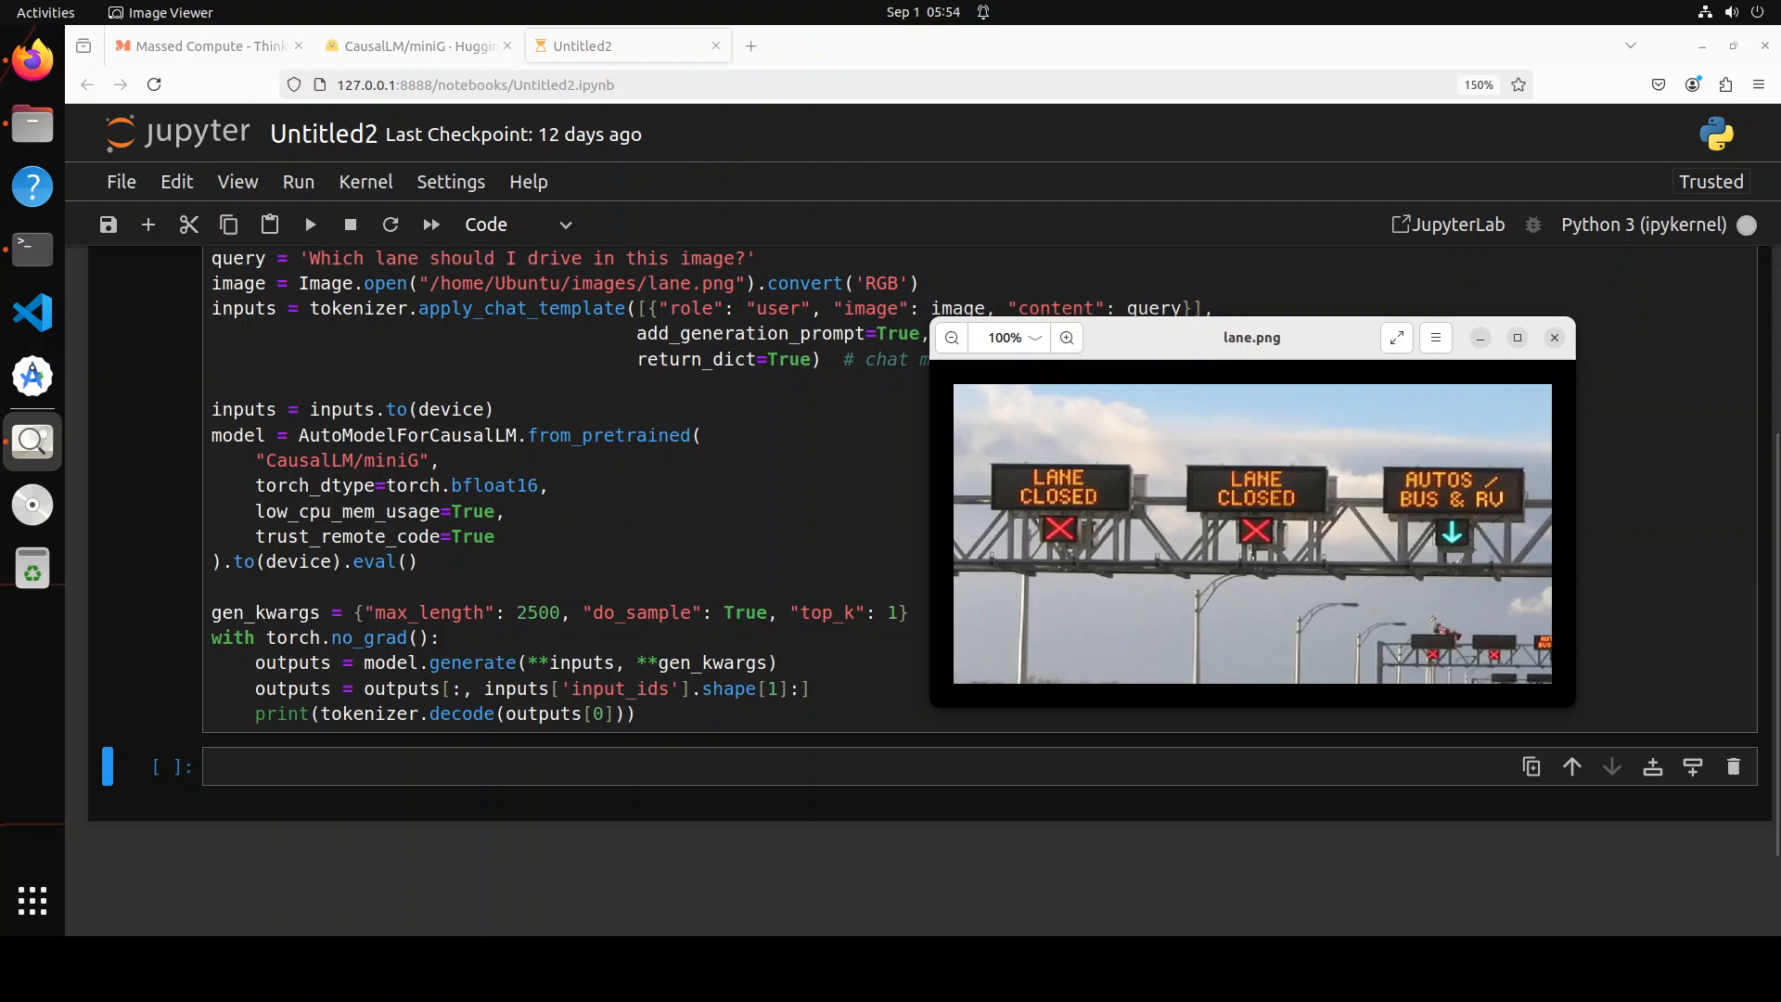
mouse_move(1250, 534)
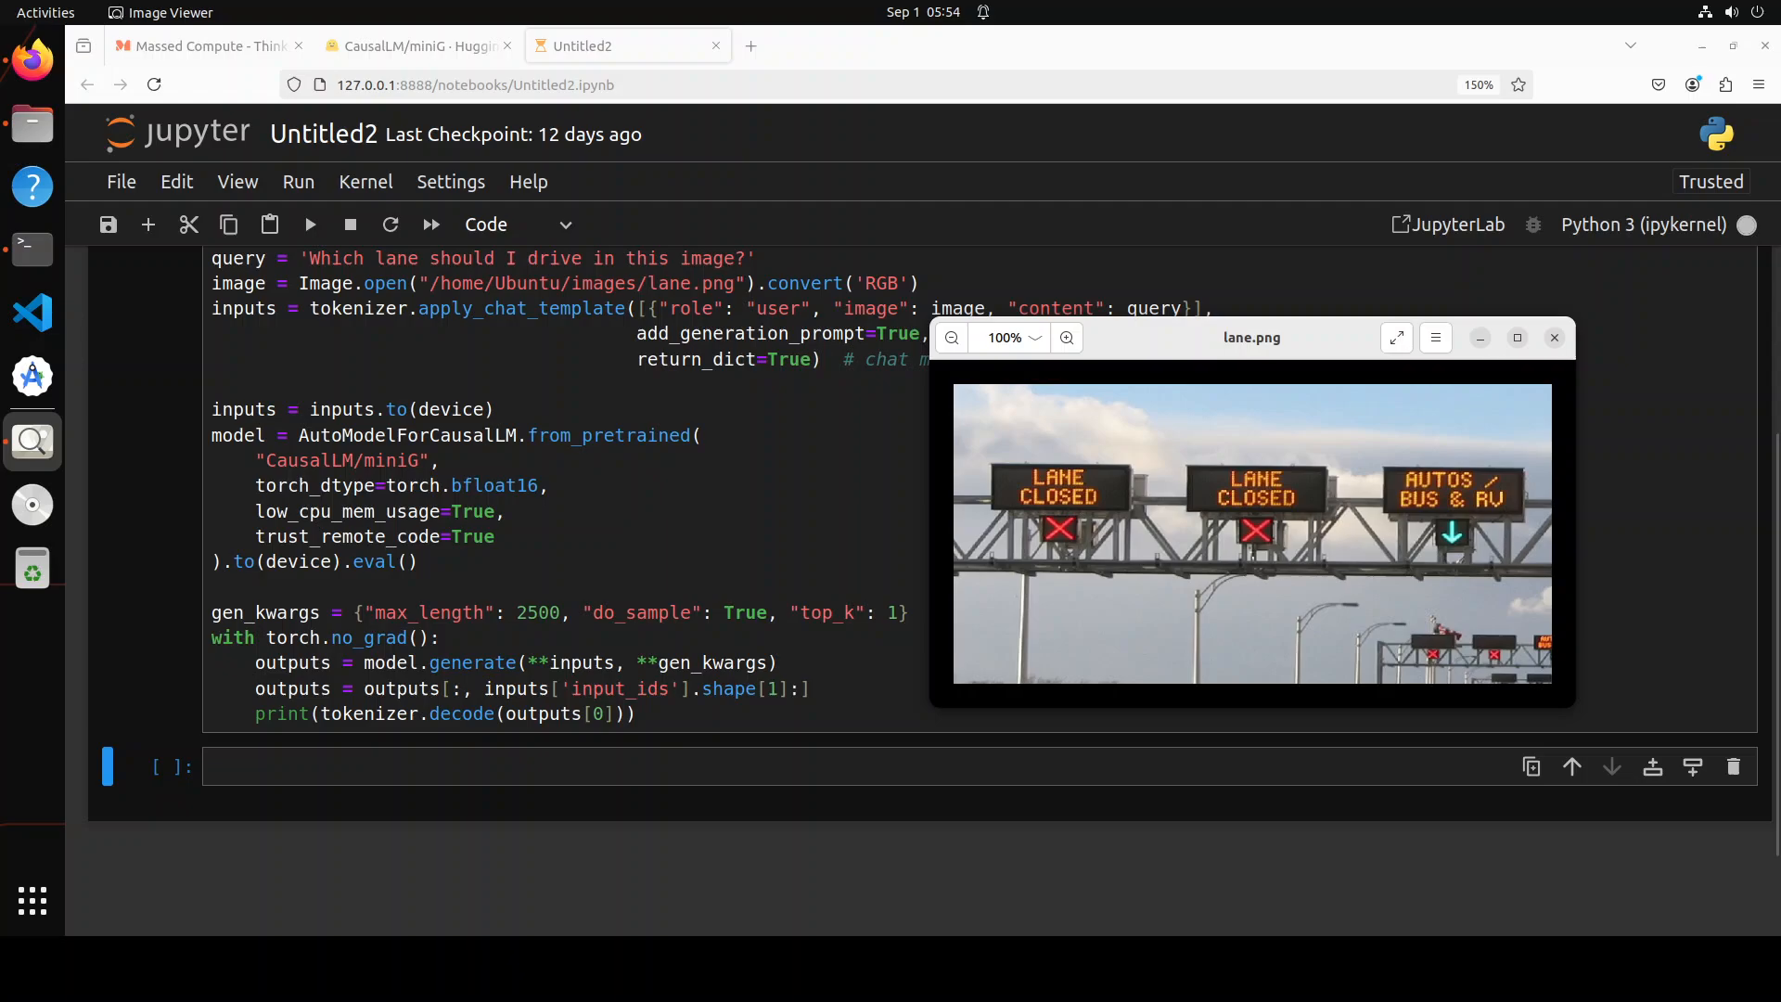
mouse_move(1250, 534)
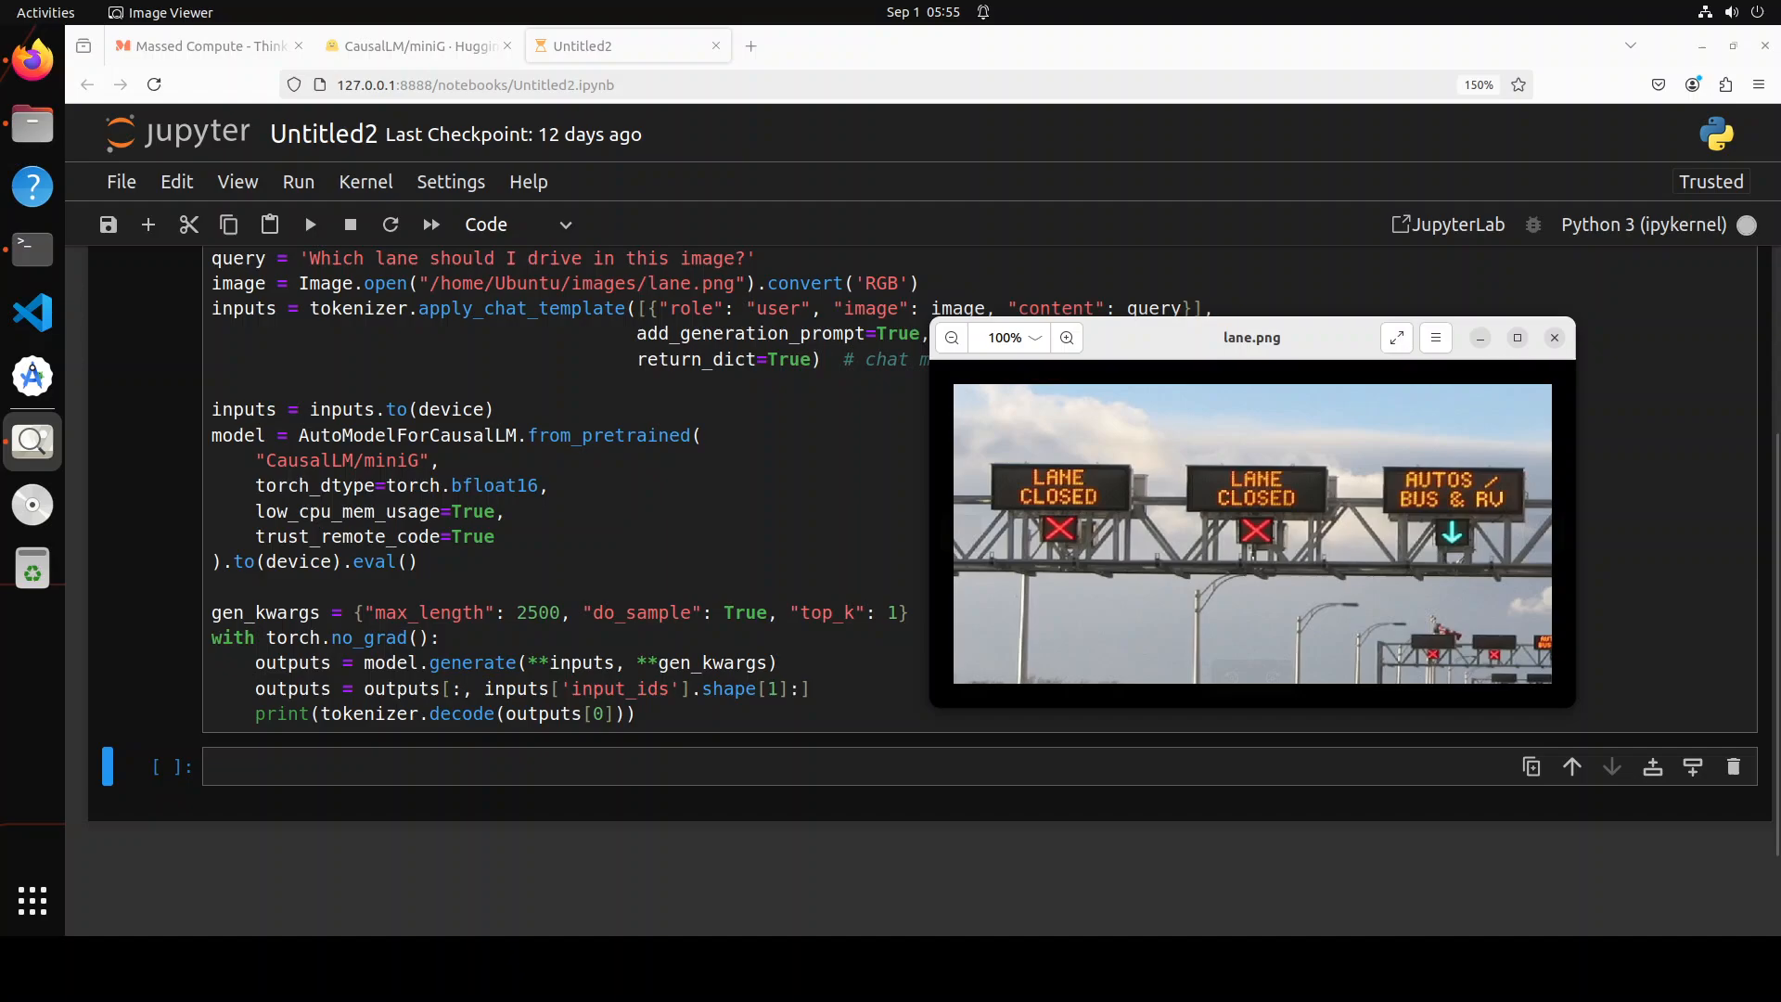
mouse_move(1249, 535)
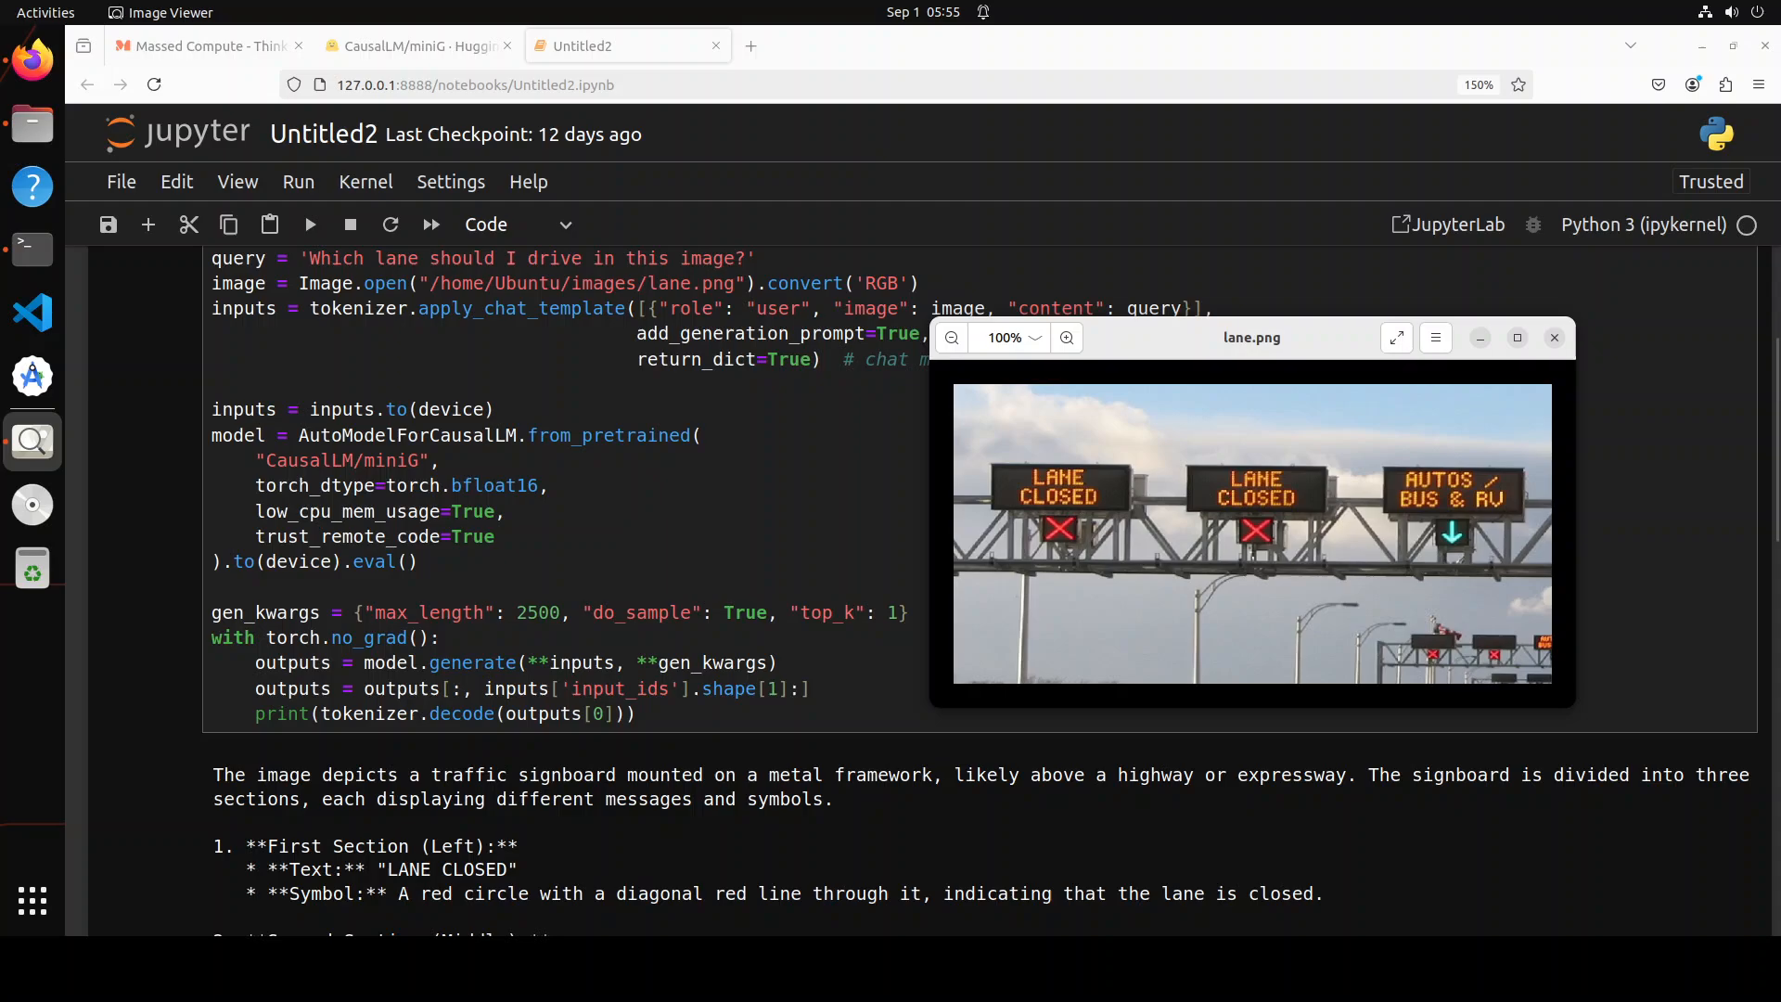
mouse_move(632, 844)
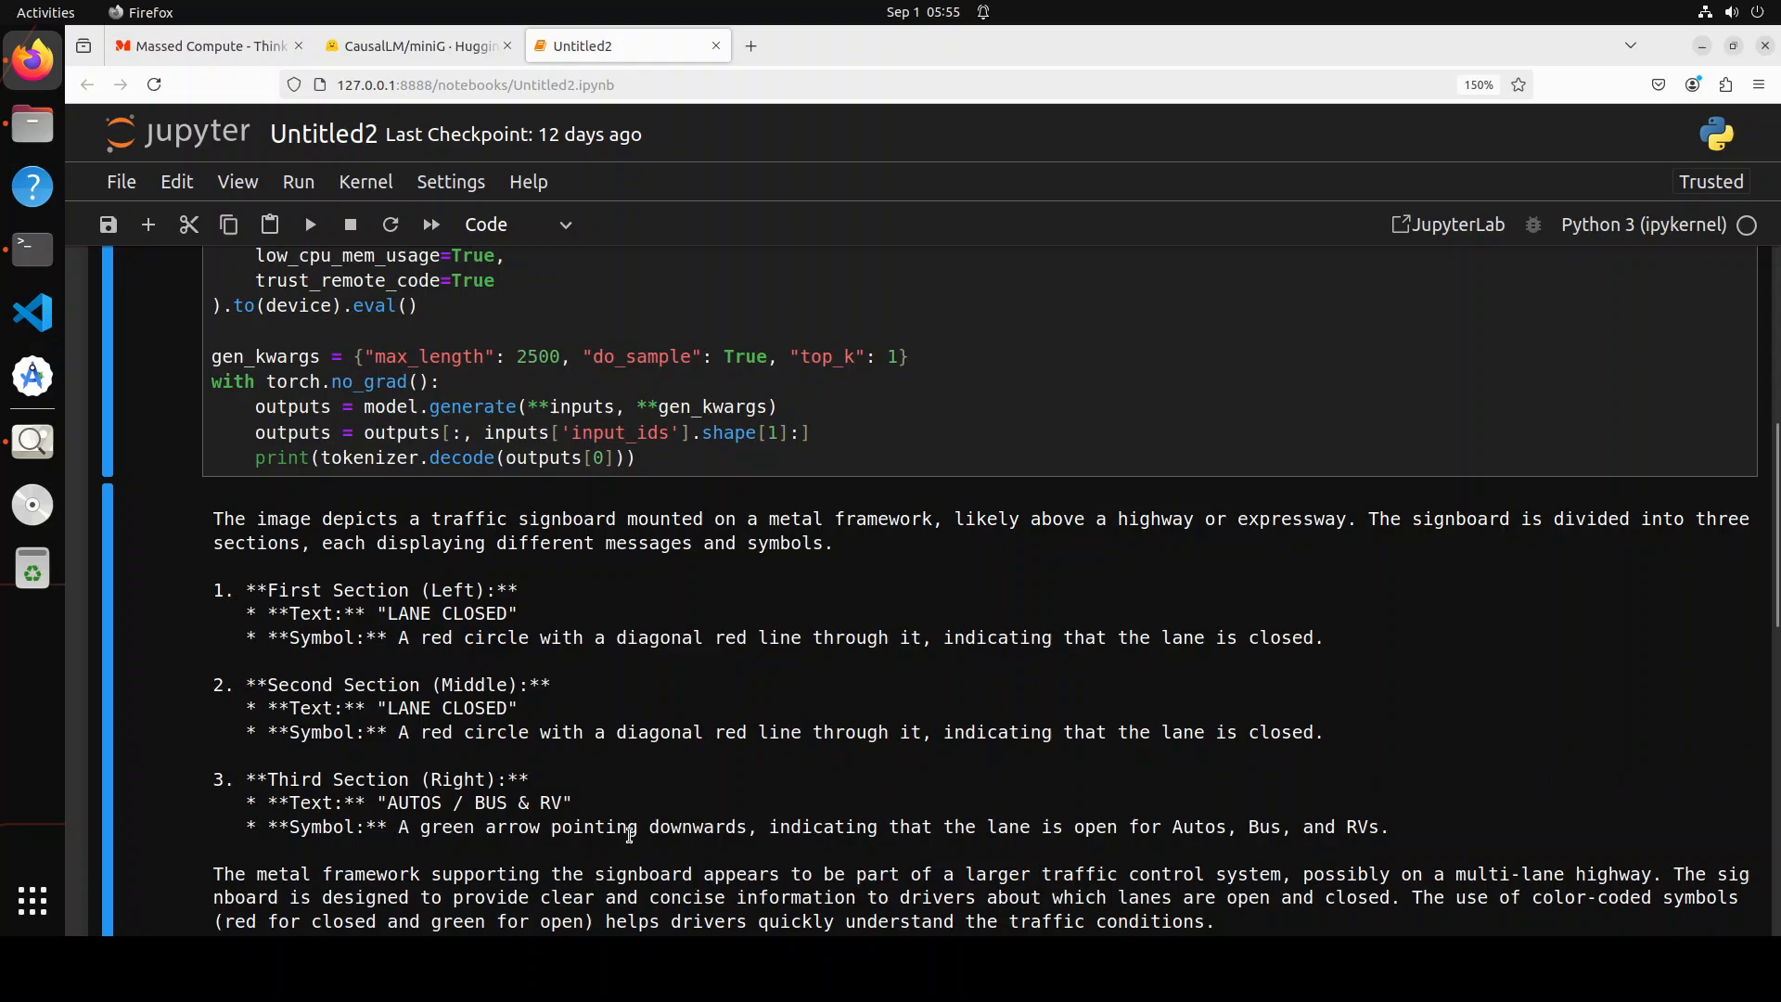
mouse_move(663, 805)
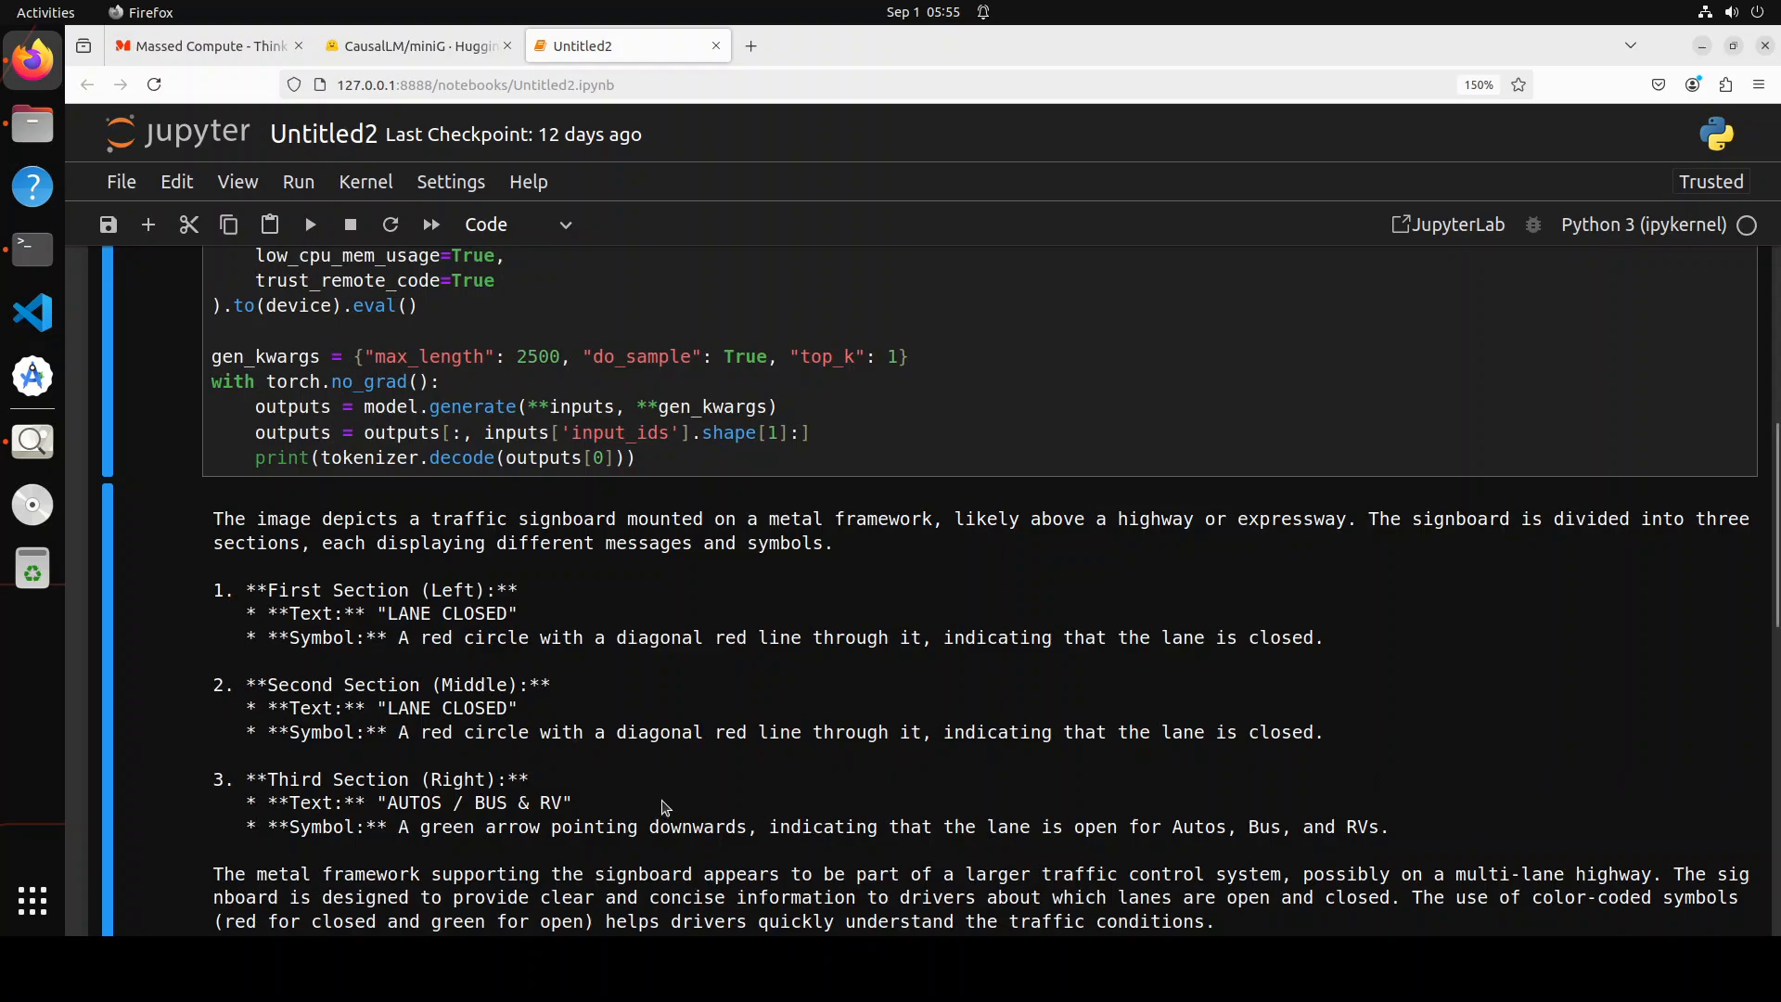
Step: Read miniG's two-lanes-closed conclusion, then go to the CausalLM/miniG Hugging Face page
scroll("down", 3)
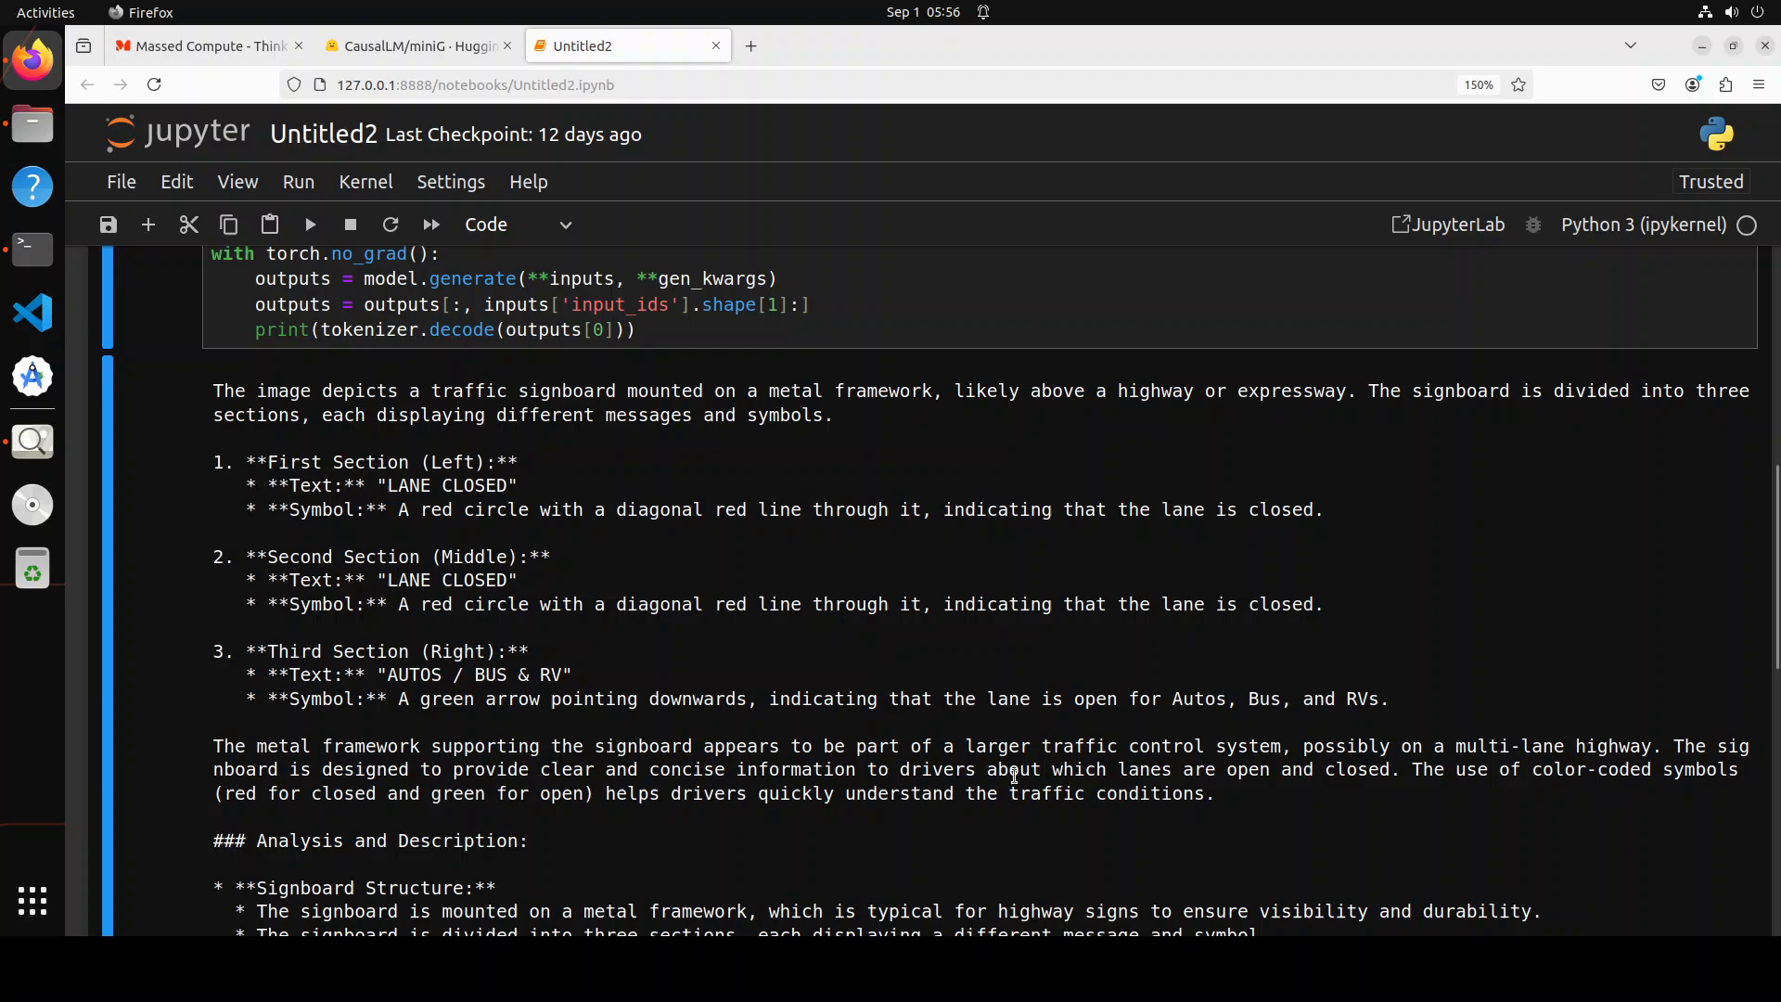
scroll("down", 3)
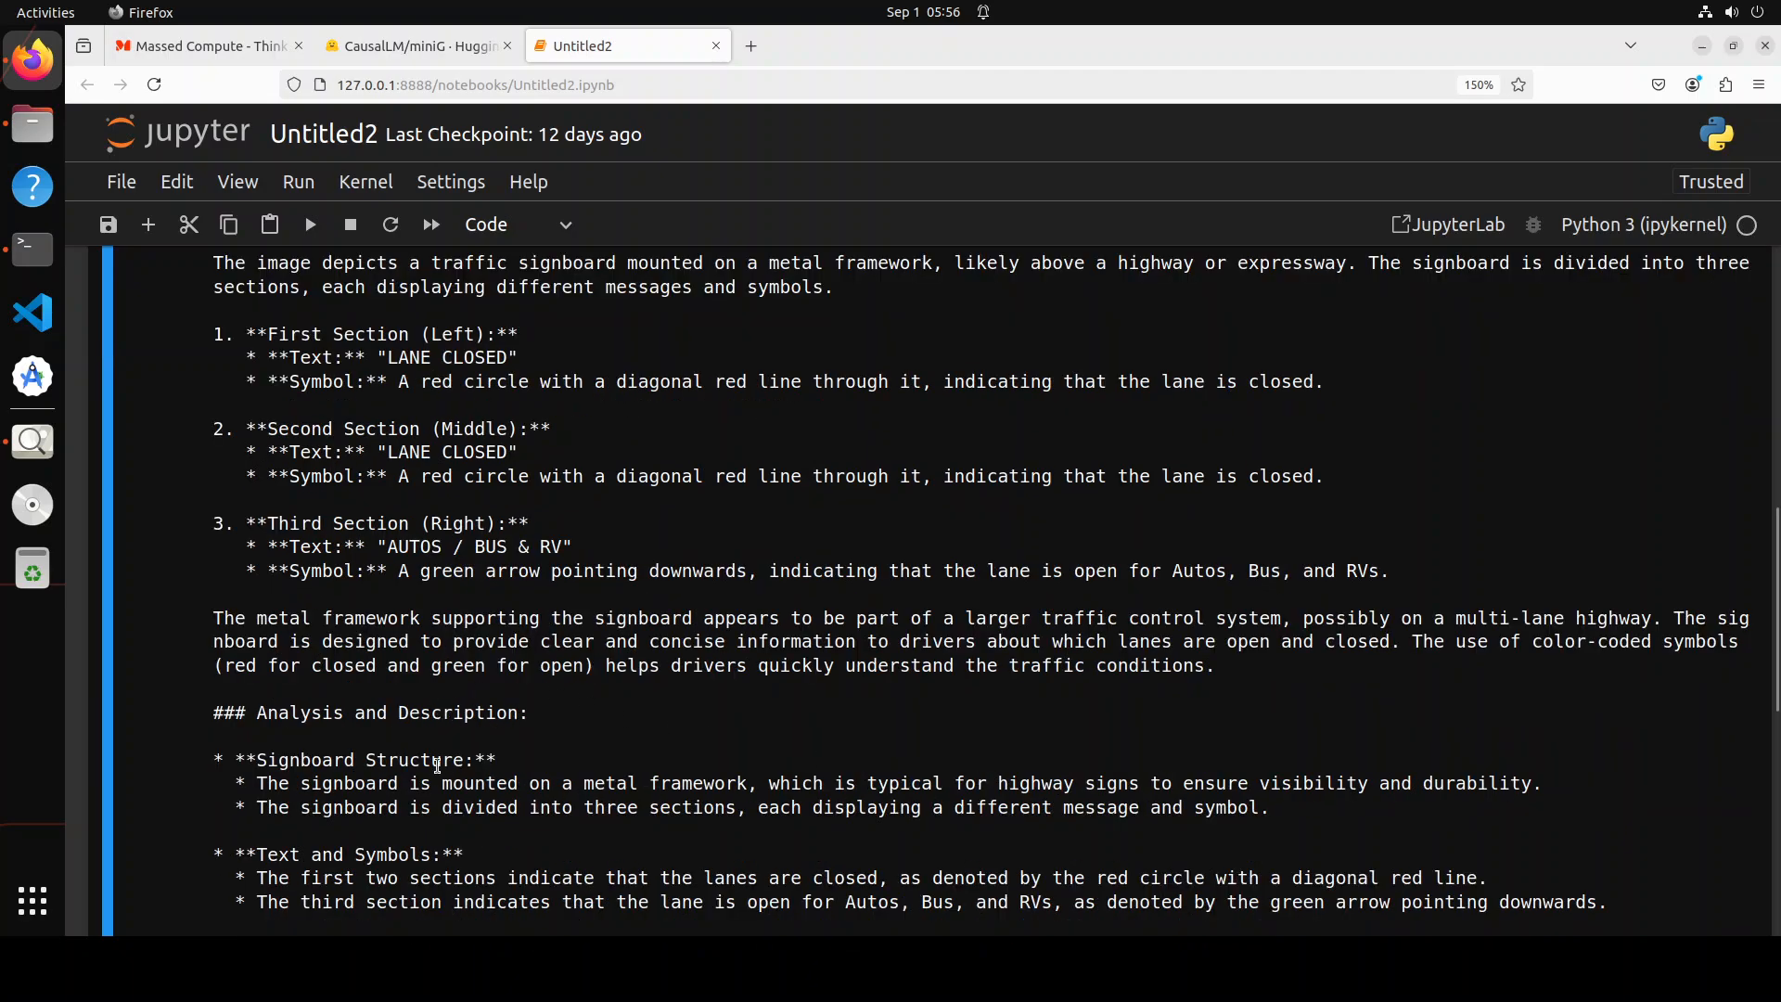
scroll("down", 3)
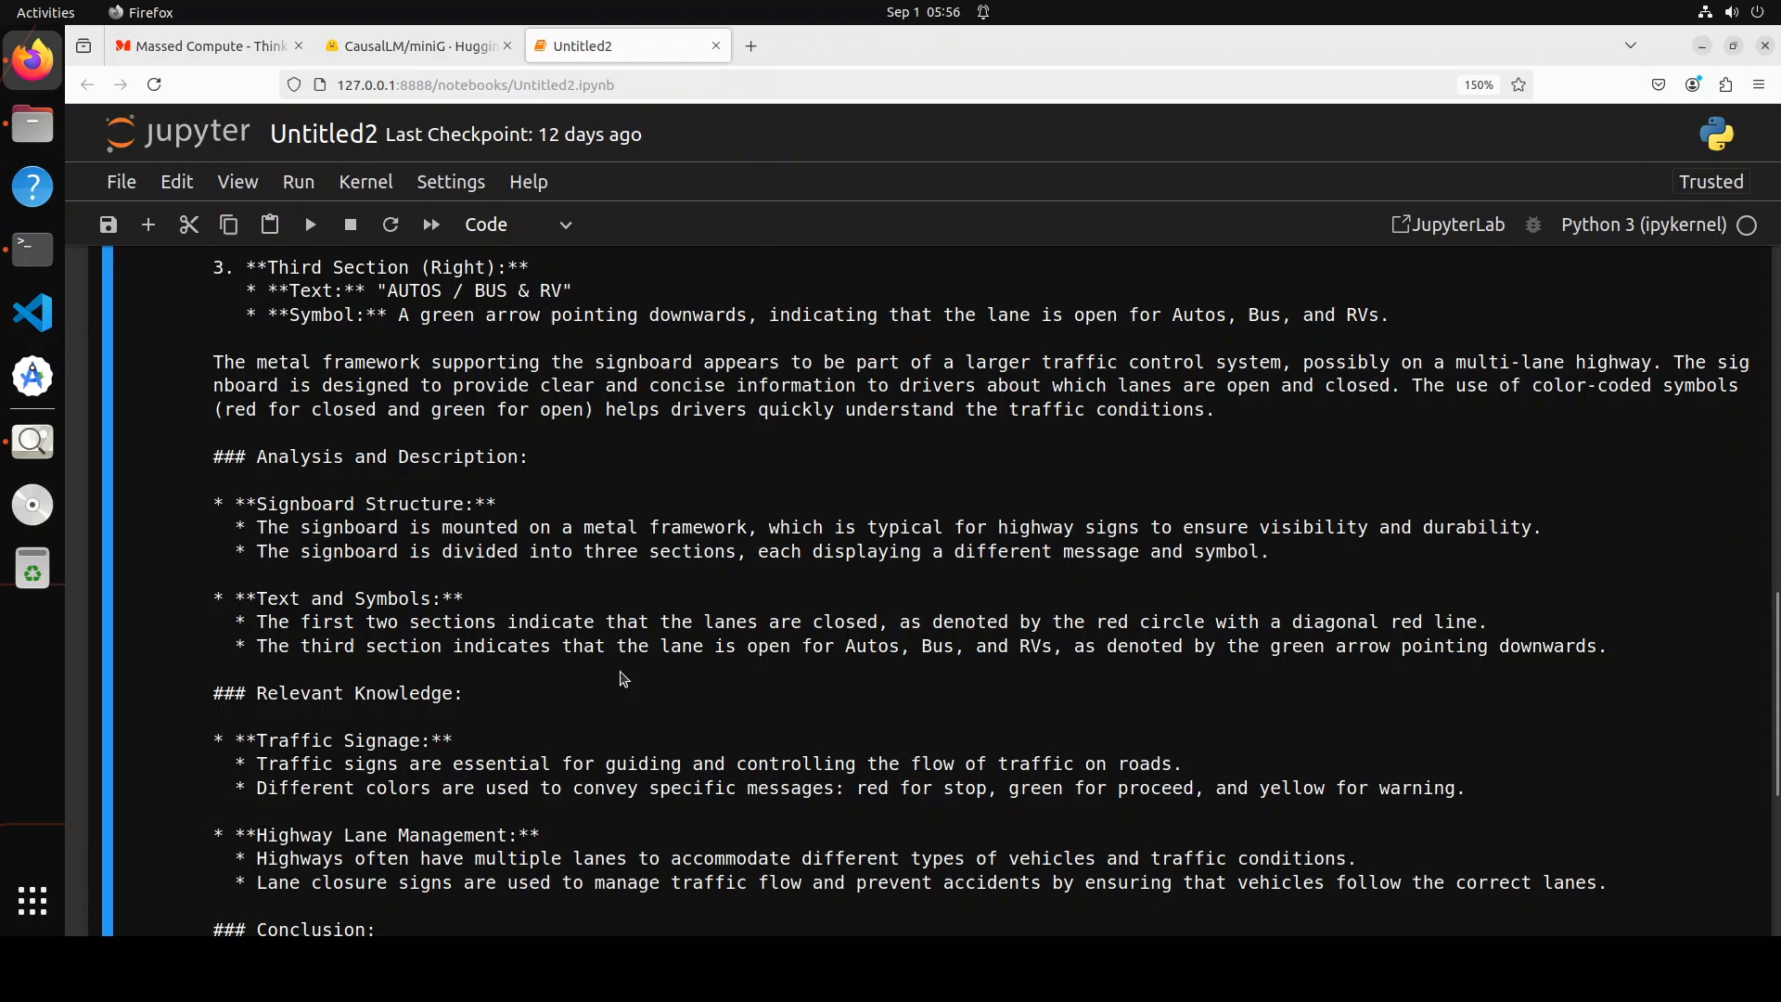
scroll("down", 3)
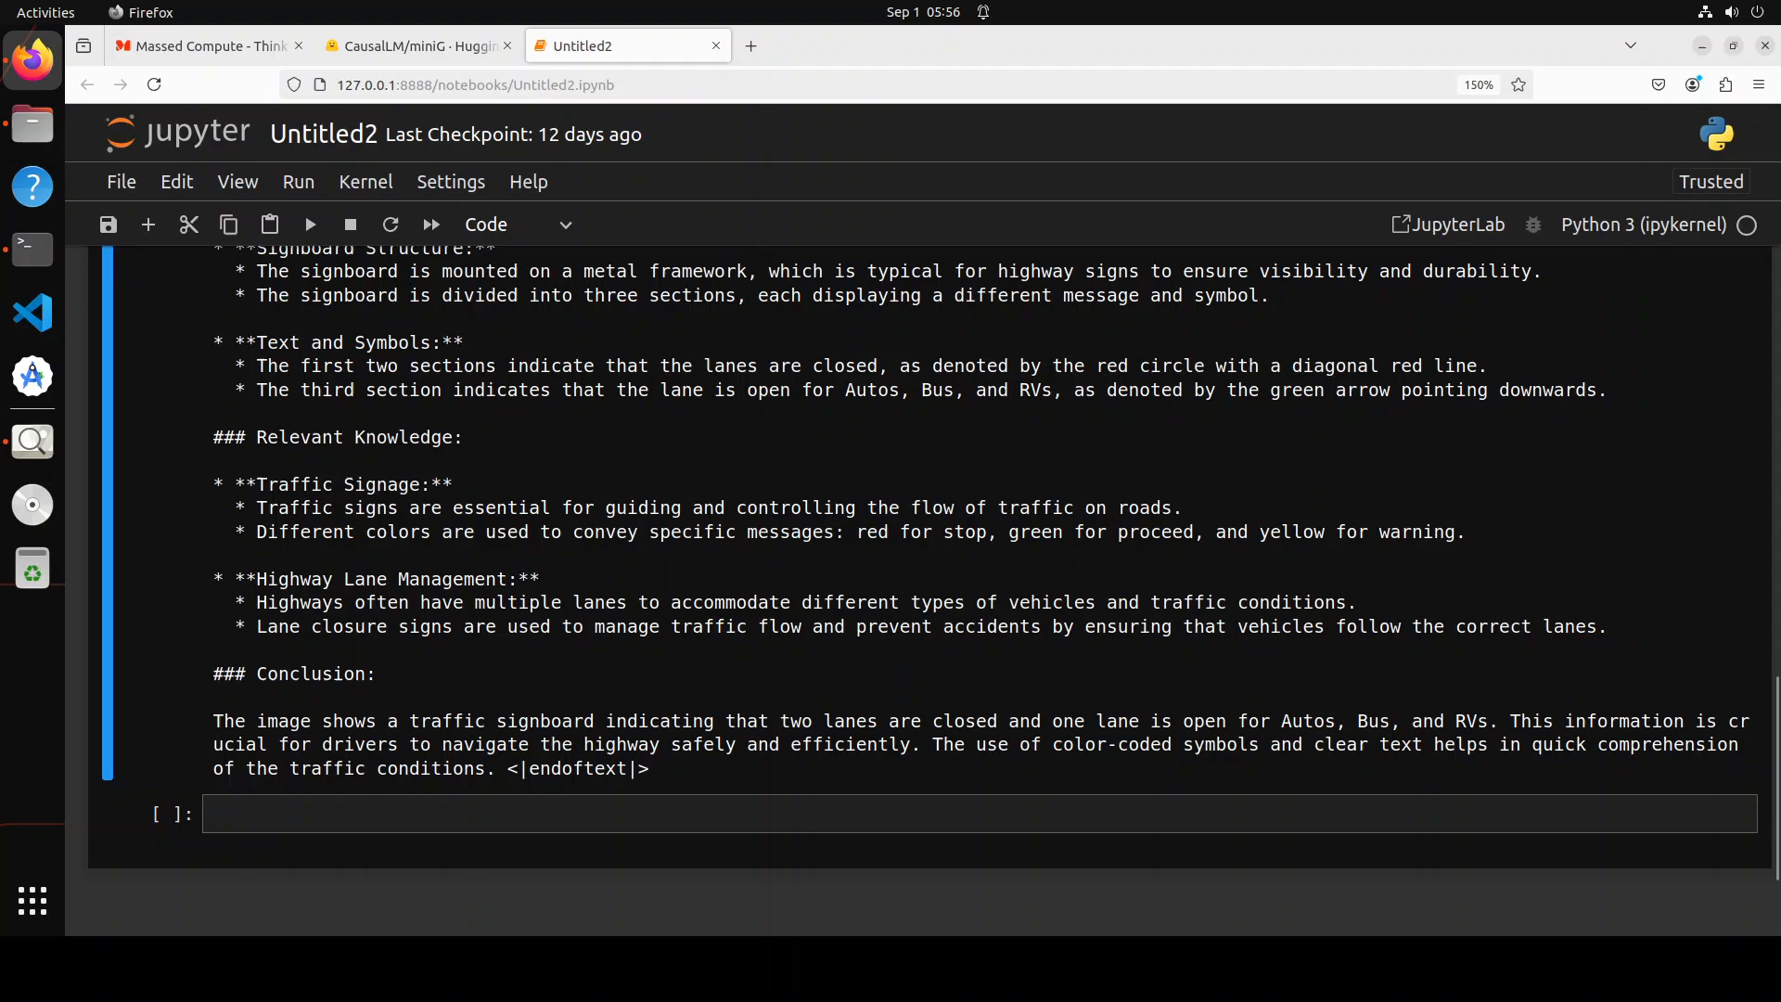
mouse_move(31, 440)
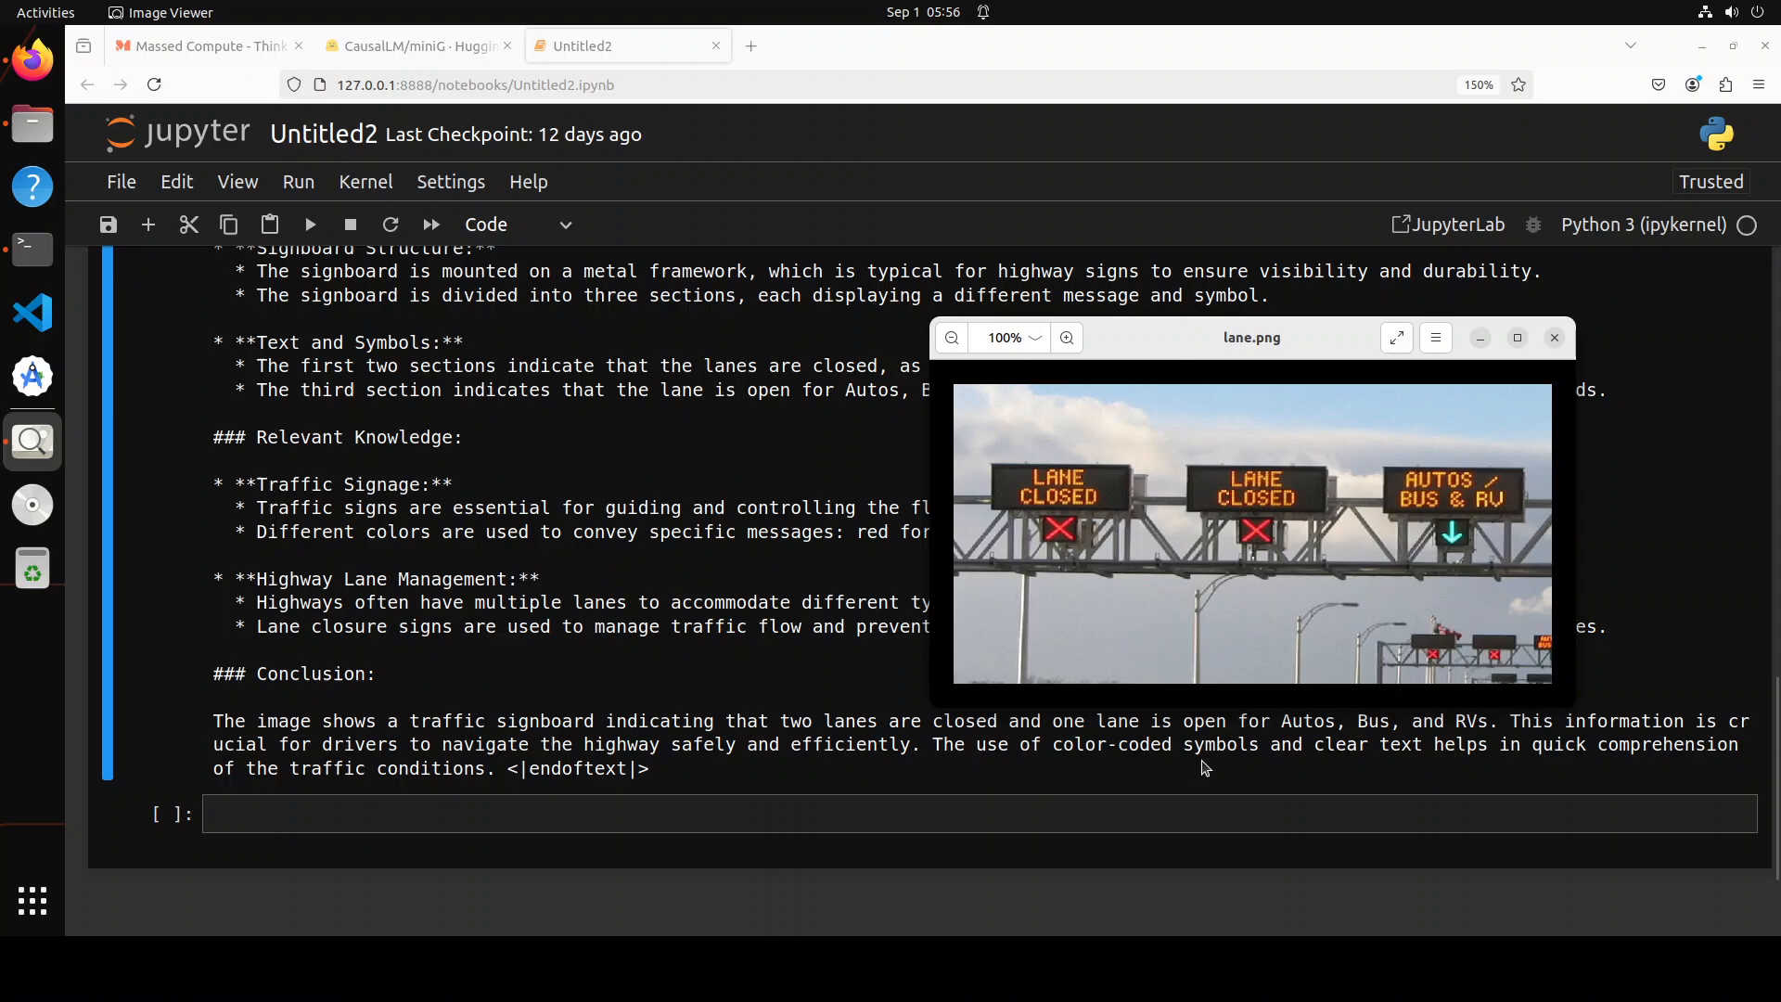
mouse_move(1608, 753)
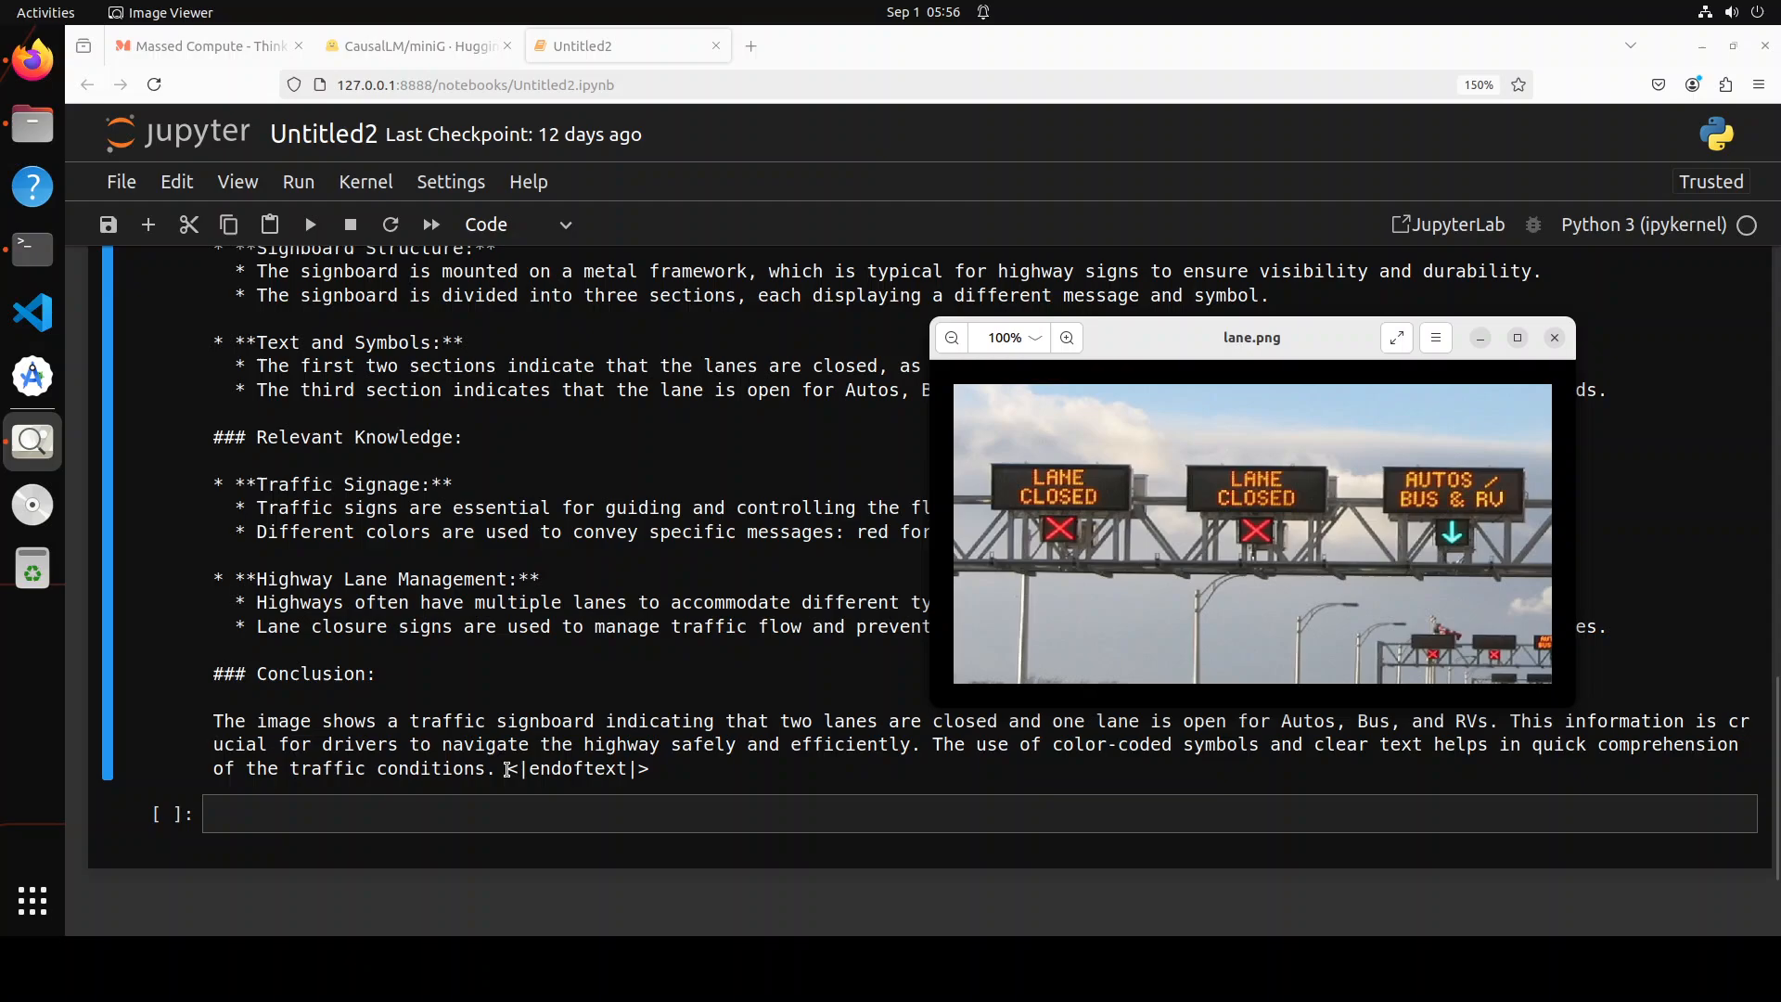
mouse_move(818, 769)
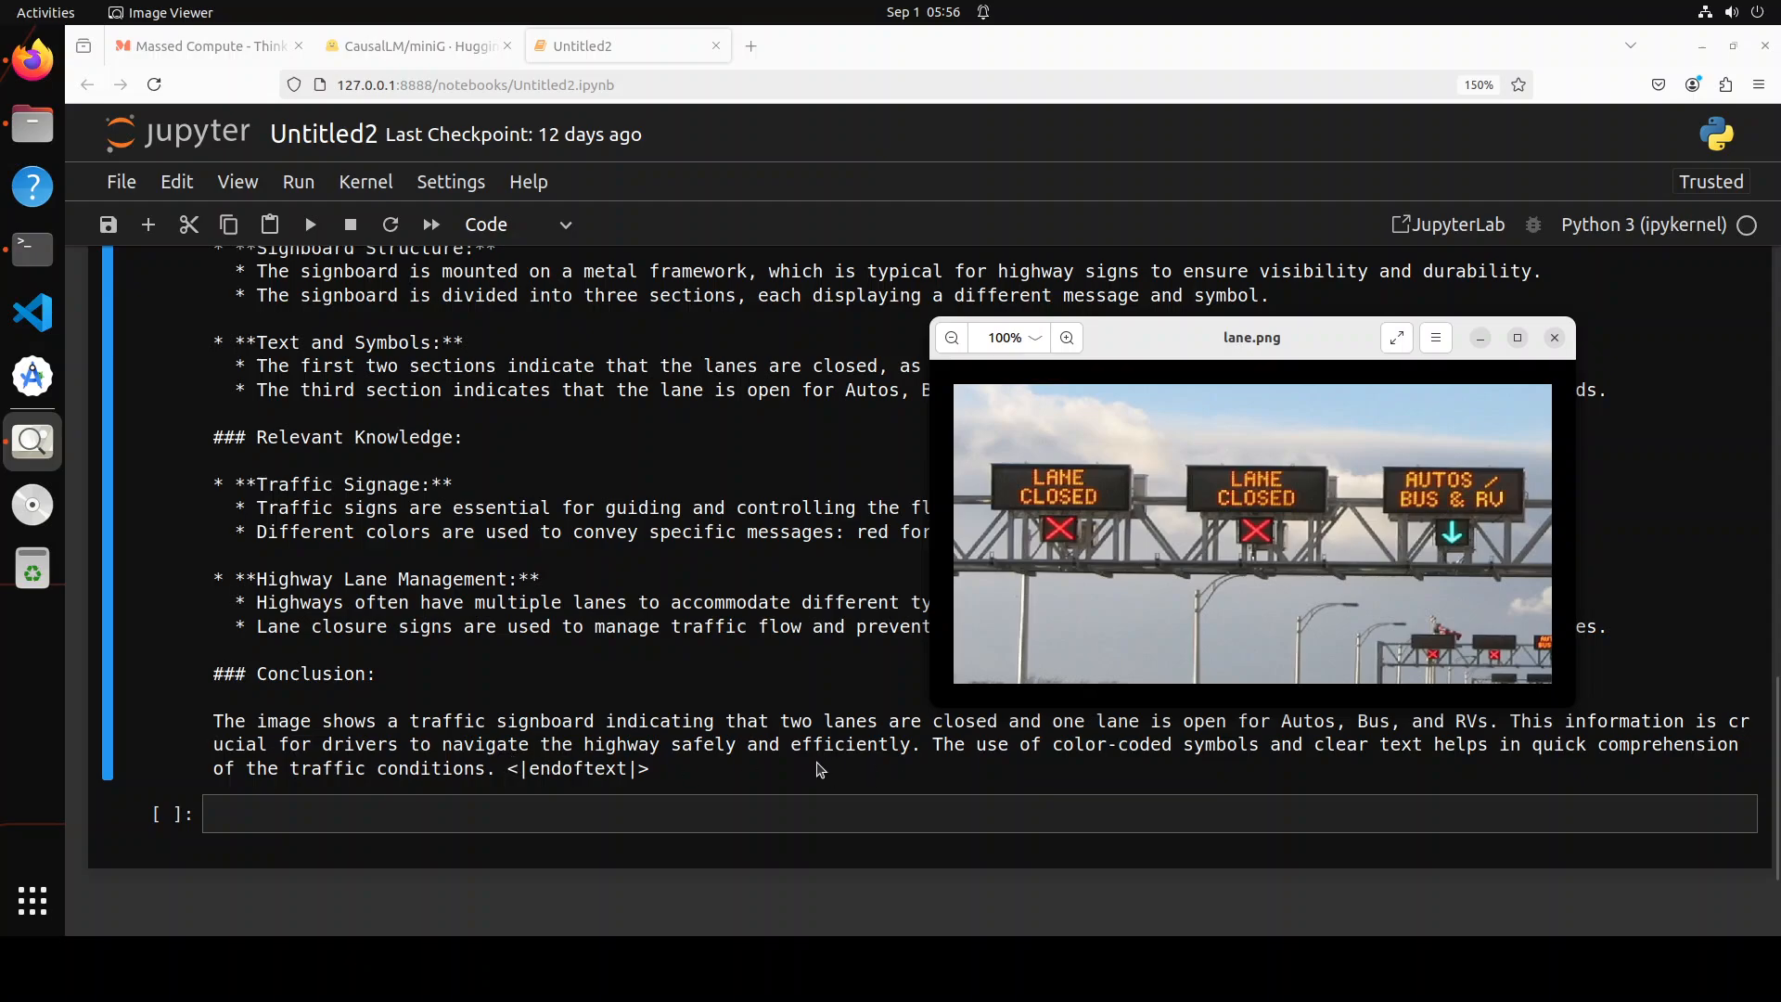
mouse_move(954, 769)
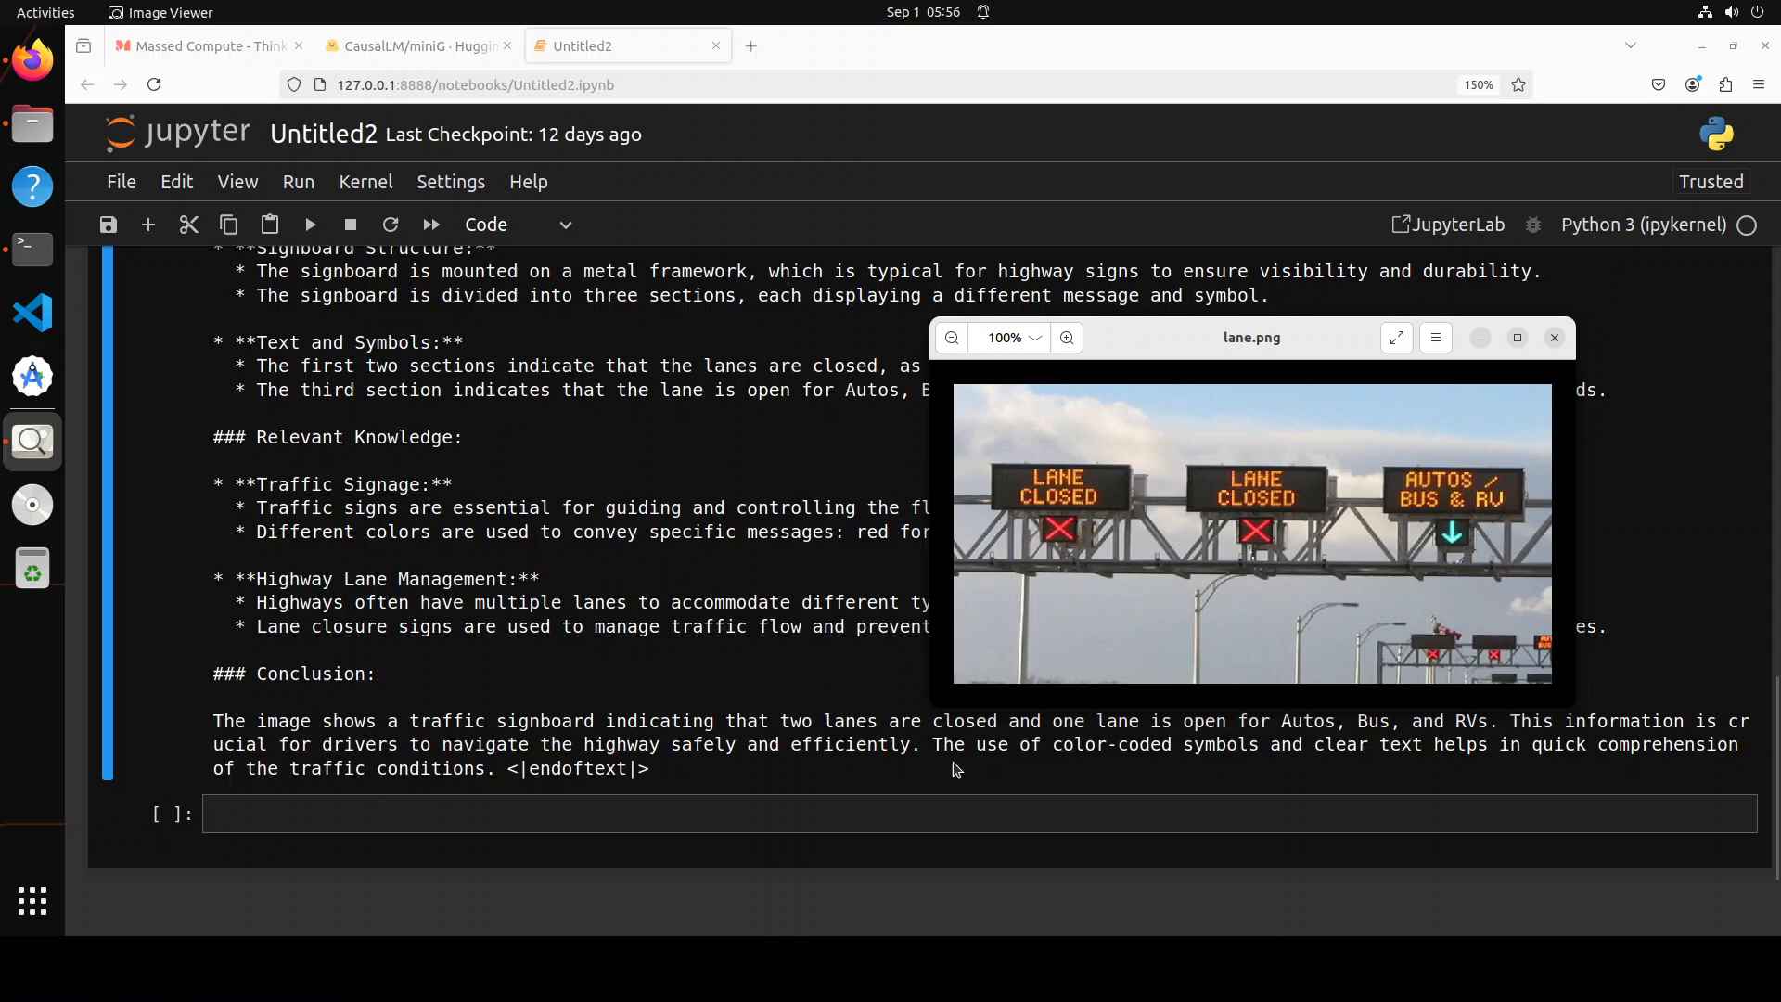
mouse_move(1612, 770)
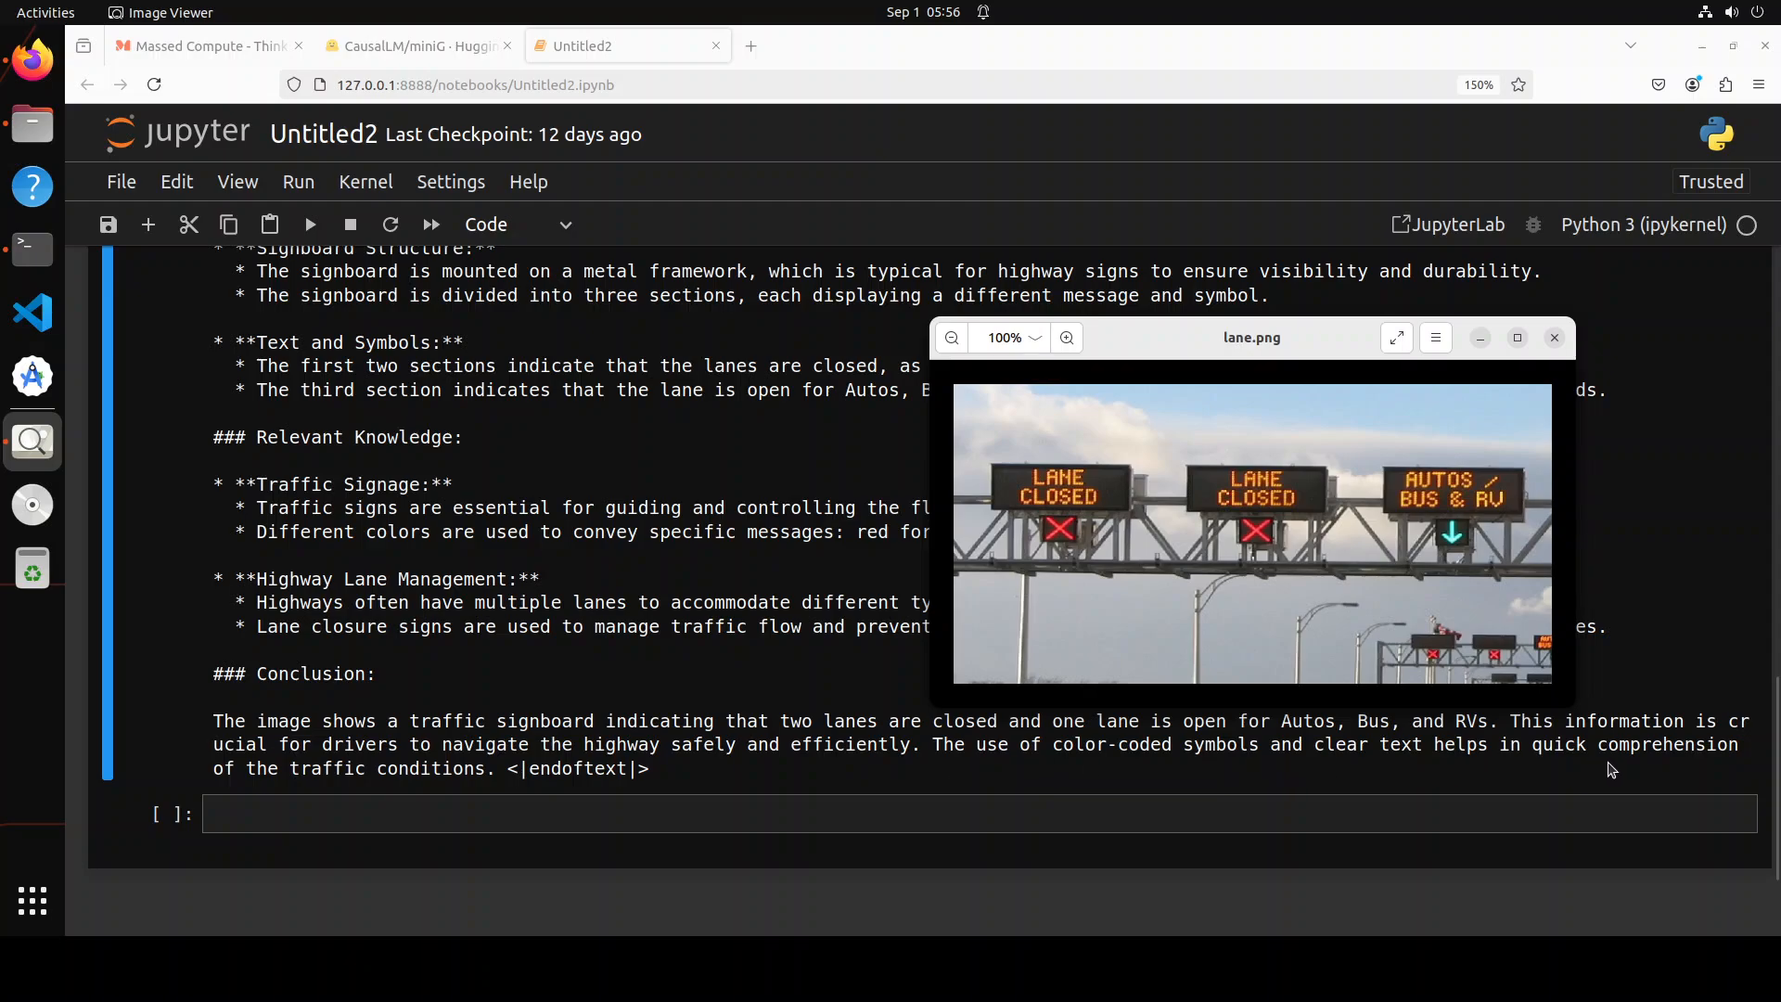
mouse_move(1041, 701)
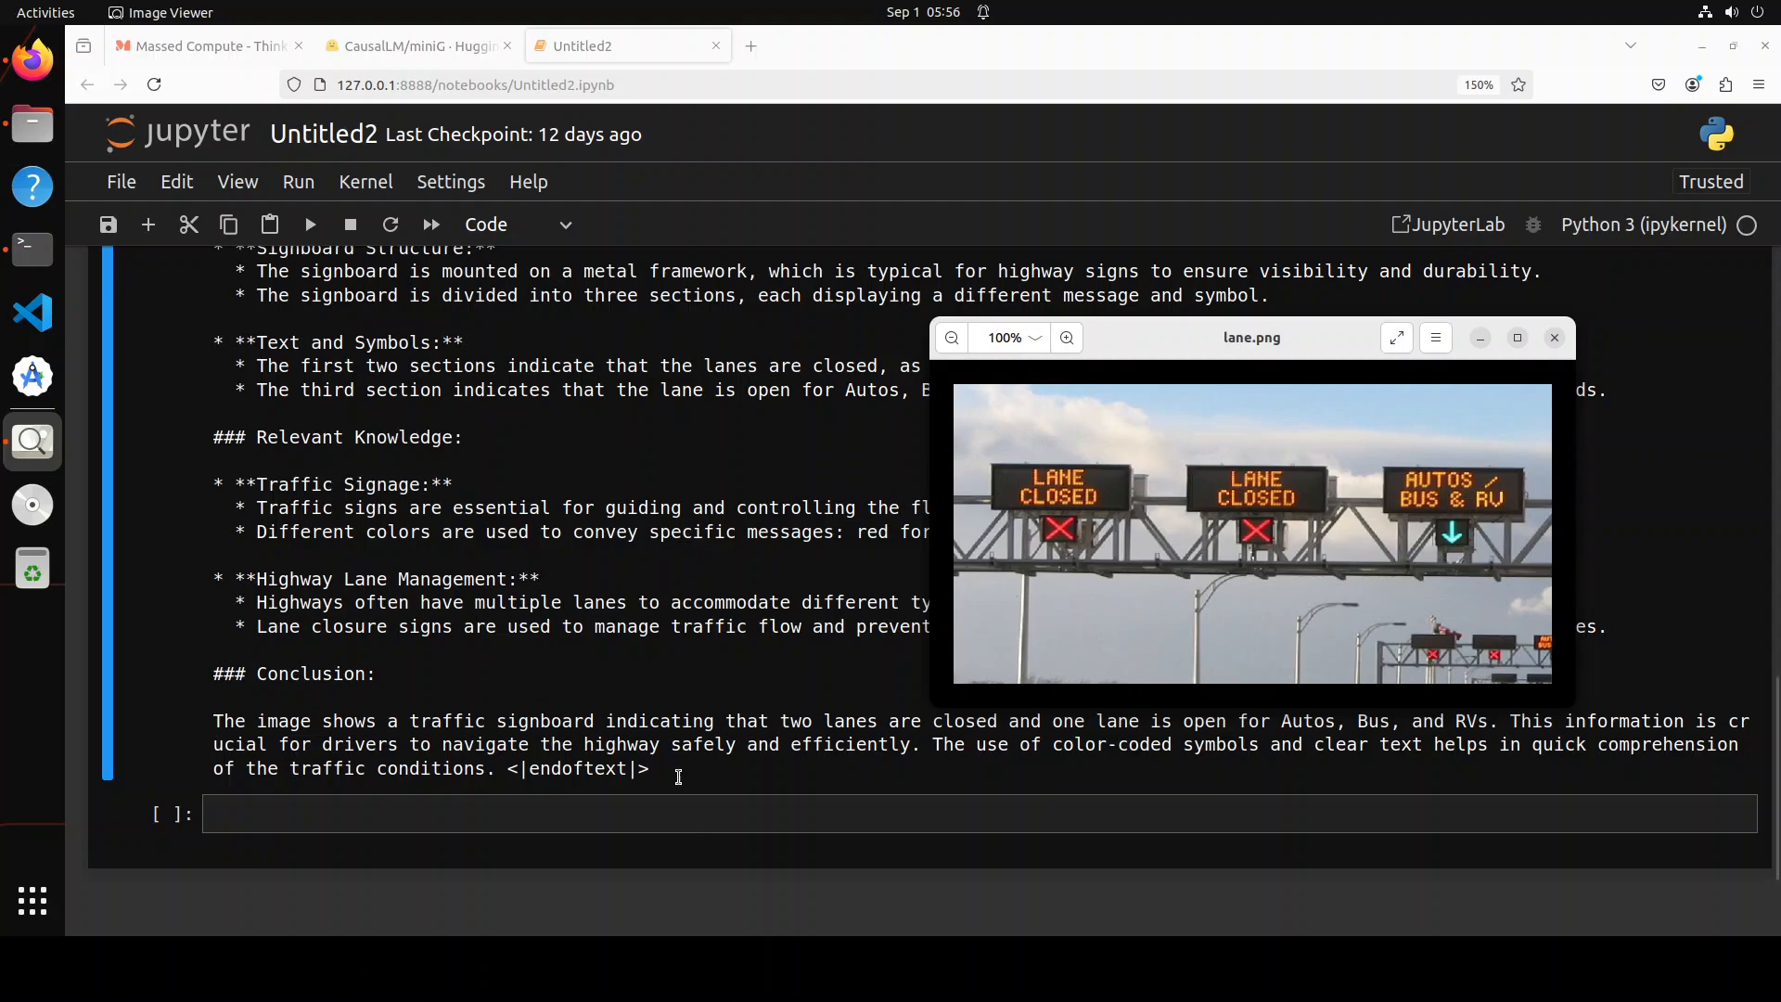
left_click(1554, 337)
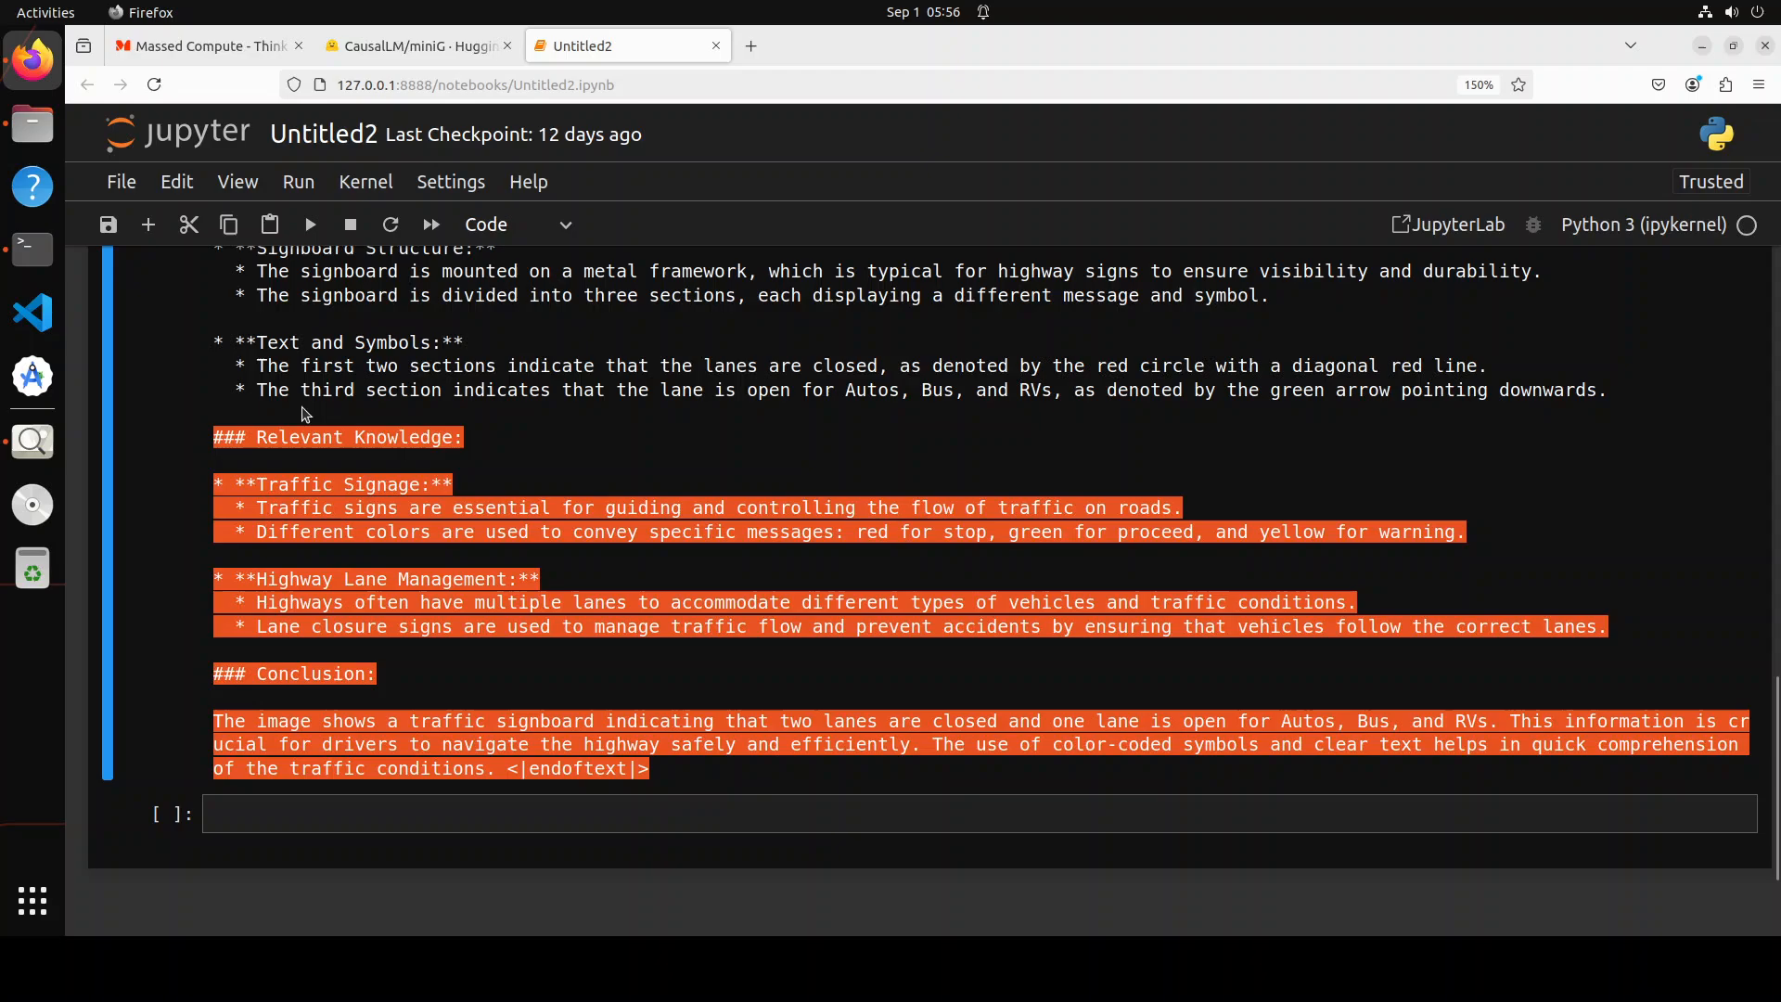
mouse_move(1068, 522)
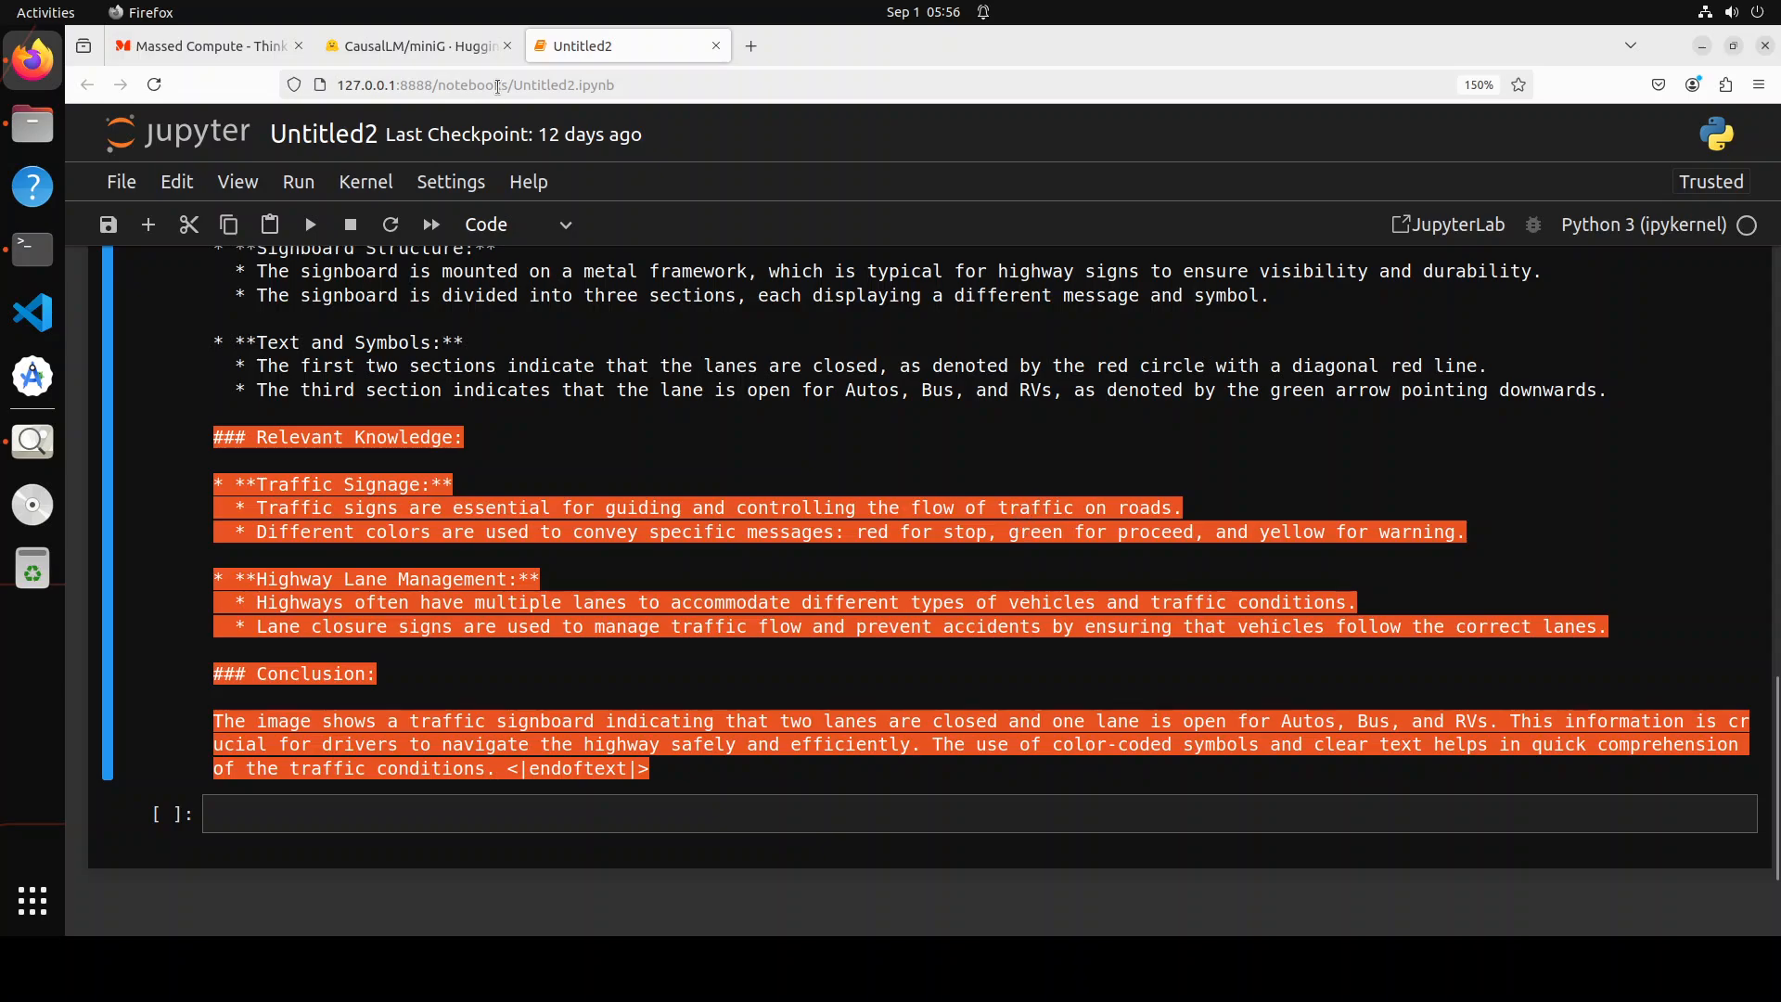
left_click(416, 46)
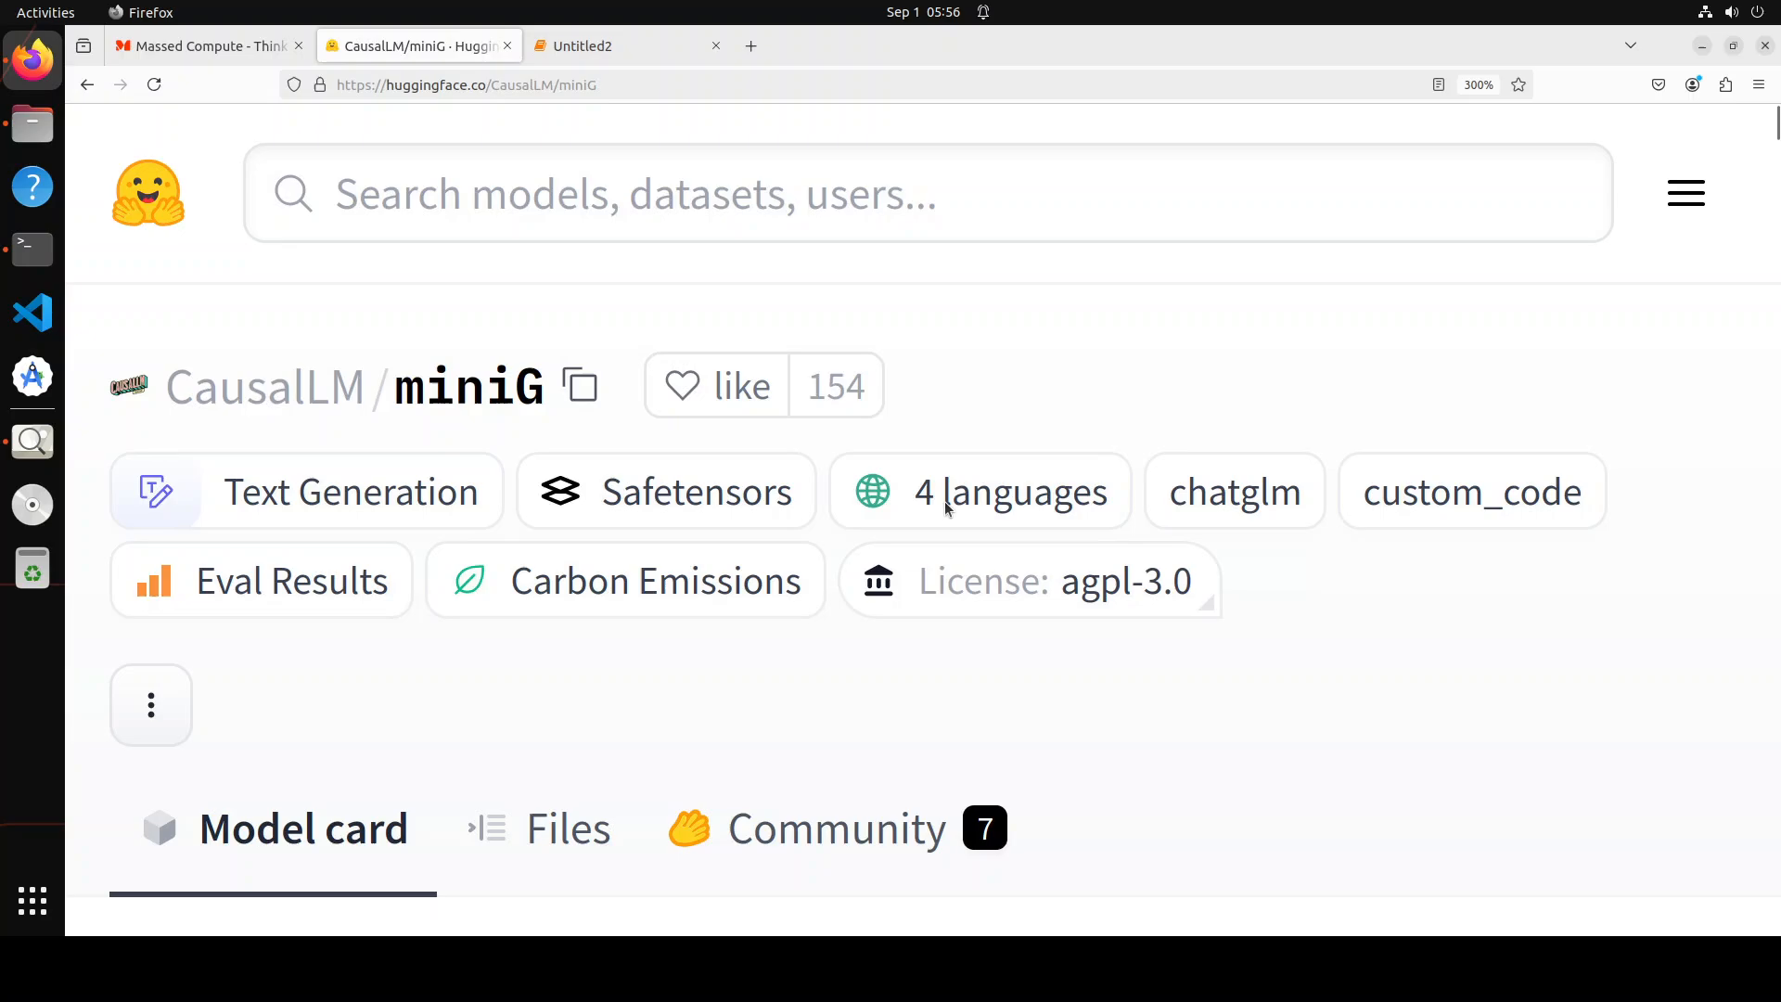